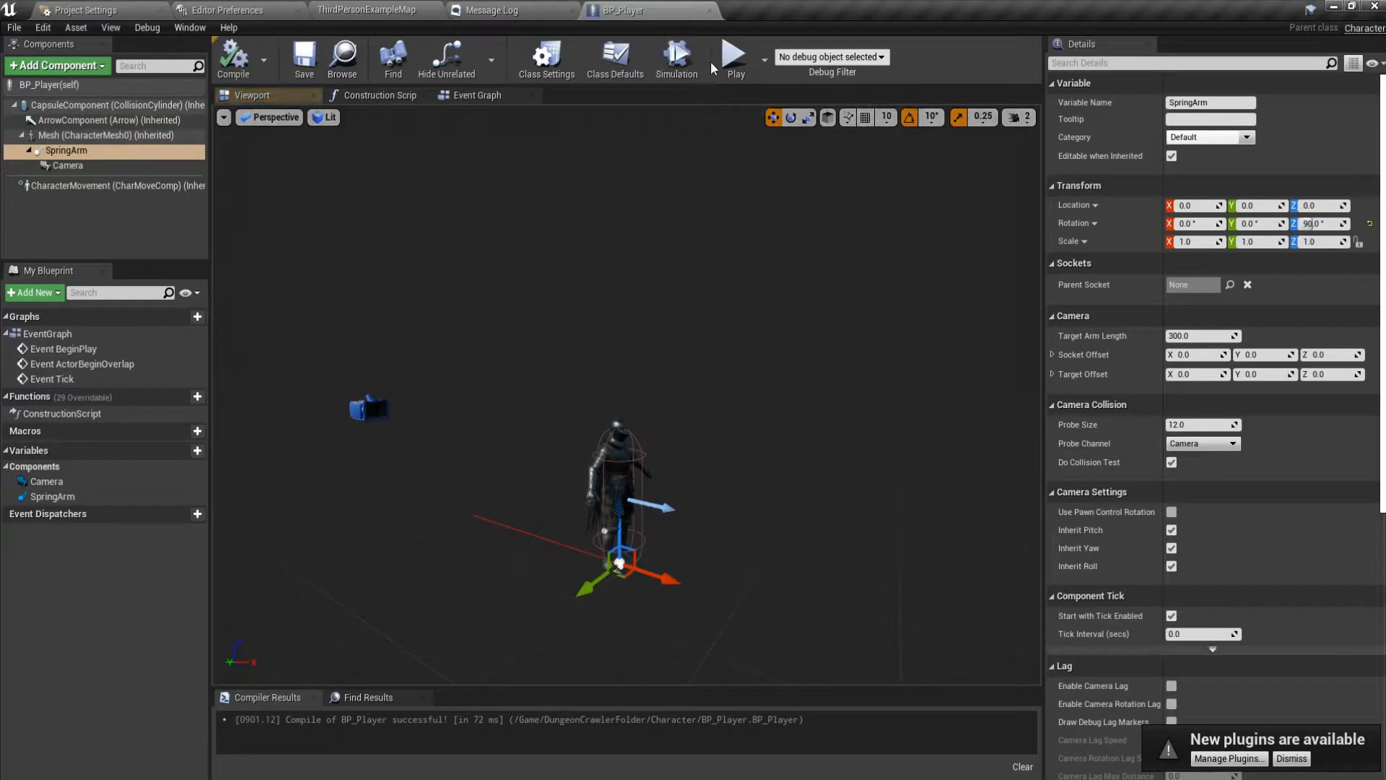
Select BP_Player's Mesh component, then compile and save the blueprint twice.
{"action": "left_click", "coordinate": [733, 58]}
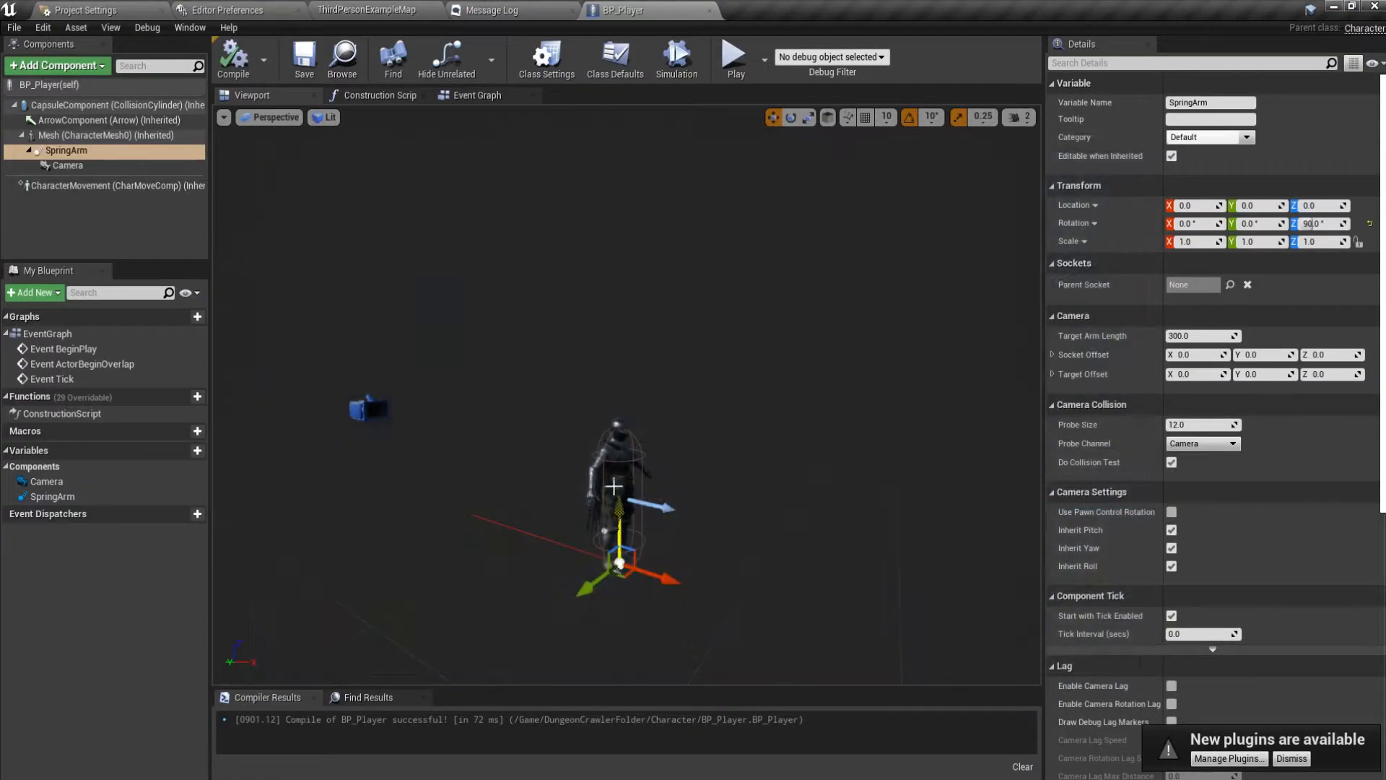
{"action": "left_click", "coordinate": [106, 135]}
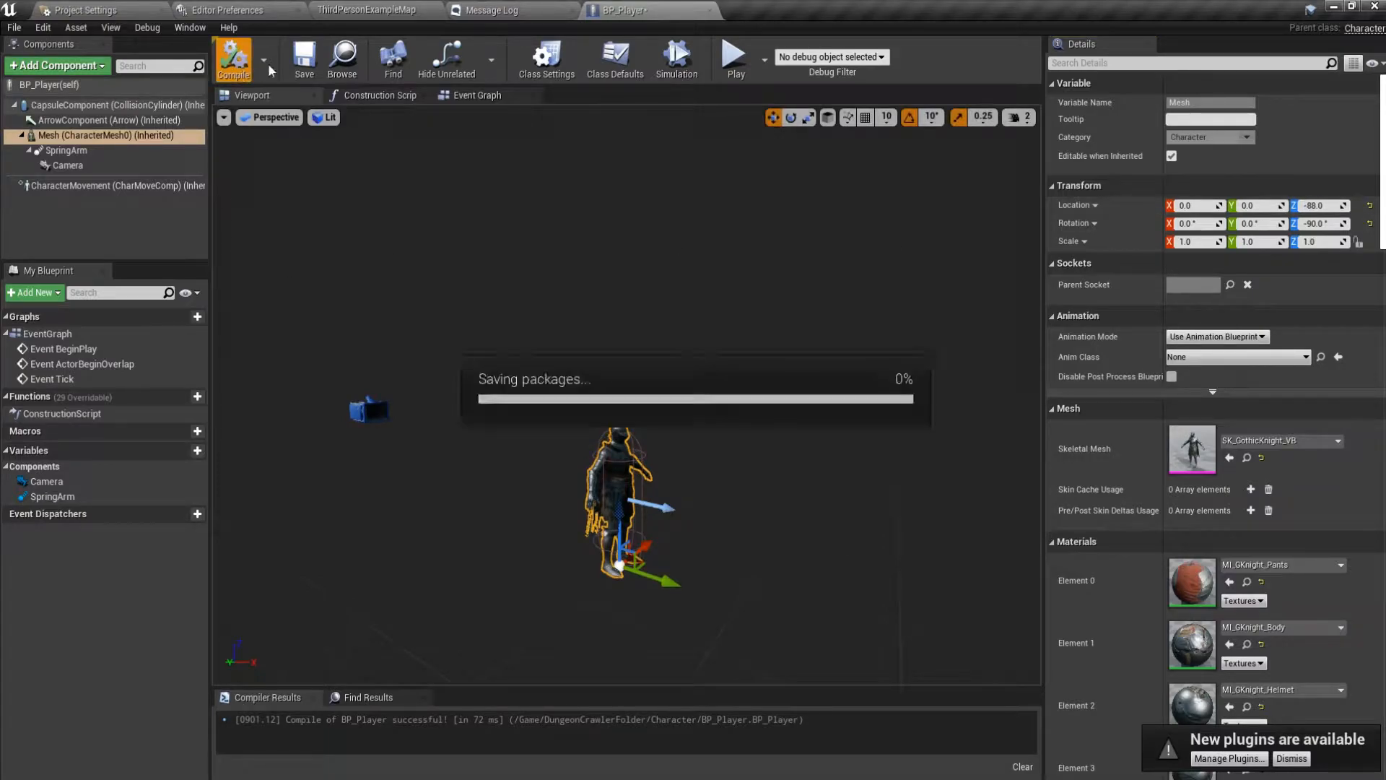
{"action": "left_click", "coordinate": [733, 55]}
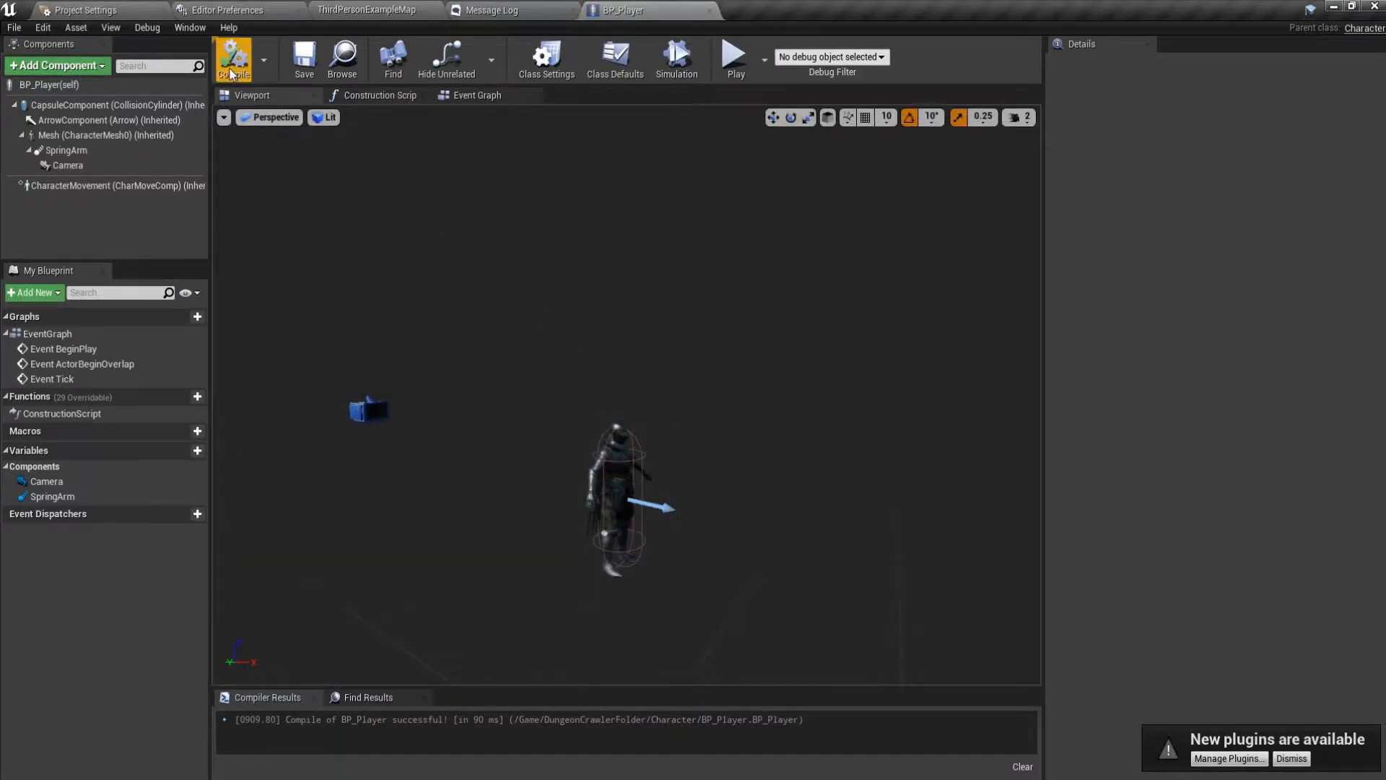
{"action": "left_click", "coordinate": [233, 58]}
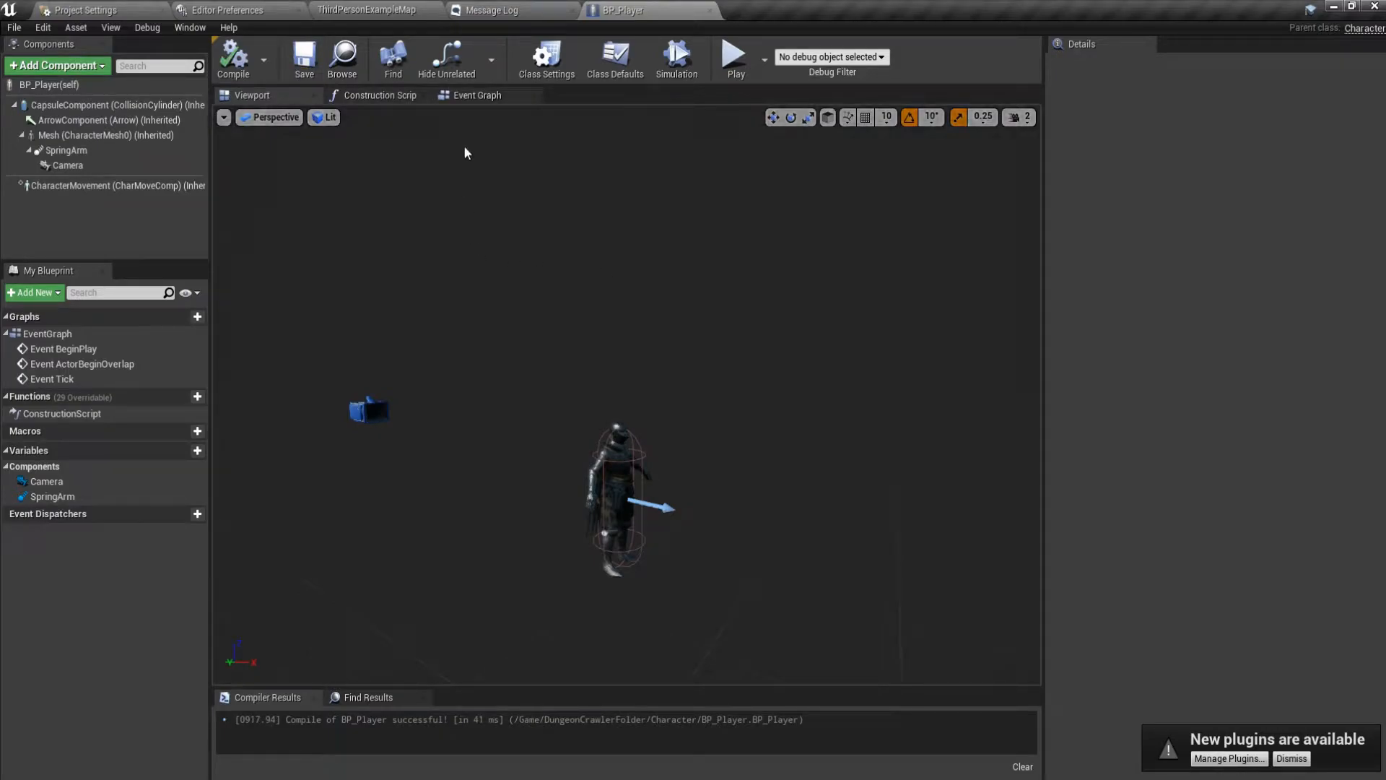
Delete the unused Event Tick node from BP_PlayerController's event graph and return to the level editor.
{"action": "left_click", "coordinate": [476, 95]}
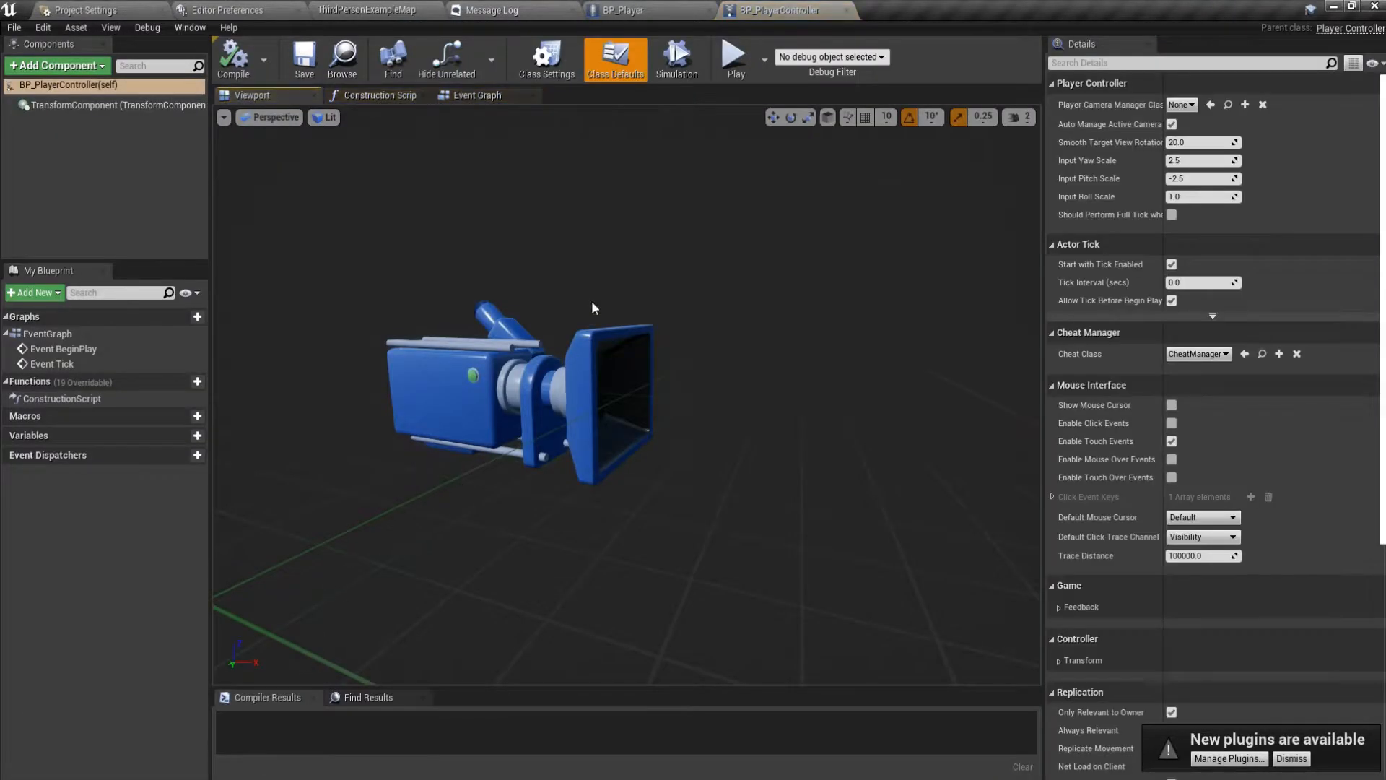
{"action": "left_click", "coordinate": [477, 94]}
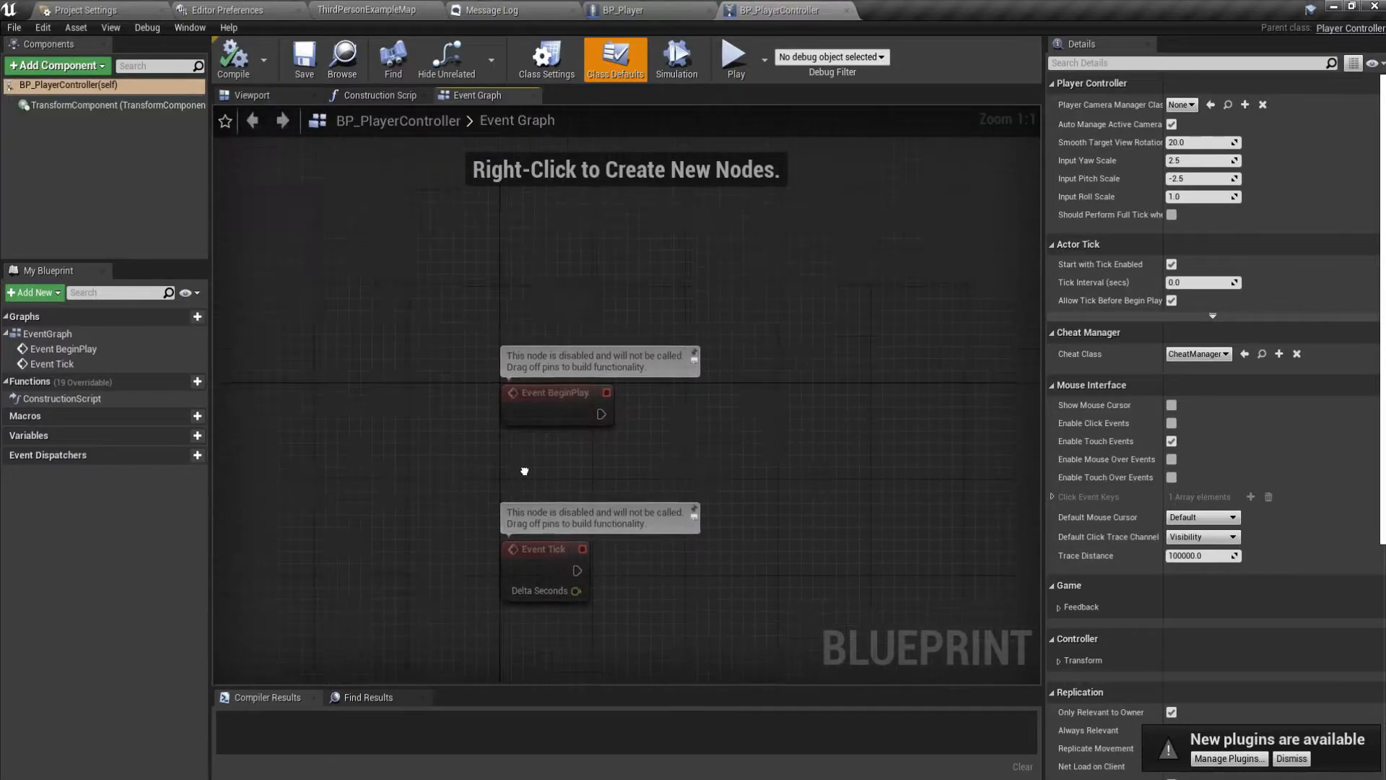
{"action": "scroll", "scroll_direction": "down", "scroll_amount": 3}
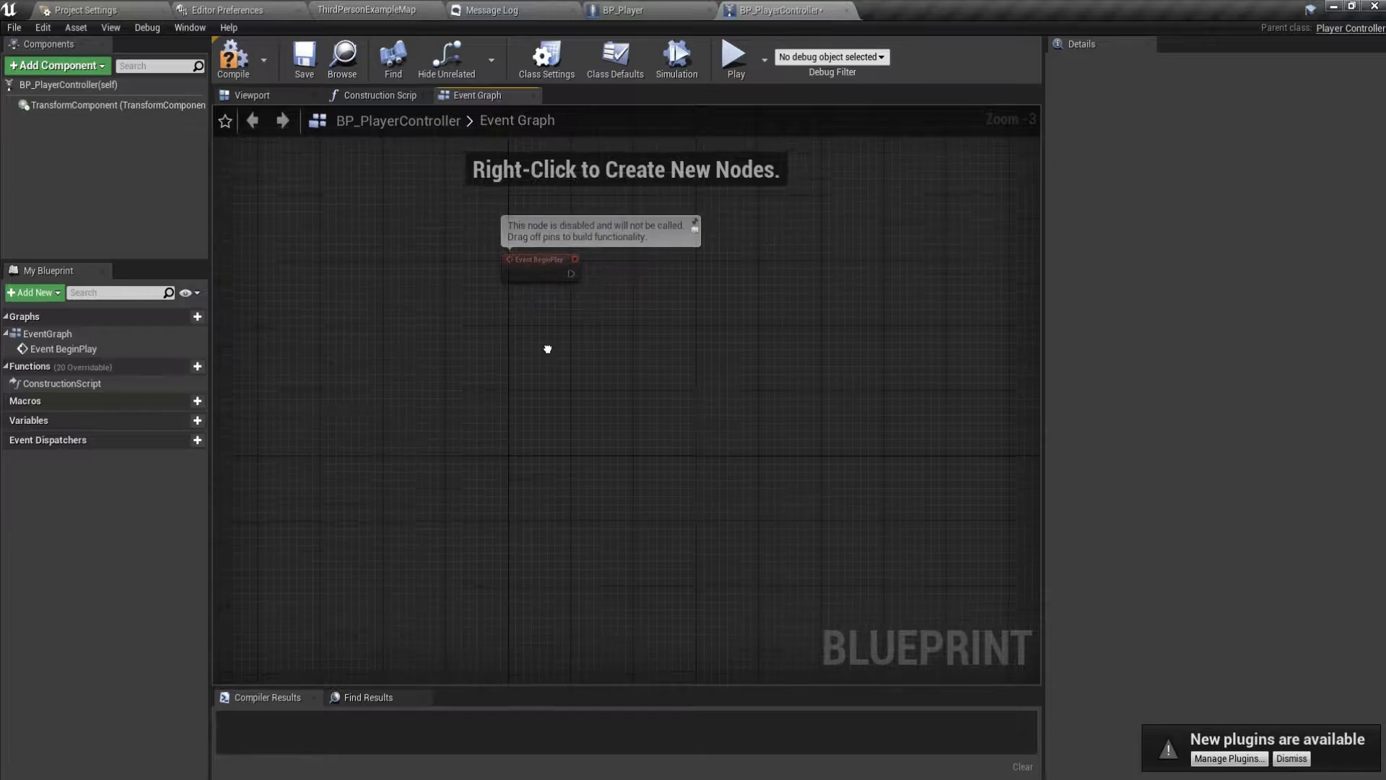
{"action": "left_click", "coordinate": [627, 9]}
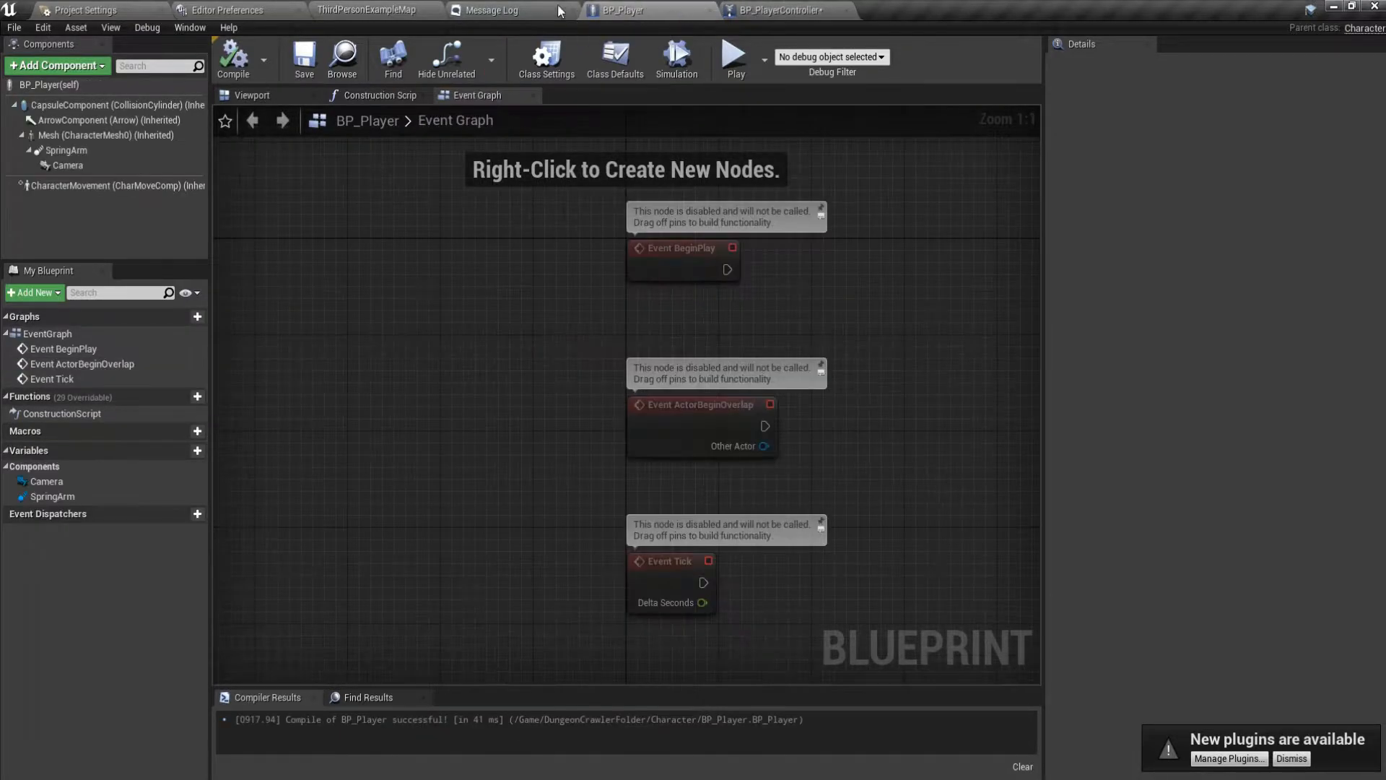
{"action": "left_click", "coordinate": [367, 9]}
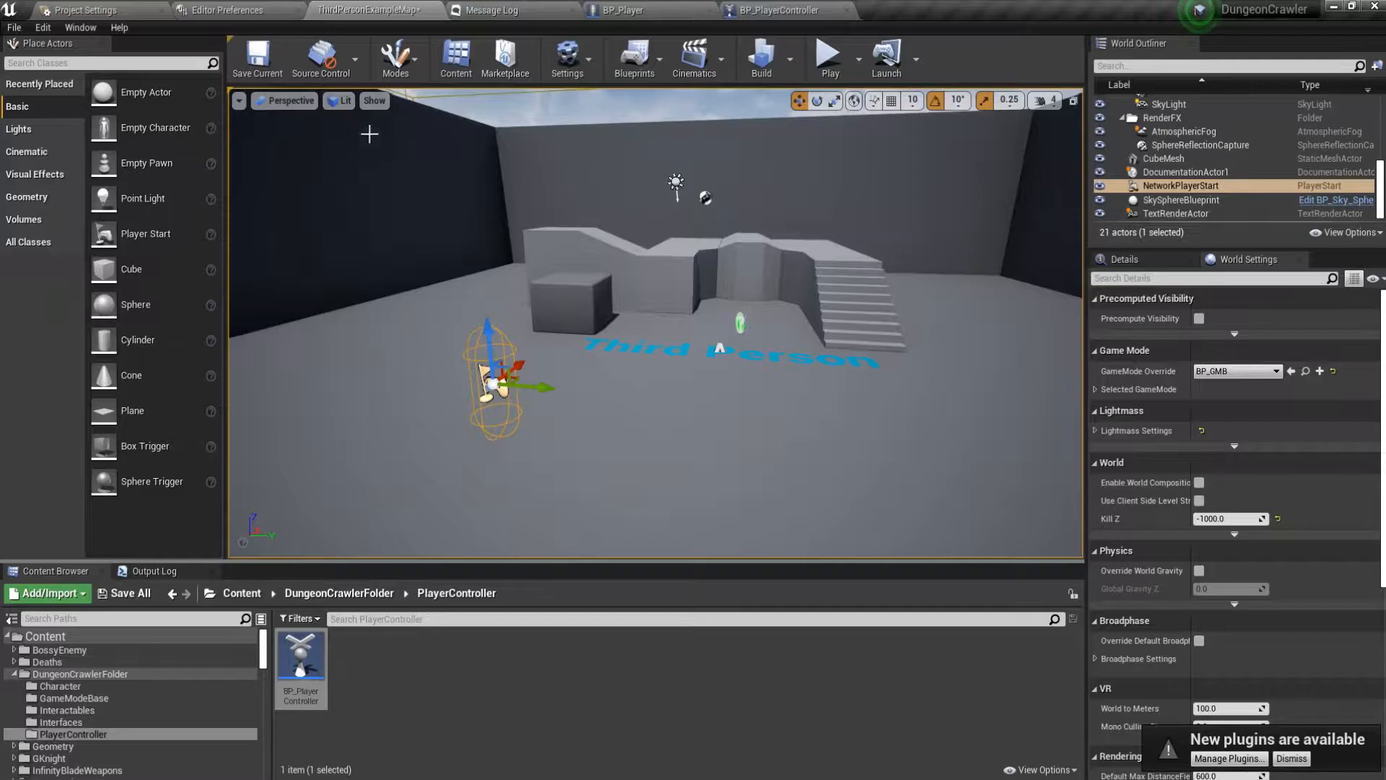
Navigate the Content Browser to DungeonCrawlerFolder's Interfaces folder.
{"action": "left_click", "coordinate": [828, 59]}
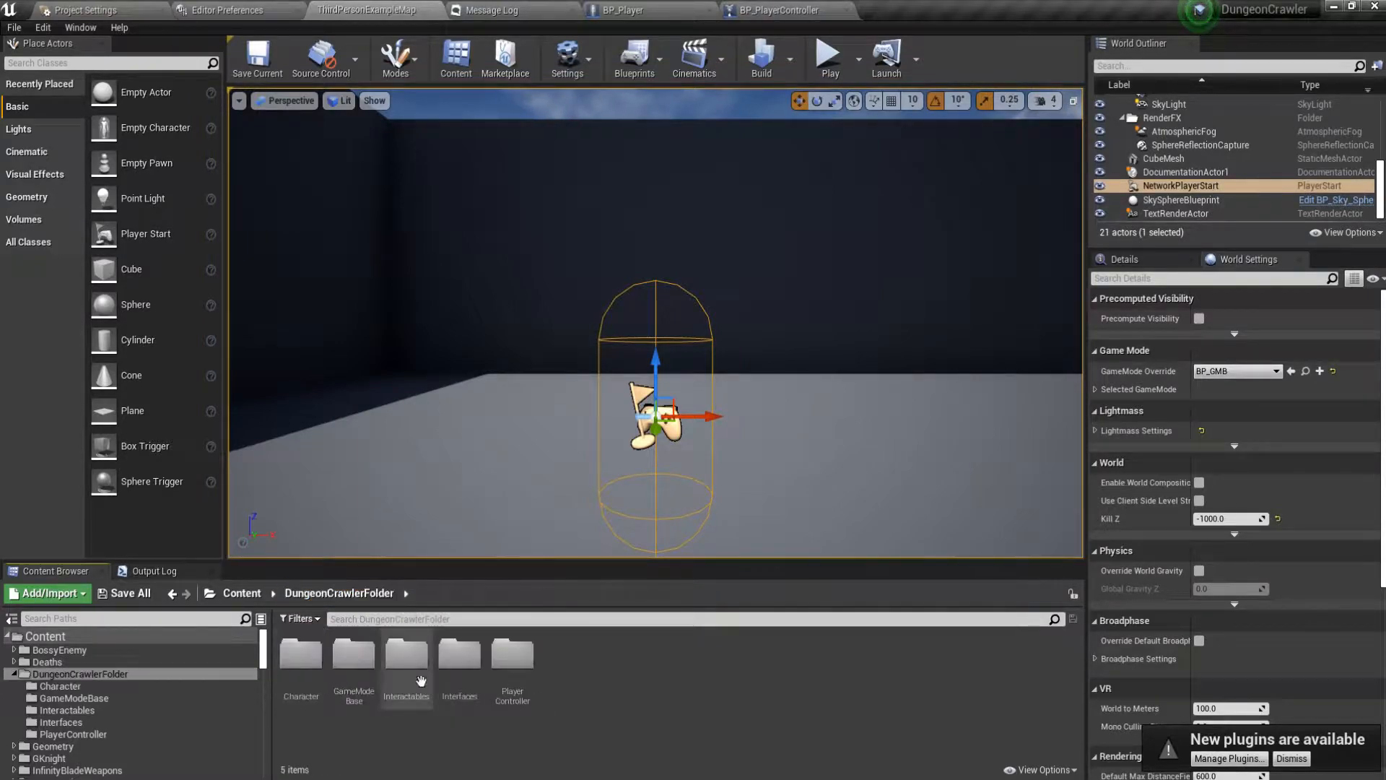
{"action": "double_click", "coordinate": [406, 653]}
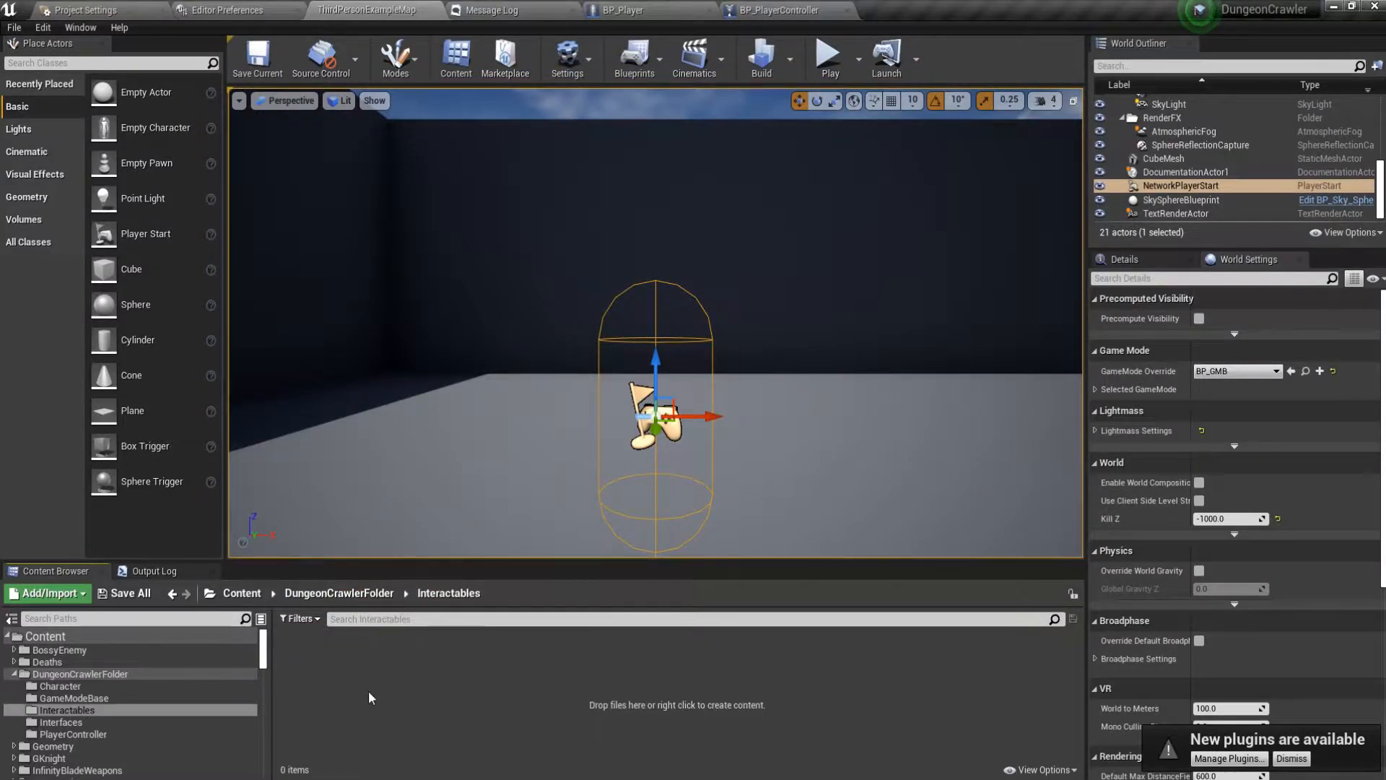
{"action": "left_click", "coordinate": [62, 722]}
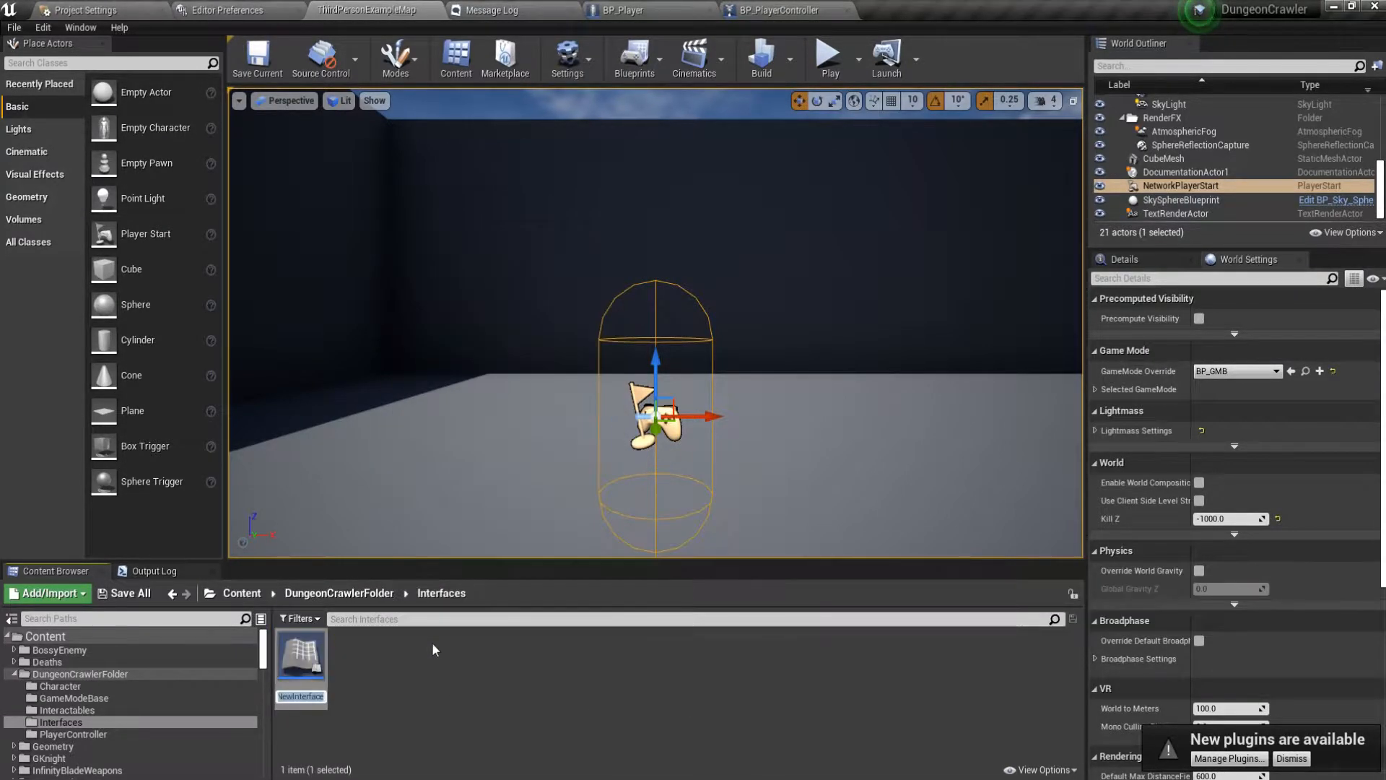
Create the BPI_Player blueprint interface and a second interface, then open BPI_Player.
{"action": "type", "text": "BPI_C"}
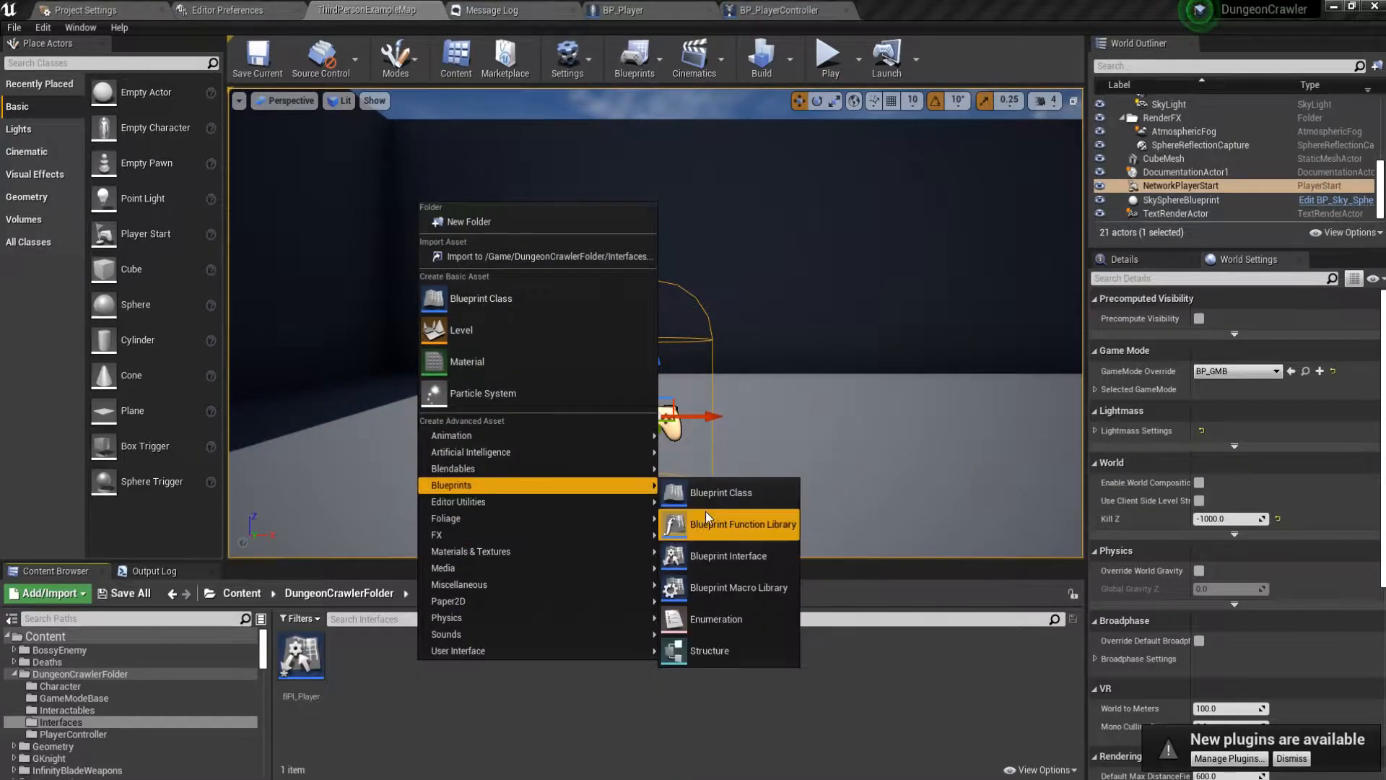
{"action": "left_click", "coordinate": [728, 556]}
{"action": "type", "text": "BPI_"}
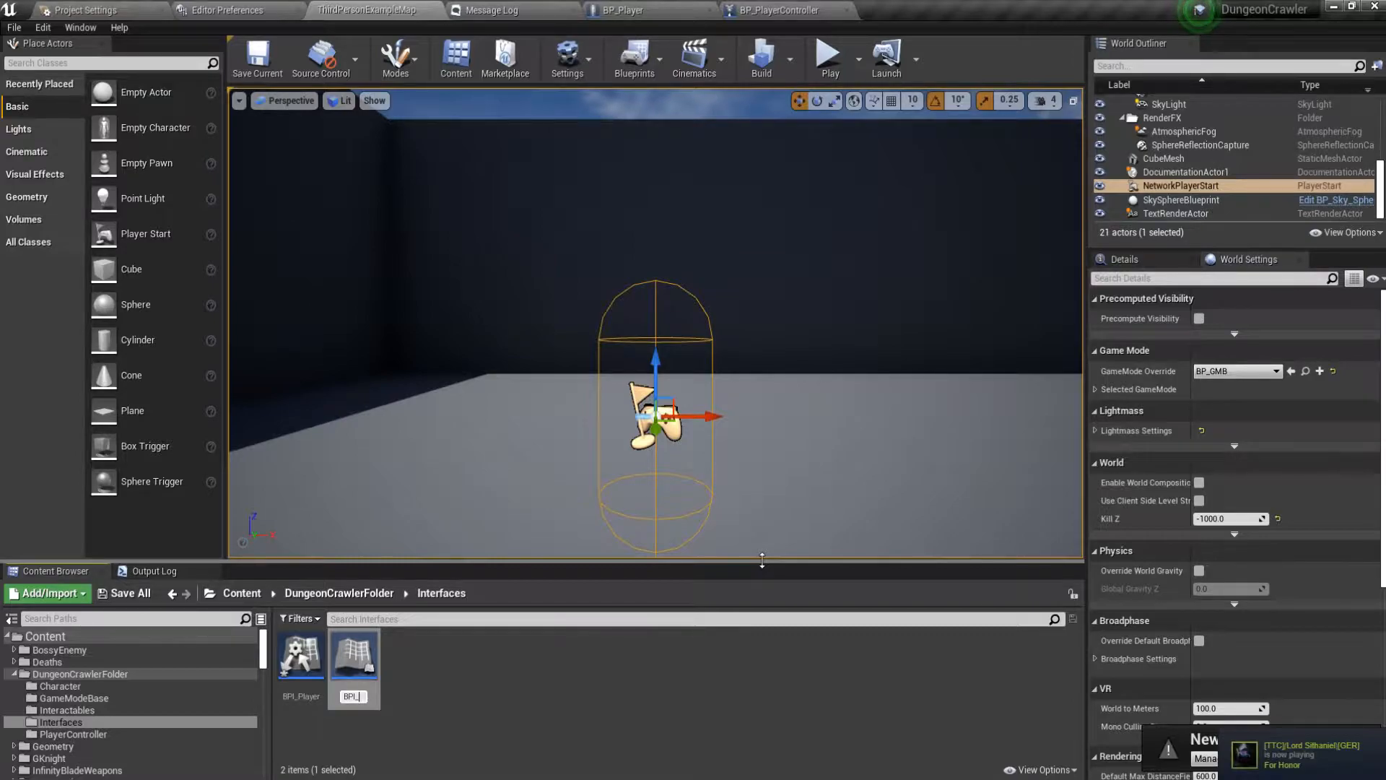
{"action": "left_click", "coordinate": [300, 658]}
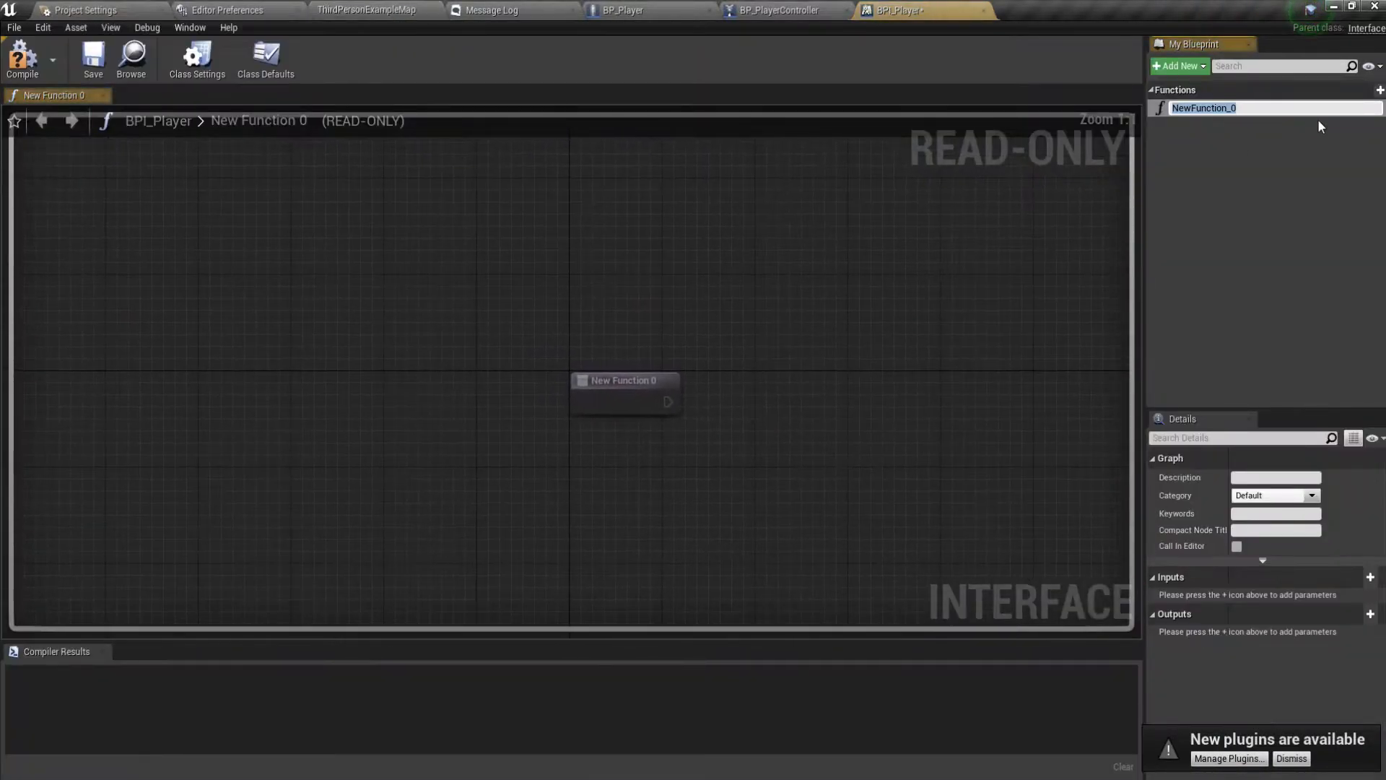
Rename BPI_Player's new interface function to Player Ref.
{"action": "type", "text": "Player Ref"}
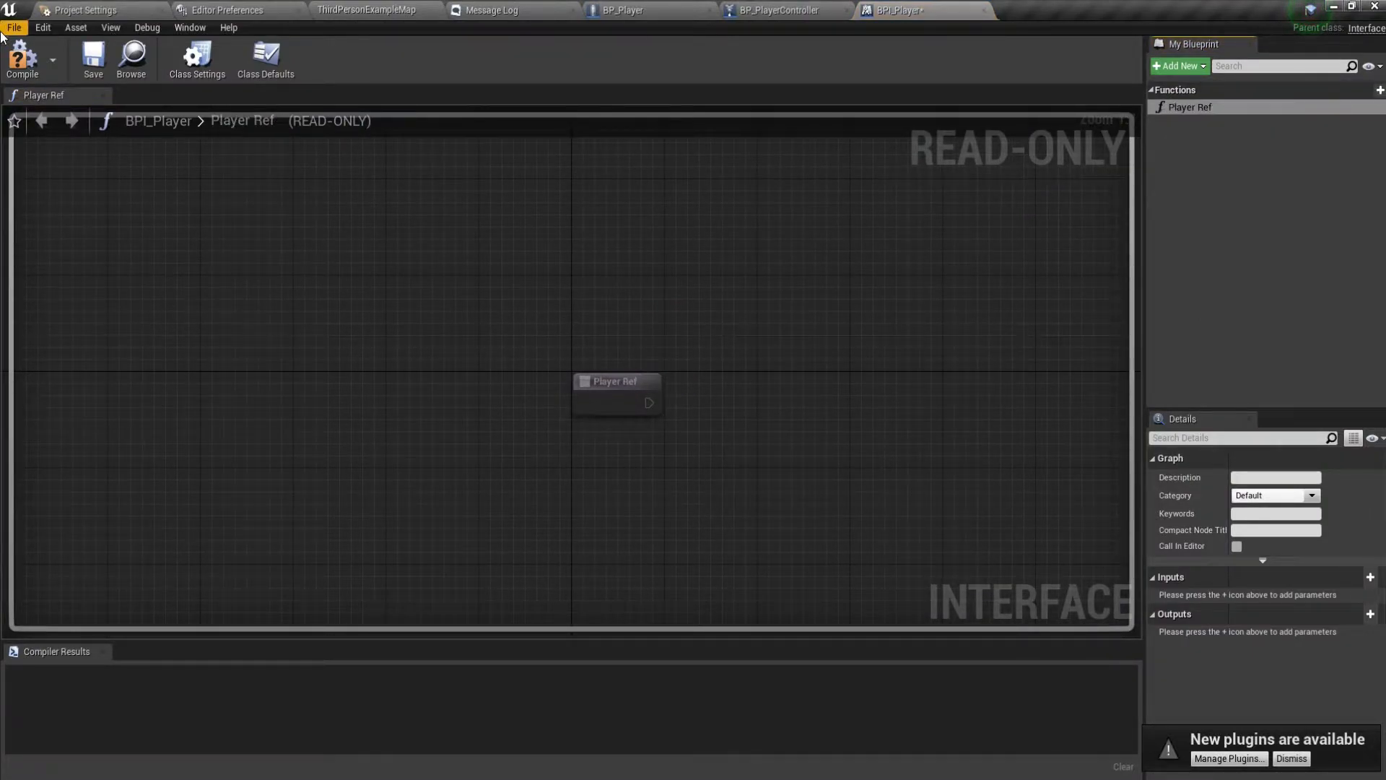
{"action": "left_click", "coordinate": [781, 9]}
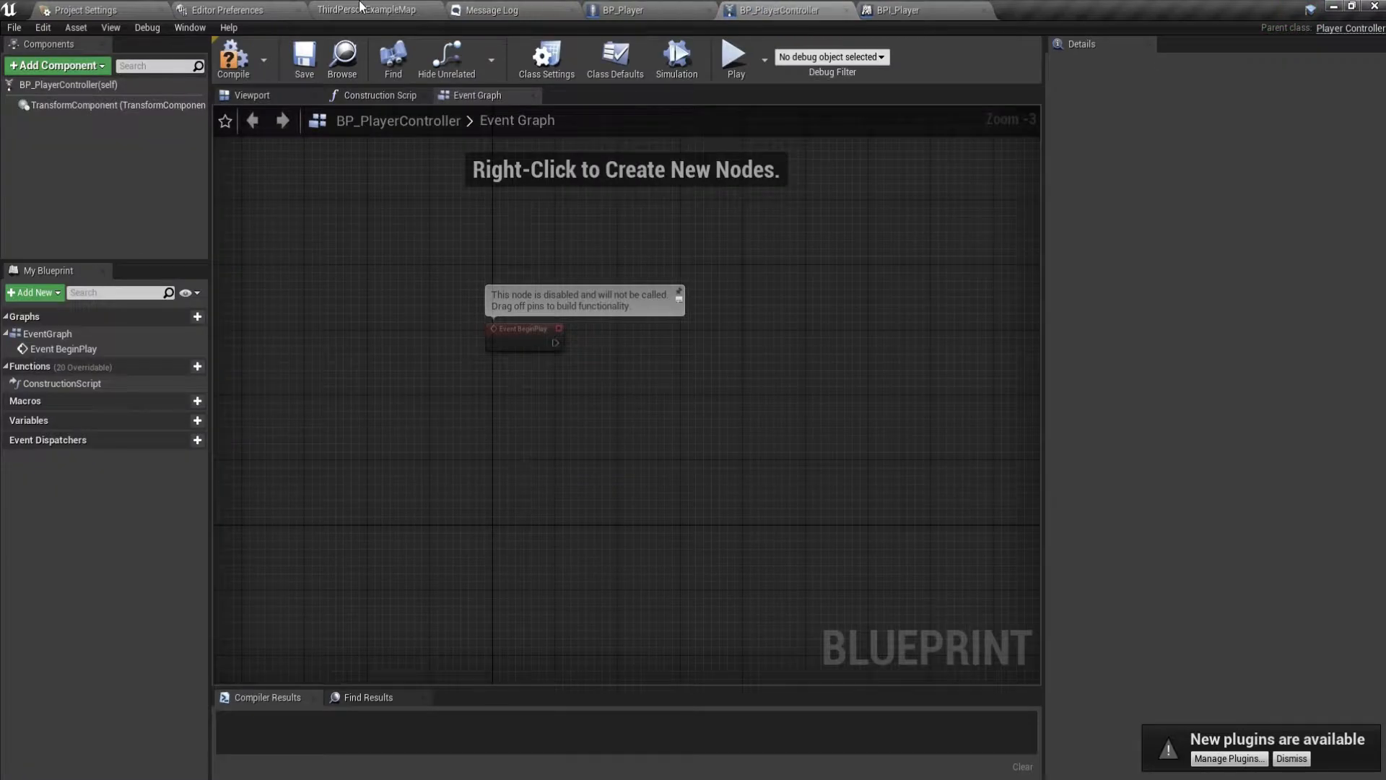
{"action": "left_click", "coordinate": [367, 9]}
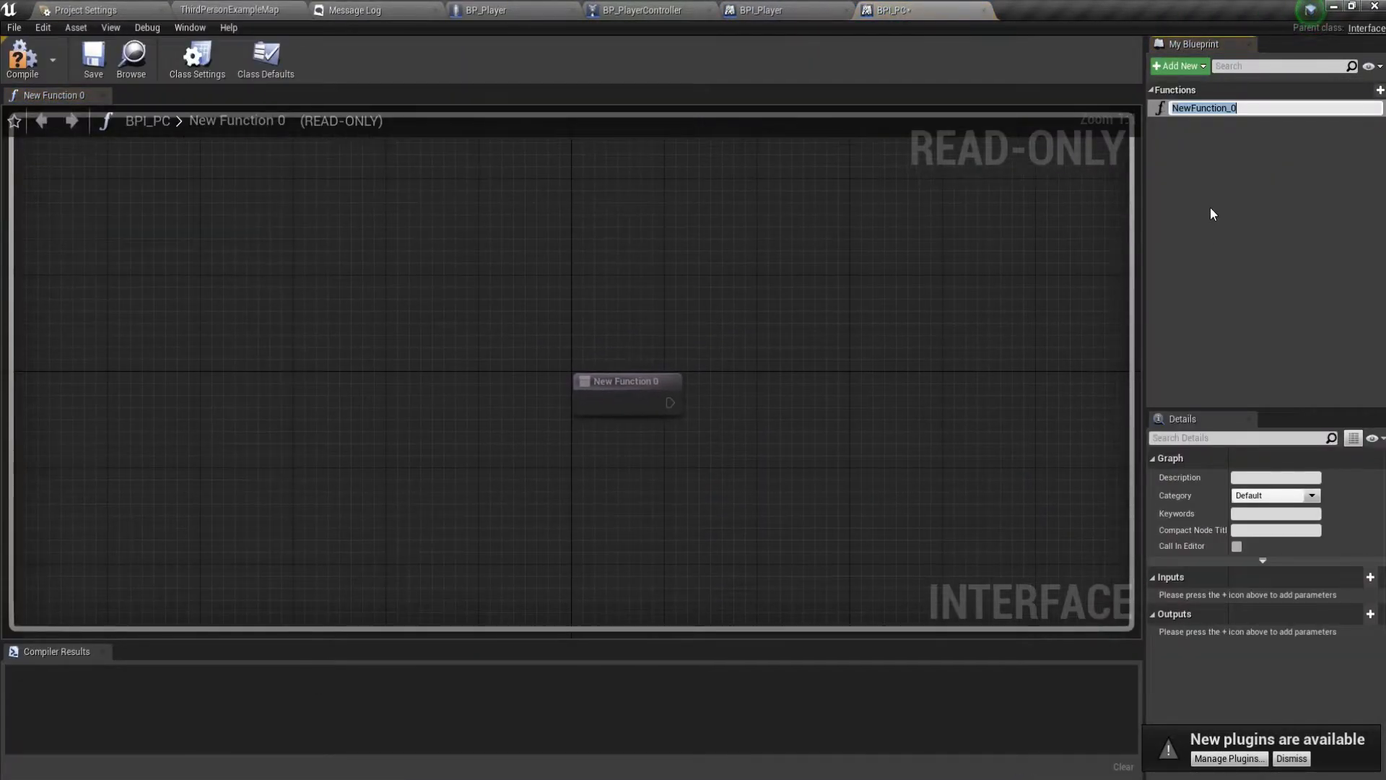
Rename BPI_PC's interface function to Char Ref.
{"action": "type", "text": "CHar"}
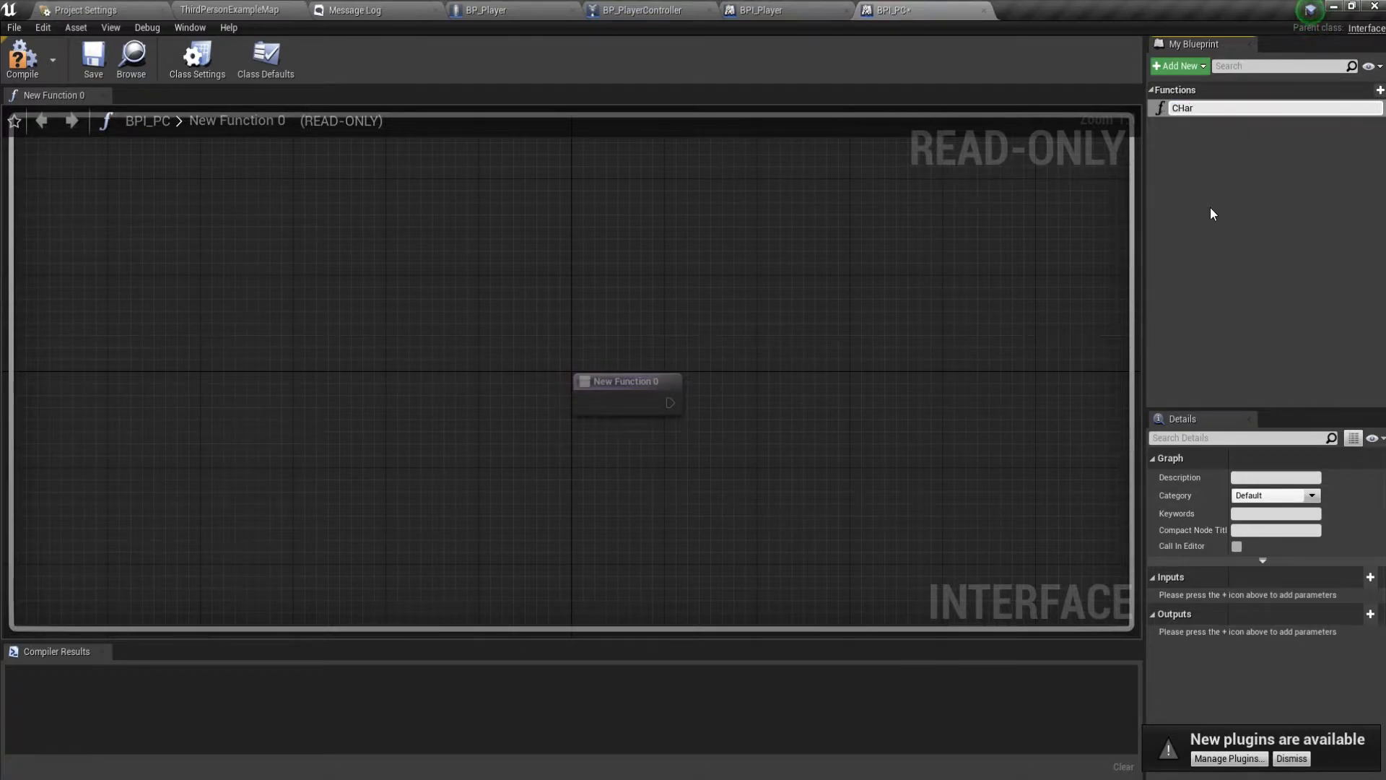
{"action": "type", "text": "Pla"}
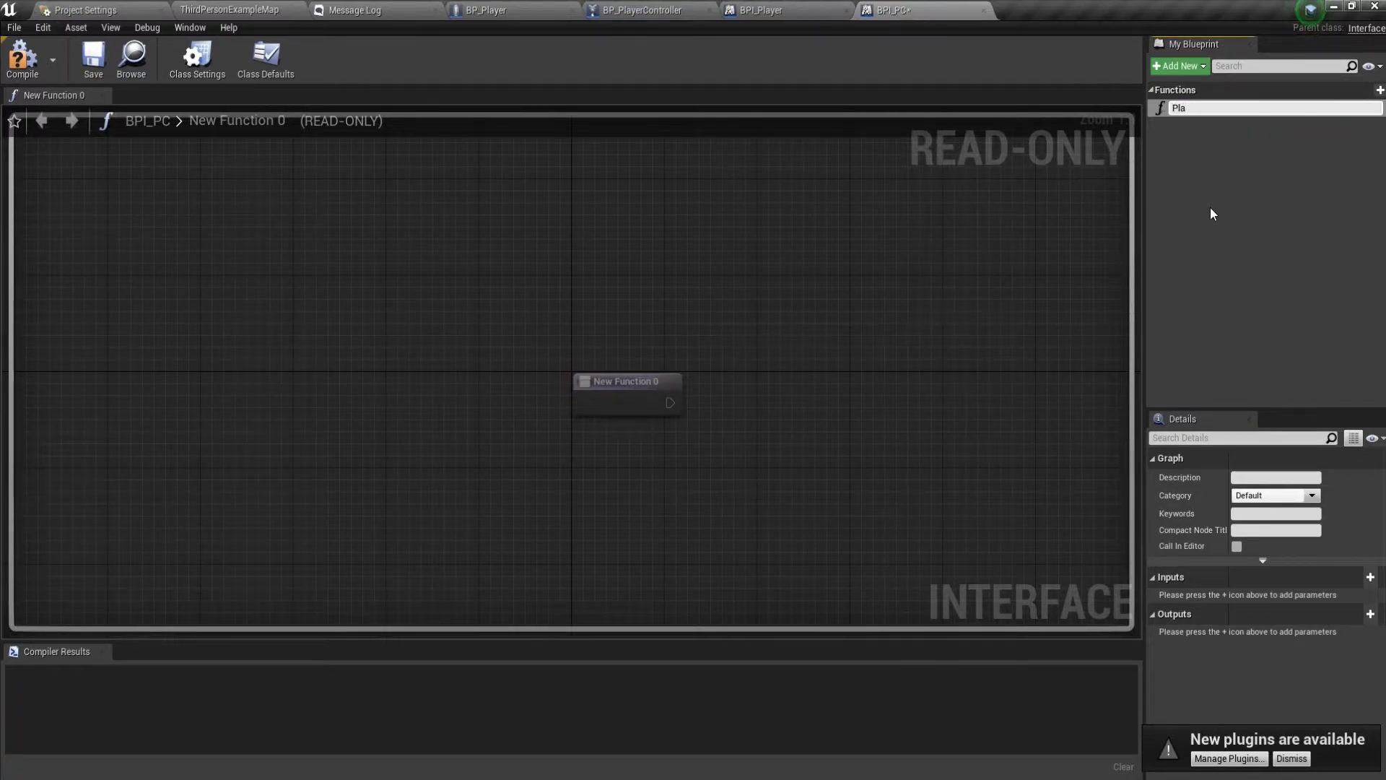
{"action": "type", "text": "Char Ref"}
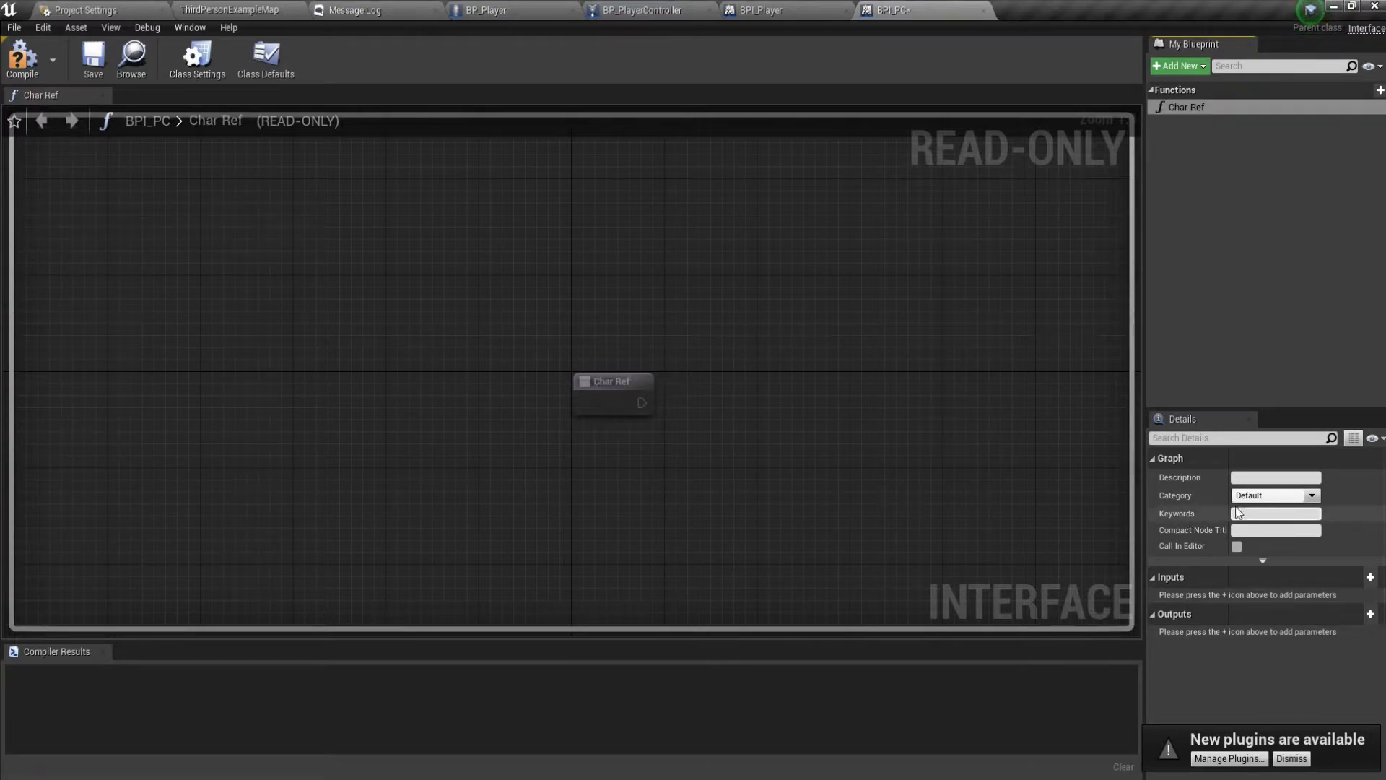
{"action": "left_click", "coordinate": [760, 9]}
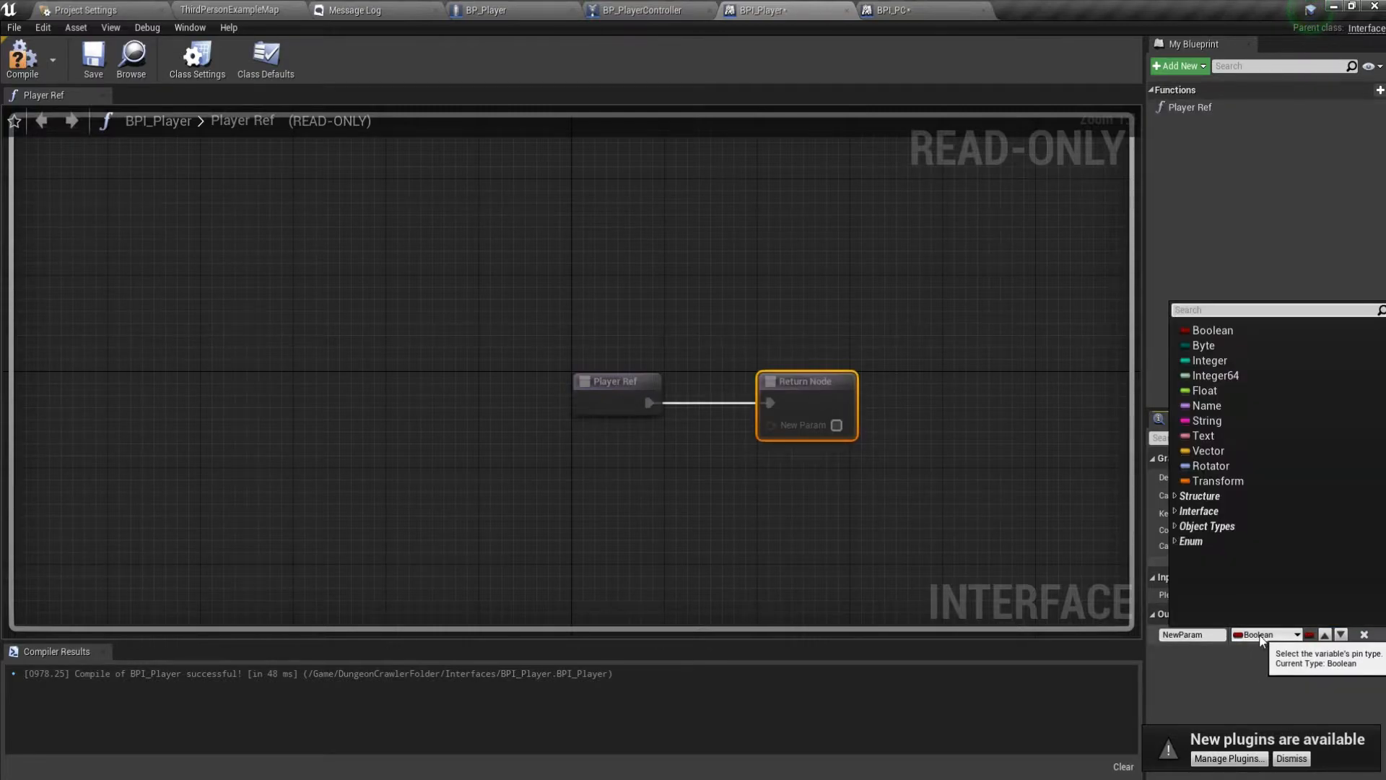
Give Player Ref a BP_Player-typed output, compile and close the interface editors.
{"action": "type", "text": "BP"}
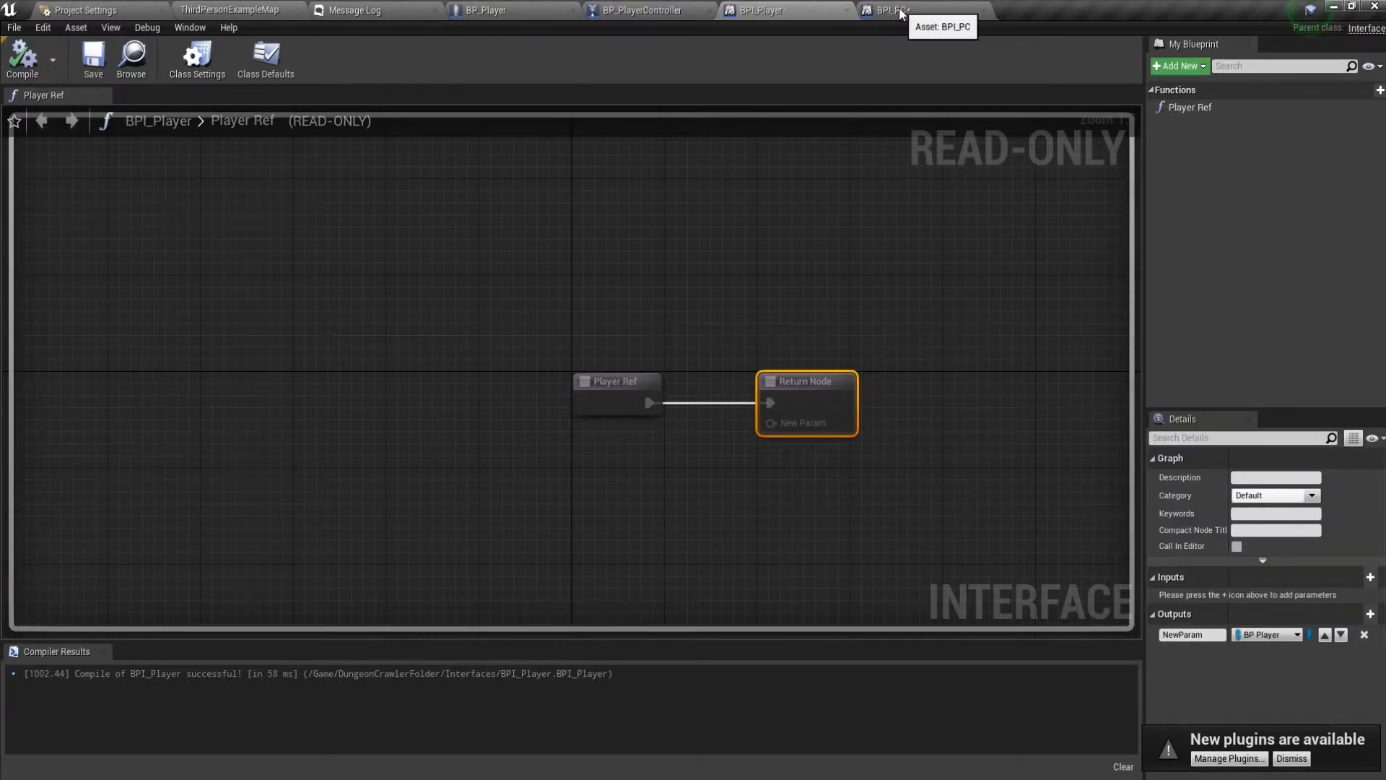
{"action": "left_click", "coordinate": [889, 10]}
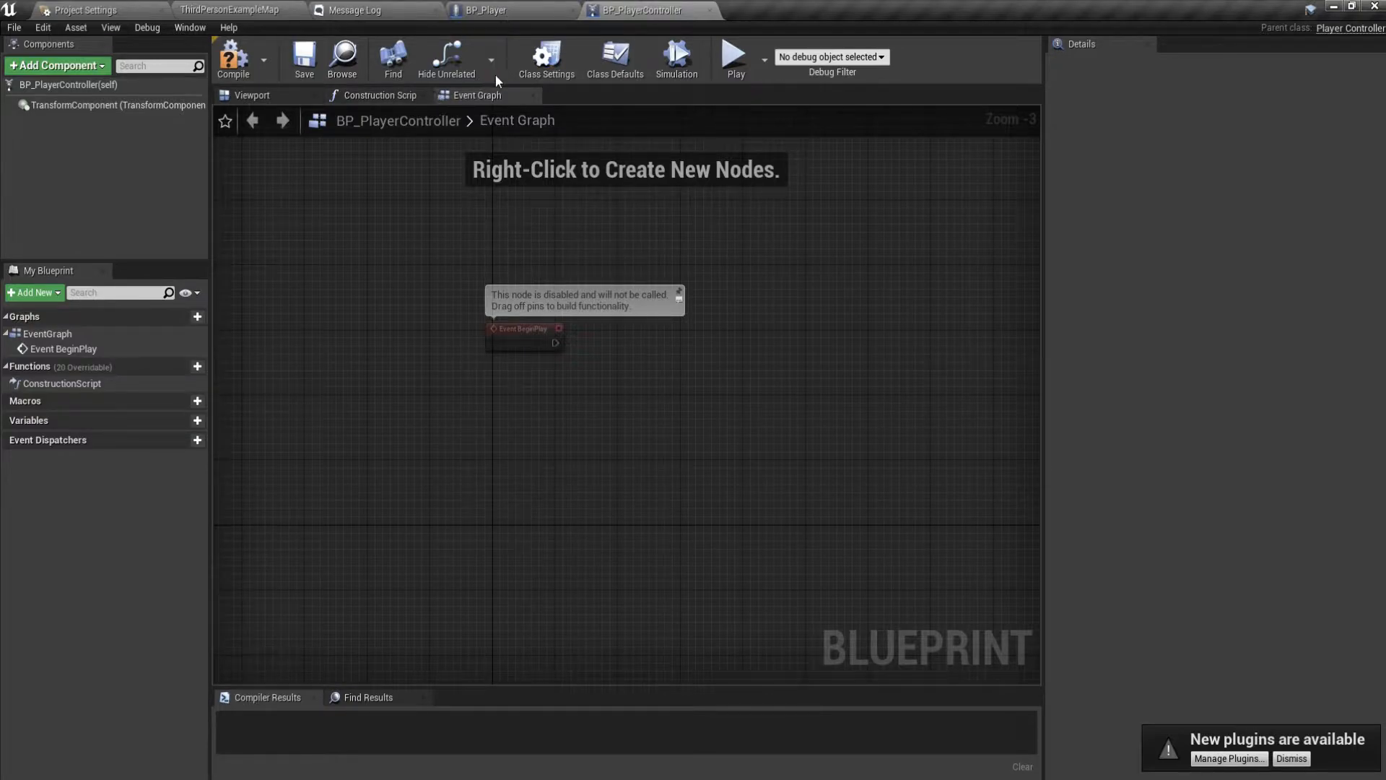
Implement the BPI_PC interface in BP_PlayerController's class settings.
{"action": "left_click", "coordinate": [545, 58]}
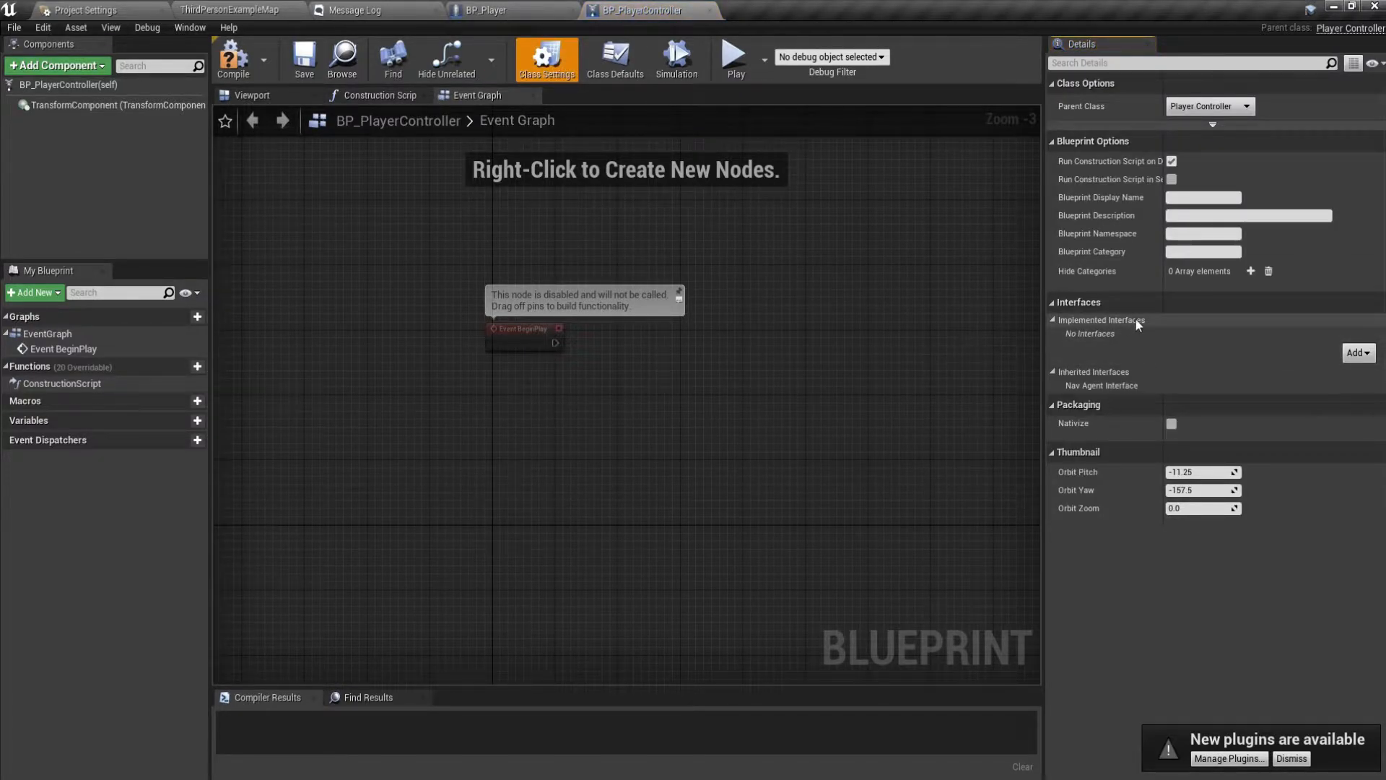
{"action": "left_click", "coordinate": [1357, 352]}
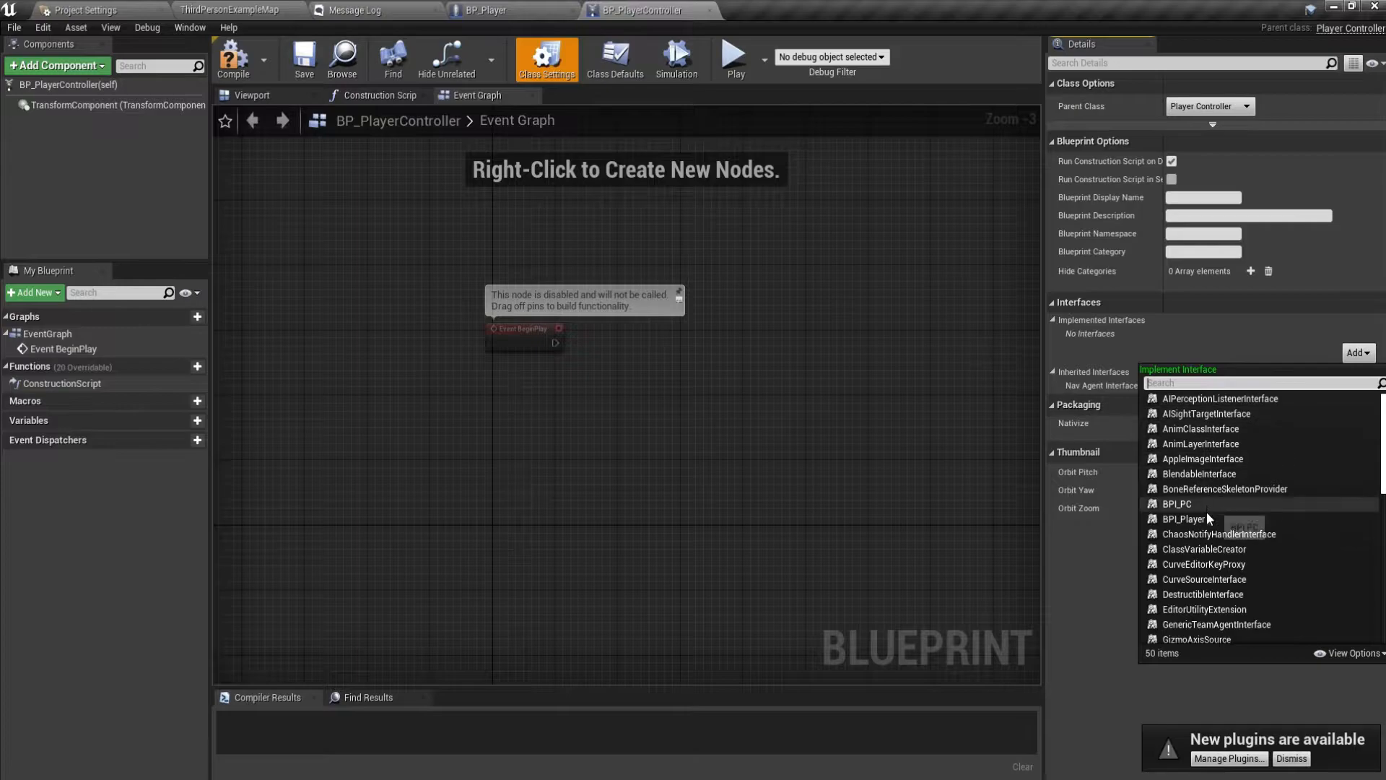
{"action": "left_click", "coordinate": [1178, 503]}
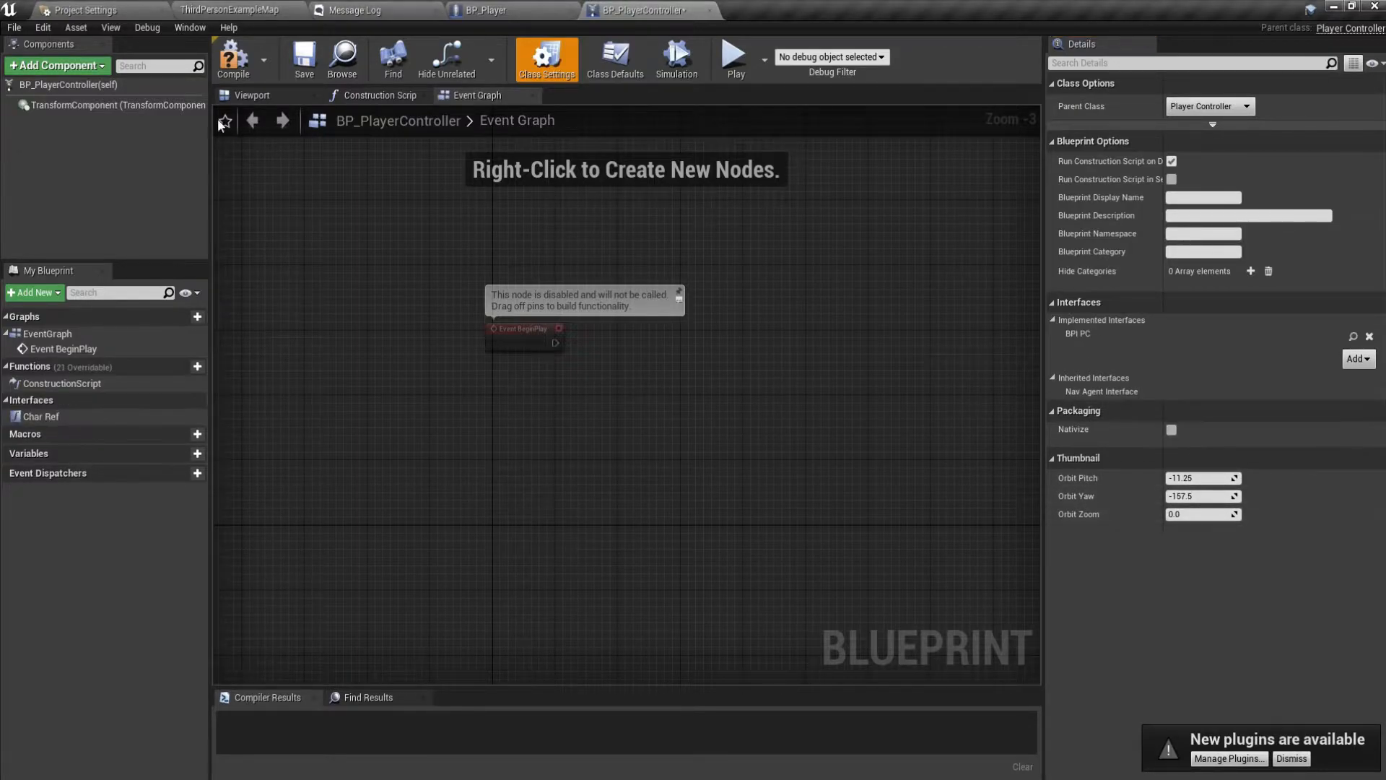
{"action": "left_click", "coordinate": [489, 9]}
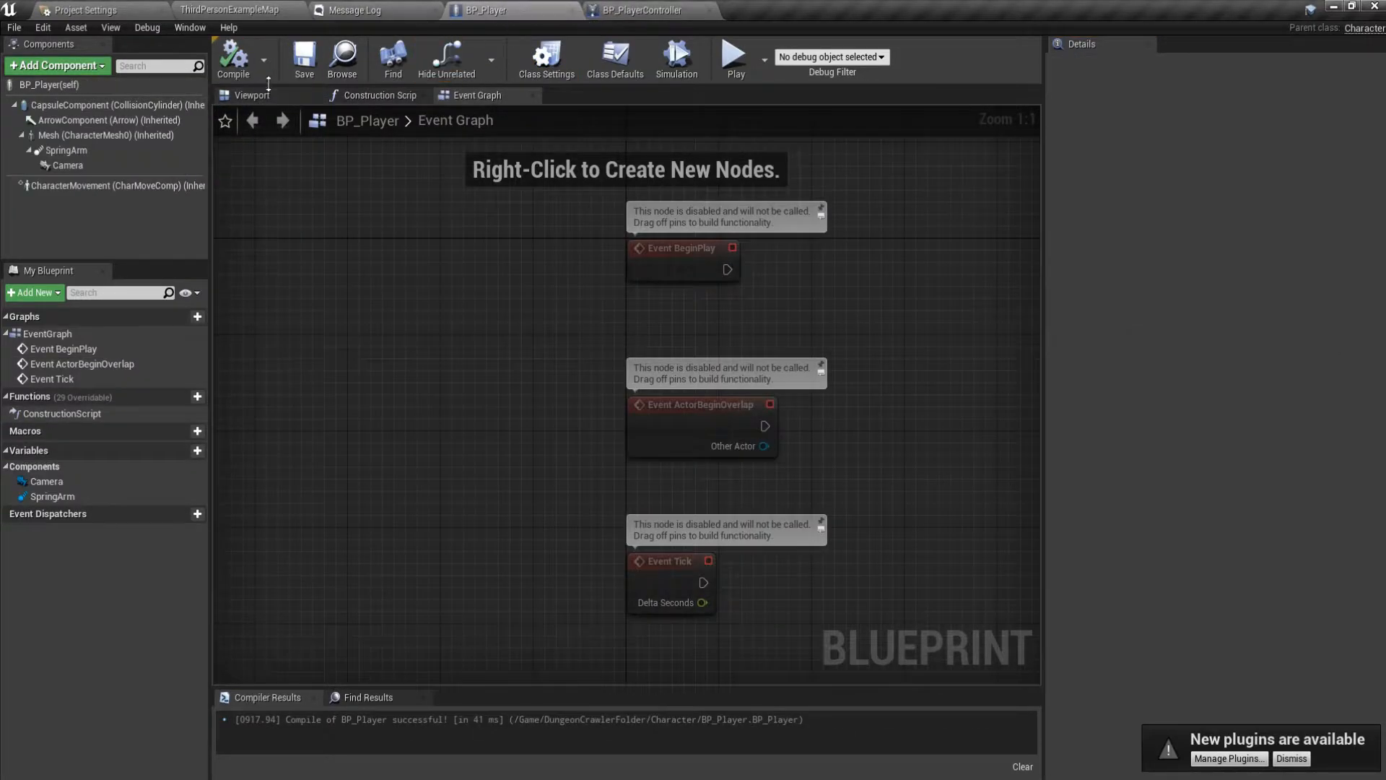
{"action": "left_click", "coordinate": [545, 58]}
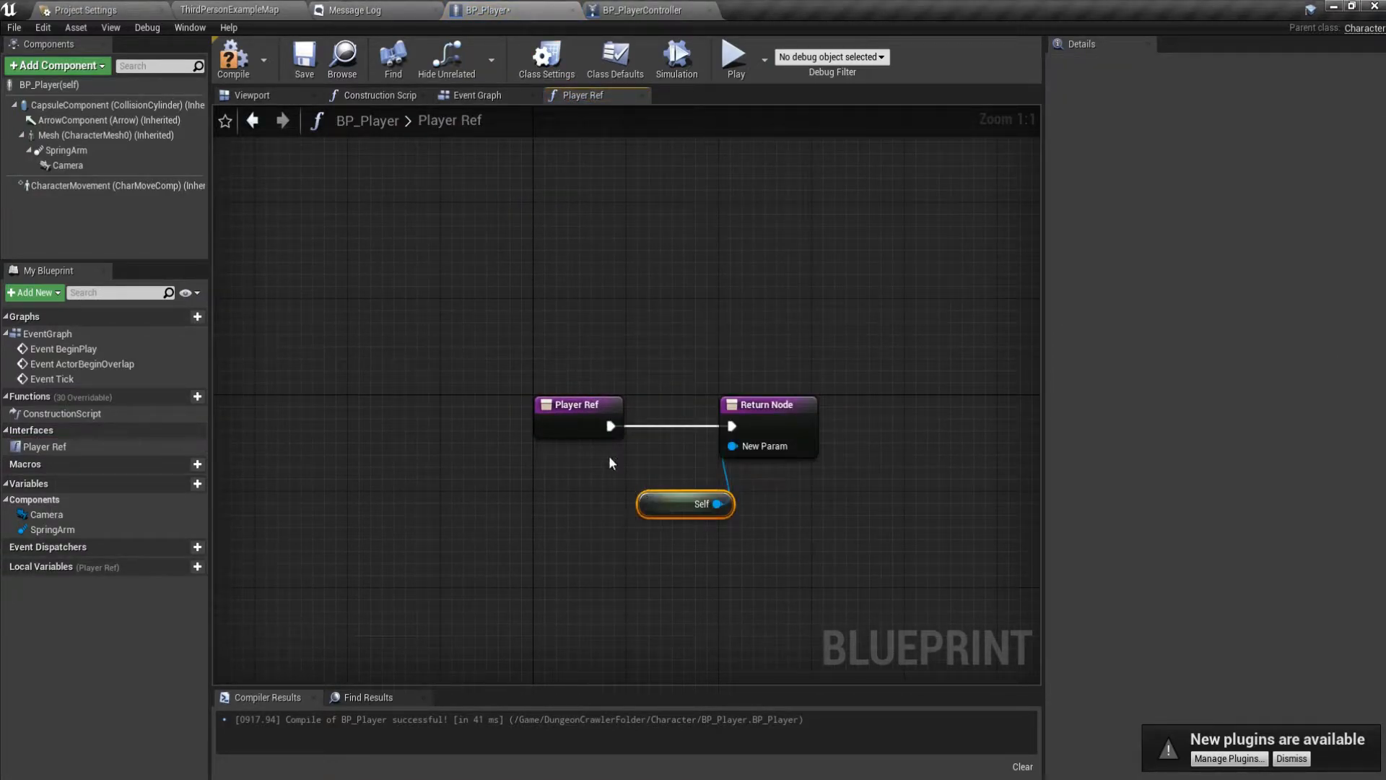
Make BP_Player's Player Ref return Self and confirm BPI_Player is listed under Implemented Interfaces.
{"action": "left_click", "coordinate": [641, 10]}
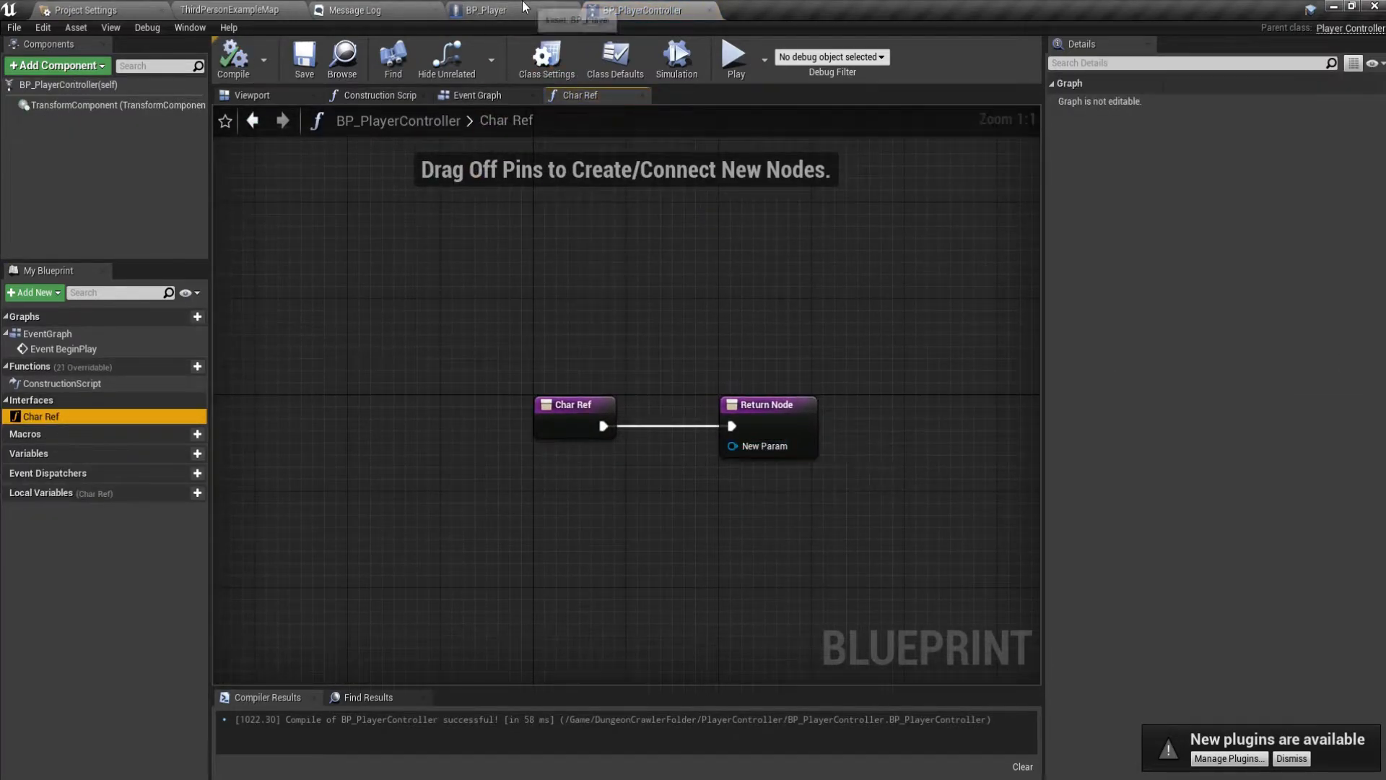
{"action": "left_click", "coordinate": [483, 10]}
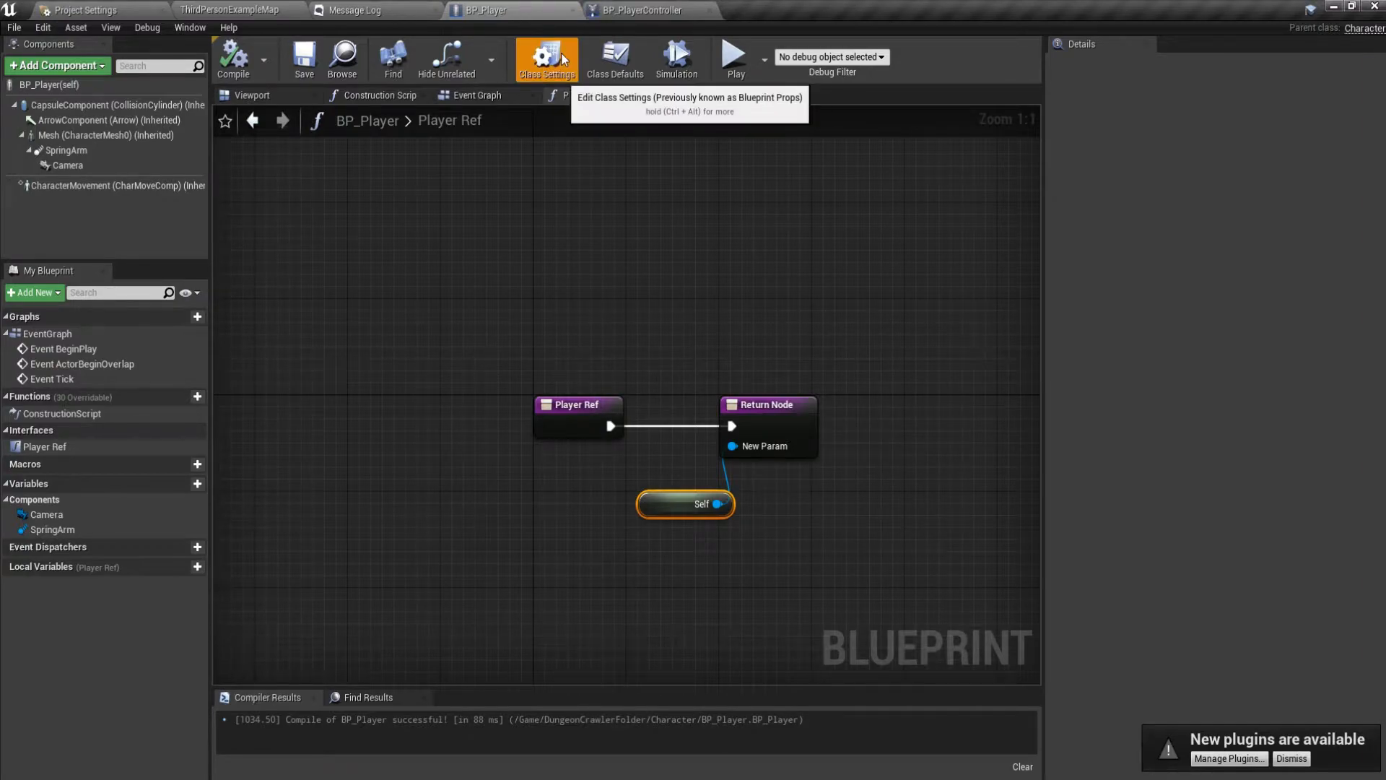
{"action": "left_click", "coordinate": [546, 59]}
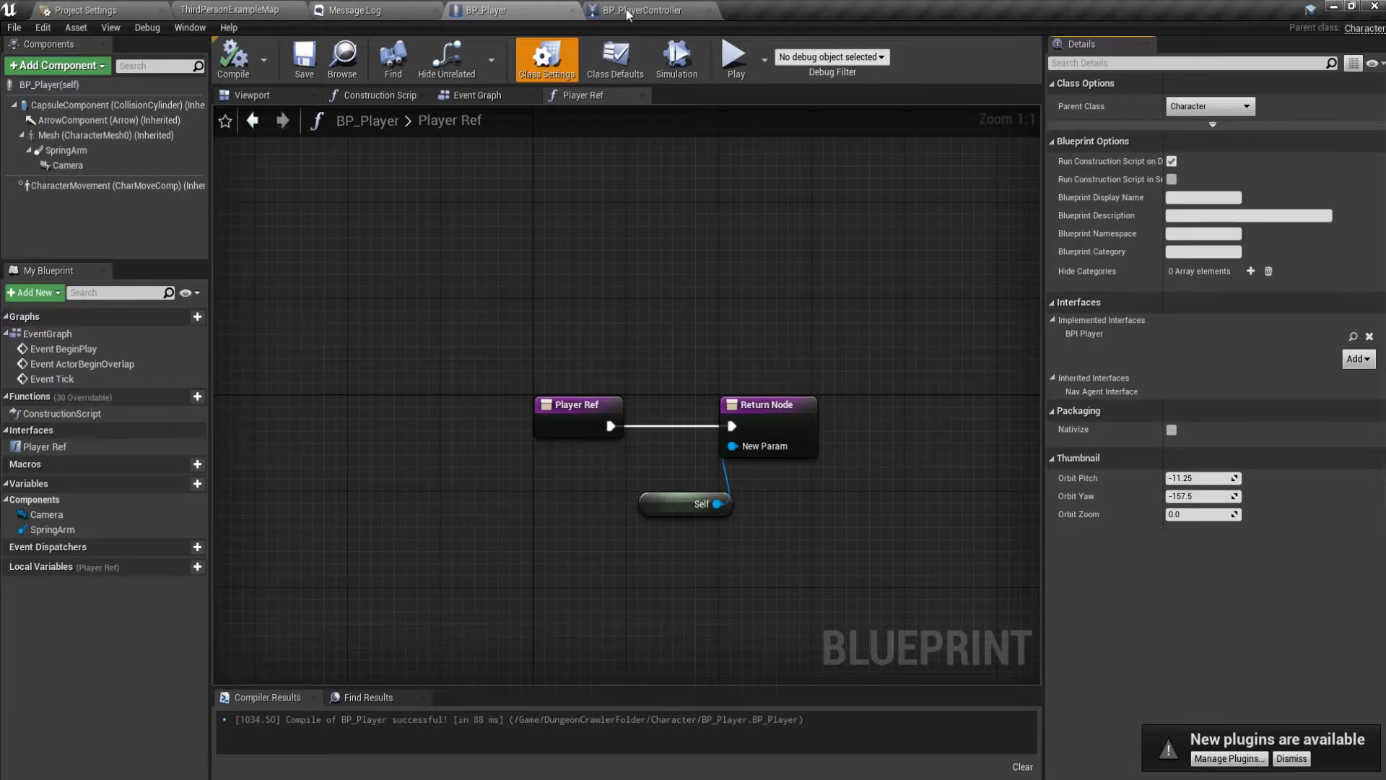
{"action": "left_click", "coordinate": [353, 10]}
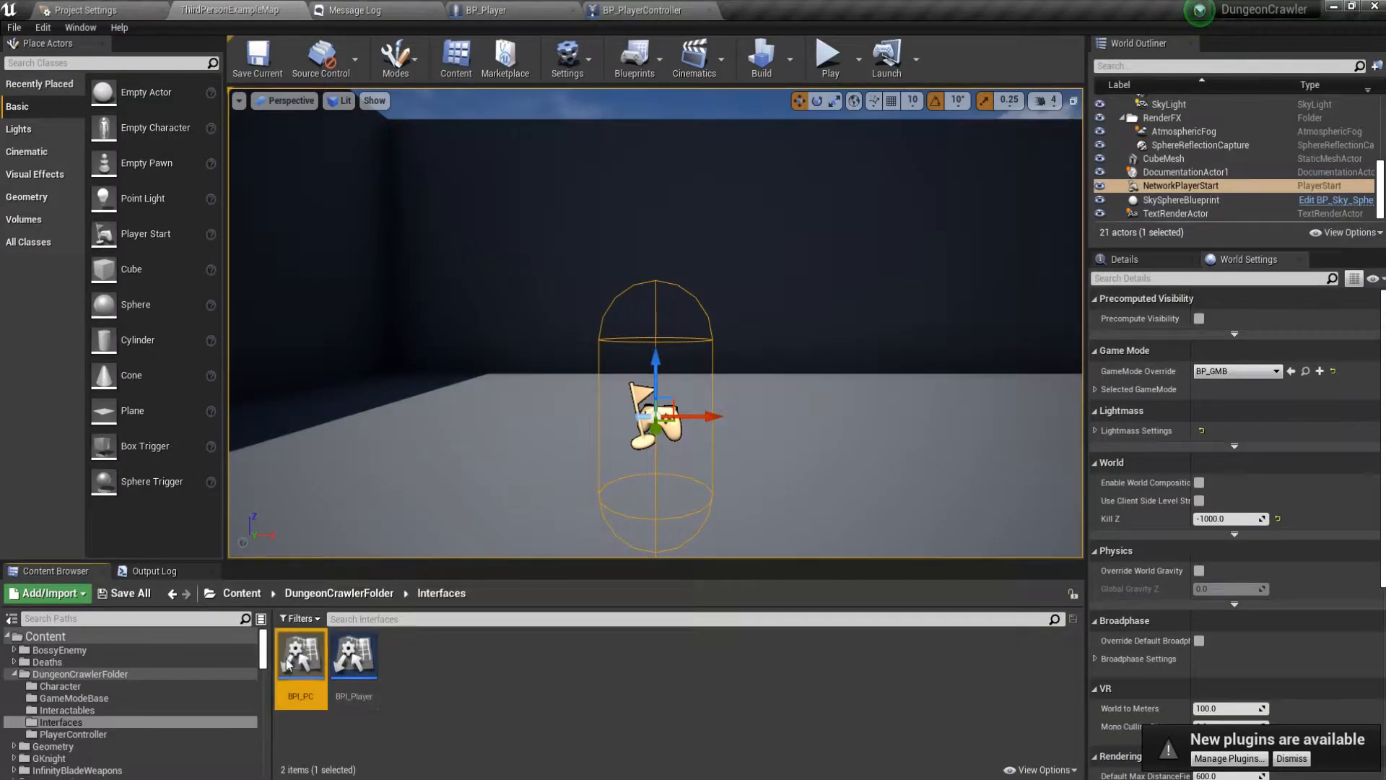
Wire a Self reference into PC Ref's return value in BP_PlayerController.
{"action": "double_click", "coordinate": [300, 654]}
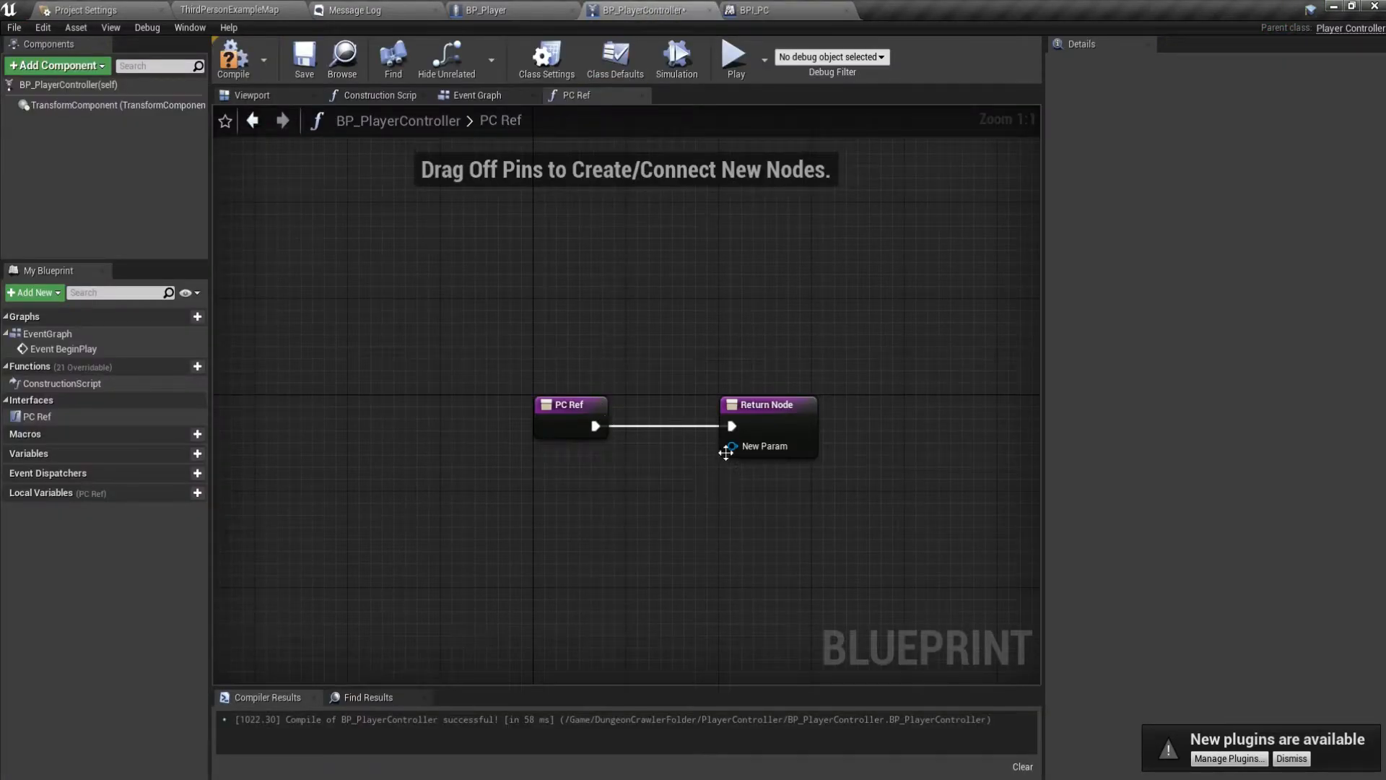
{"action": "left_click_drag", "start_coordinate": [730, 445], "coordinate": [699, 503]}
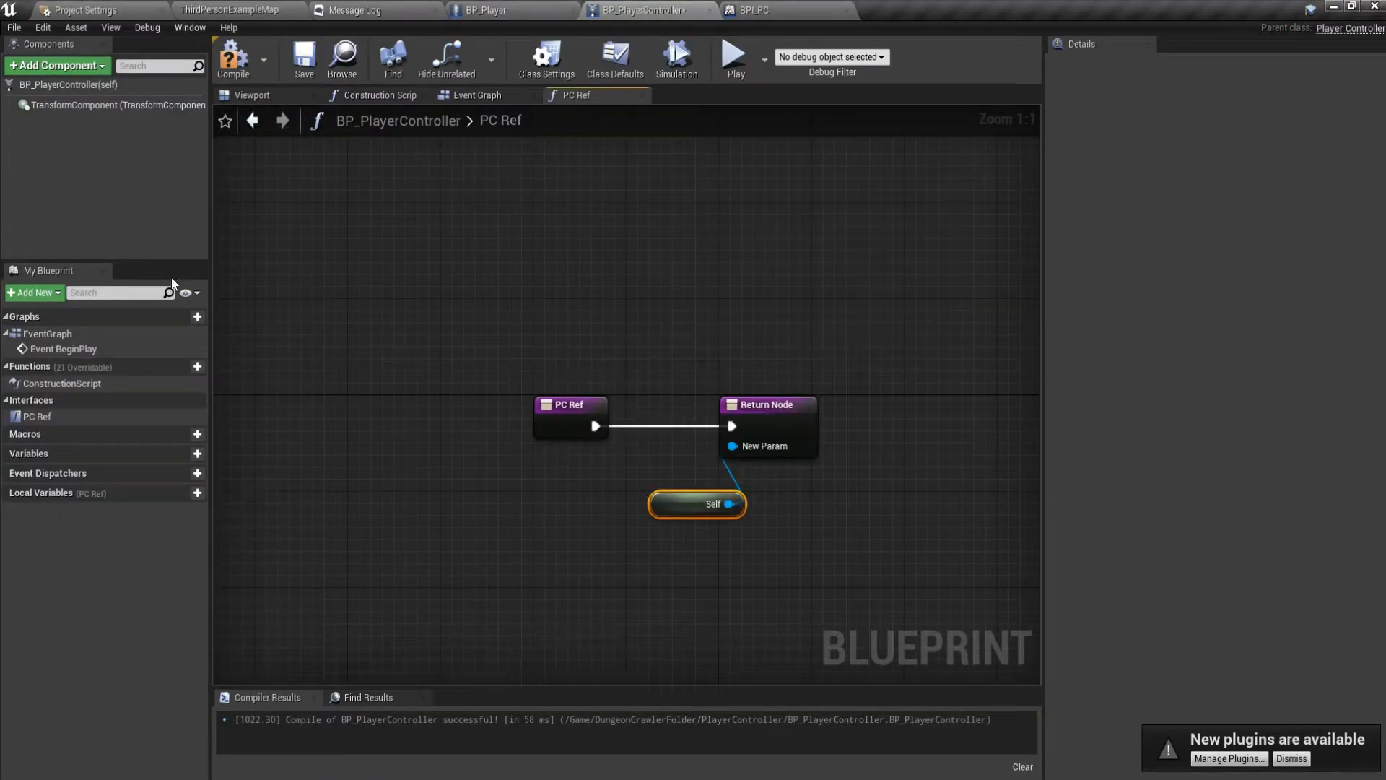
{"action": "left_click", "coordinate": [491, 10]}
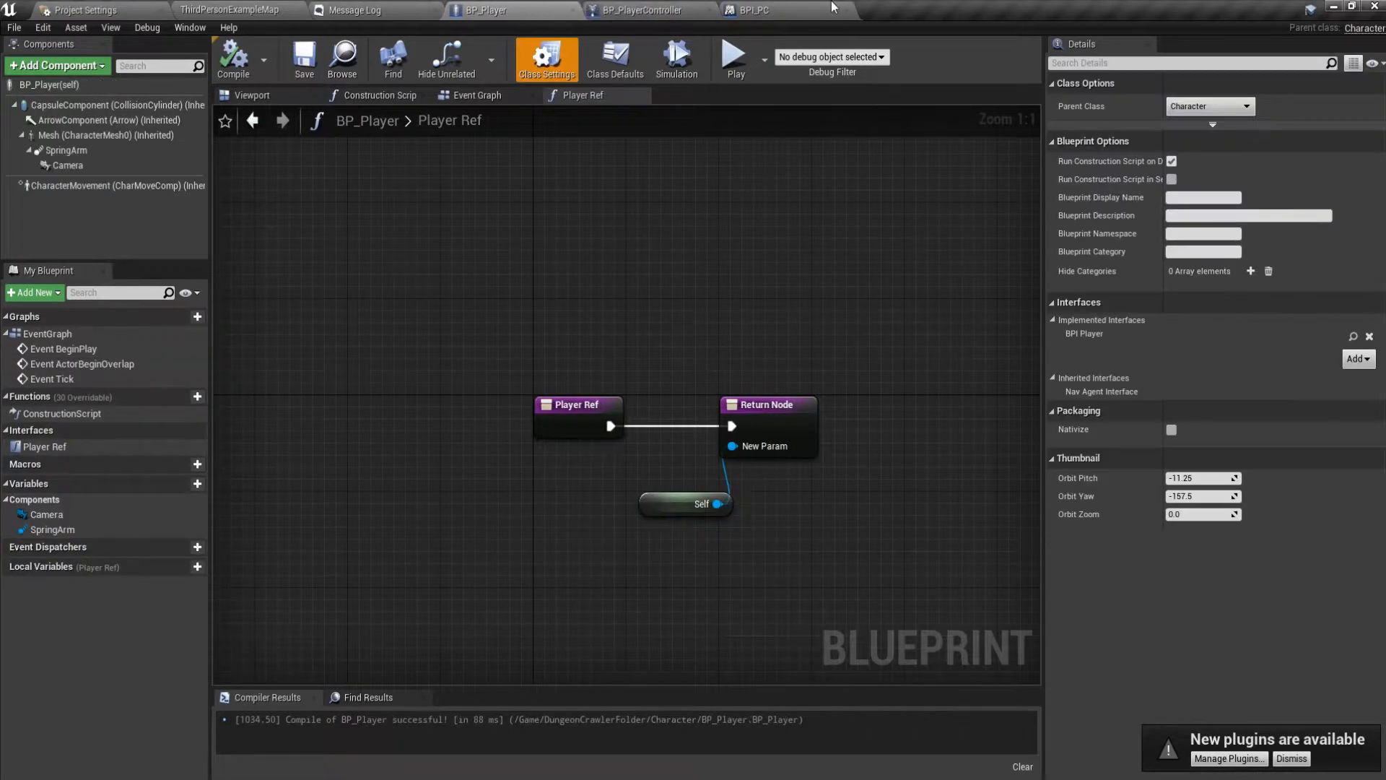
Rename BPI_PC's function output to PC Ref and compile.
{"action": "left_click", "coordinate": [754, 9]}
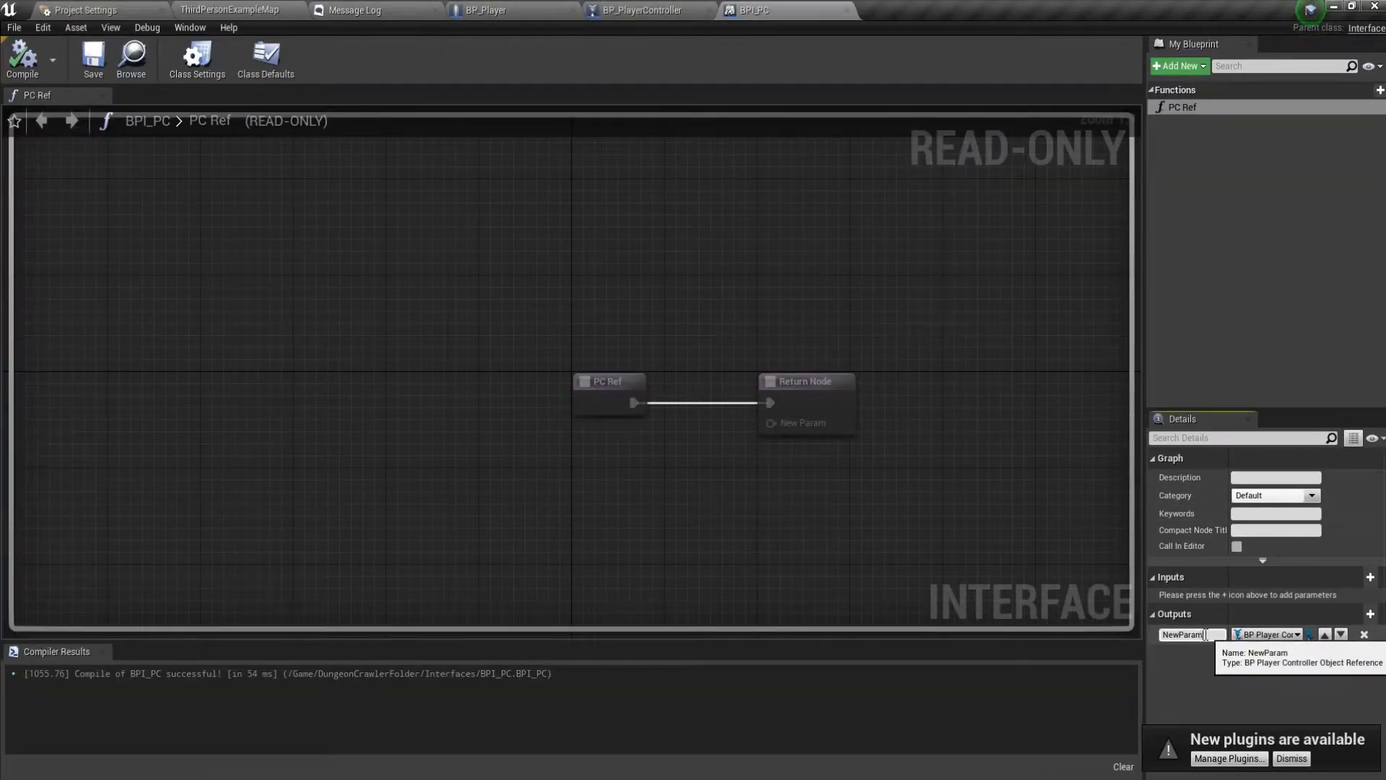
{"action": "type", "text": "PC Ref"}
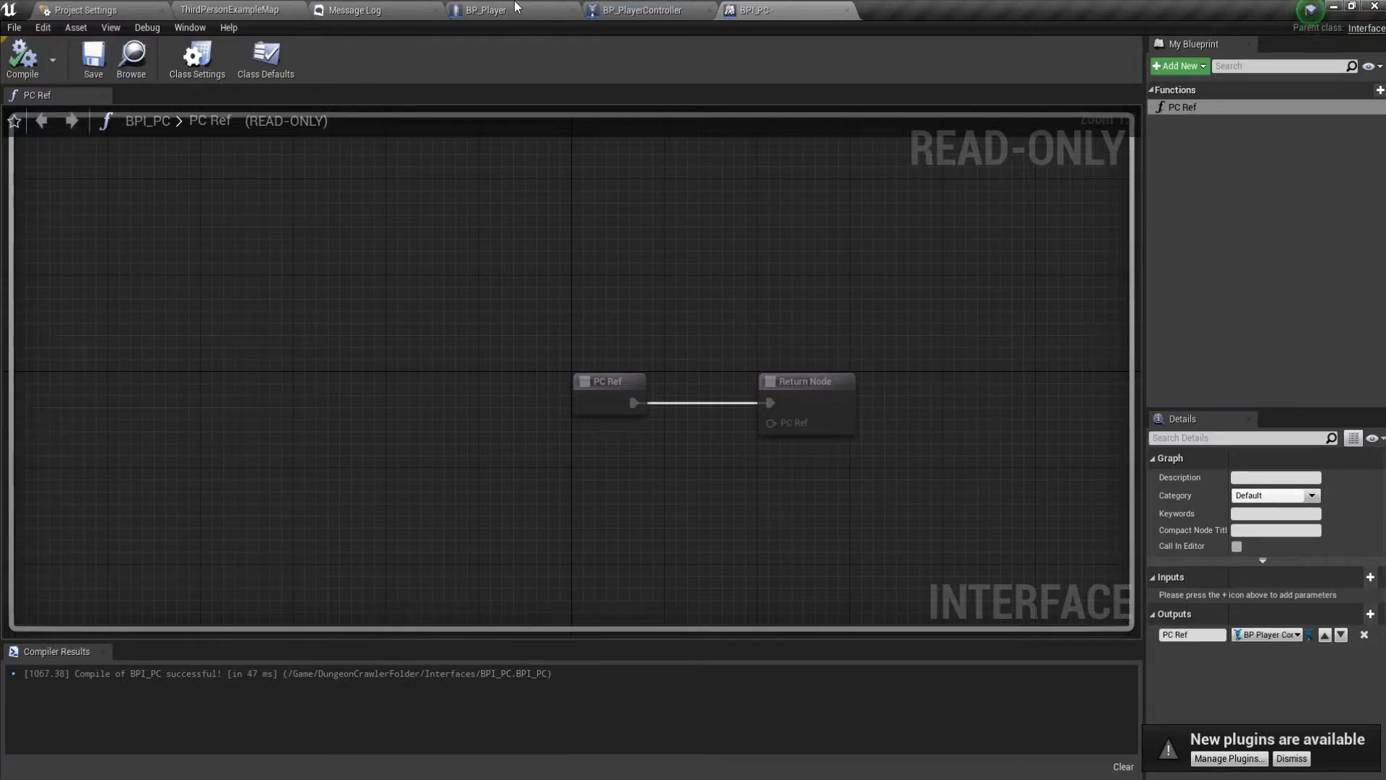
{"action": "left_click", "coordinate": [354, 10]}
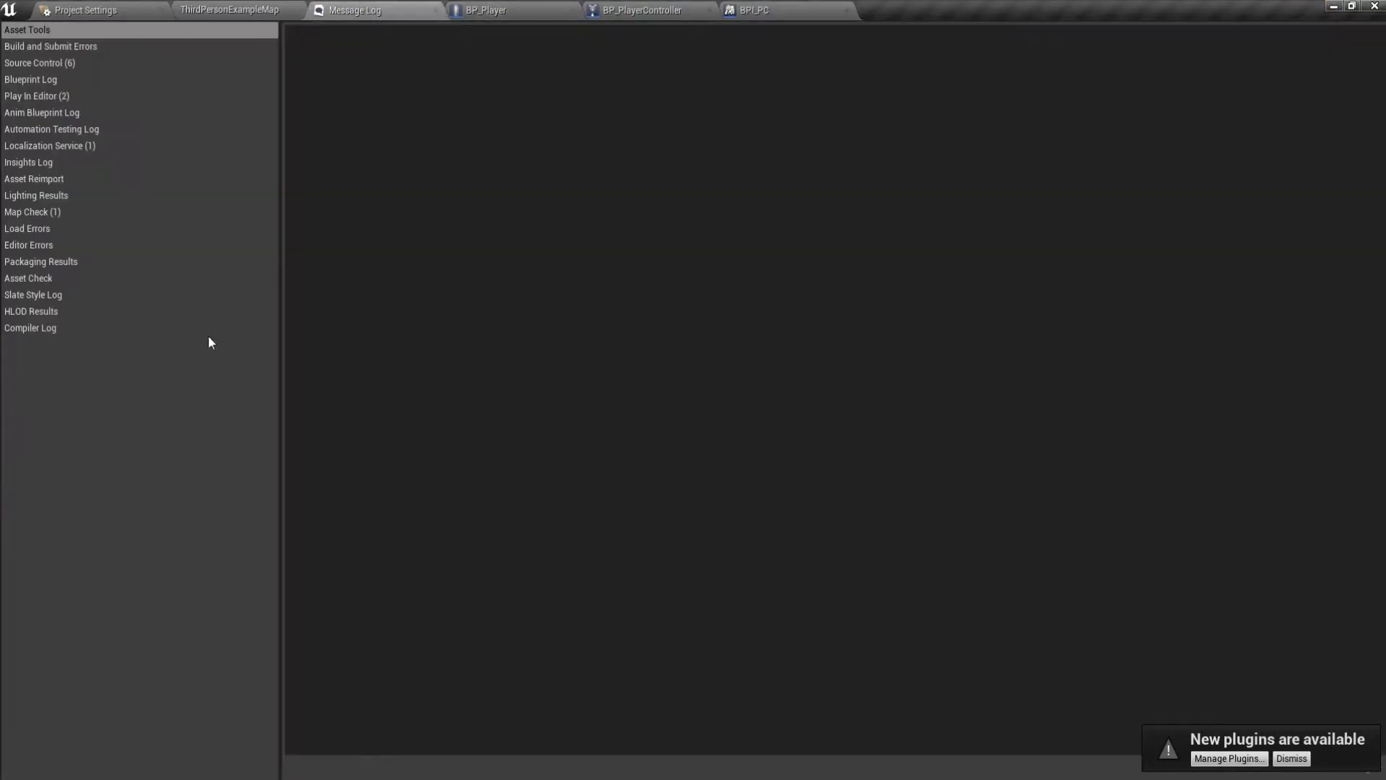
Rename BPI_Player's Player Ref output NewParam to Char Ref, compile and save.
{"action": "left_click", "coordinate": [895, 9]}
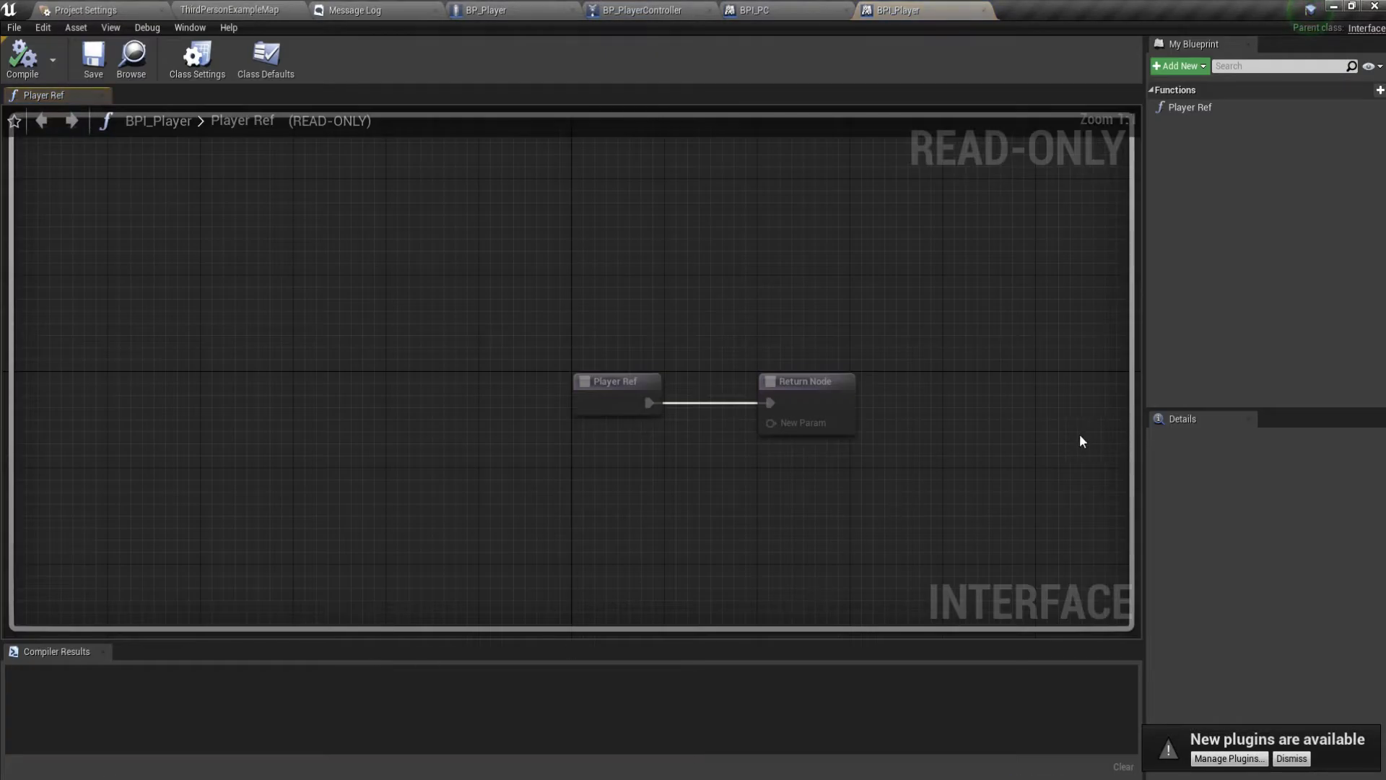
{"action": "left_click", "coordinate": [805, 382]}
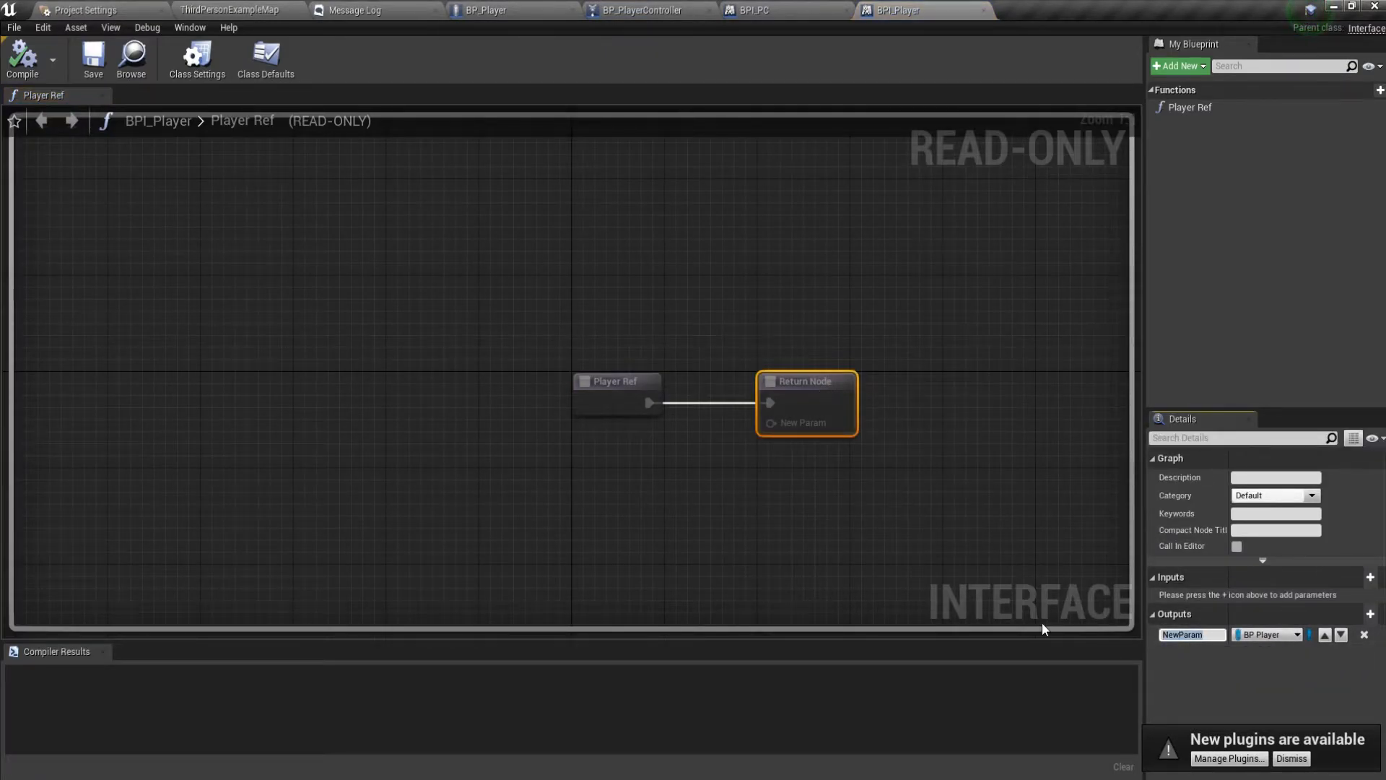
{"action": "type", "text": "CHar Ref"}
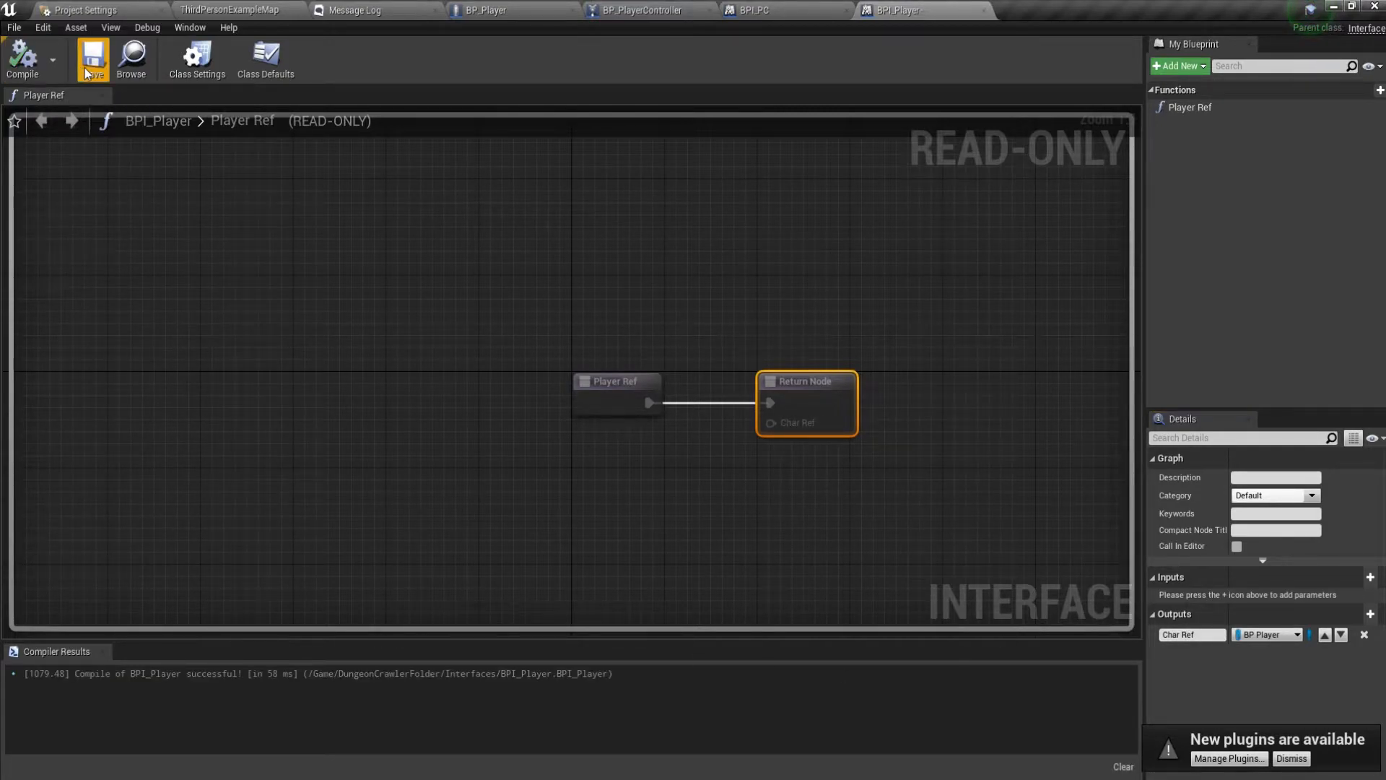
{"action": "left_click", "coordinate": [759, 10]}
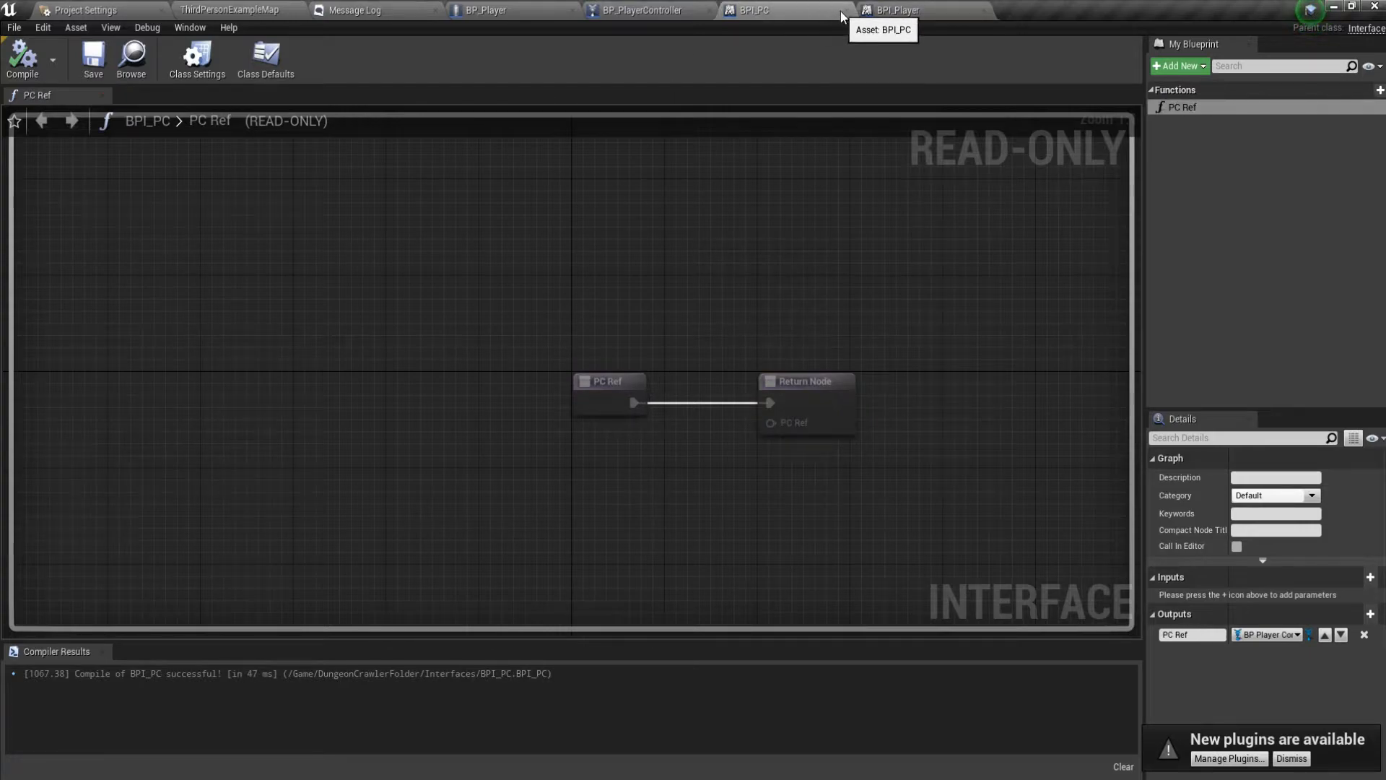
{"action": "left_click", "coordinate": [490, 9]}
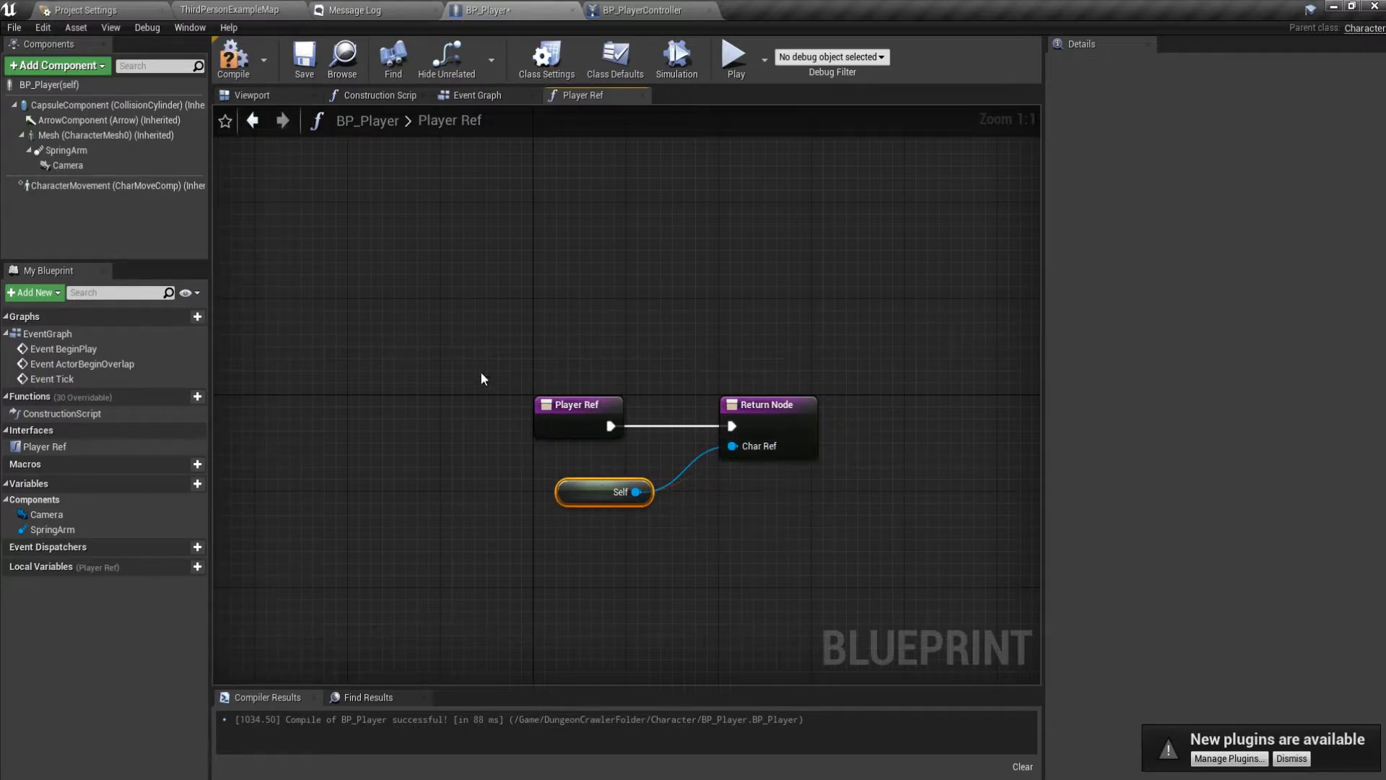
Reconnect Self to the renamed PC Ref output pin in BP_PlayerController and compile.
{"action": "left_click", "coordinate": [643, 9]}
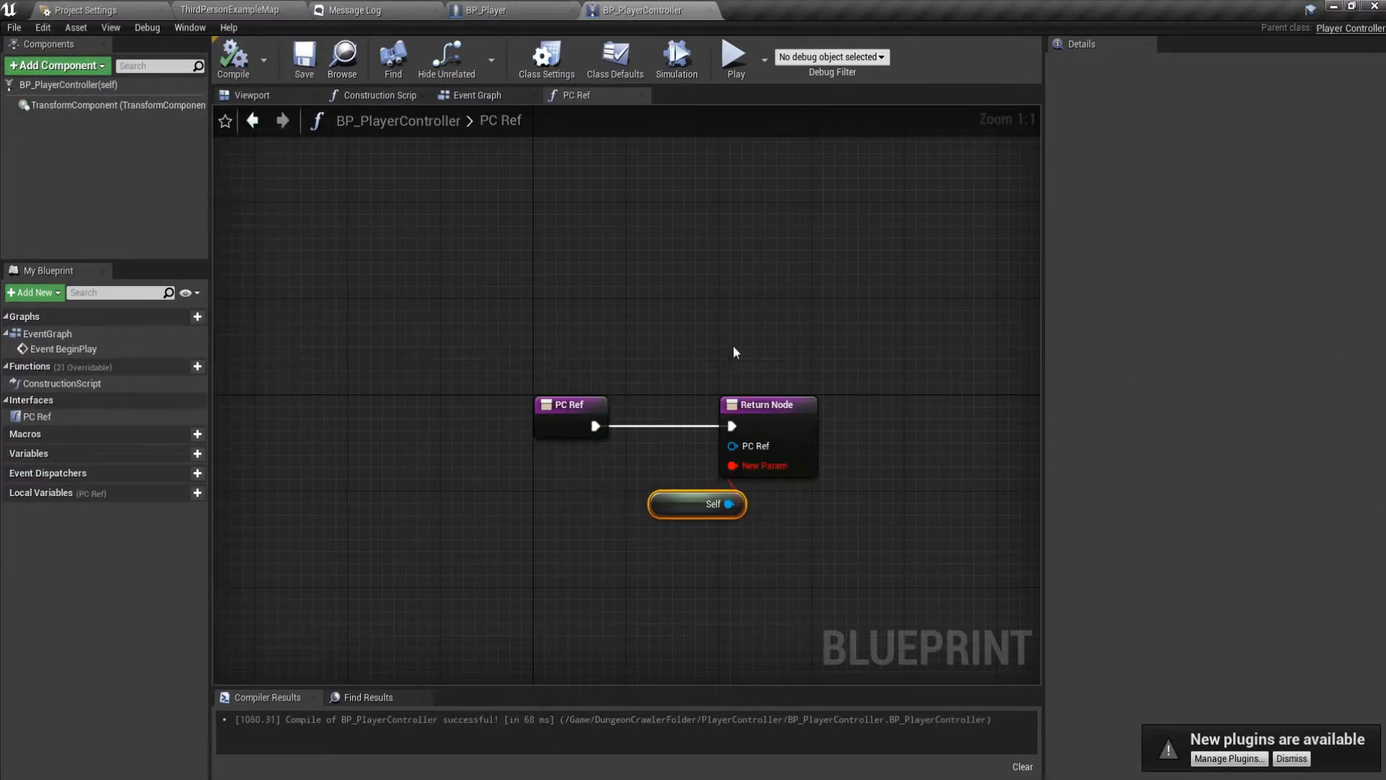
{"action": "left_click_drag", "start_coordinate": [696, 504], "coordinate": [570, 492]}
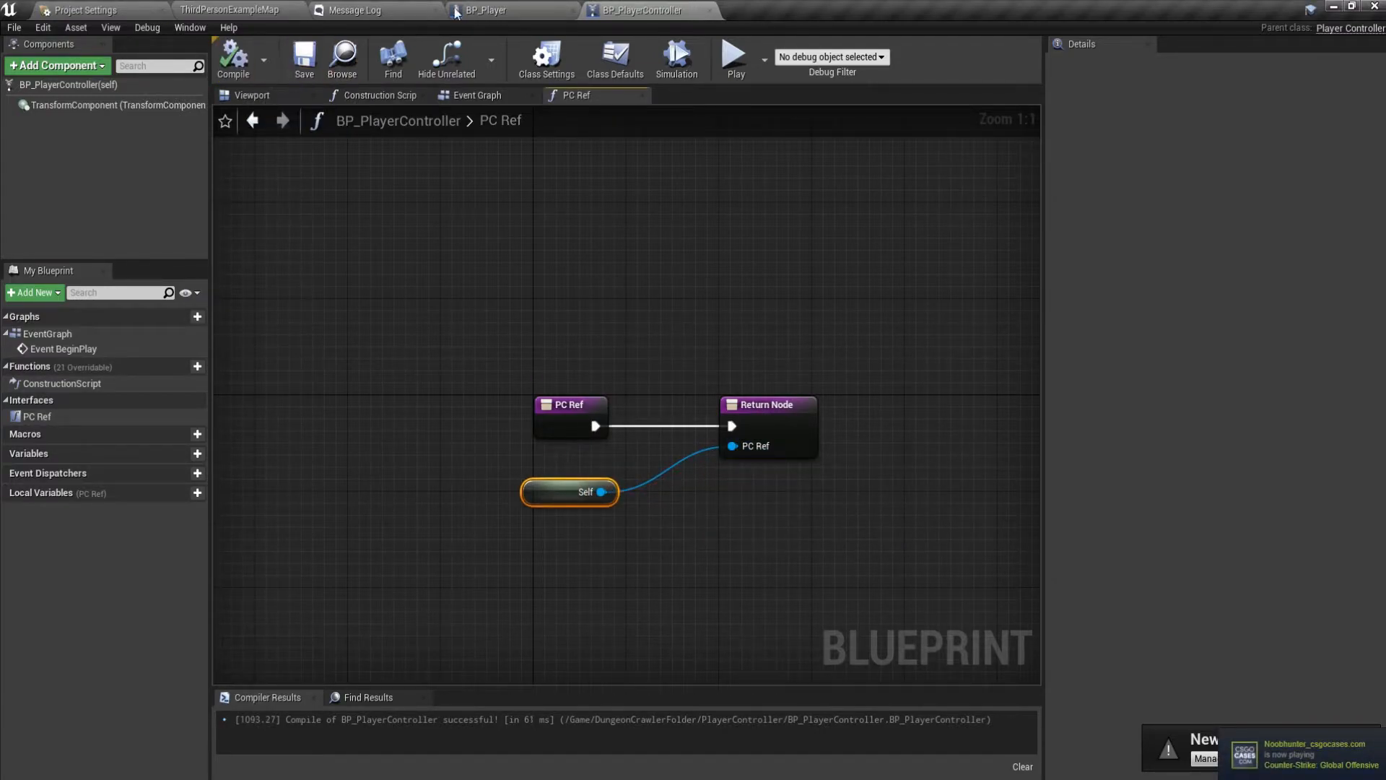
{"action": "left_click", "coordinate": [491, 10]}
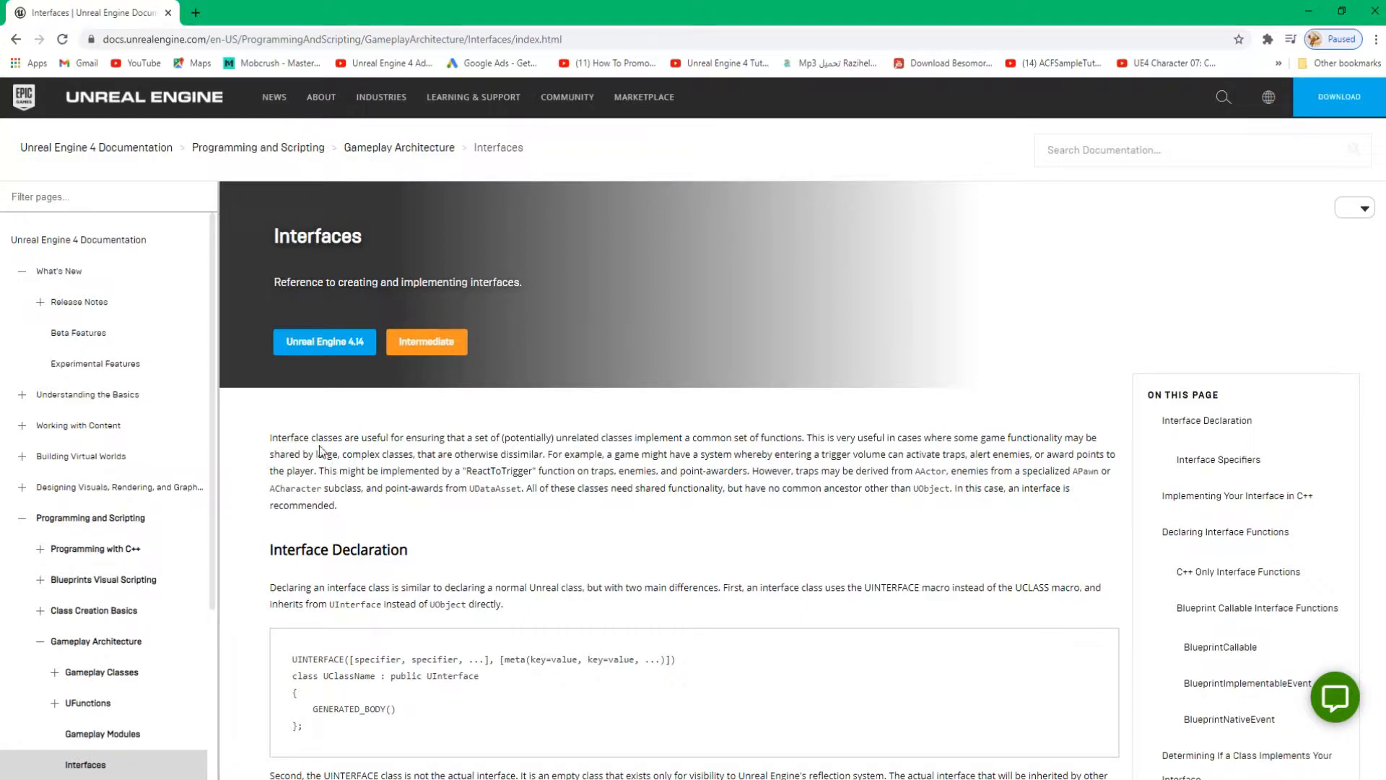
{"action": "double_click", "coordinate": [345, 437]}
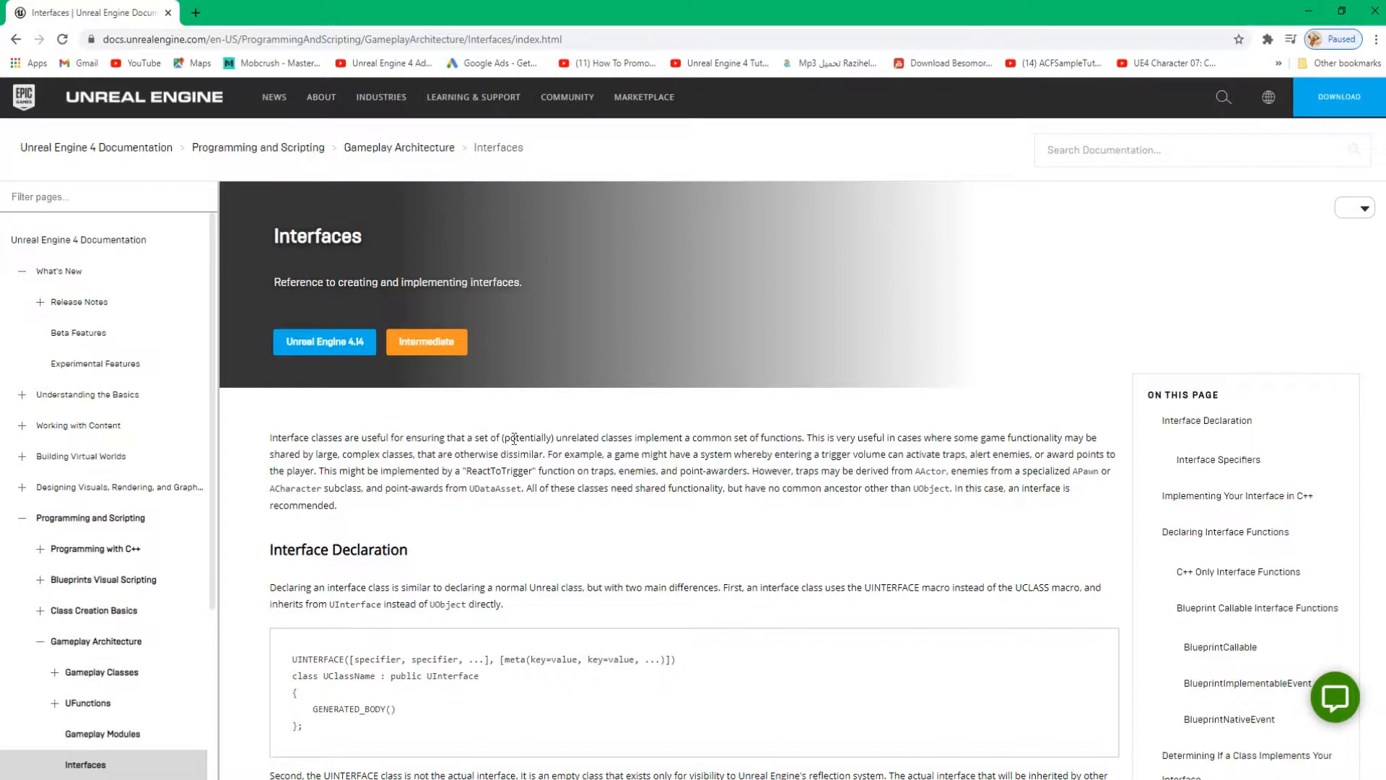
{"action": "double_click", "coordinate": [597, 437]}
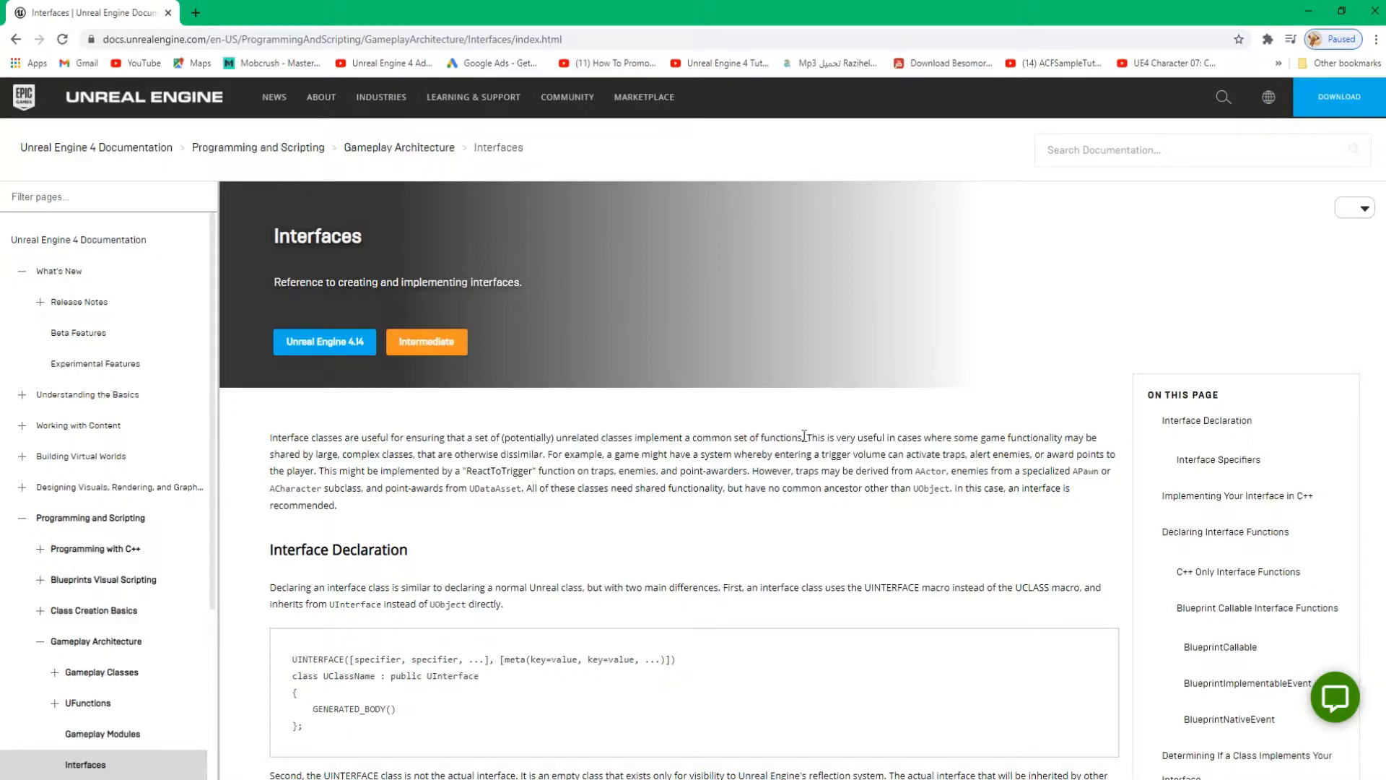
{"action": "left_click_drag", "start_coordinate": [900, 437], "coordinate": [979, 437]}
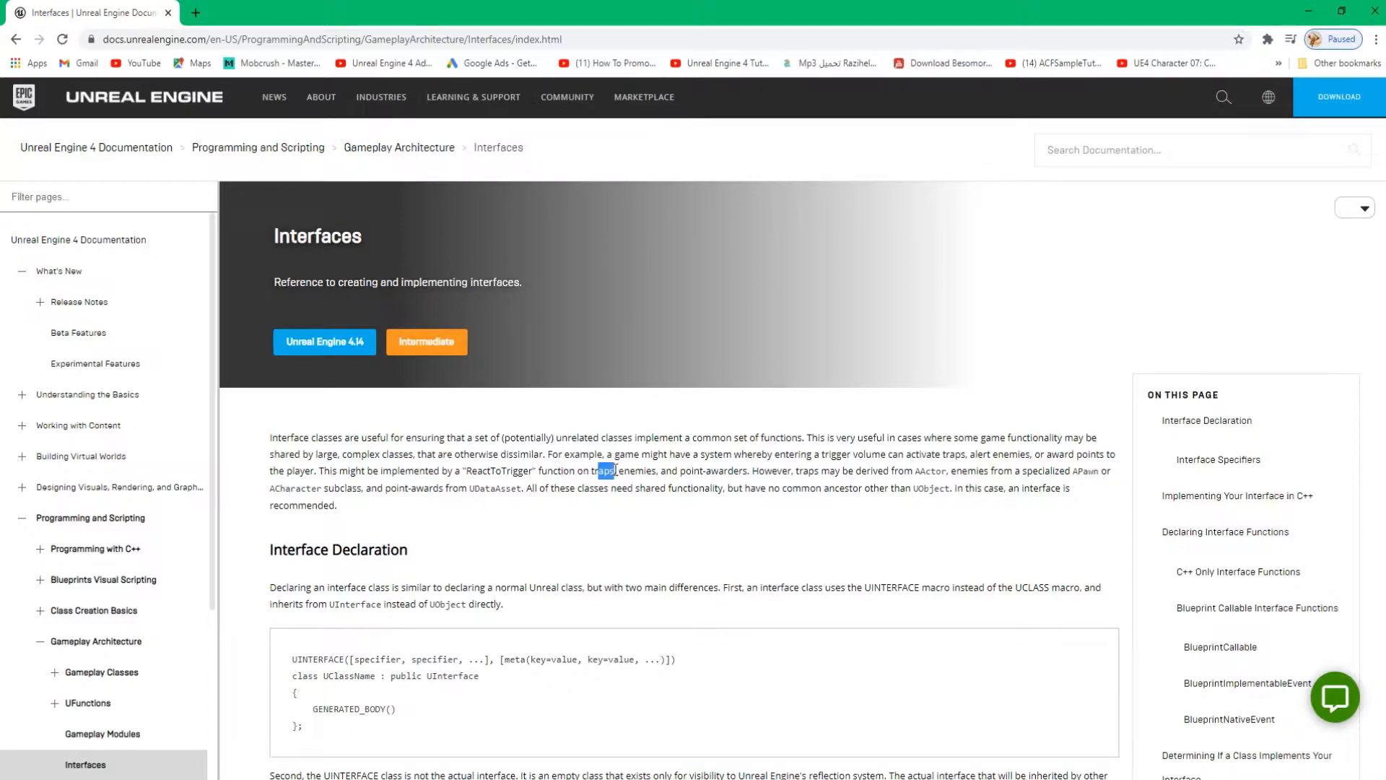
{"action": "left_click_drag", "start_coordinate": [615, 470], "coordinate": [884, 470]}
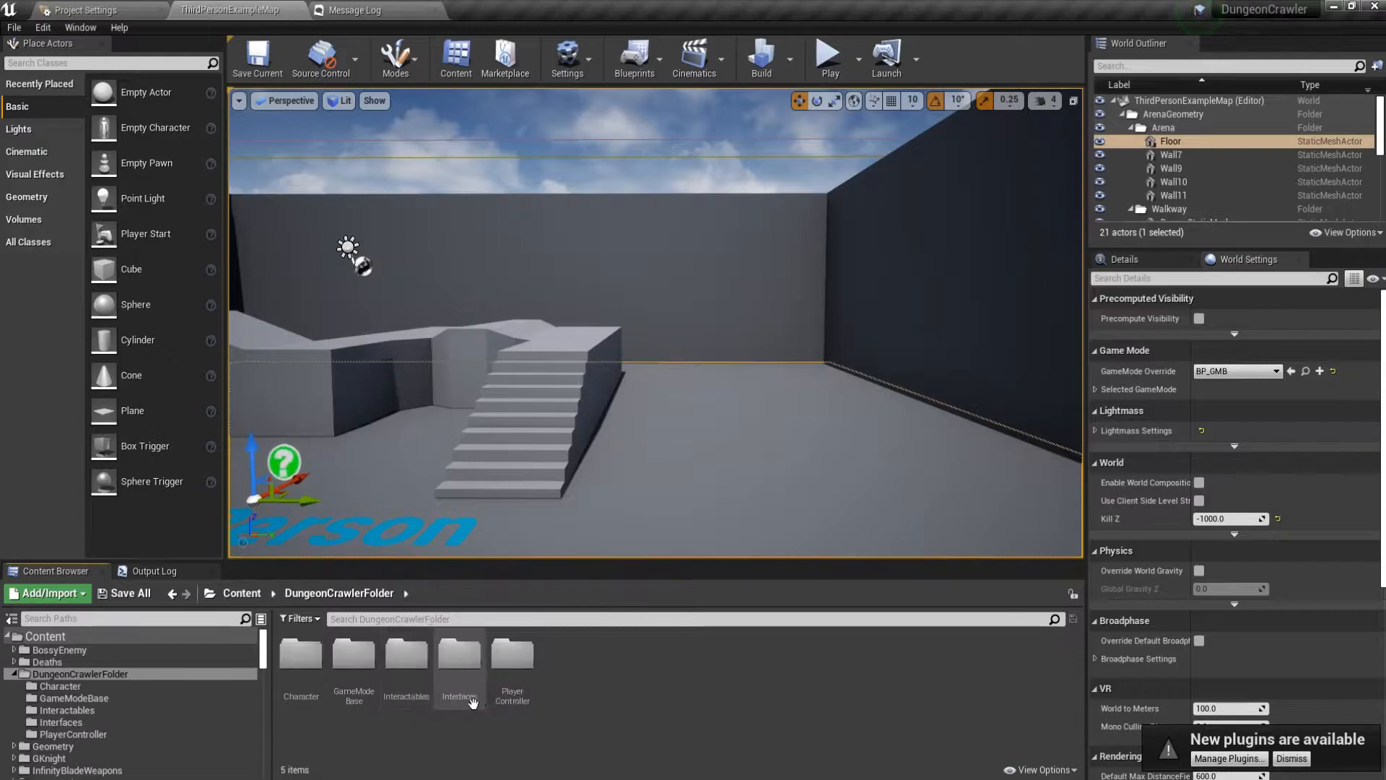
{"action": "mouse_move", "coordinate": [511, 658]}
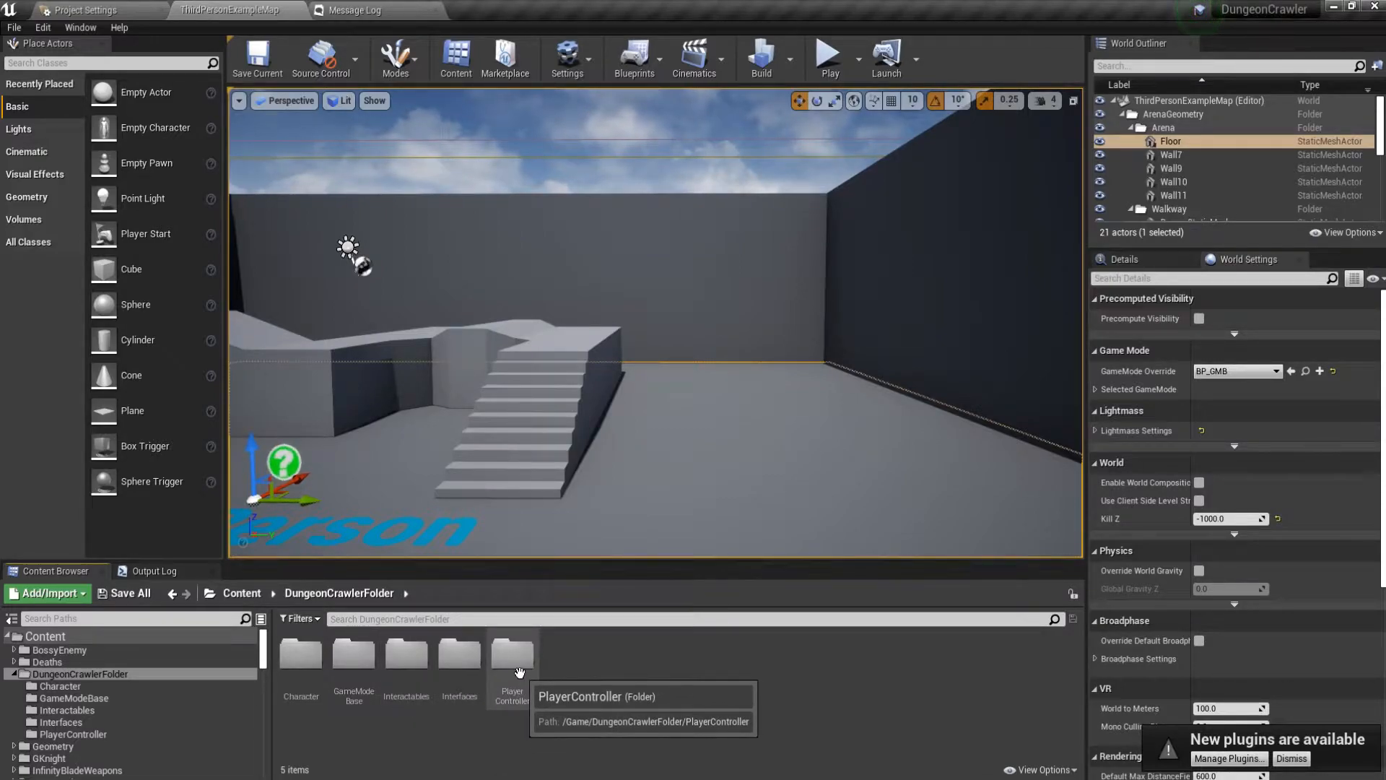
Reopen BP_PlayerController from the PlayerController folder and compile its empty event graph.
{"action": "left_click", "coordinate": [512, 654]}
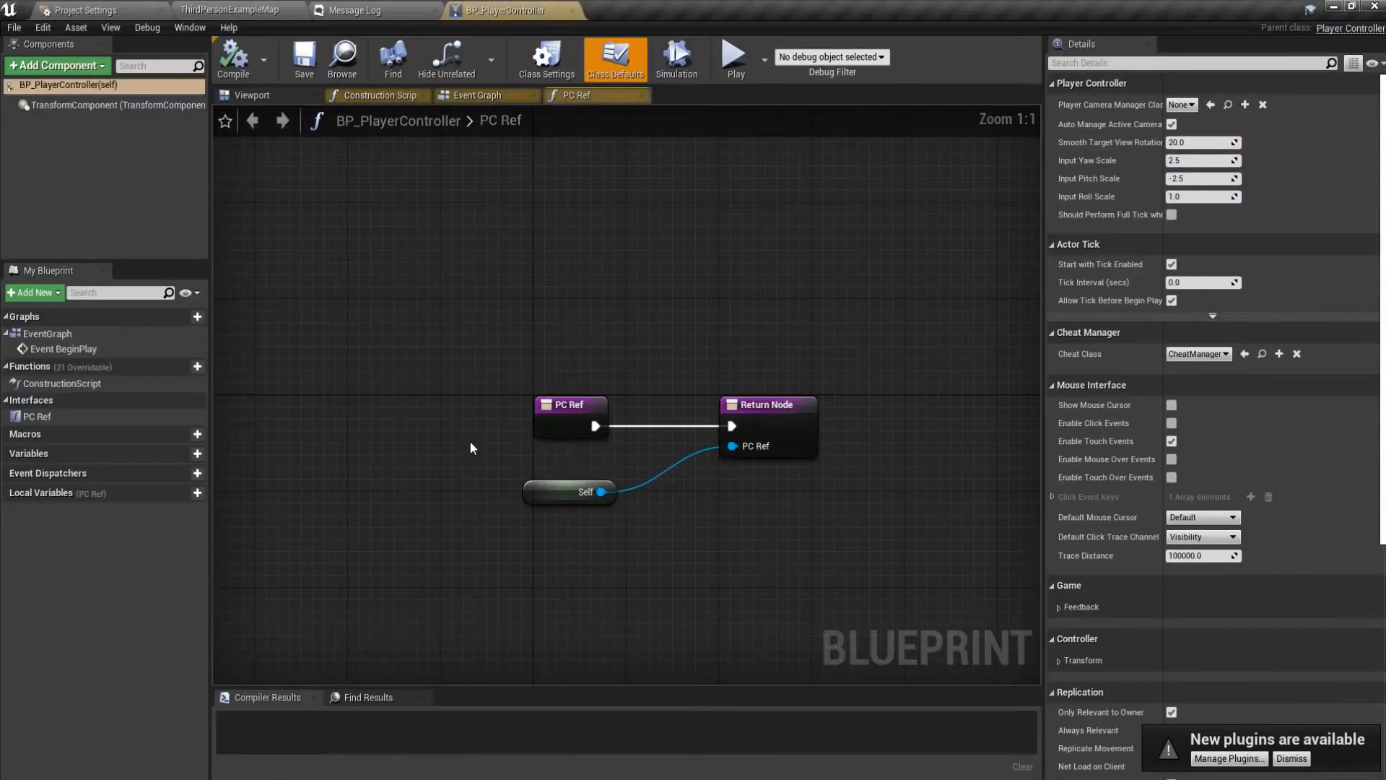
{"action": "left_click", "coordinate": [476, 94]}
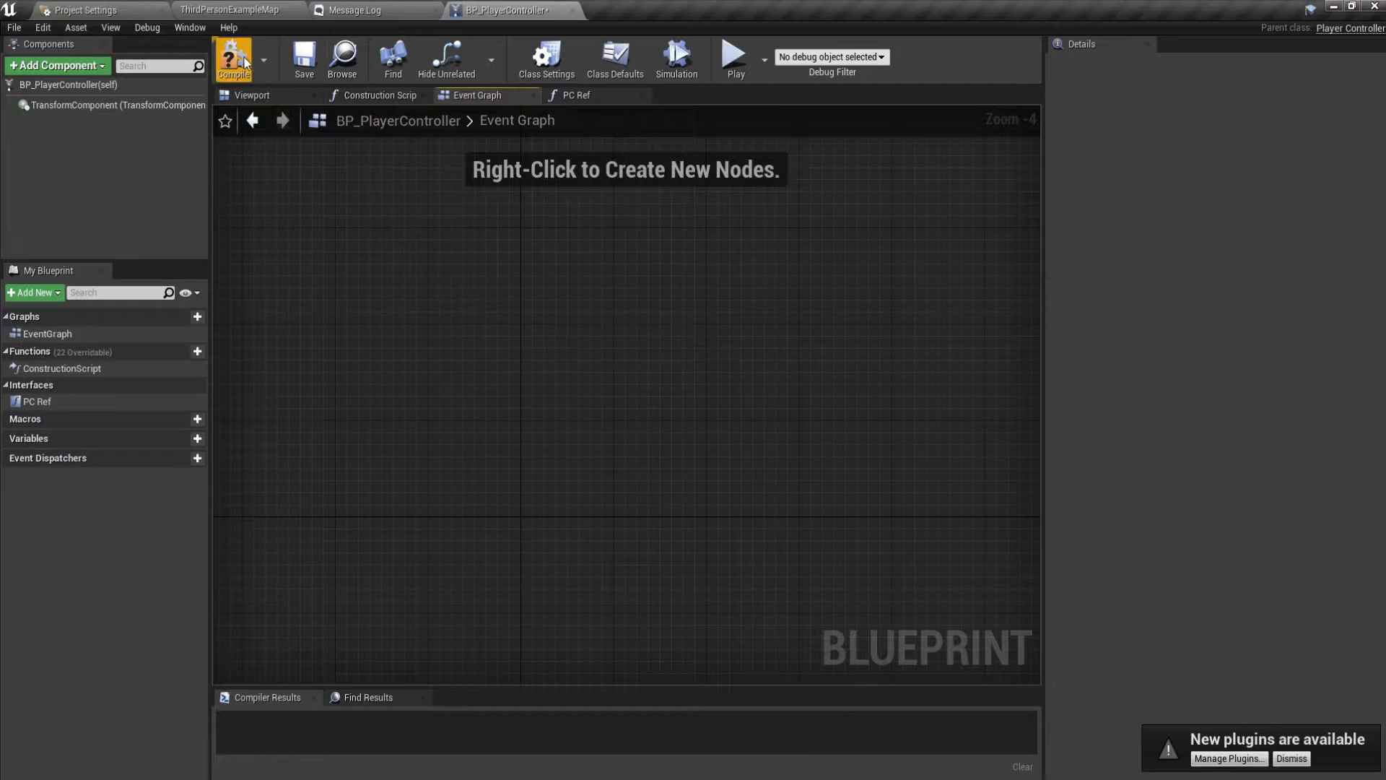
{"action": "left_click", "coordinate": [233, 59]}
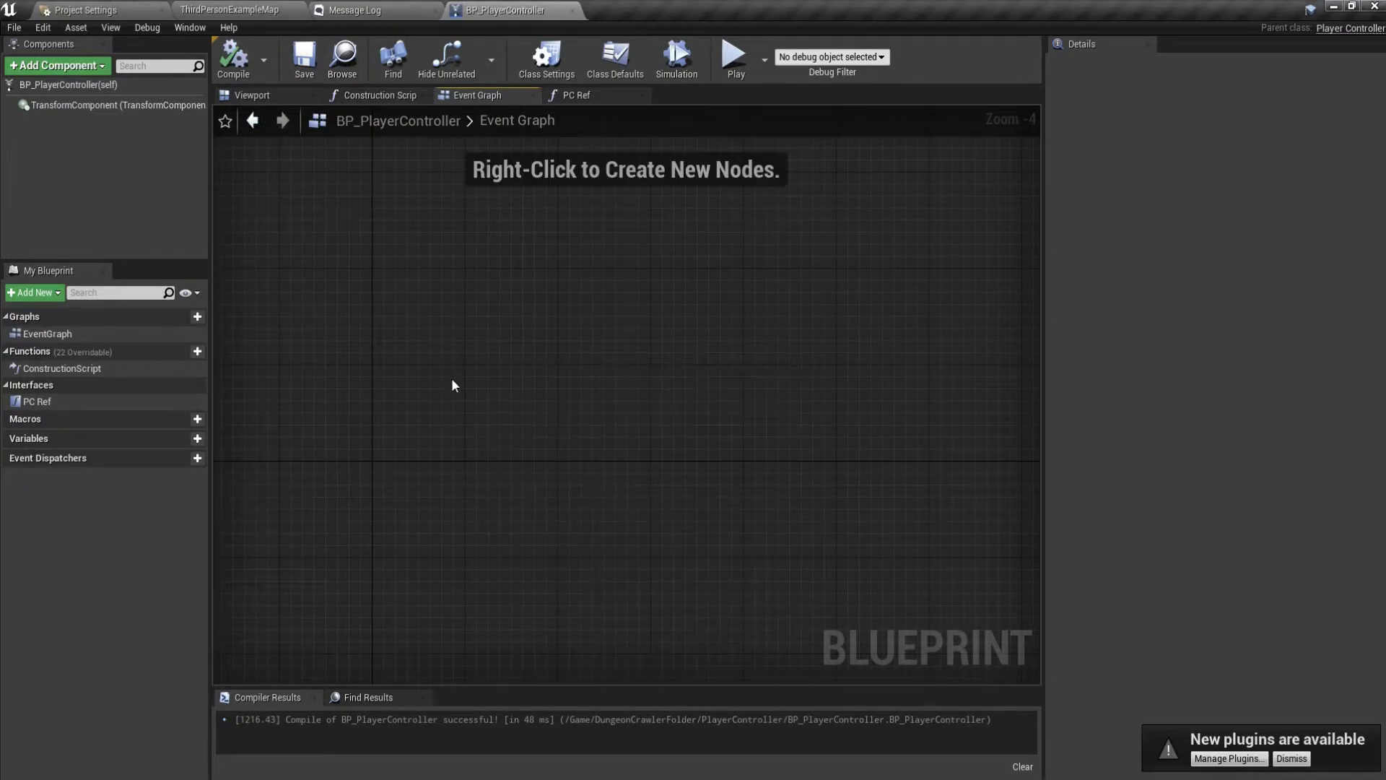
Add the InputAxis MoveRight event from the graph's node list.
{"action": "right_click", "coordinate": [452, 385]}
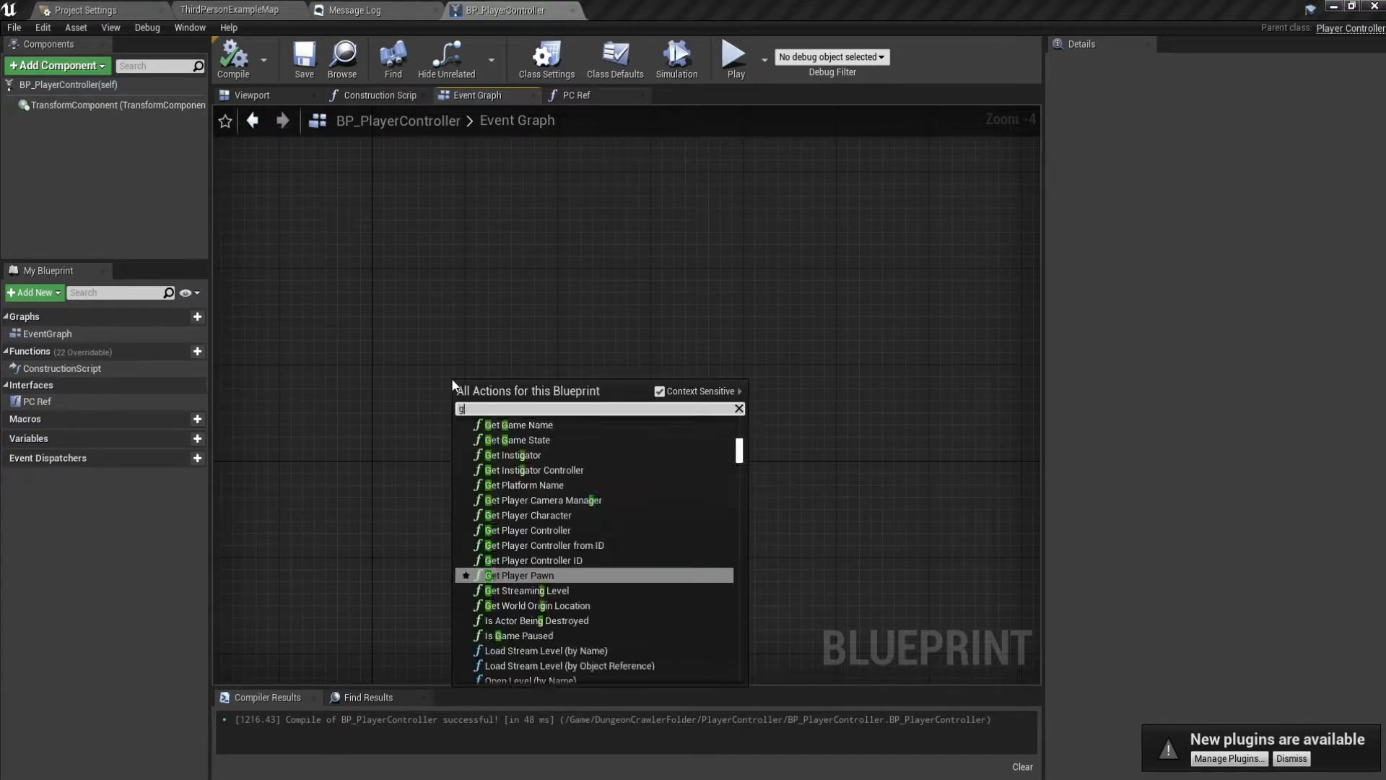
{"action": "type", "text": "et"}
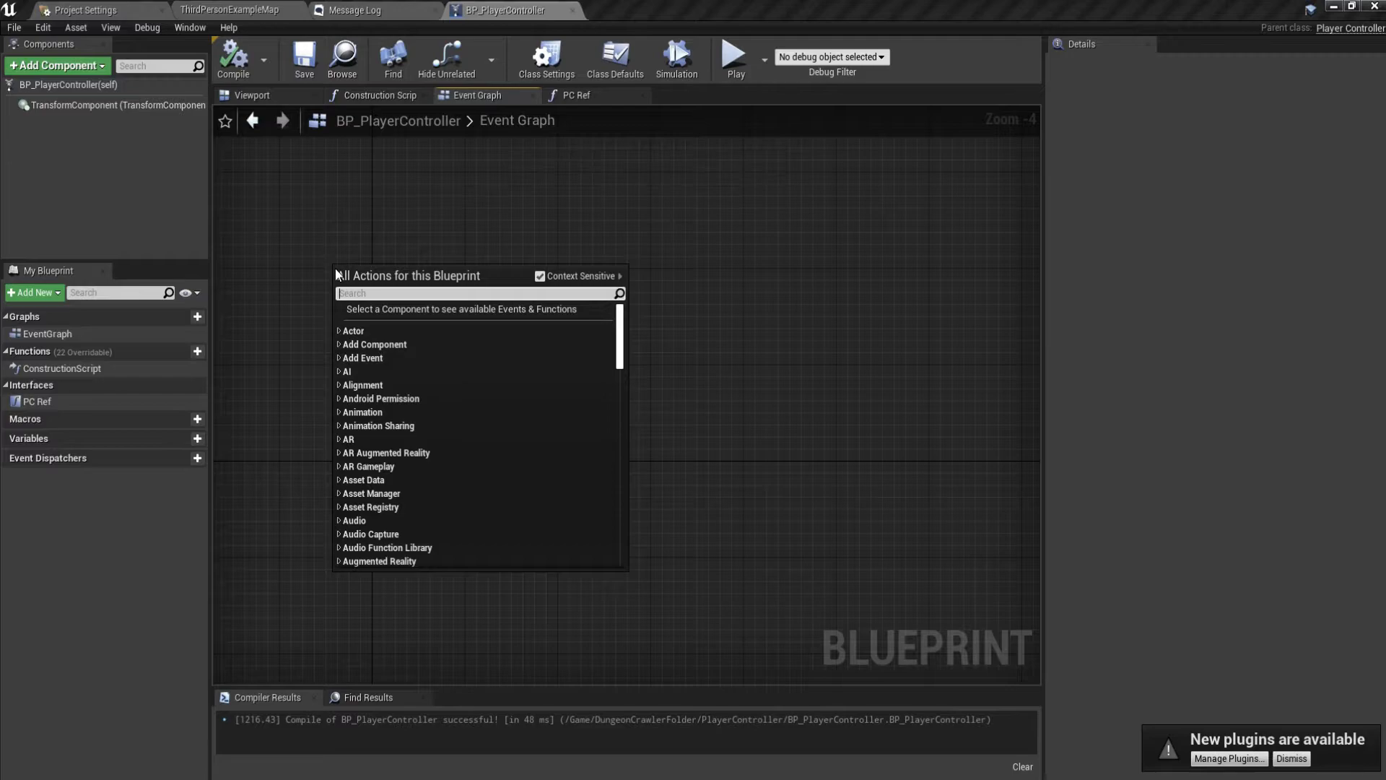
{"action": "scroll", "scroll_direction": "down", "scroll_amount": 3}
{"action": "type", "text": "move right"}
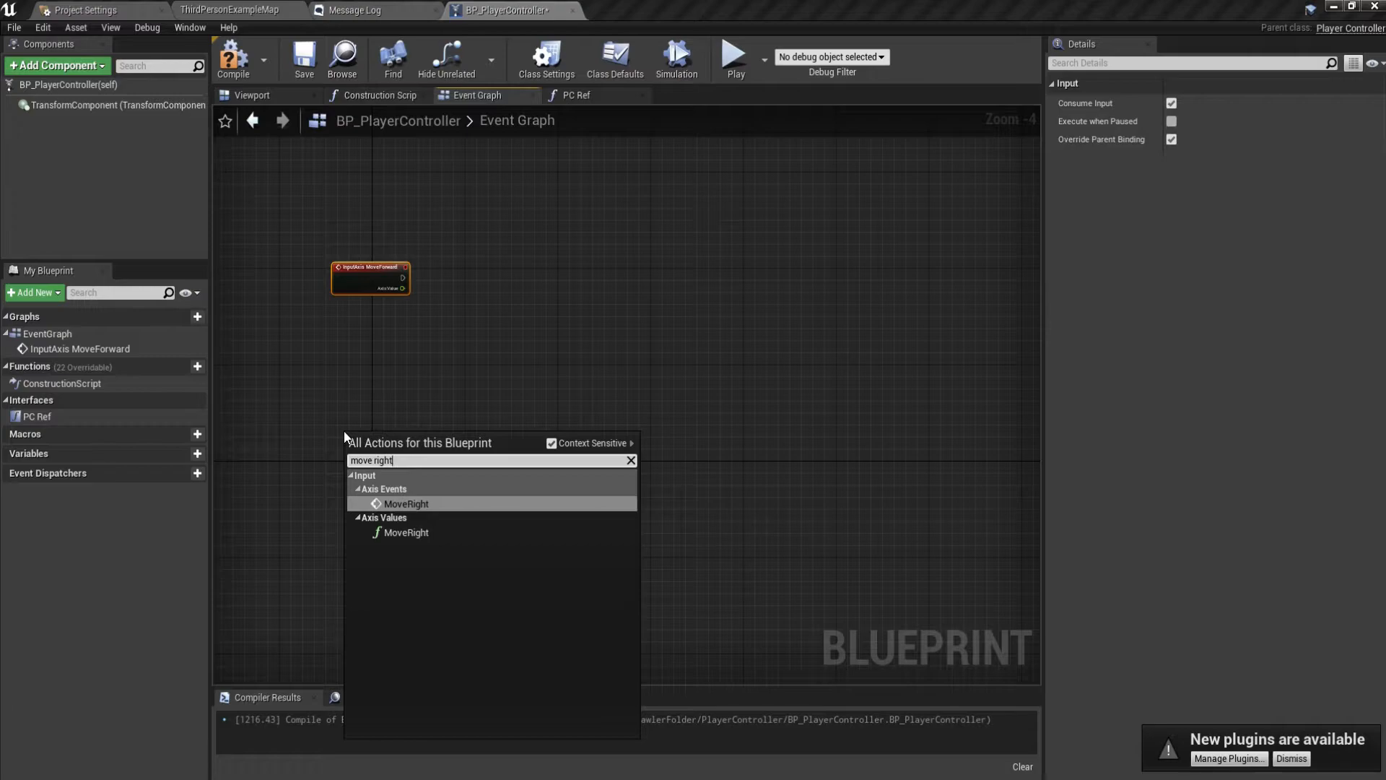
{"action": "left_click", "coordinate": [406, 503]}
{"action": "type", "text": "get controller"}
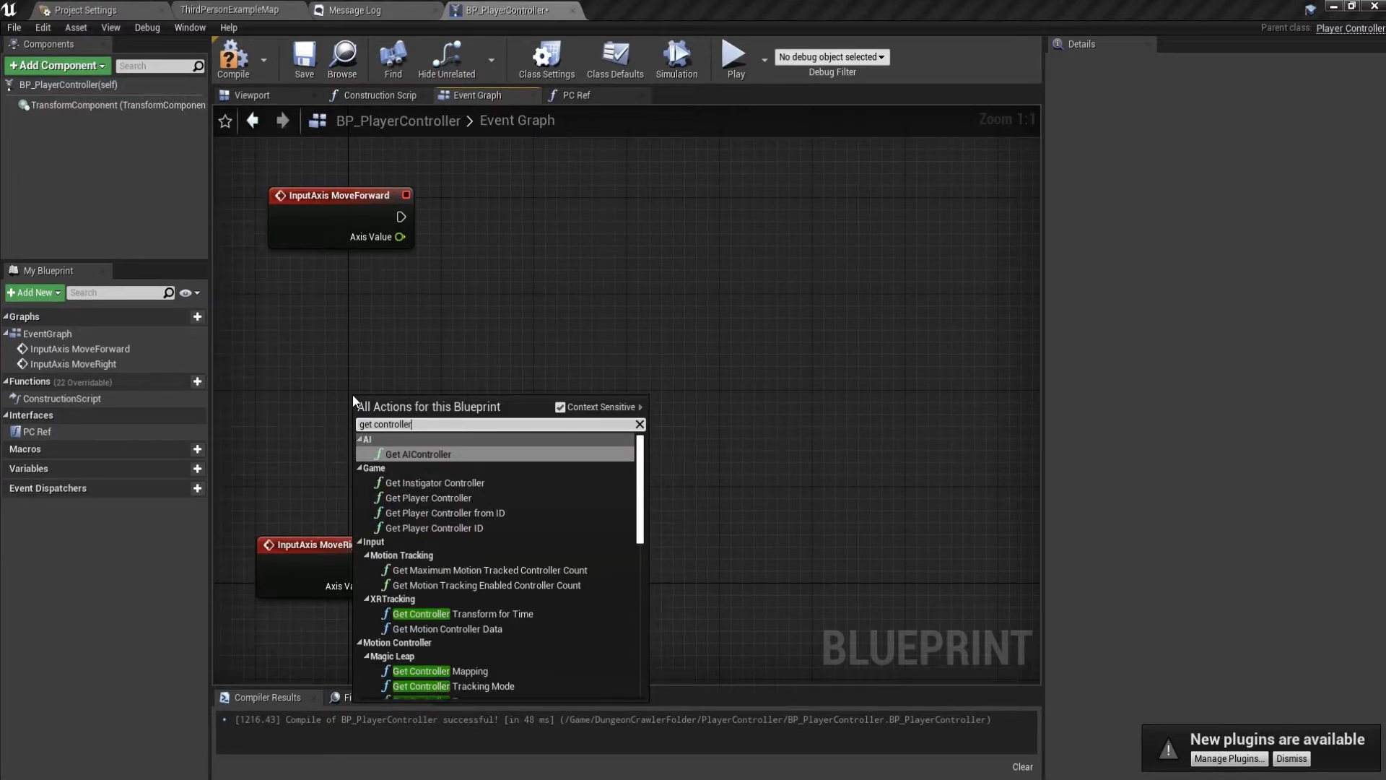
Add a Get Controlled Pawn node beside the axis events.
{"action": "scroll", "scroll_direction": "down", "scroll_amount": 3}
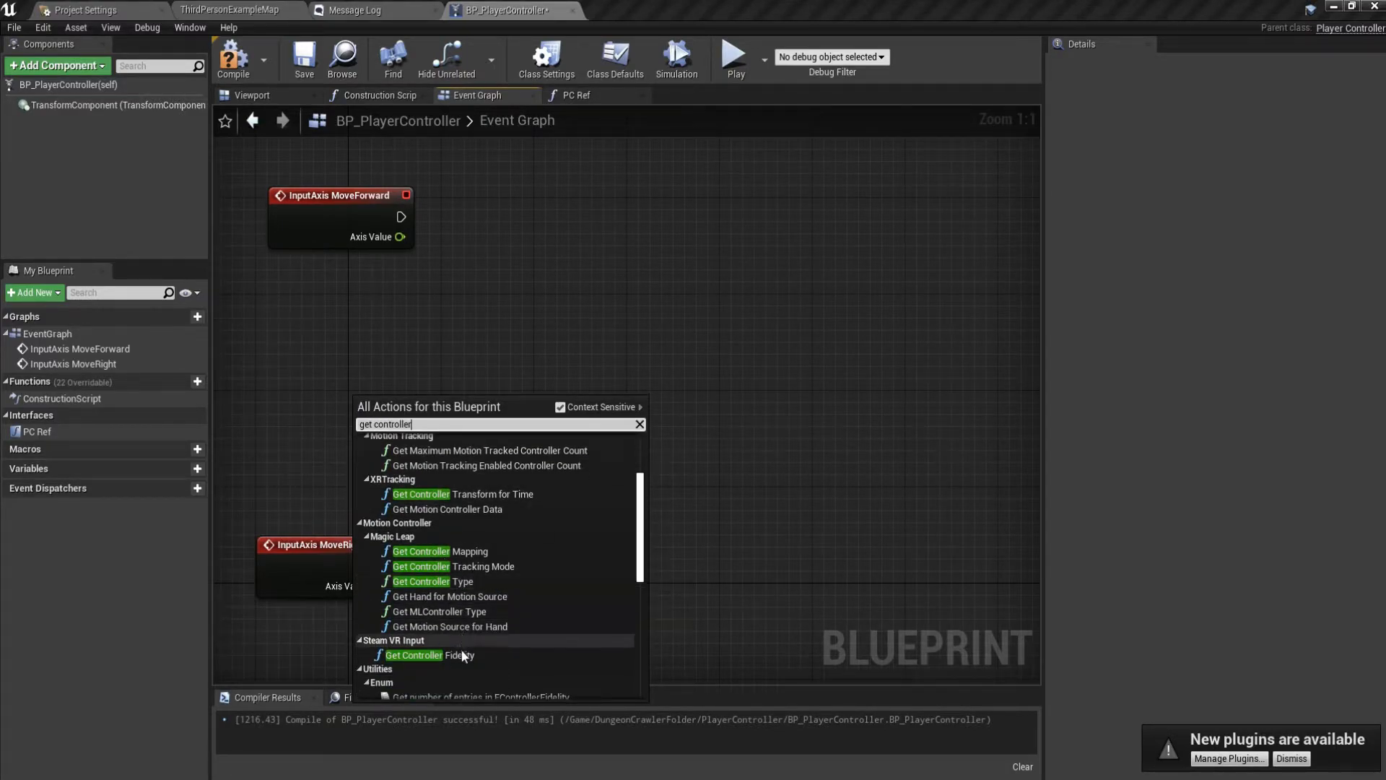
{"action": "scroll", "scroll_direction": "down", "scroll_amount": 3}
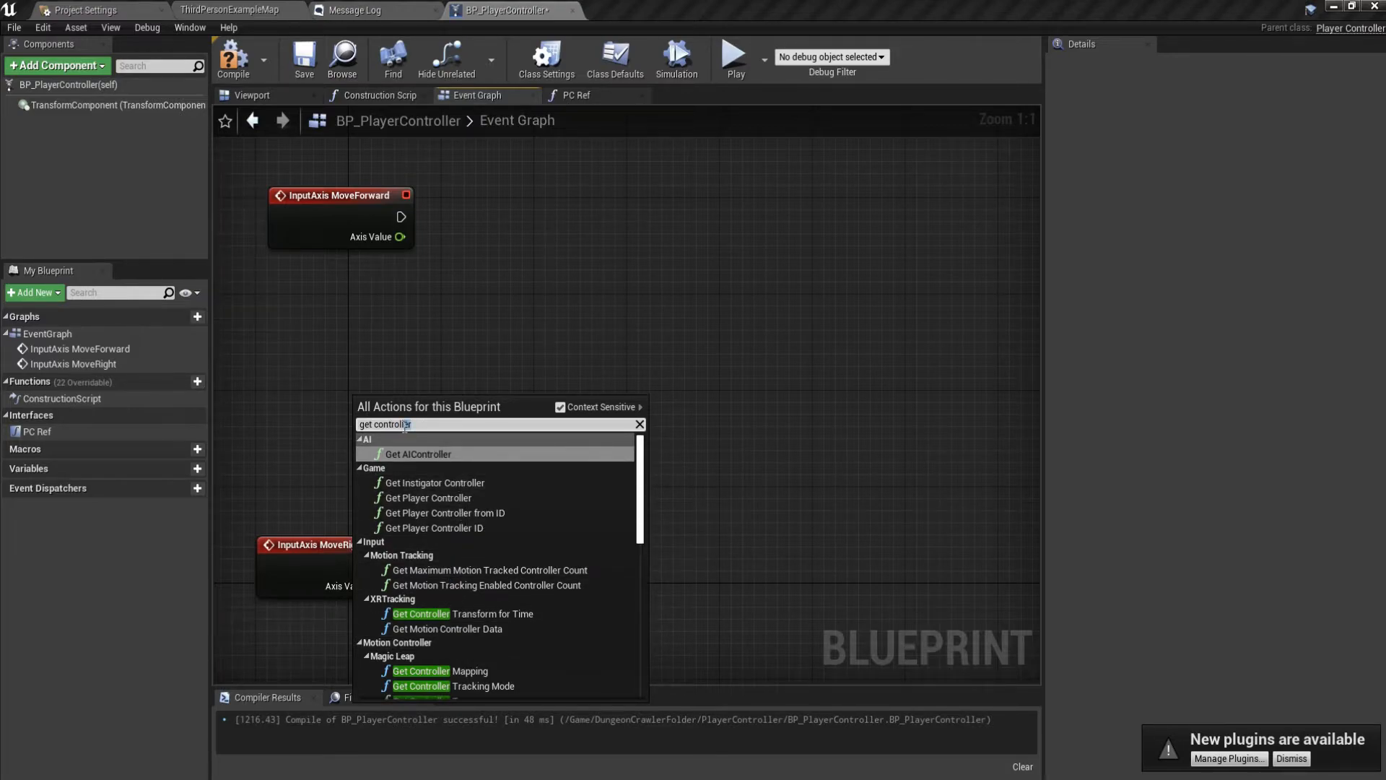
{"action": "key", "text": "Backspace"}
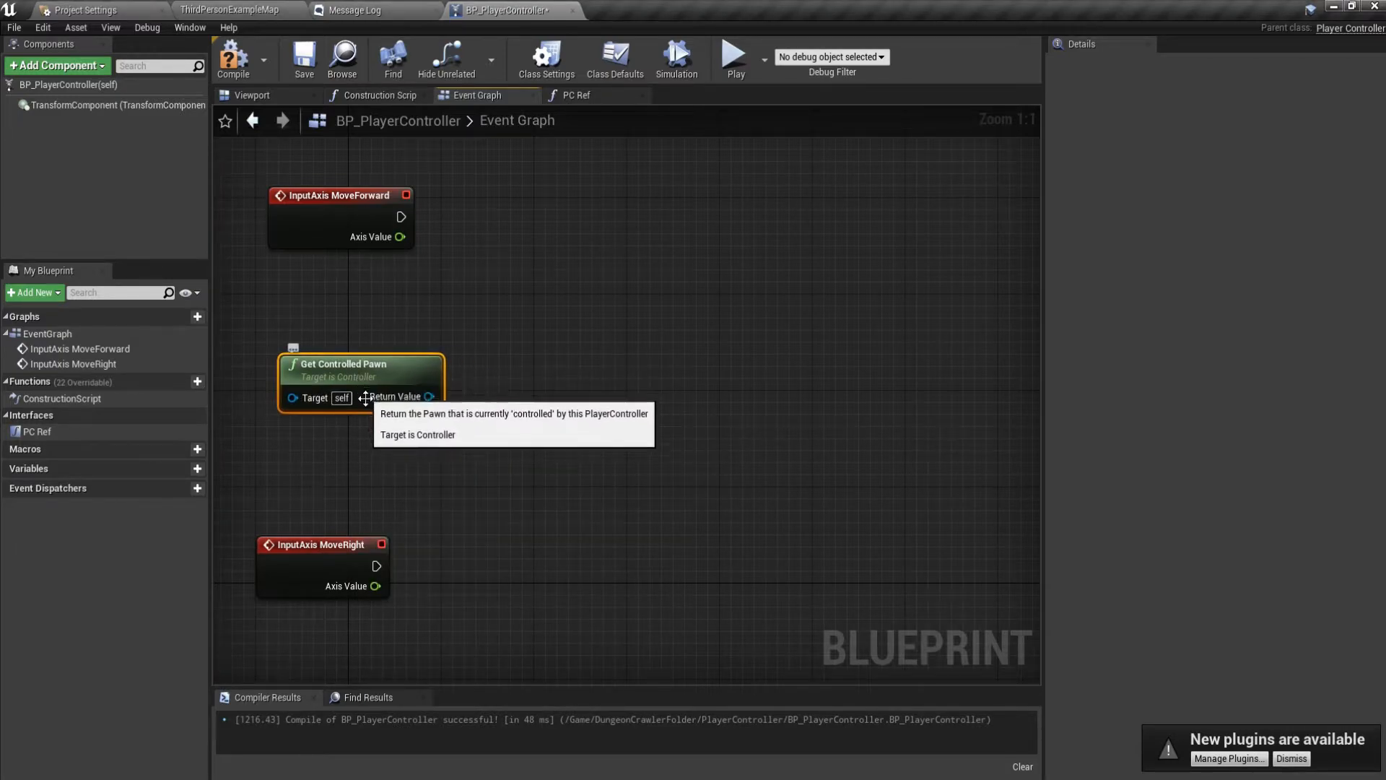
{"action": "scroll", "scroll_direction": "down", "scroll_amount": 3}
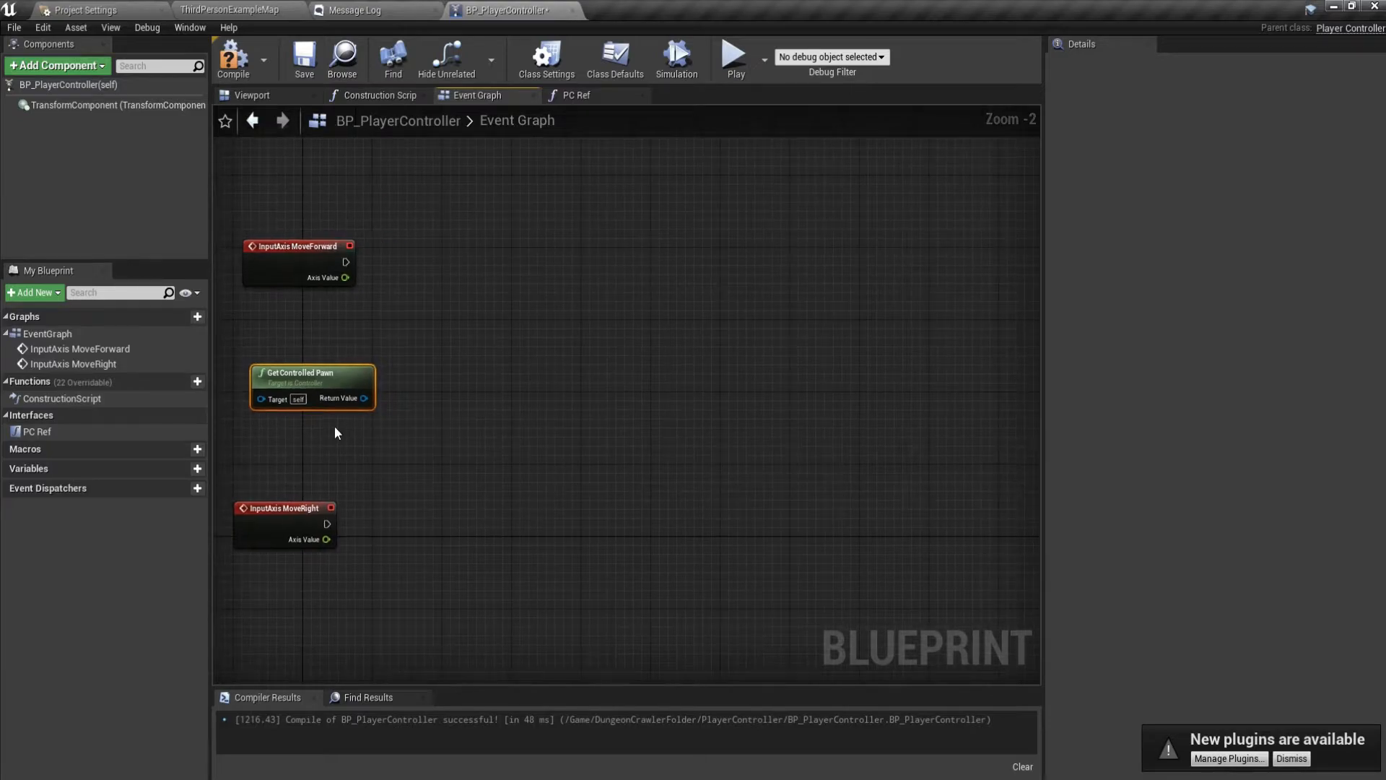
{"action": "mouse_move", "coordinate": [363, 398]}
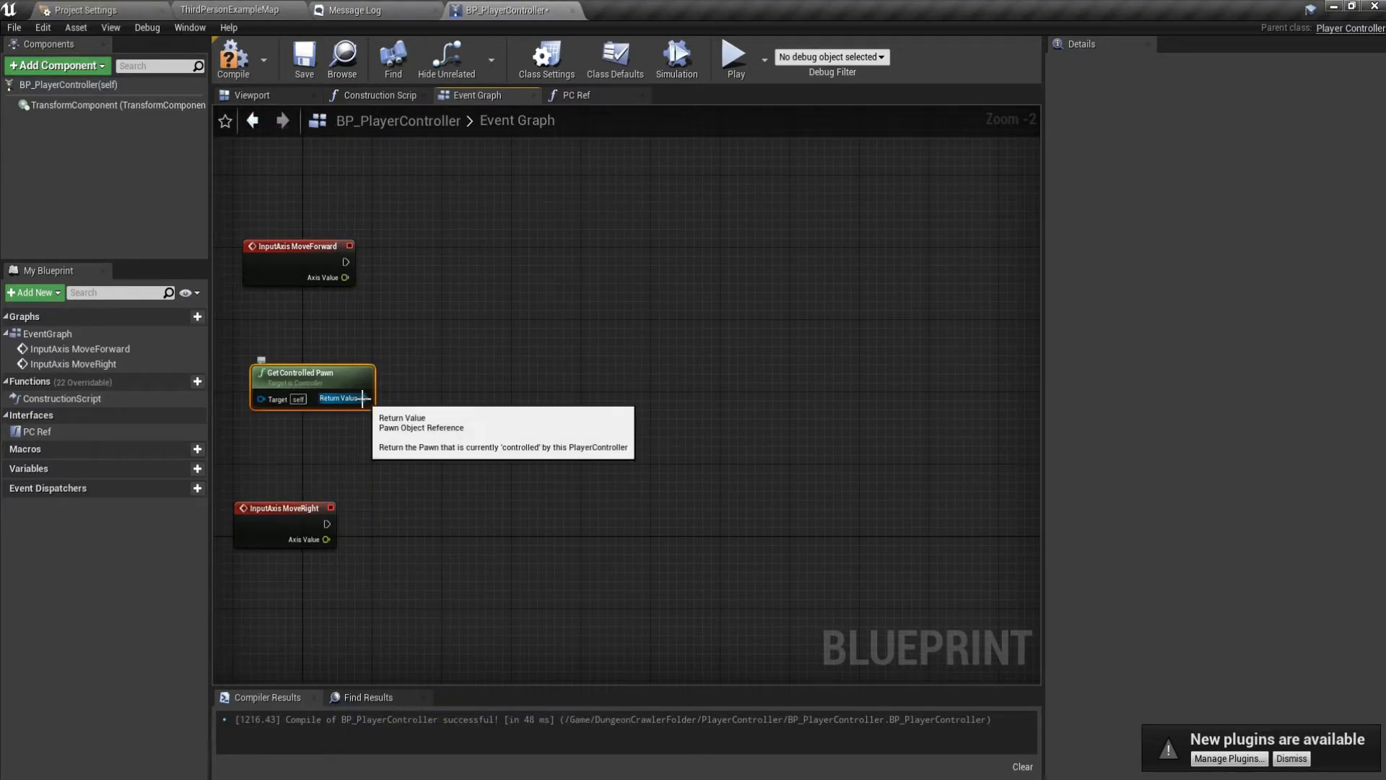
Check ThirdPersonCharacter's movement graph, delete Get Controlled Pawn, and close the ThirdPersonCharacter tab.
{"action": "left_click", "coordinate": [232, 9]}
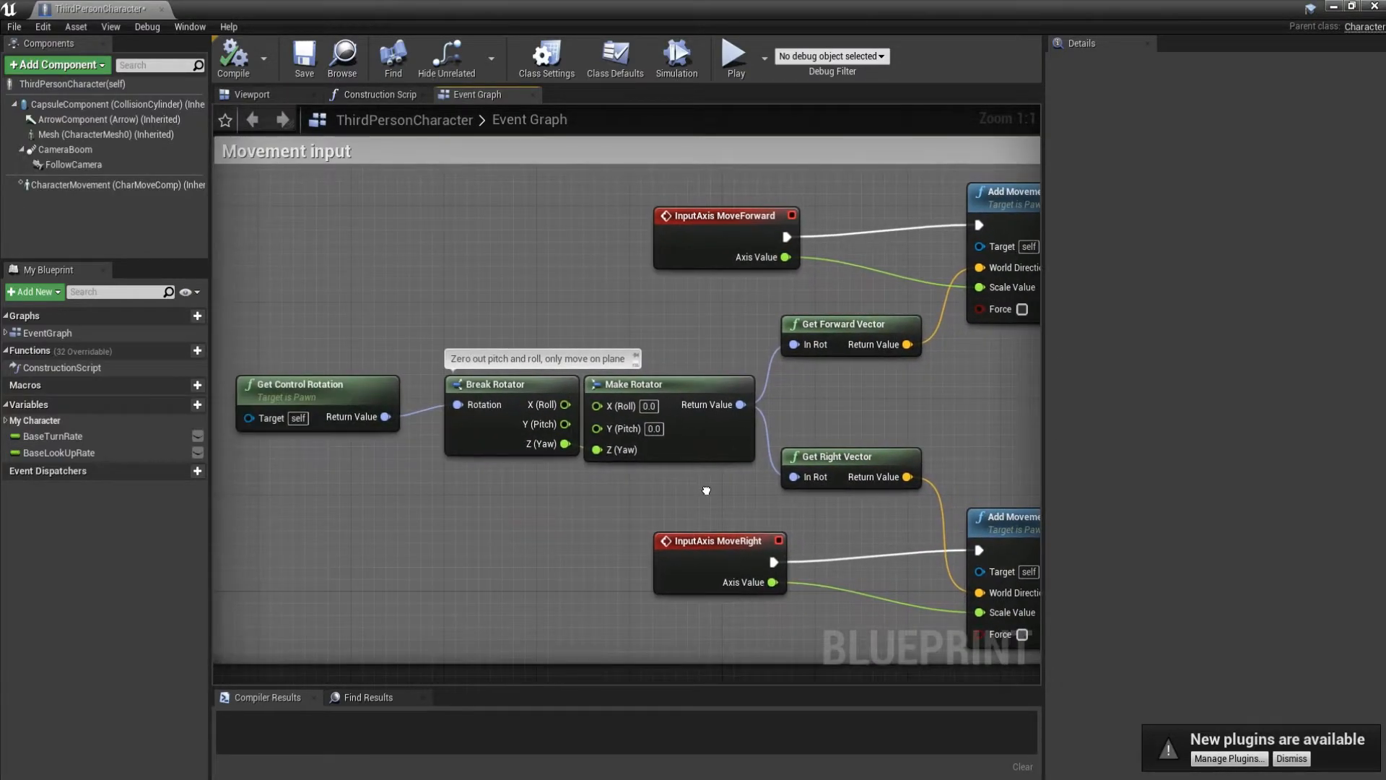
{"action": "left_click", "coordinate": [504, 9]}
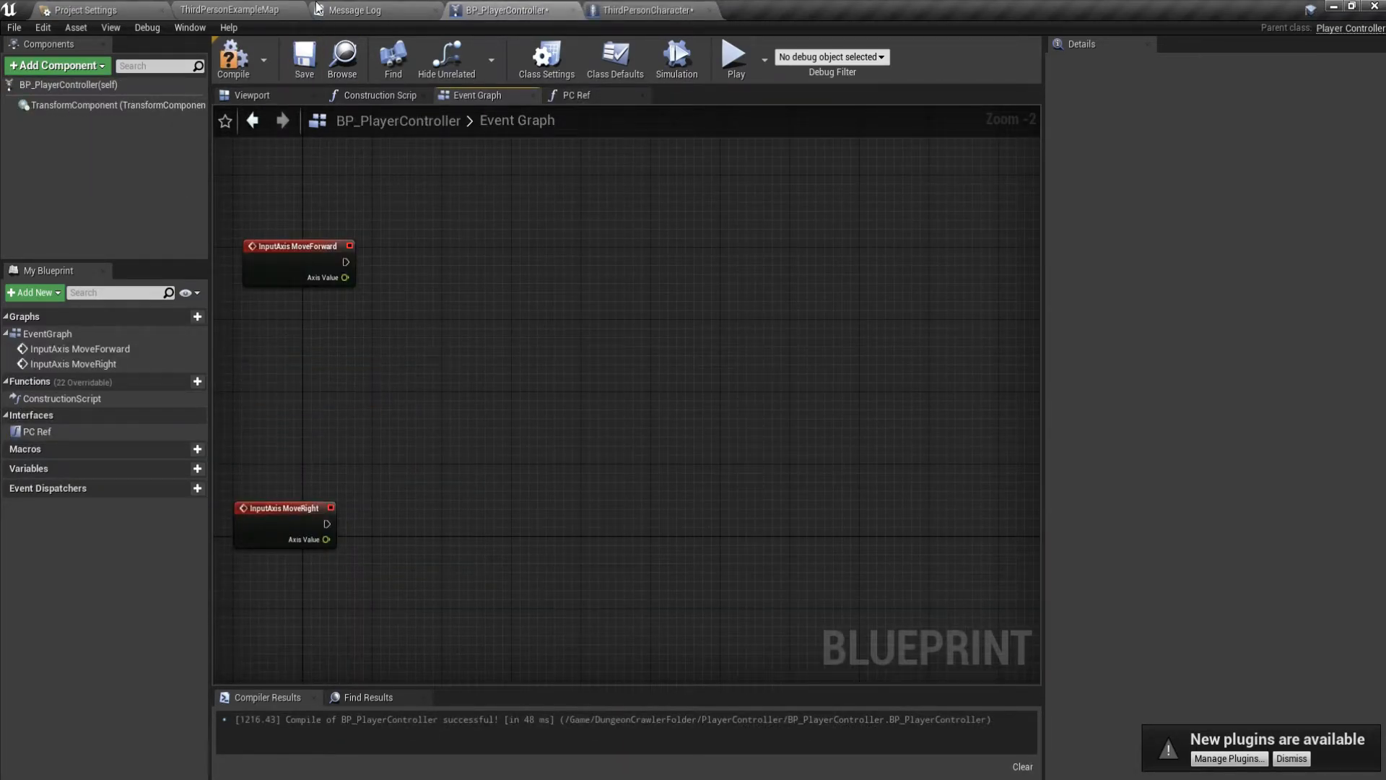
{"action": "left_click", "coordinate": [232, 9]}
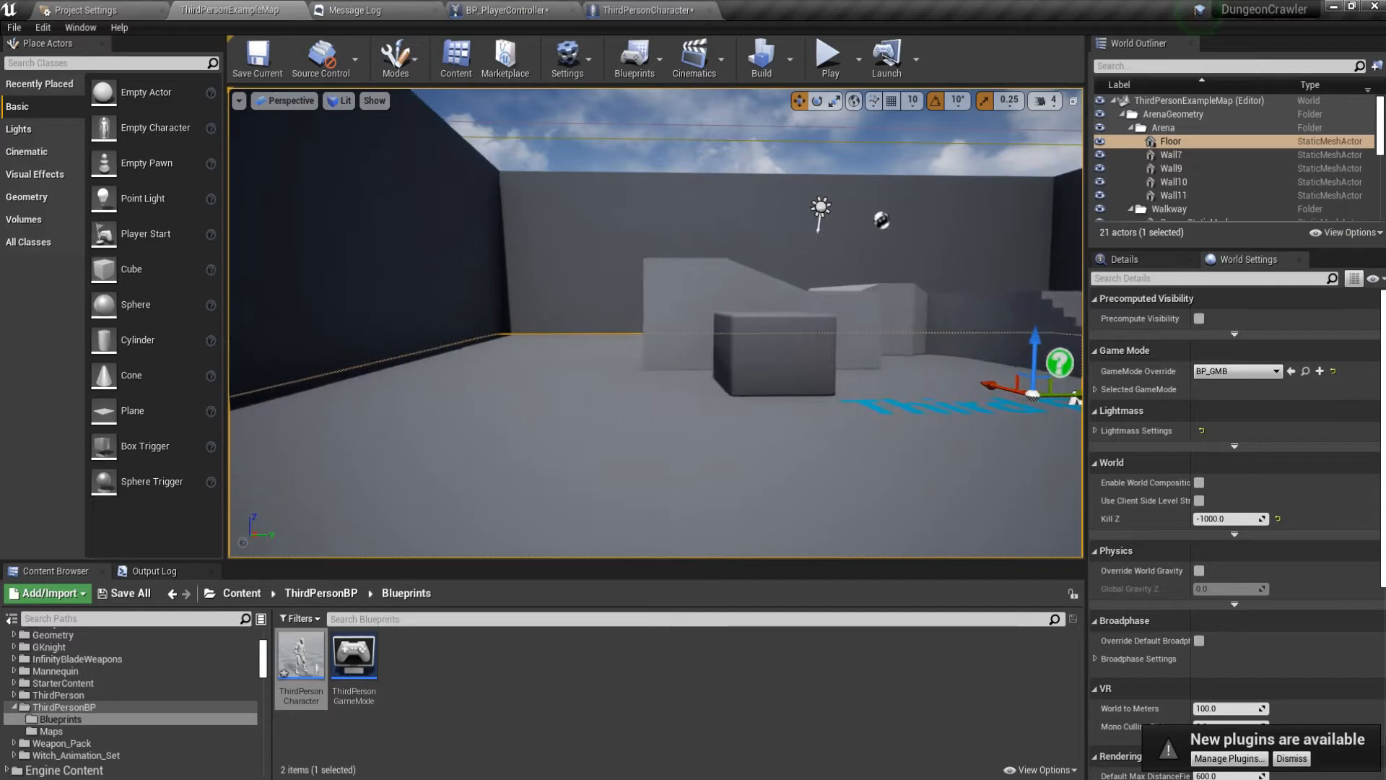
{"action": "left_click", "coordinate": [504, 10]}
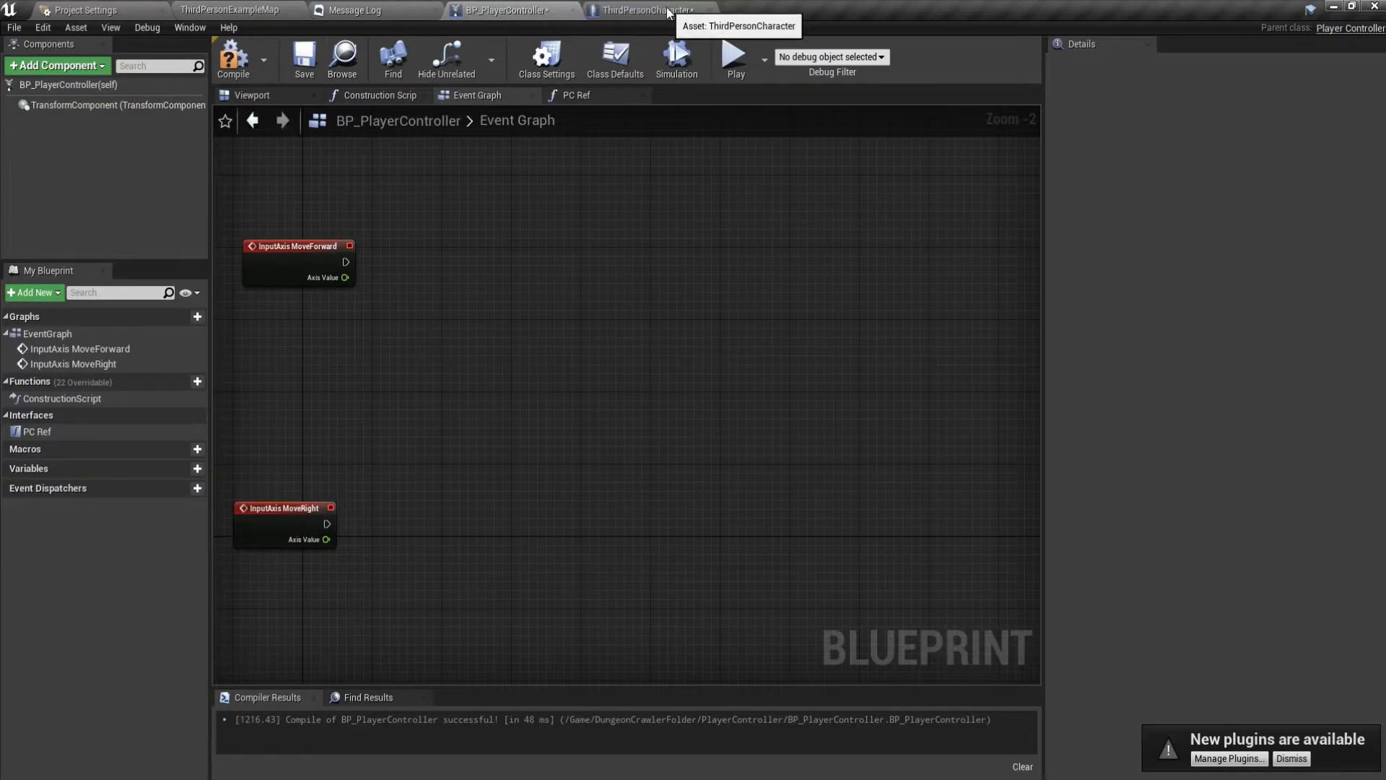
{"action": "mouse_move", "coordinate": [712, 11]}
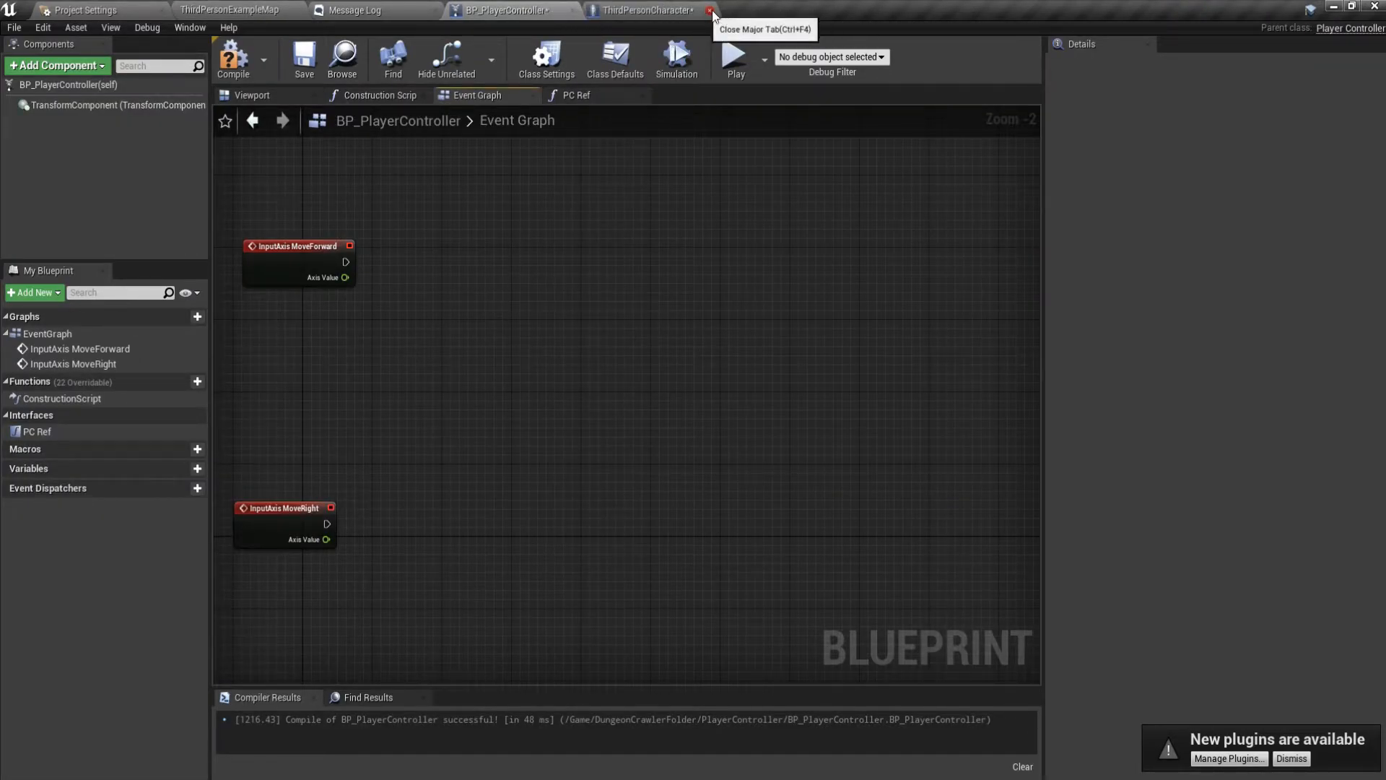
{"action": "left_click", "coordinate": [712, 9]}
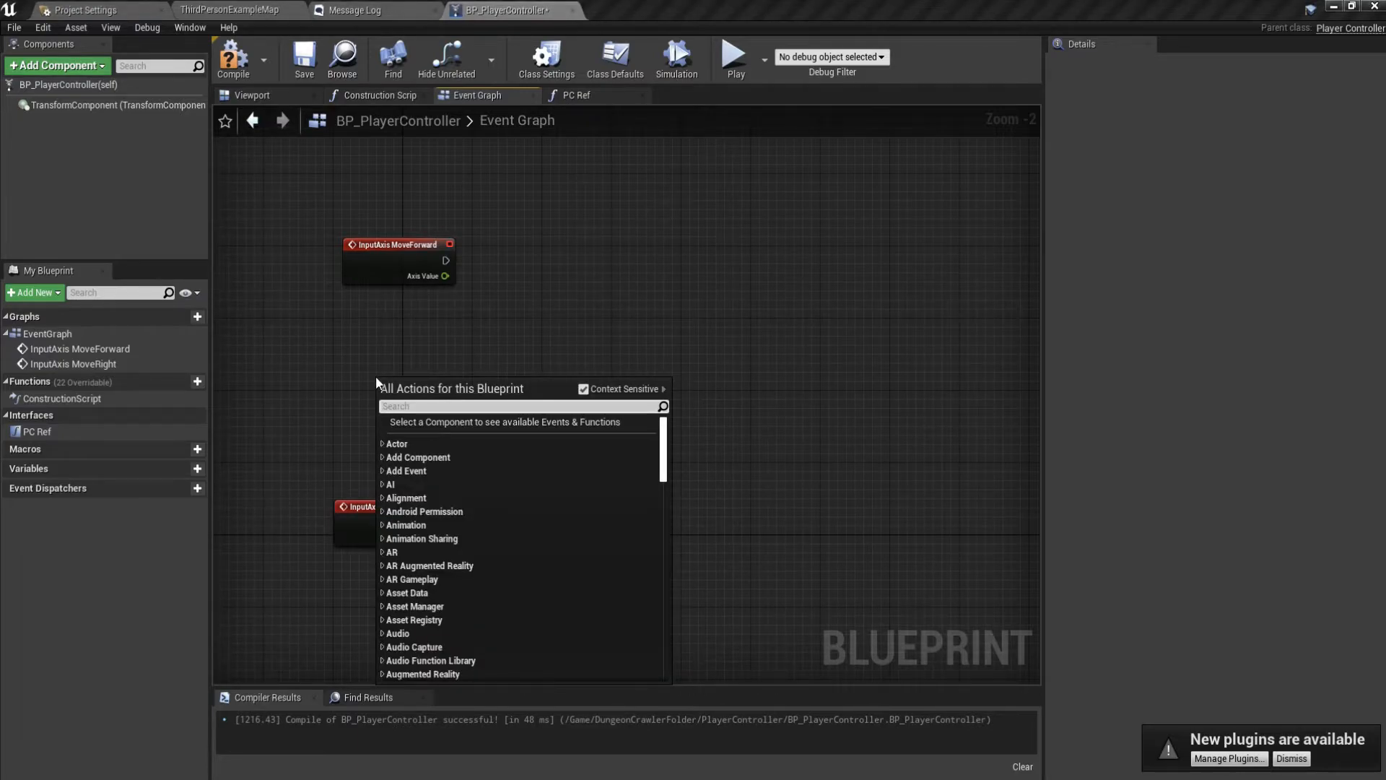
Call the Player Ref interface message from Event BeginPlay, found after retrying the 'char ref' search.
{"action": "type", "text": "get"}
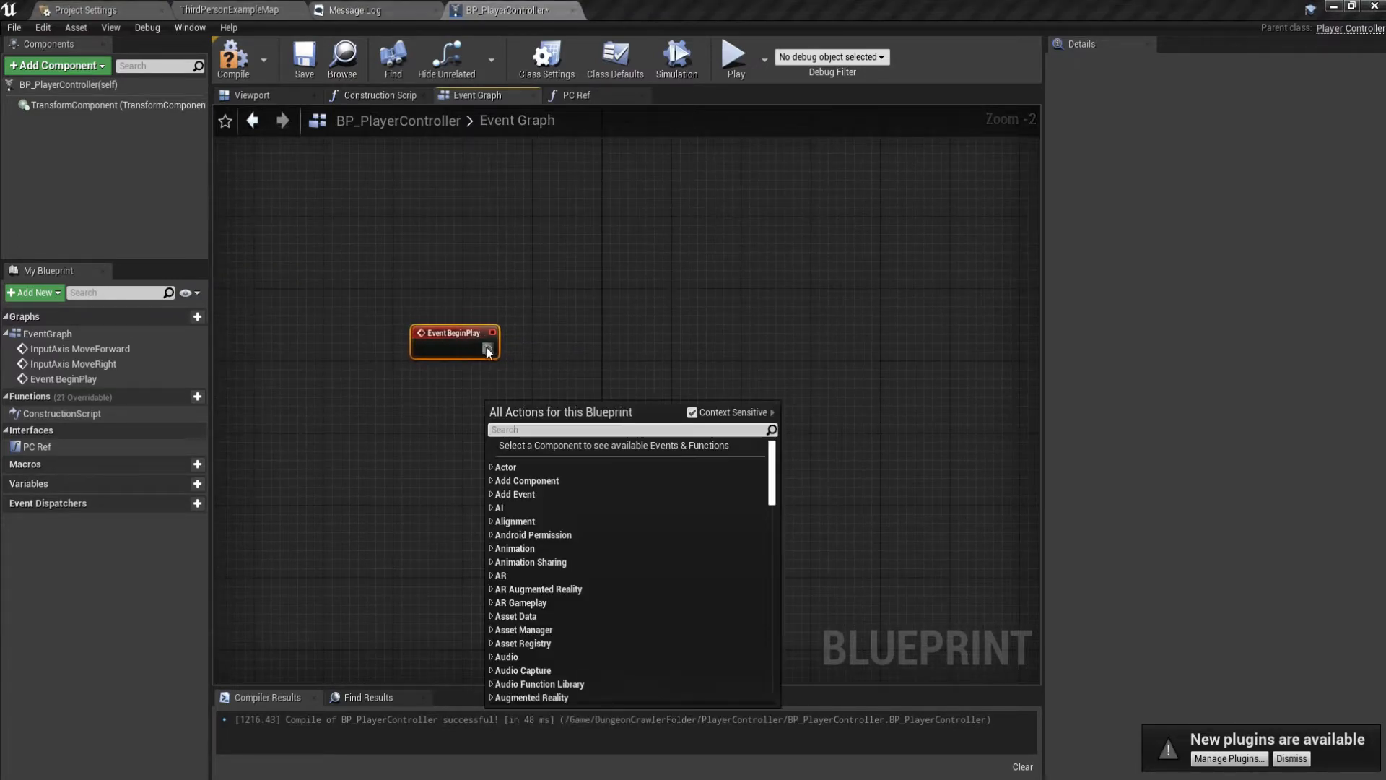
{"action": "type", "text": "c"}
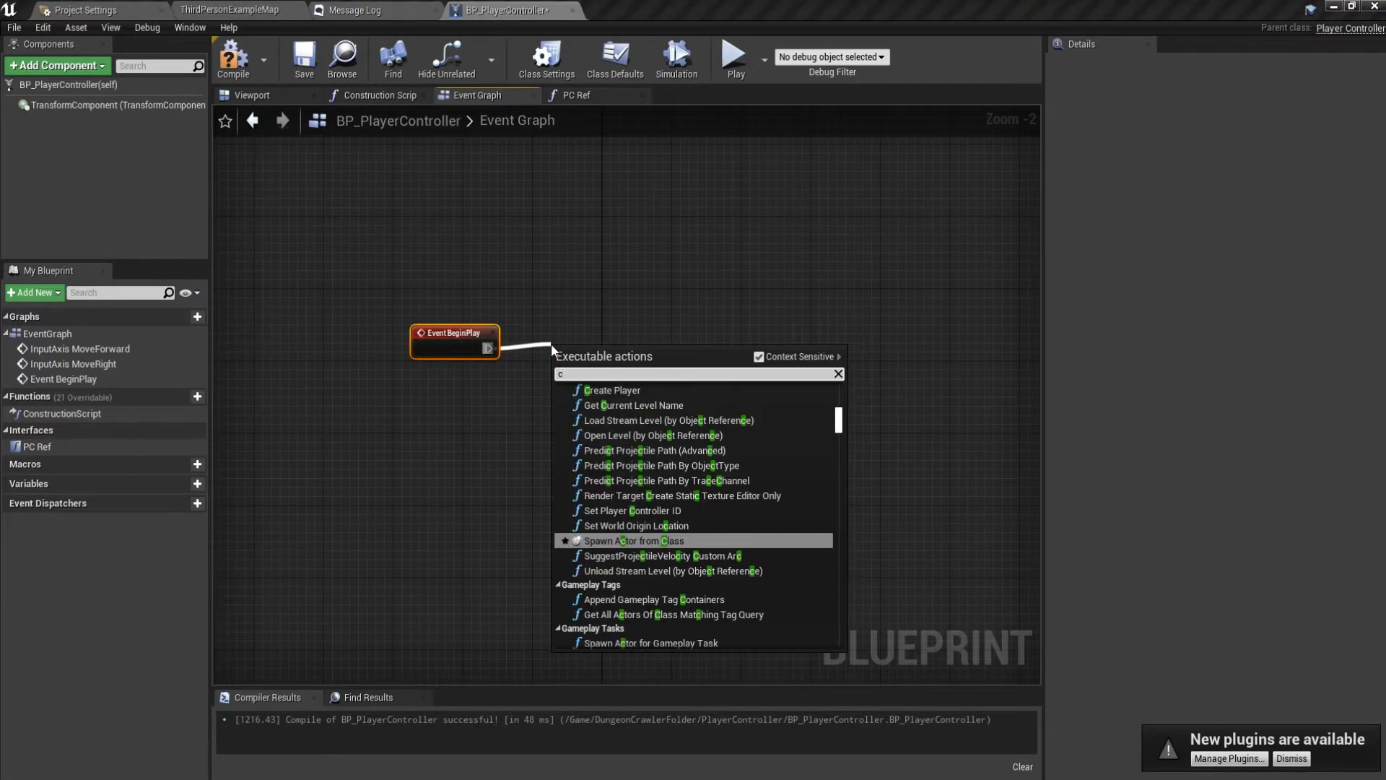
{"action": "type", "text": "char ref"}
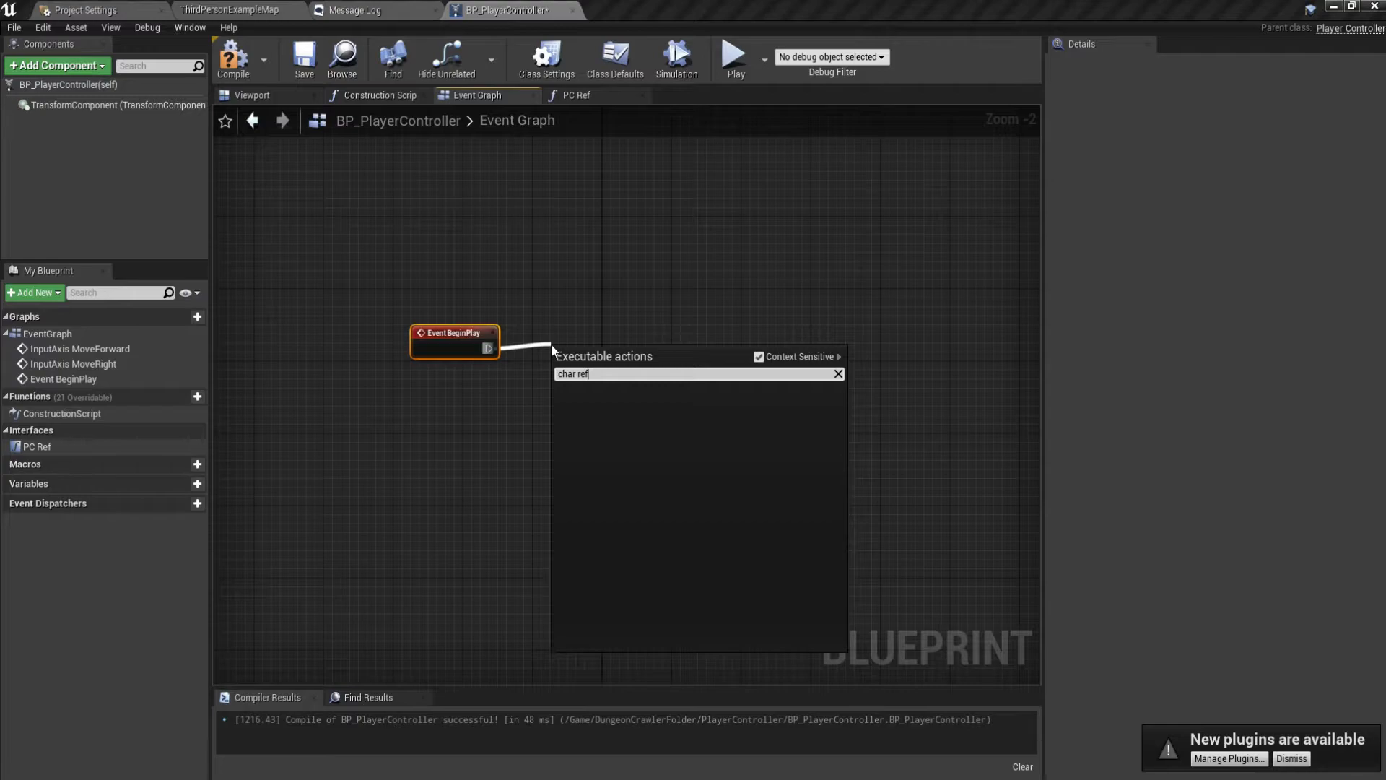
{"action": "key", "text": "Backspace"}
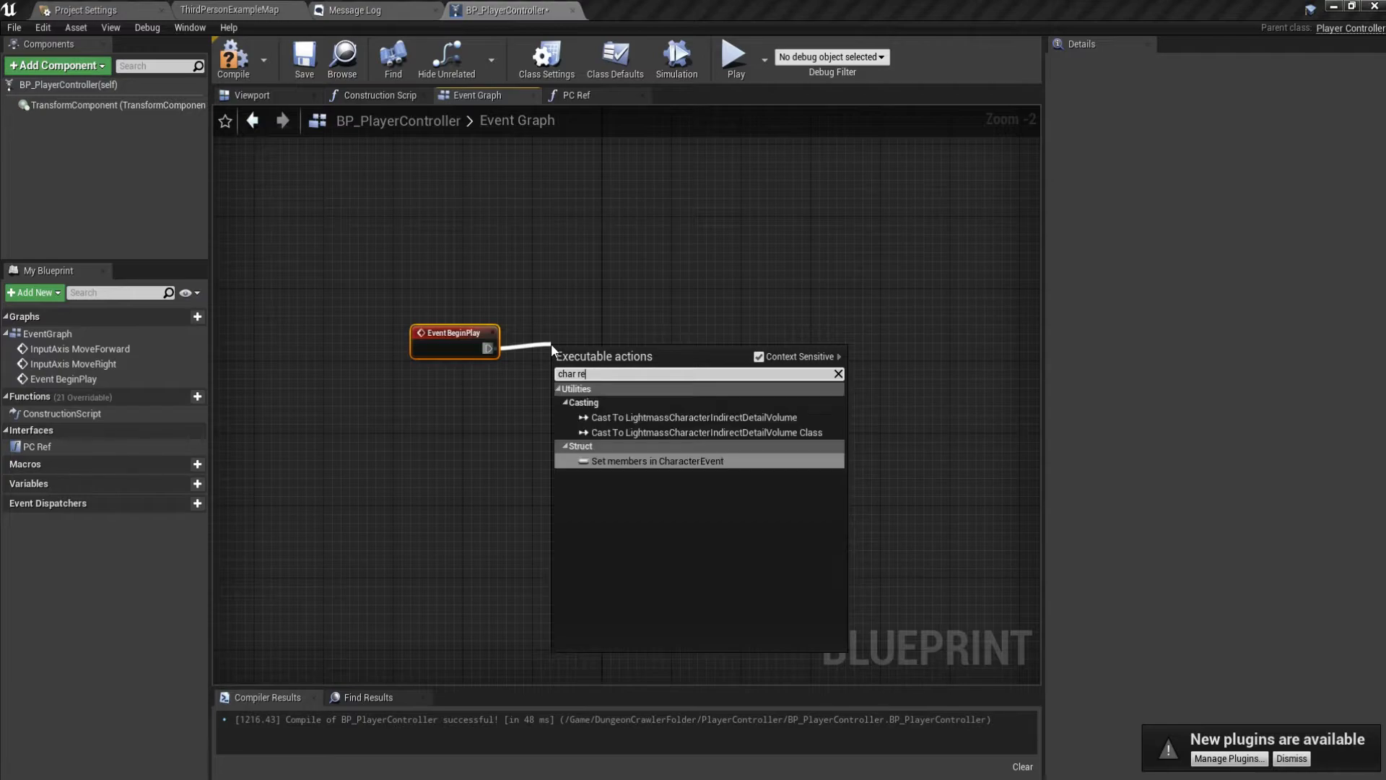
{"action": "key", "text": "BackSpace"}
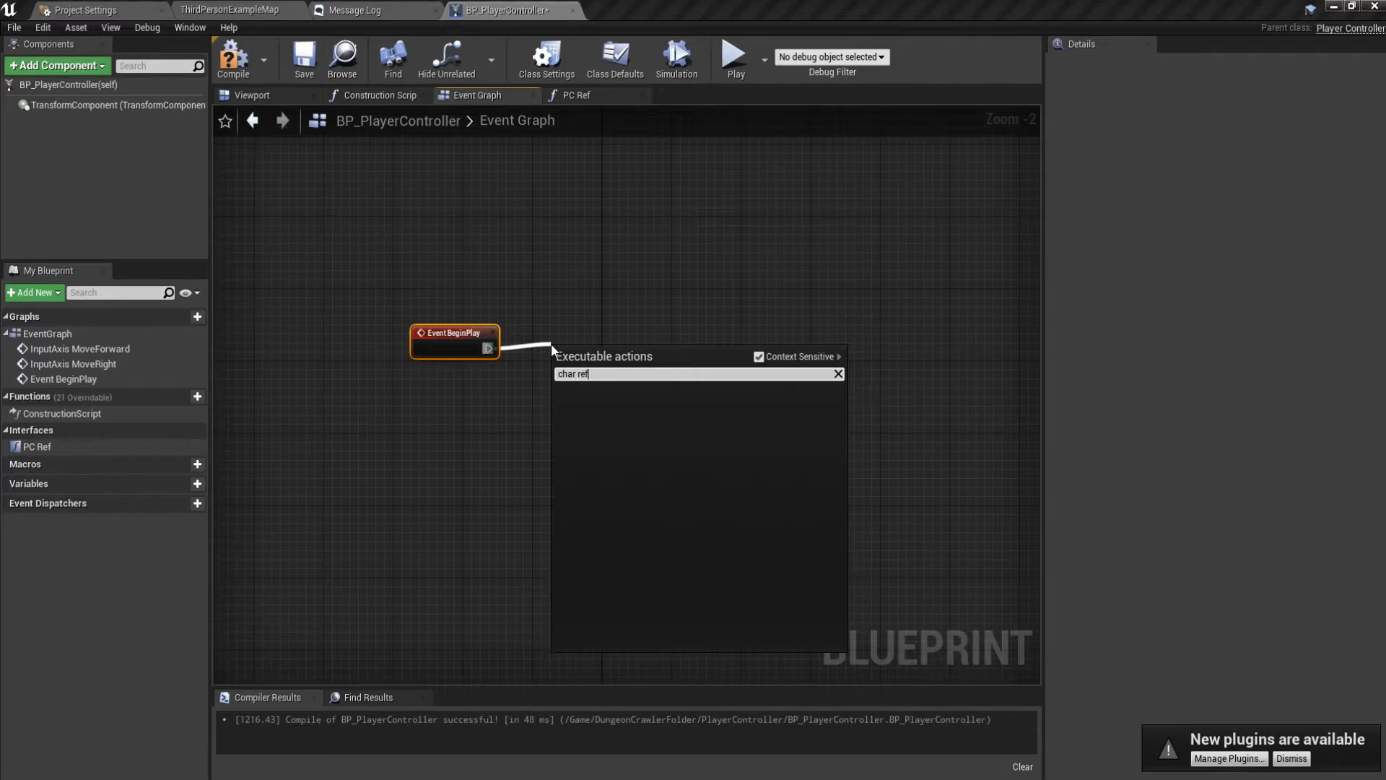
{"action": "key", "text": "Backspace"}
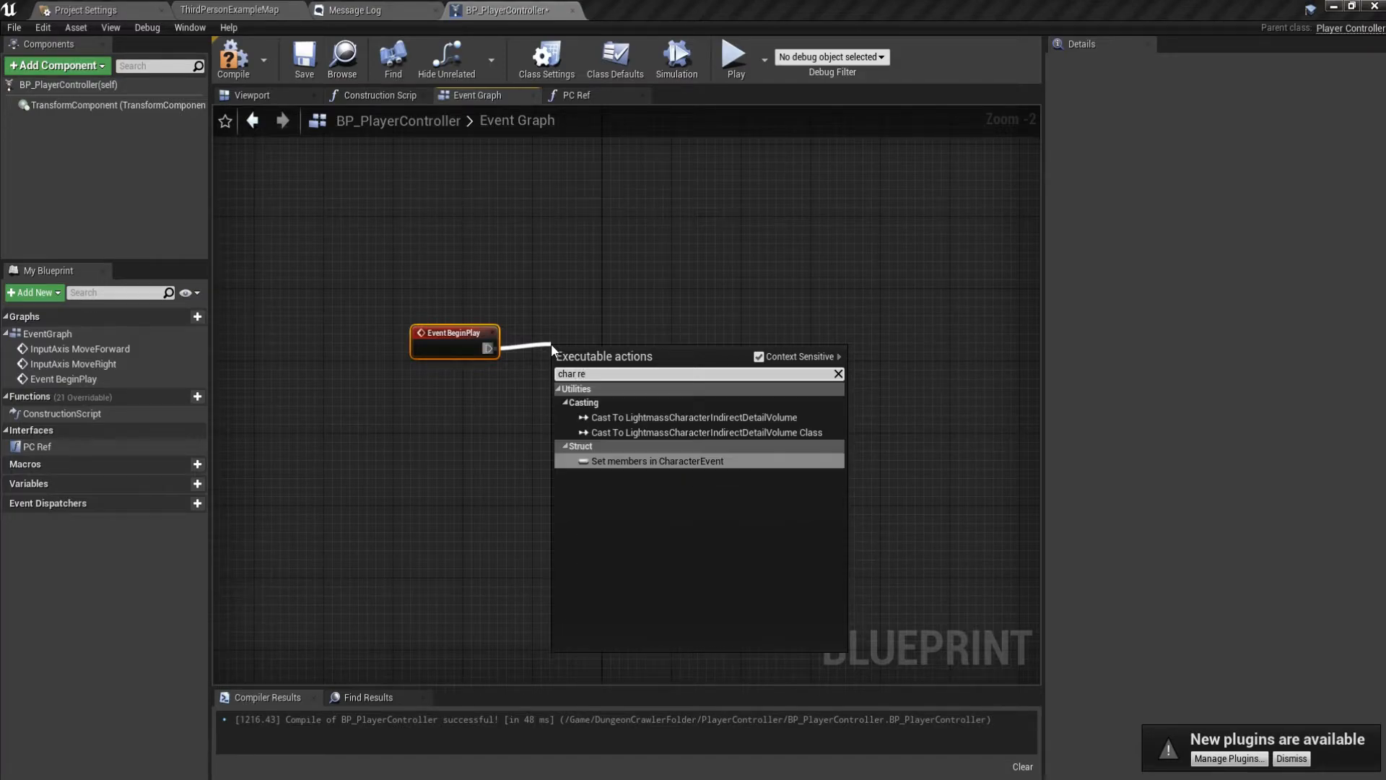
{"action": "type", "text": "p"}
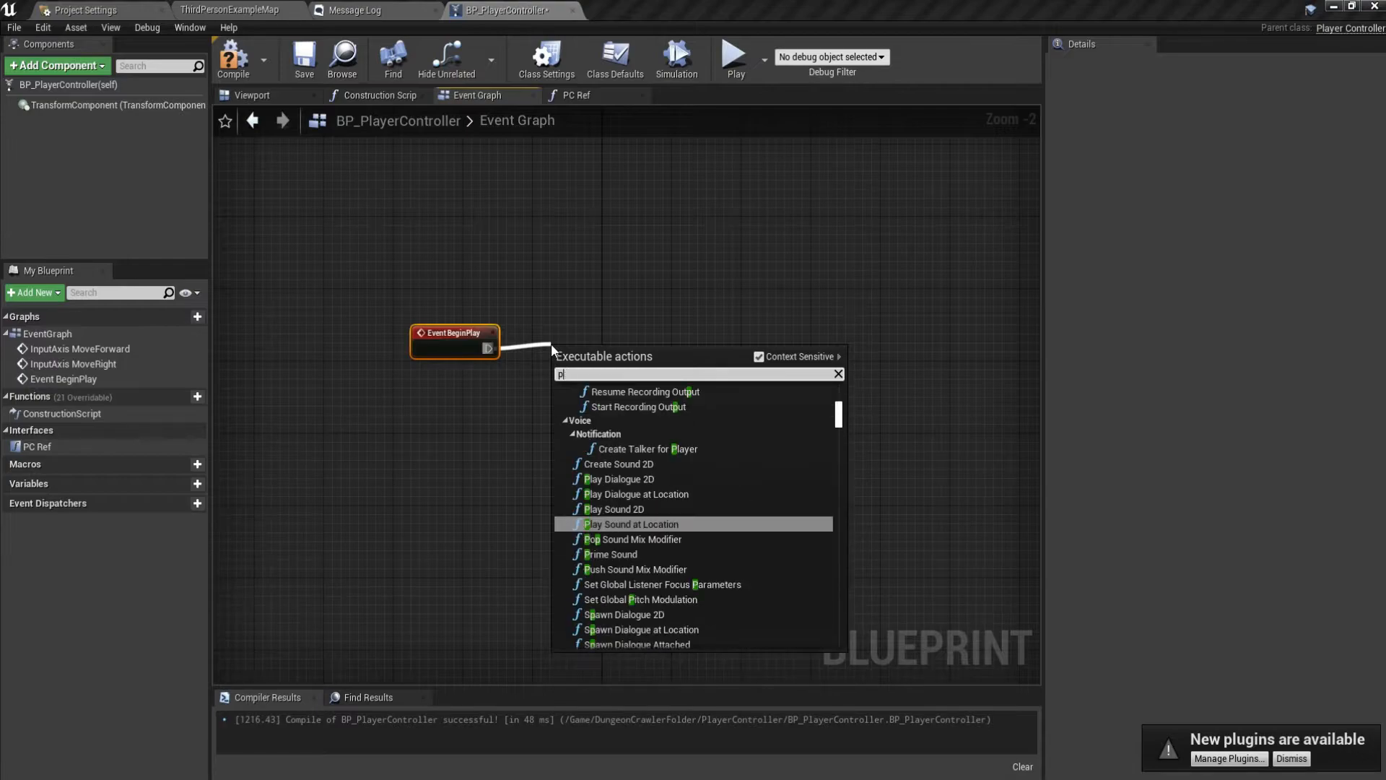
{"action": "type", "text": "layer ref"}
{"action": "type", "text": "get controller"}
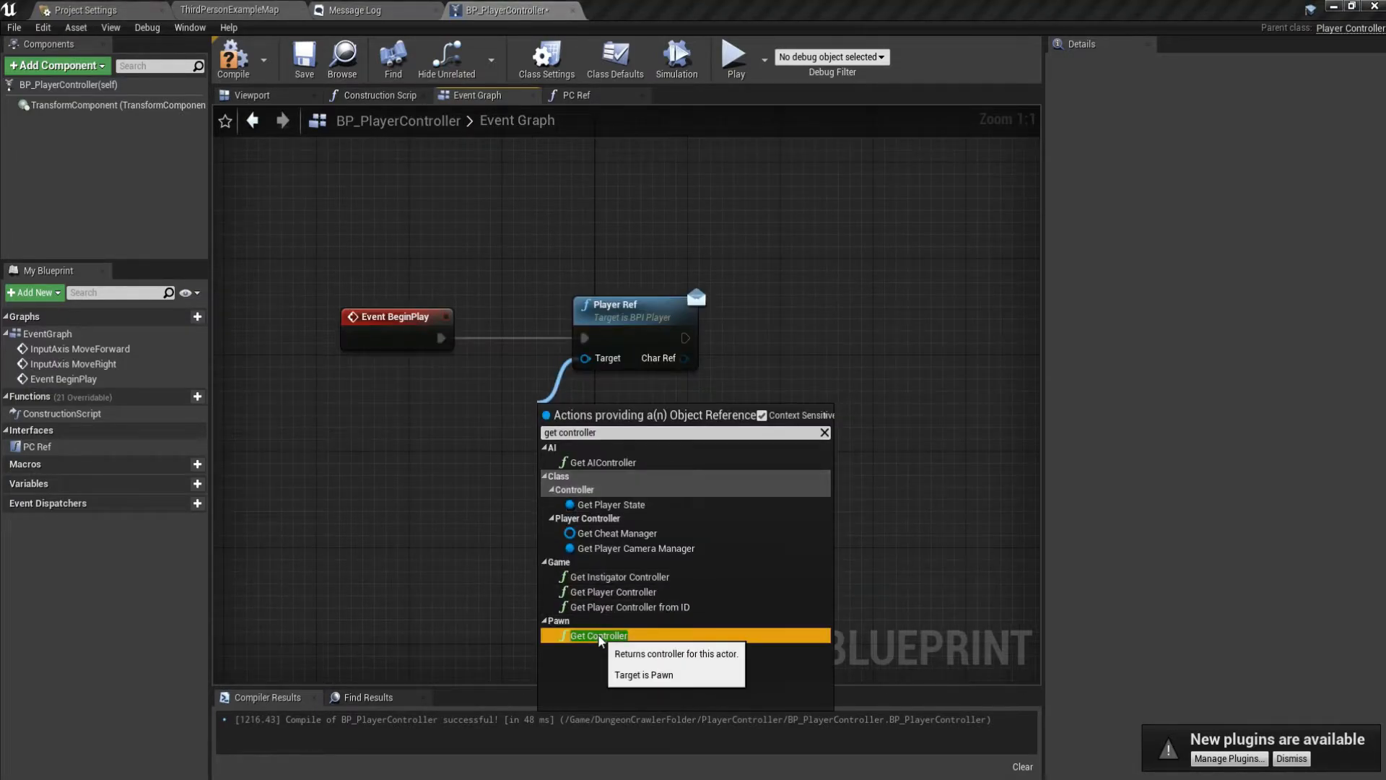
Feed a Get Controller node into the Player Ref message target.
{"action": "left_click", "coordinate": [599, 635]}
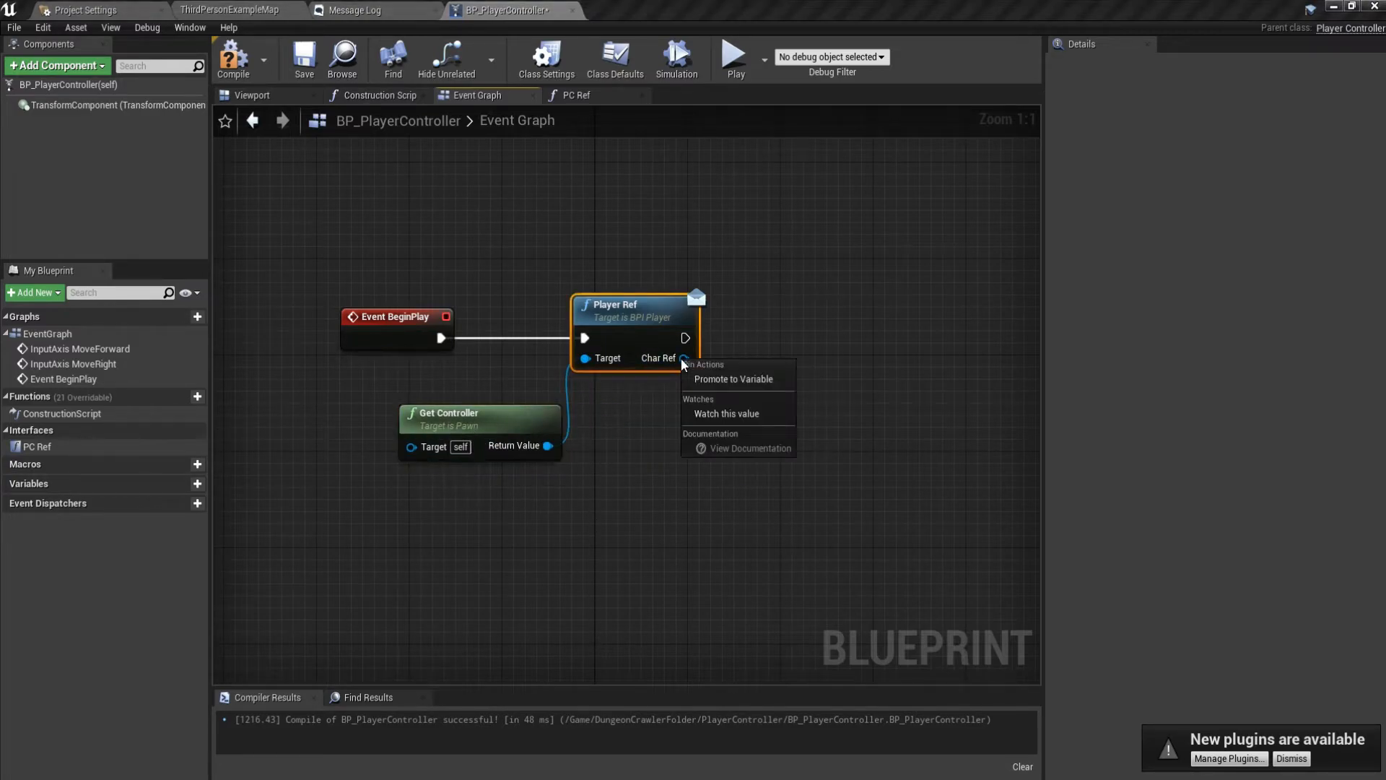
Promote the Char Ref result to a variable and target the message with Get Player Character.
{"action": "left_click", "coordinate": [735, 378]}
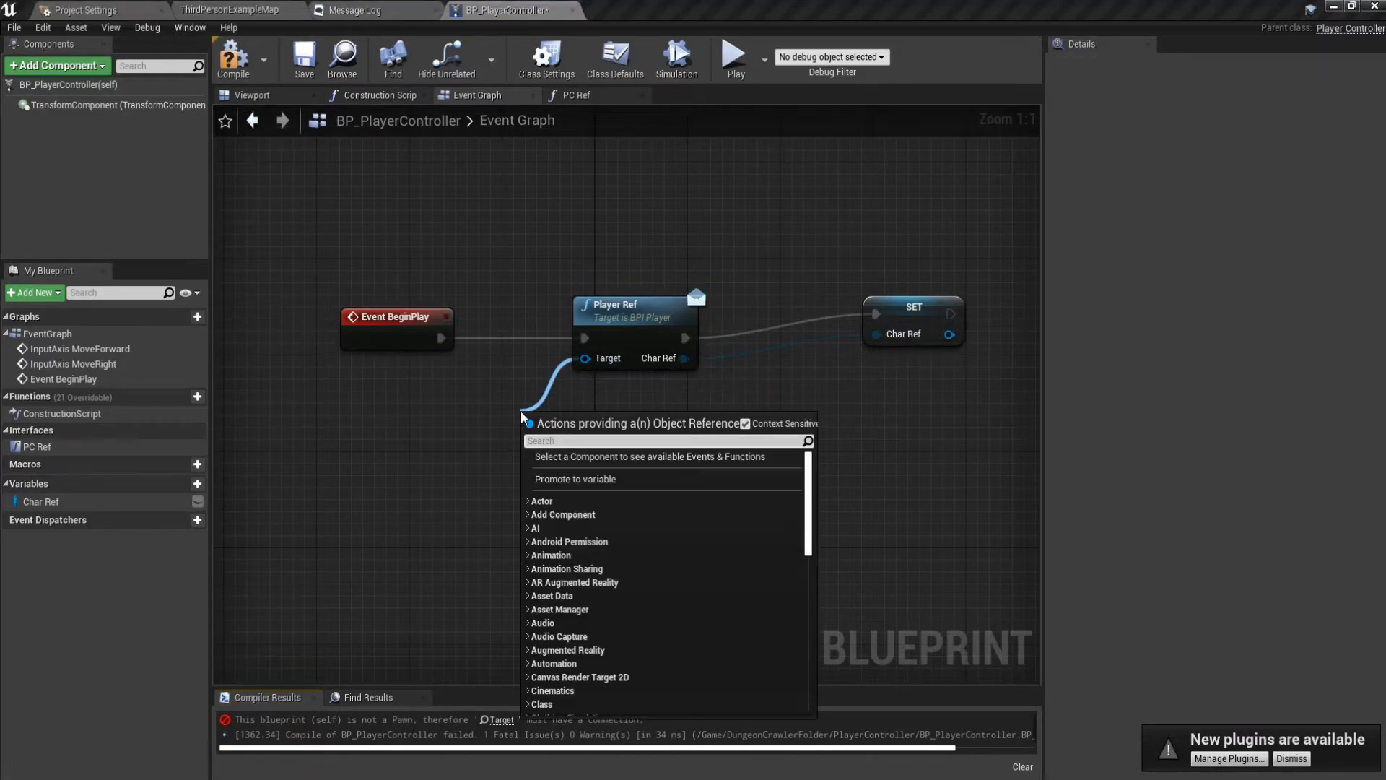
{"action": "type", "text": "get player cha"}
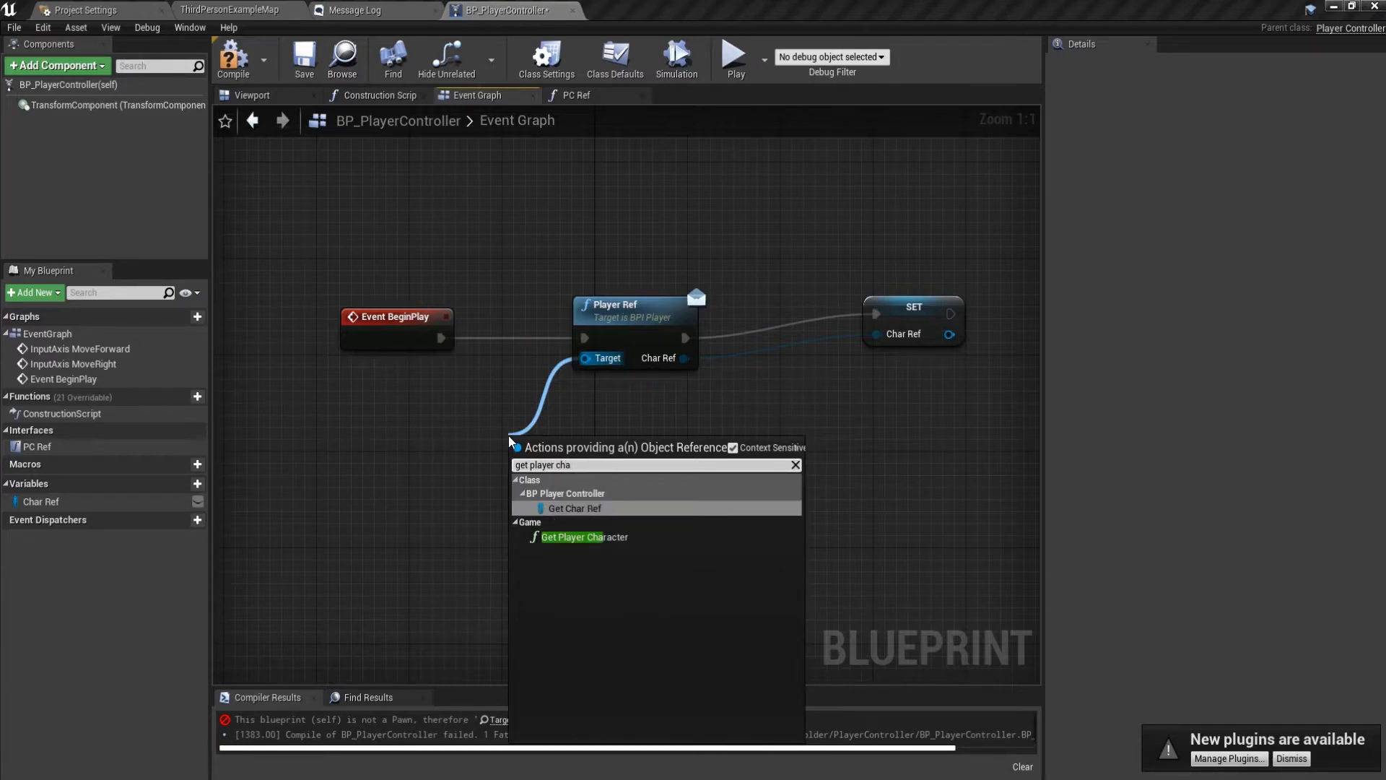
{"action": "left_click", "coordinate": [583, 536]}
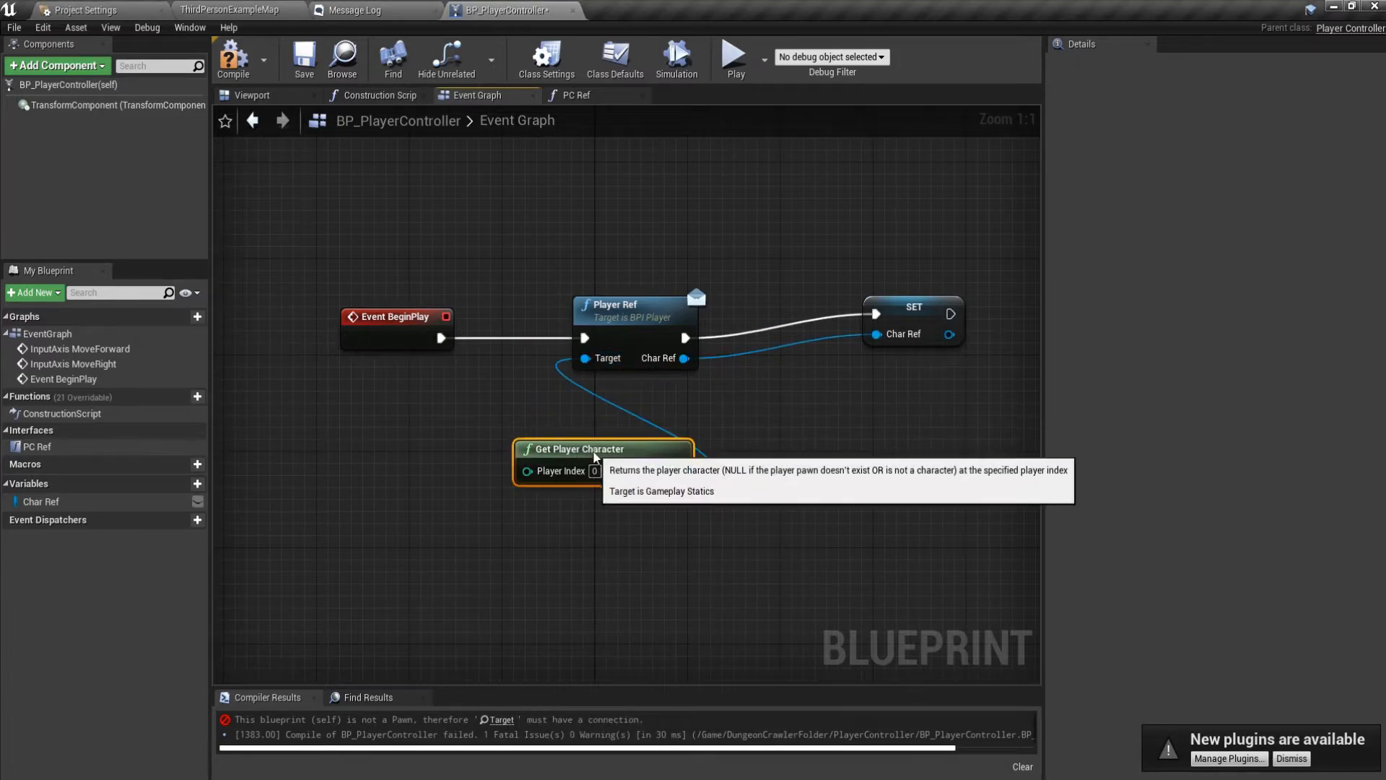
{"action": "scroll", "scroll_direction": "down", "scroll_amount": 3}
{"action": "type", "text": "get capsule"}
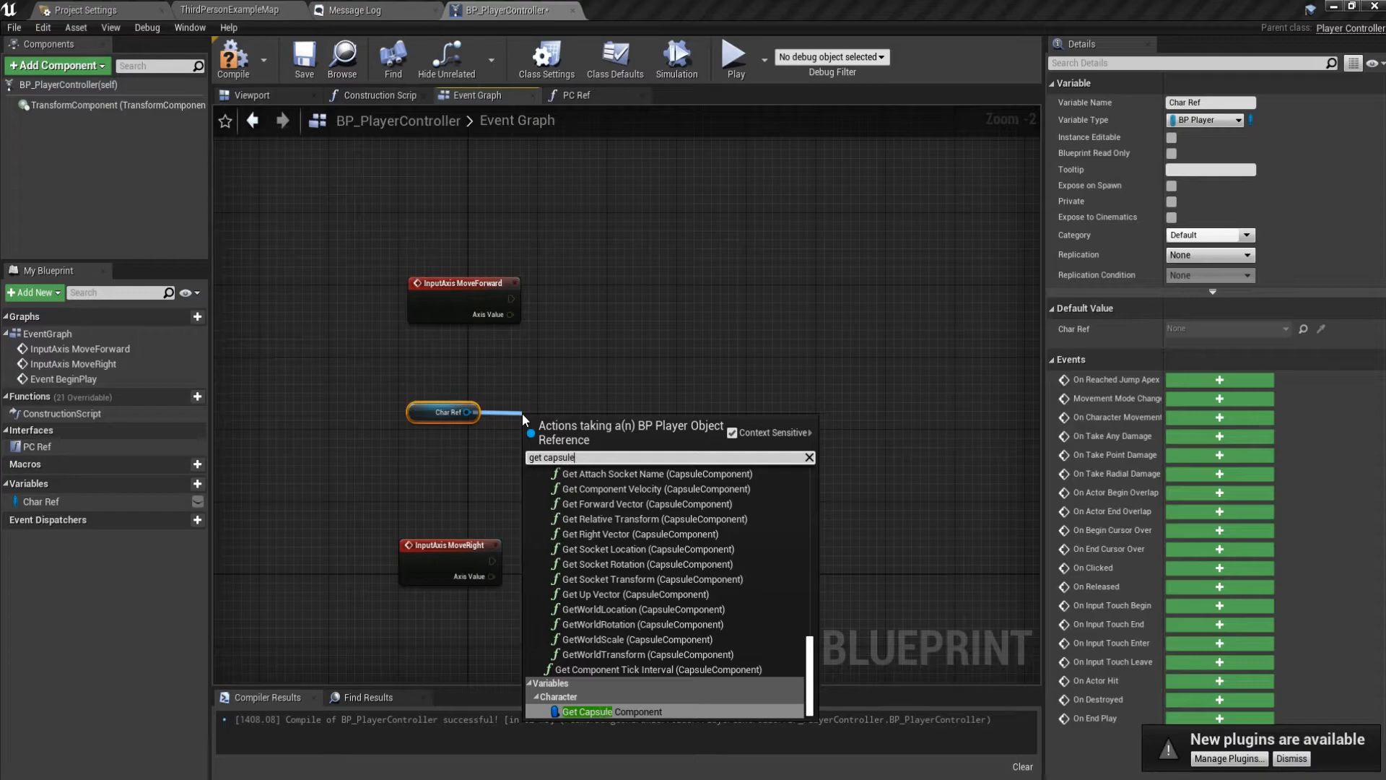
Get Char Ref's capsule component and feed it into Get Forward Vector and Get Right Vector.
{"action": "left_click", "coordinate": [587, 712]}
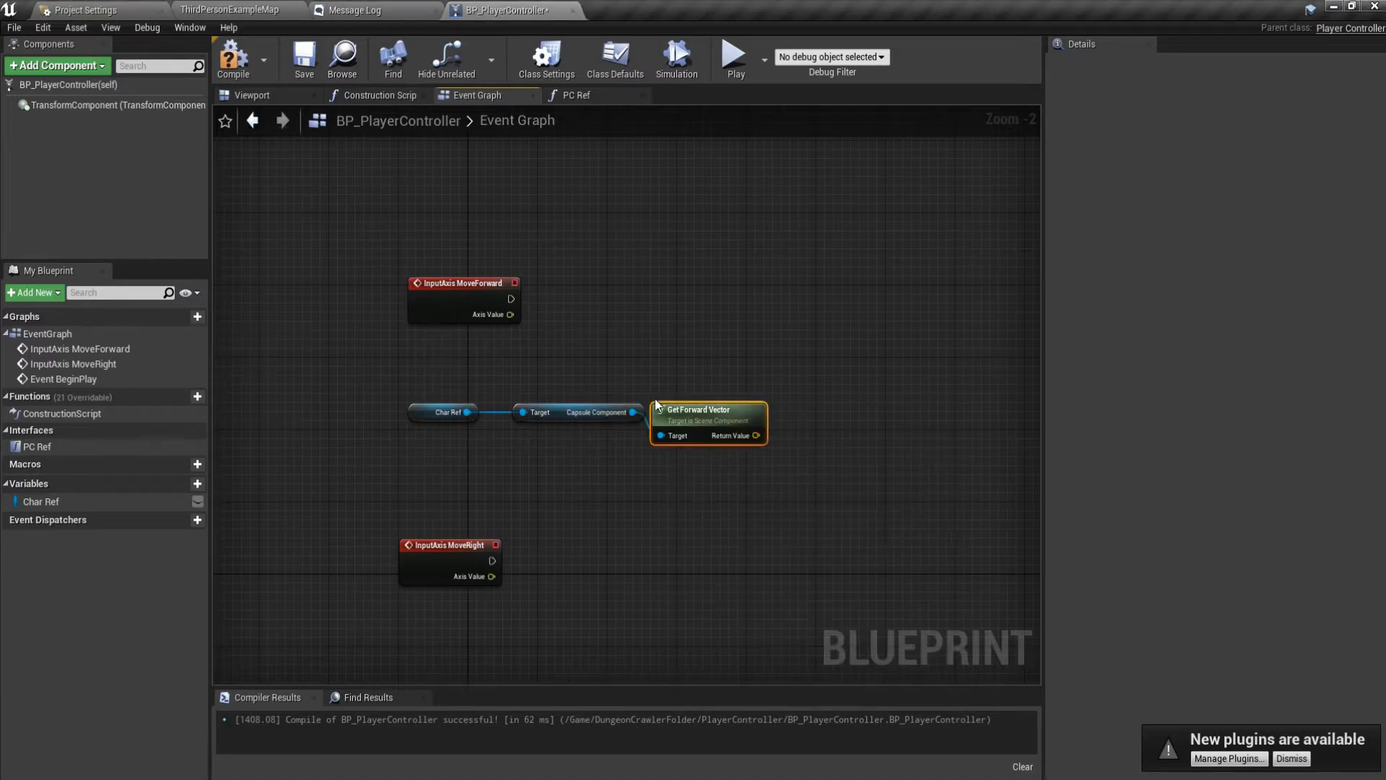
{"action": "left_click_drag", "start_coordinate": [635, 413], "coordinate": [707, 481]}
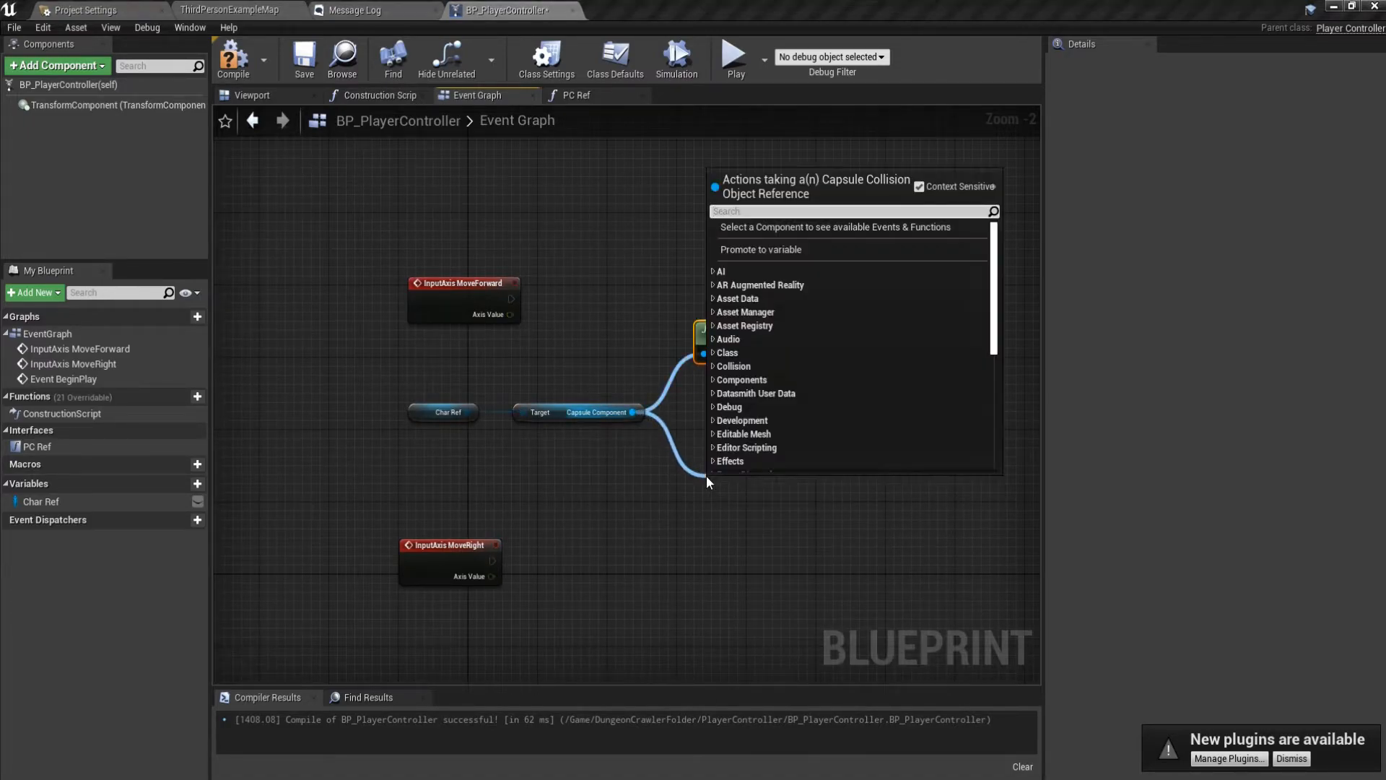
{"action": "type", "text": "get right"}
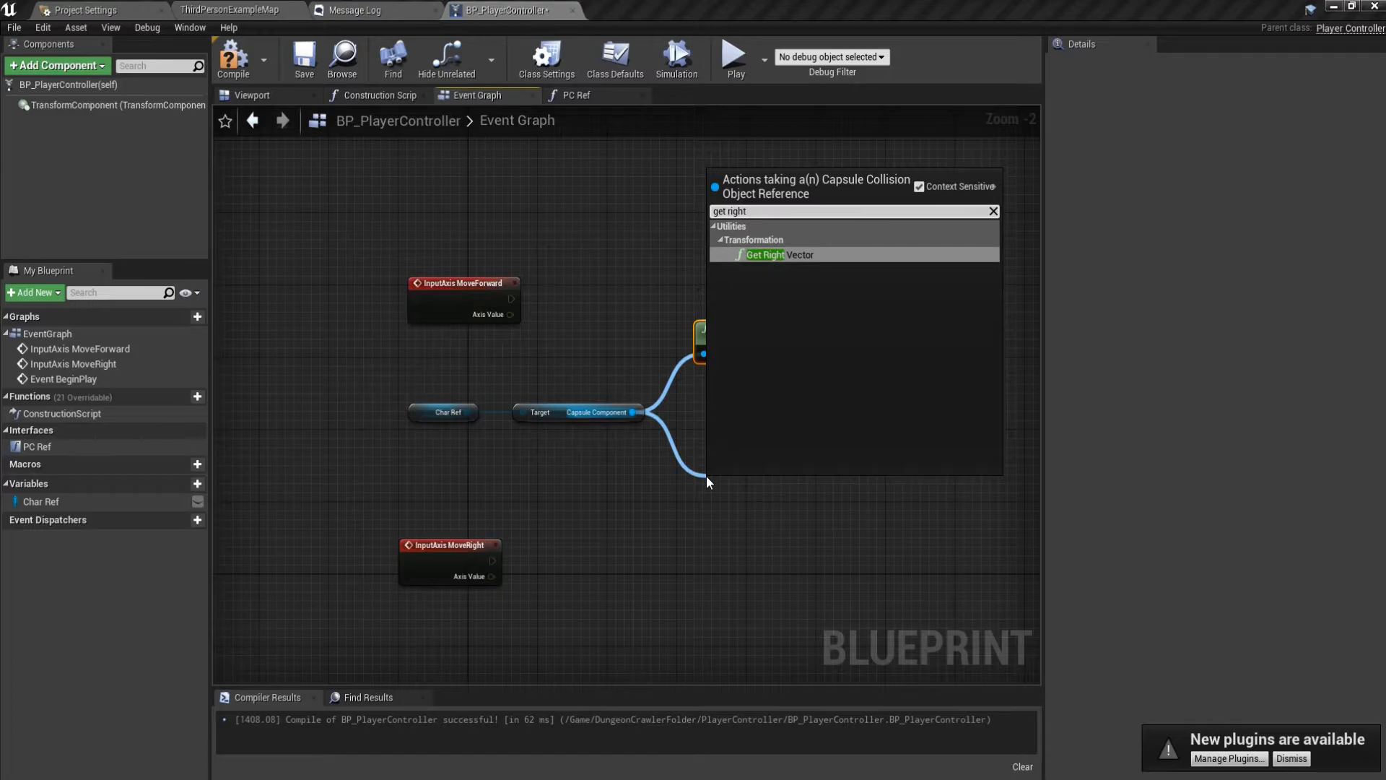
{"action": "left_click", "coordinate": [764, 255]}
{"action": "type", "text": "get controll"}
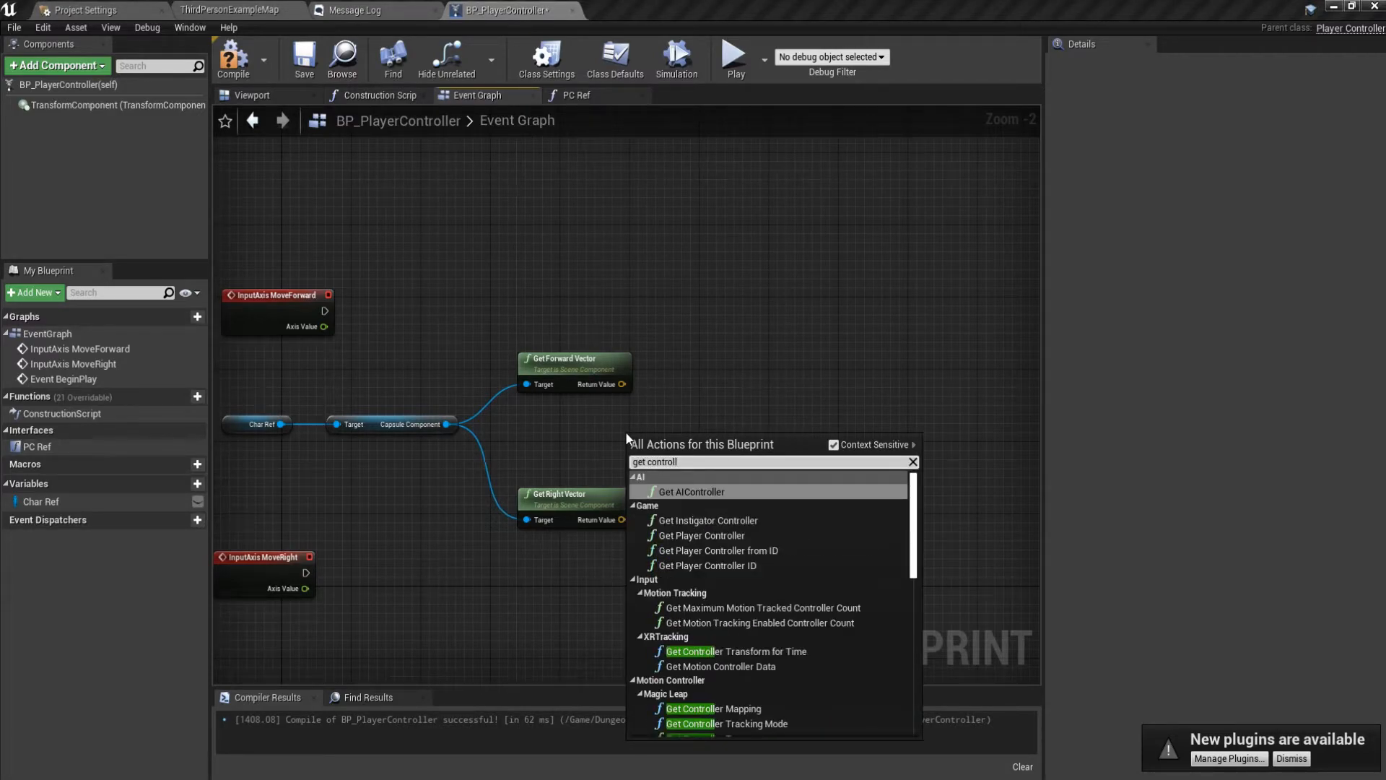
Add Get Controlled Pawn and wire it as the target of an Add Movement Input node.
{"action": "scroll", "scroll_direction": "down", "scroll_amount": 3}
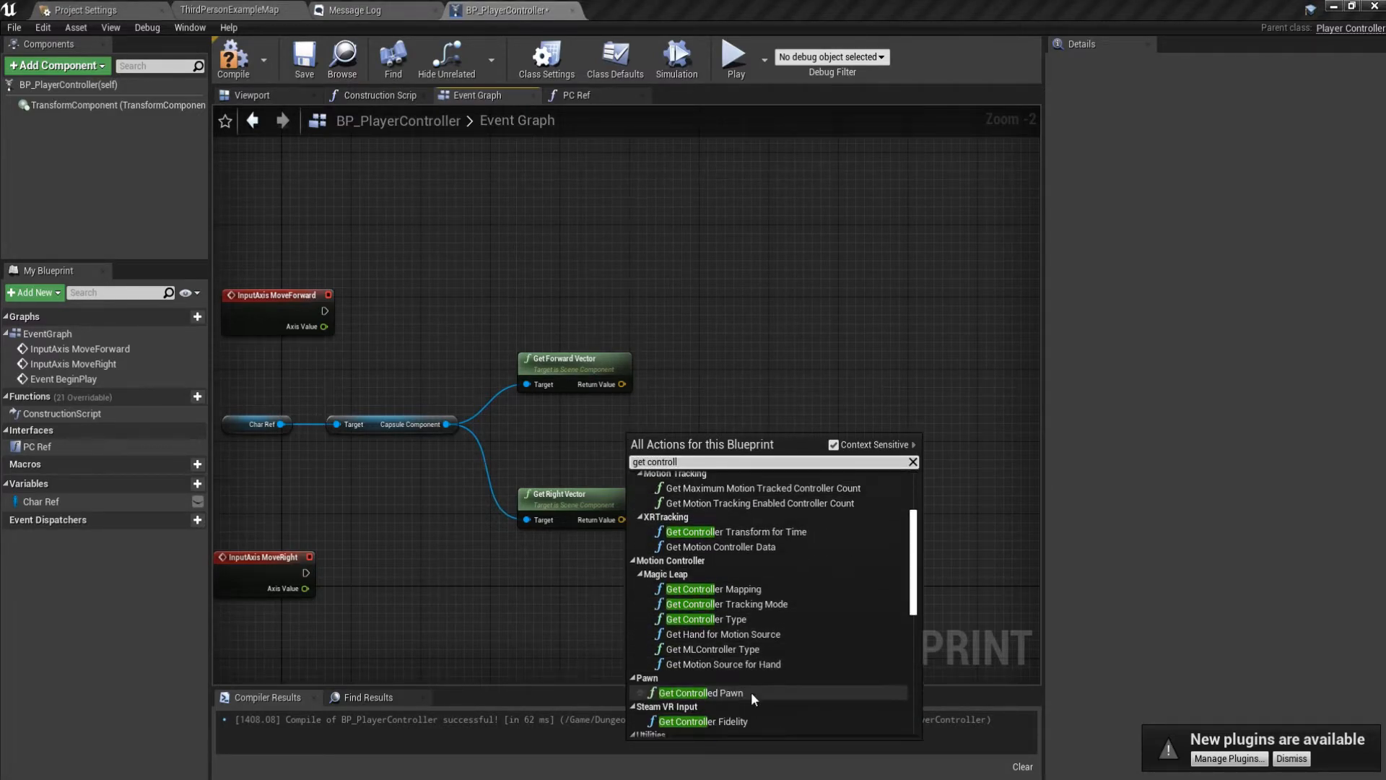
{"action": "left_click", "coordinate": [700, 693]}
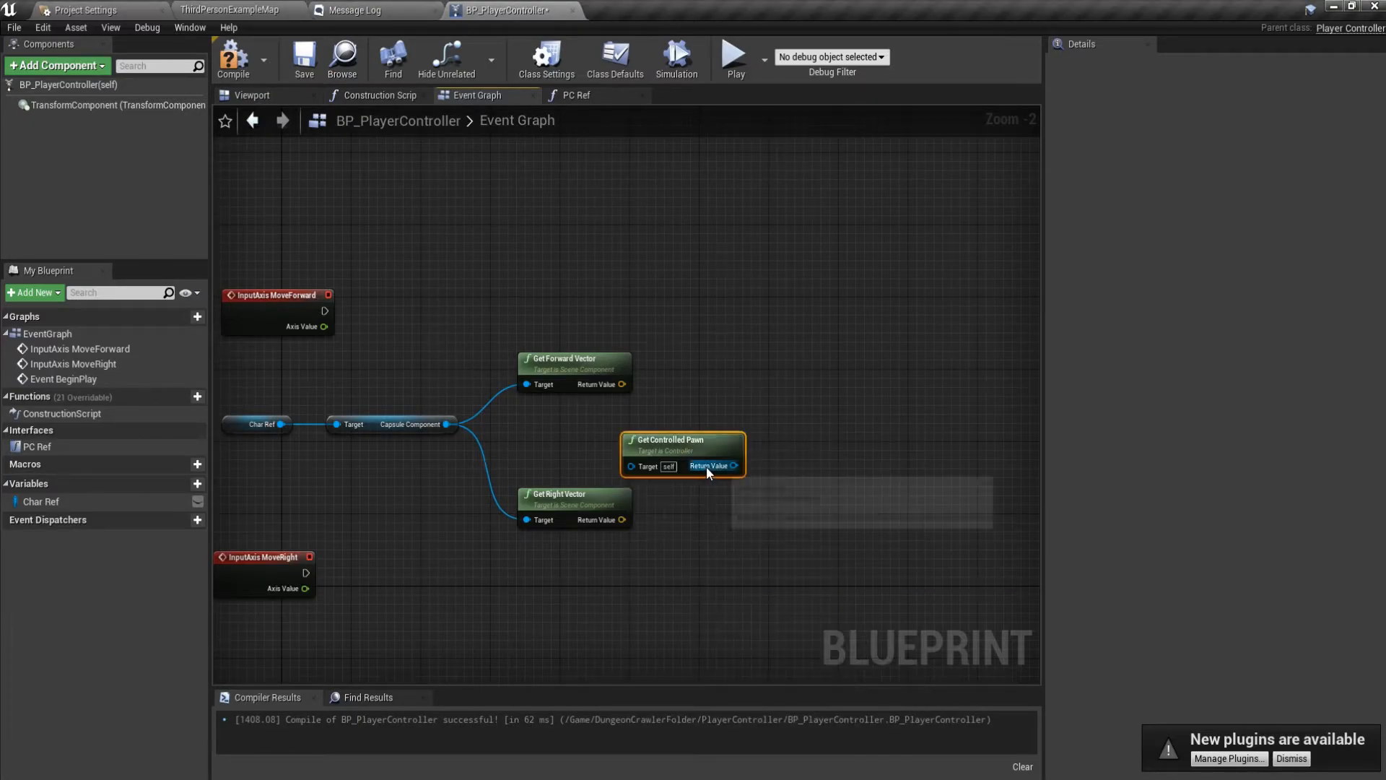
{"action": "left_click_drag", "start_coordinate": [732, 466], "coordinate": [764, 318]}
{"action": "type", "text": "add"}
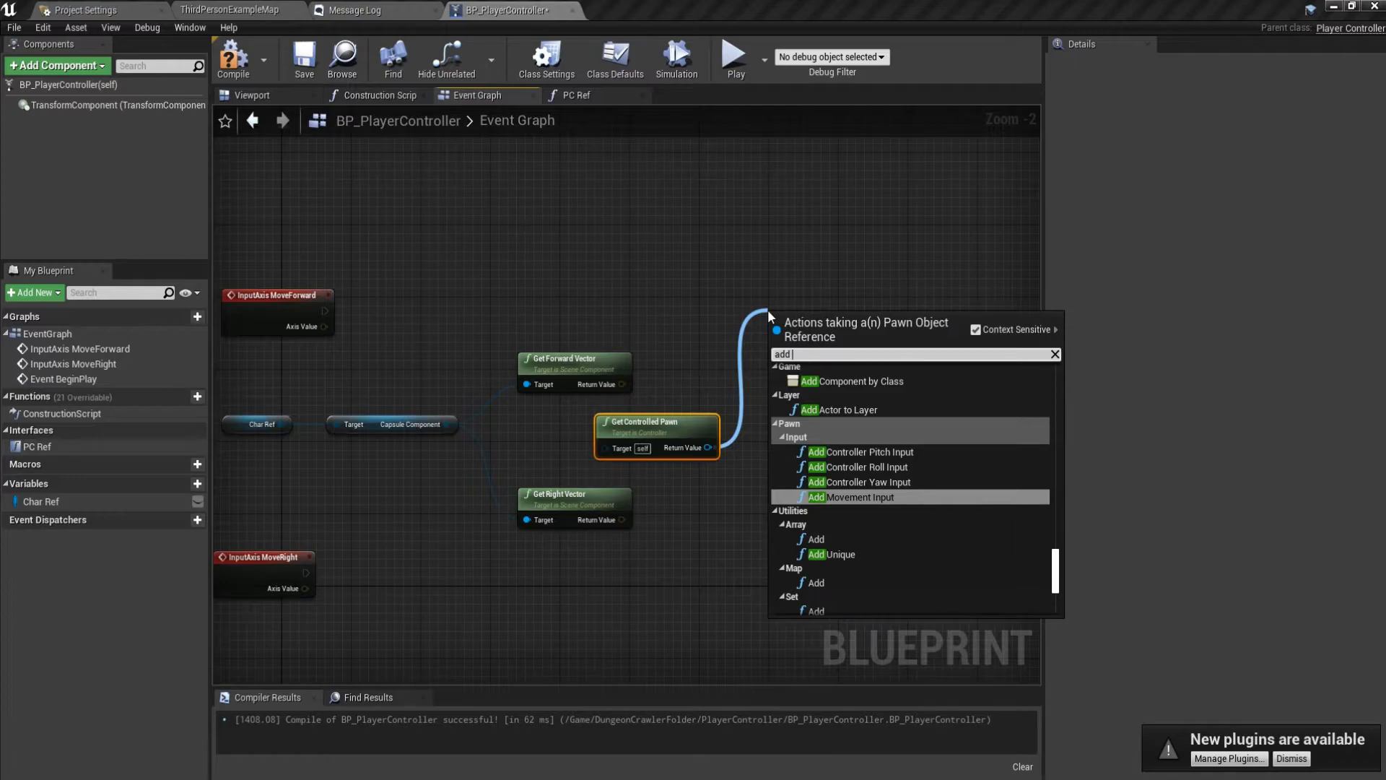
{"action": "left_click", "coordinate": [860, 497]}
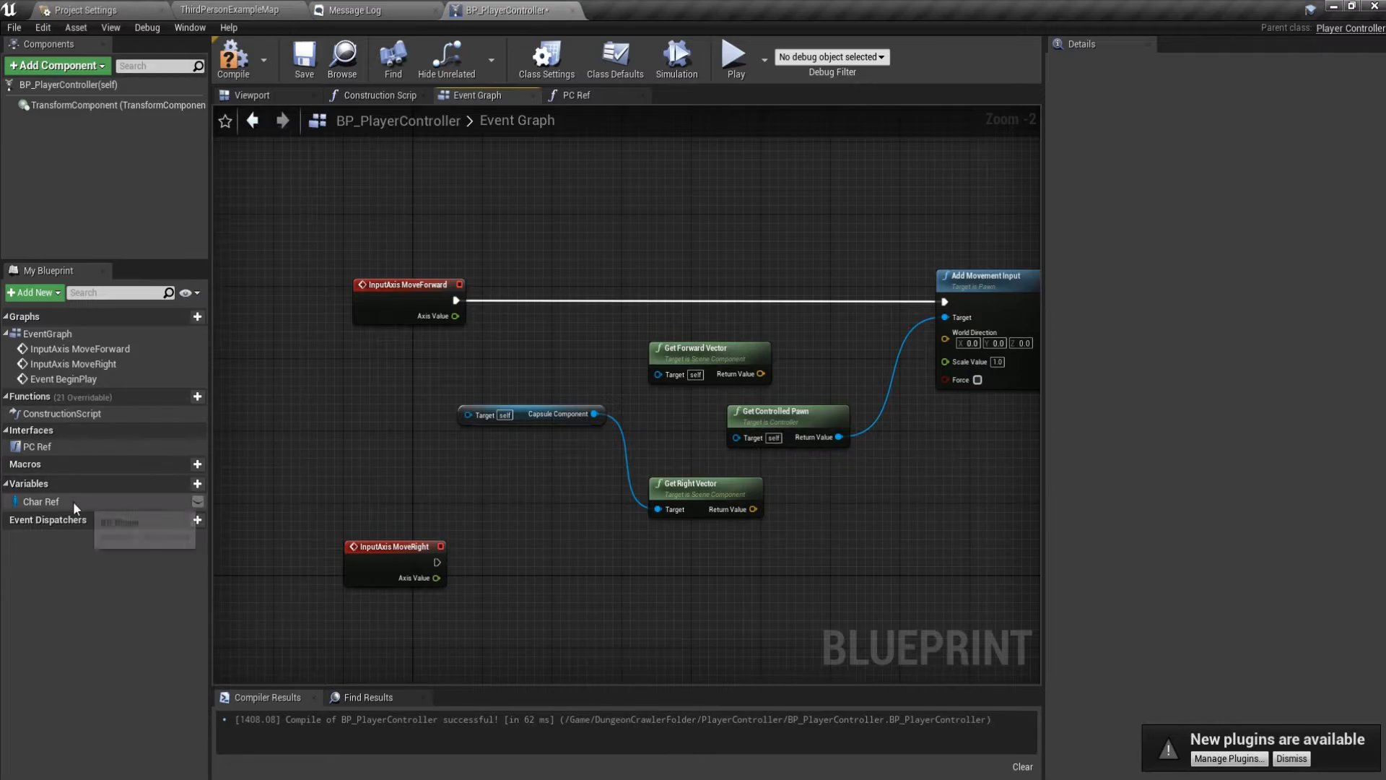
Wire MoveRight's axis value into the second Add Movement Input's scale value.
{"action": "left_click", "coordinate": [40, 501]}
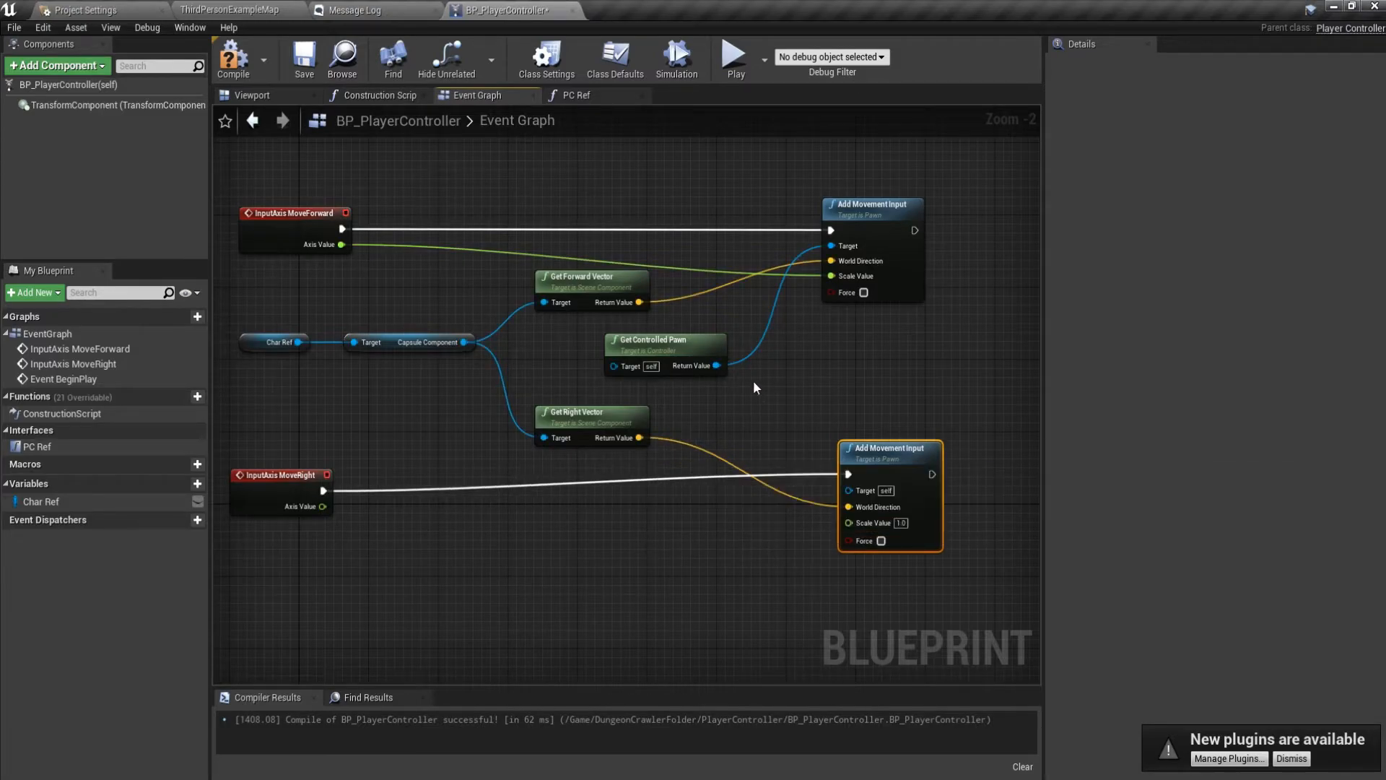
{"action": "left_click_drag", "start_coordinate": [281, 476], "coordinate": [603, 483]}
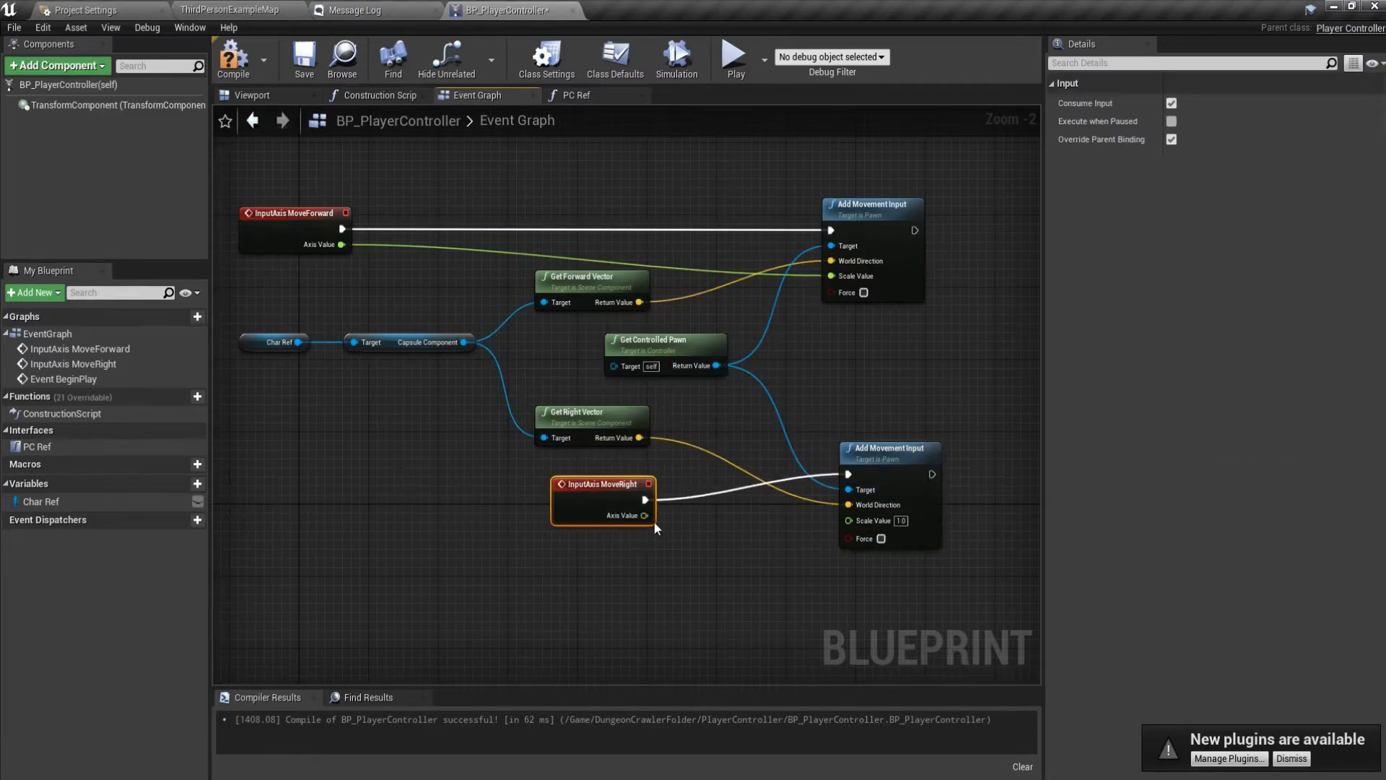
{"action": "left_click_drag", "start_coordinate": [601, 484], "coordinate": [385, 475]}
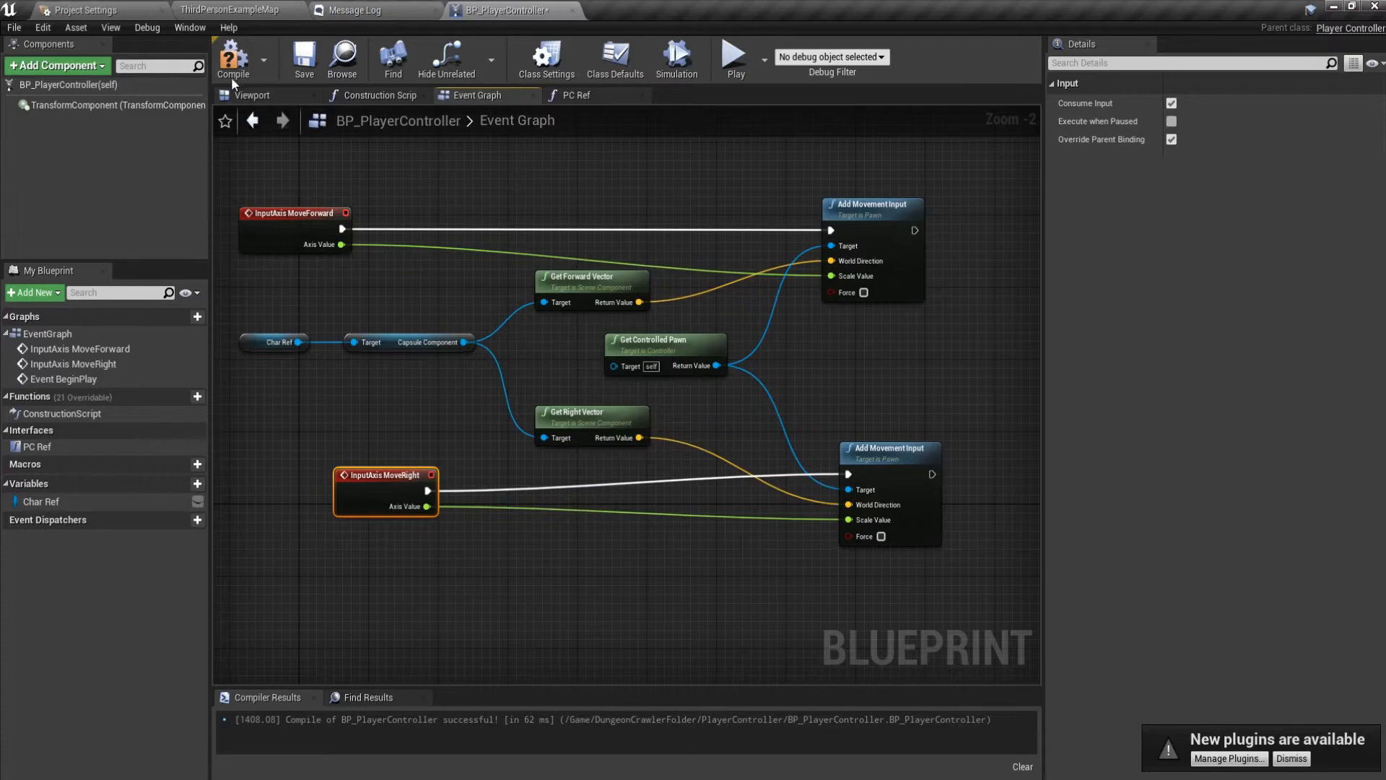
Play-test the character's movement in the level map, then stop the test.
{"action": "left_click", "coordinate": [230, 9]}
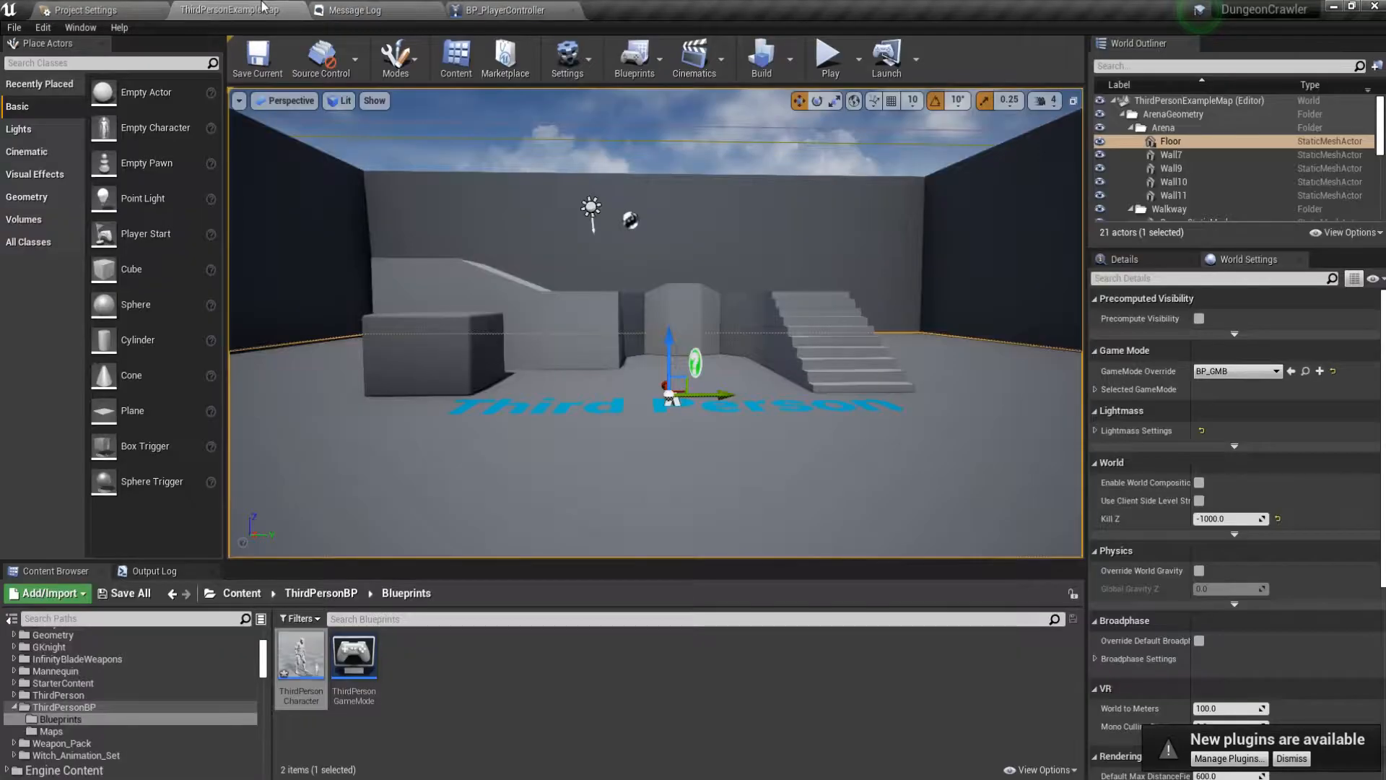
{"action": "left_click", "coordinate": [828, 59]}
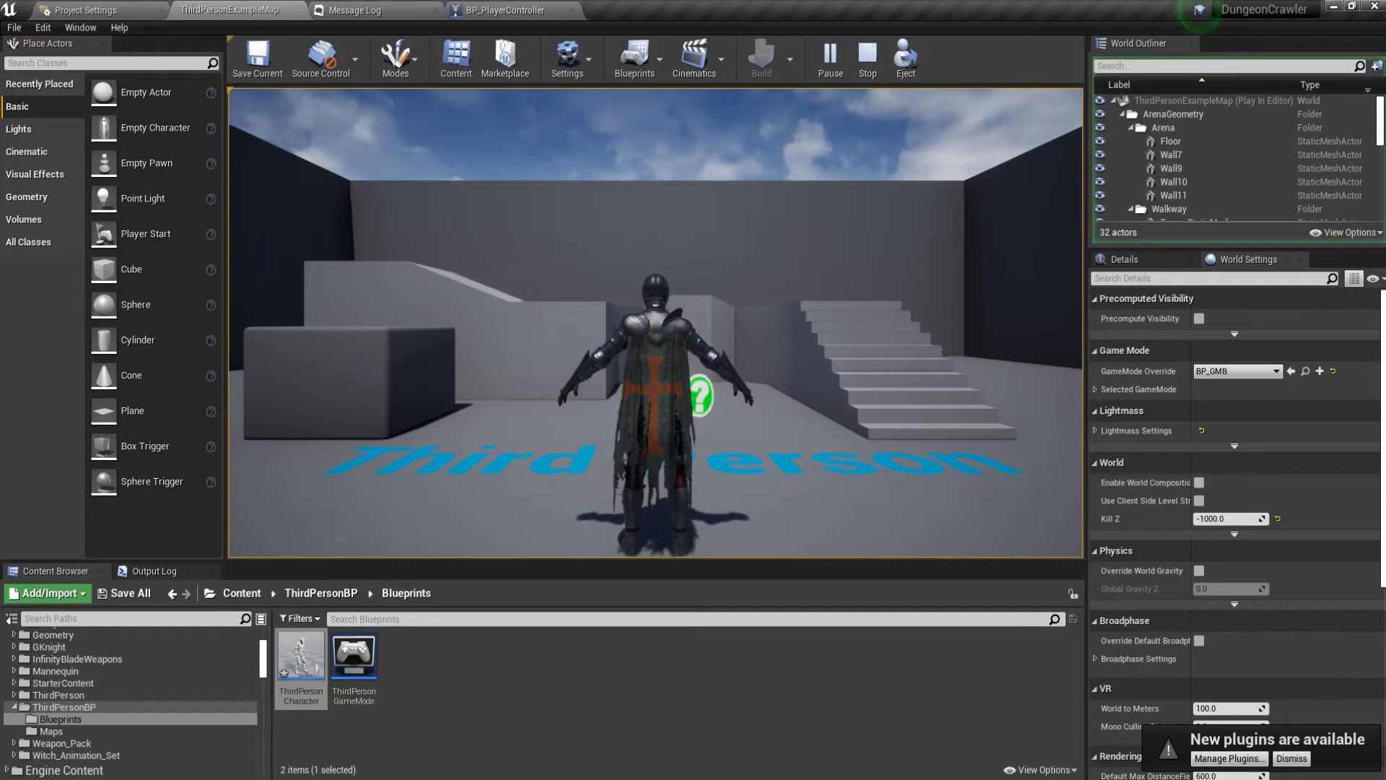
{"action": "left_click", "coordinate": [503, 9]}
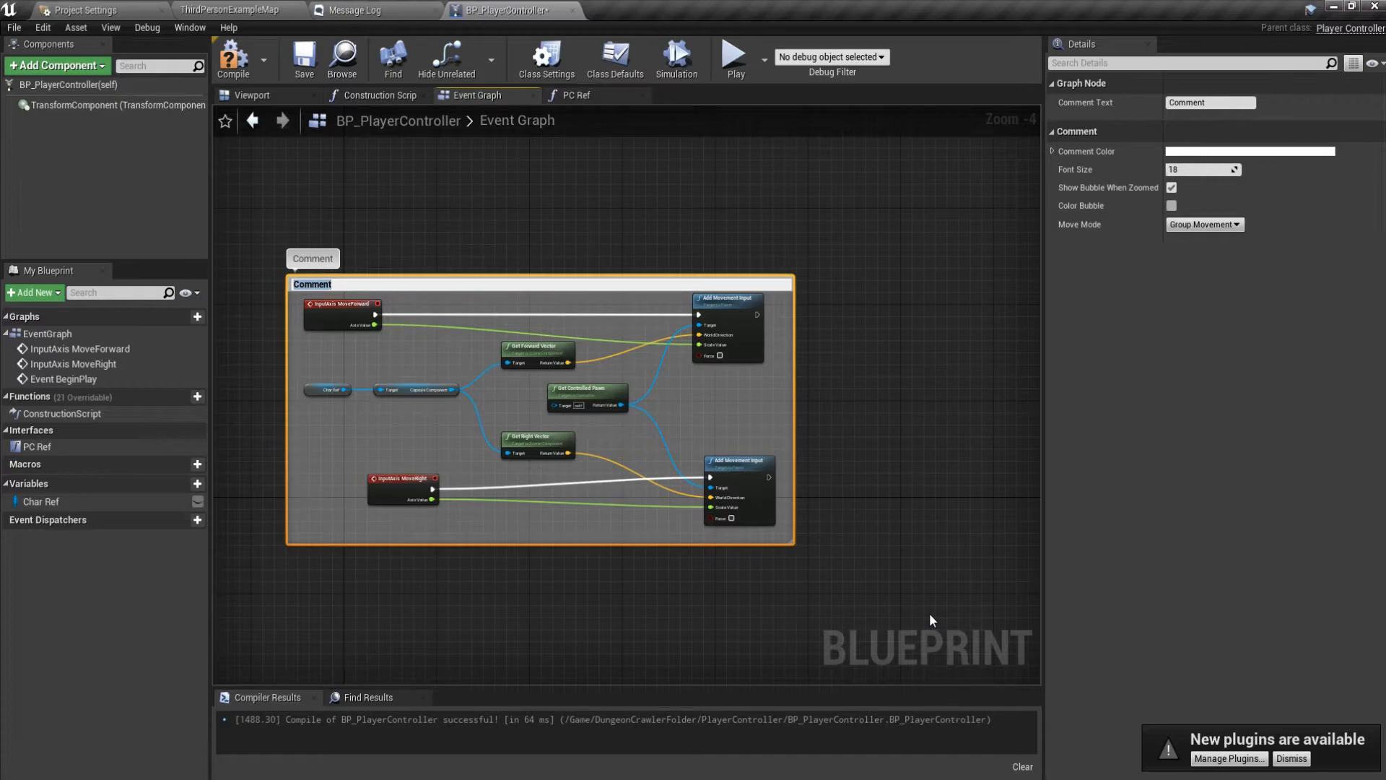
Title the movement nodes' comment box Movement Logic.
{"action": "type", "text": "Movement"}
{"action": "type", "text": "ri"}
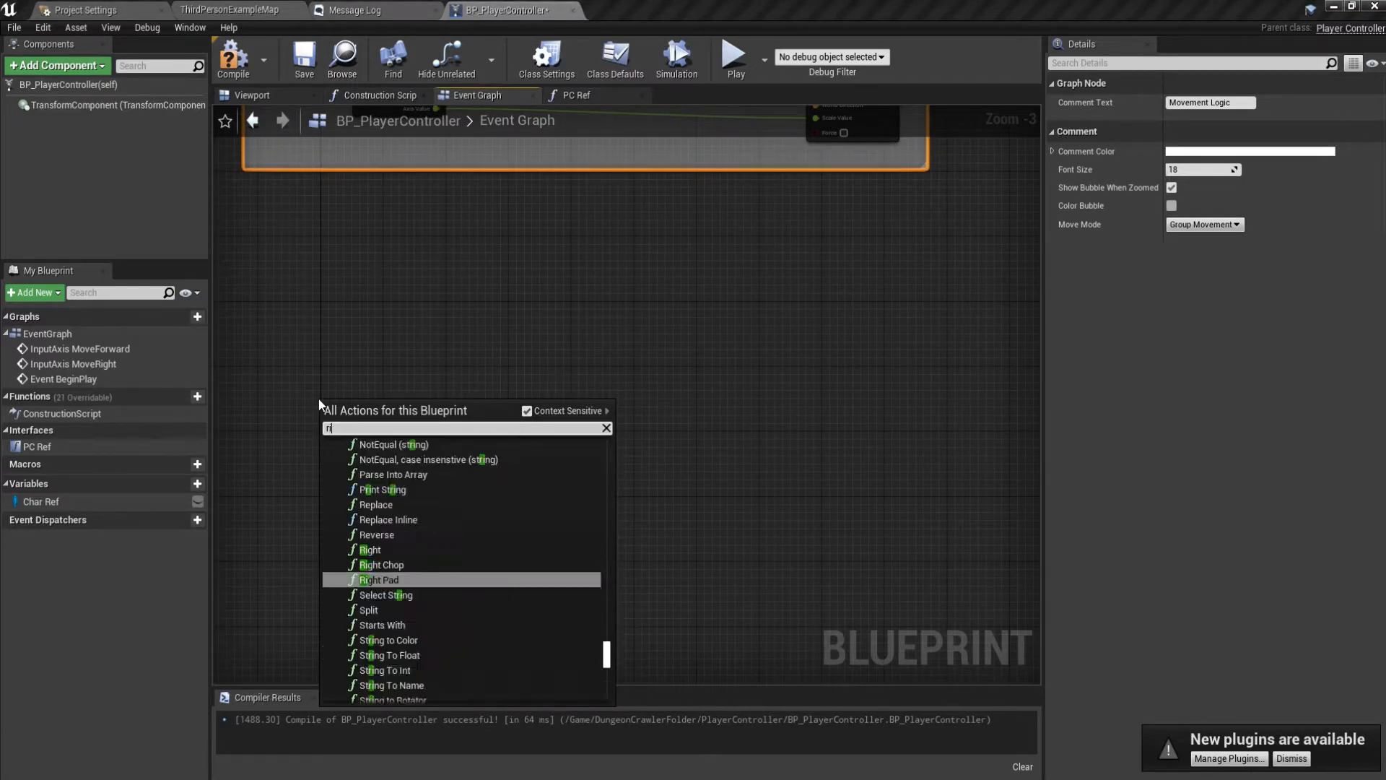
Feed the InputAxis Turn event into Add Yaw Input and compile.
{"action": "type", "text": "look"}
{"action": "type", "text": "t"}
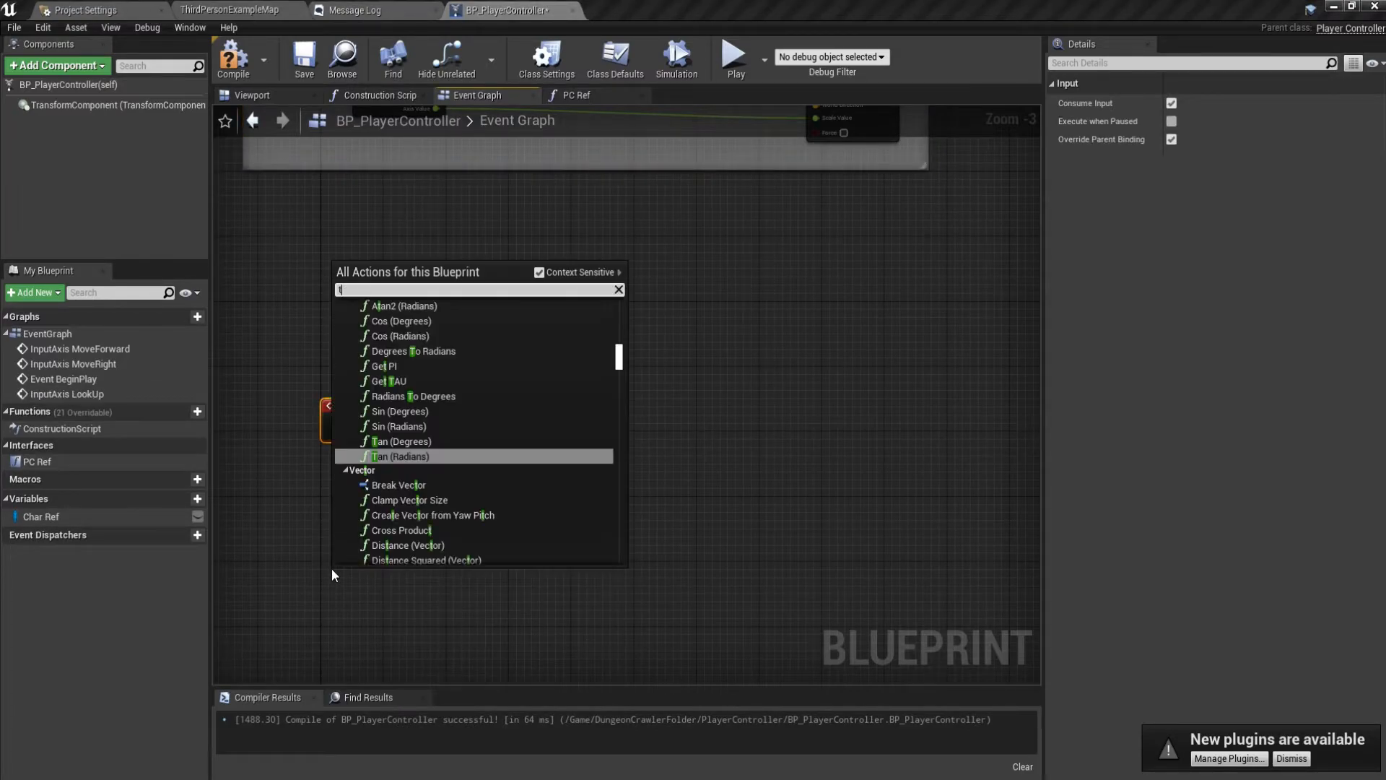
{"action": "type", "text": "urn"}
{"action": "type", "text": "add yaw"}
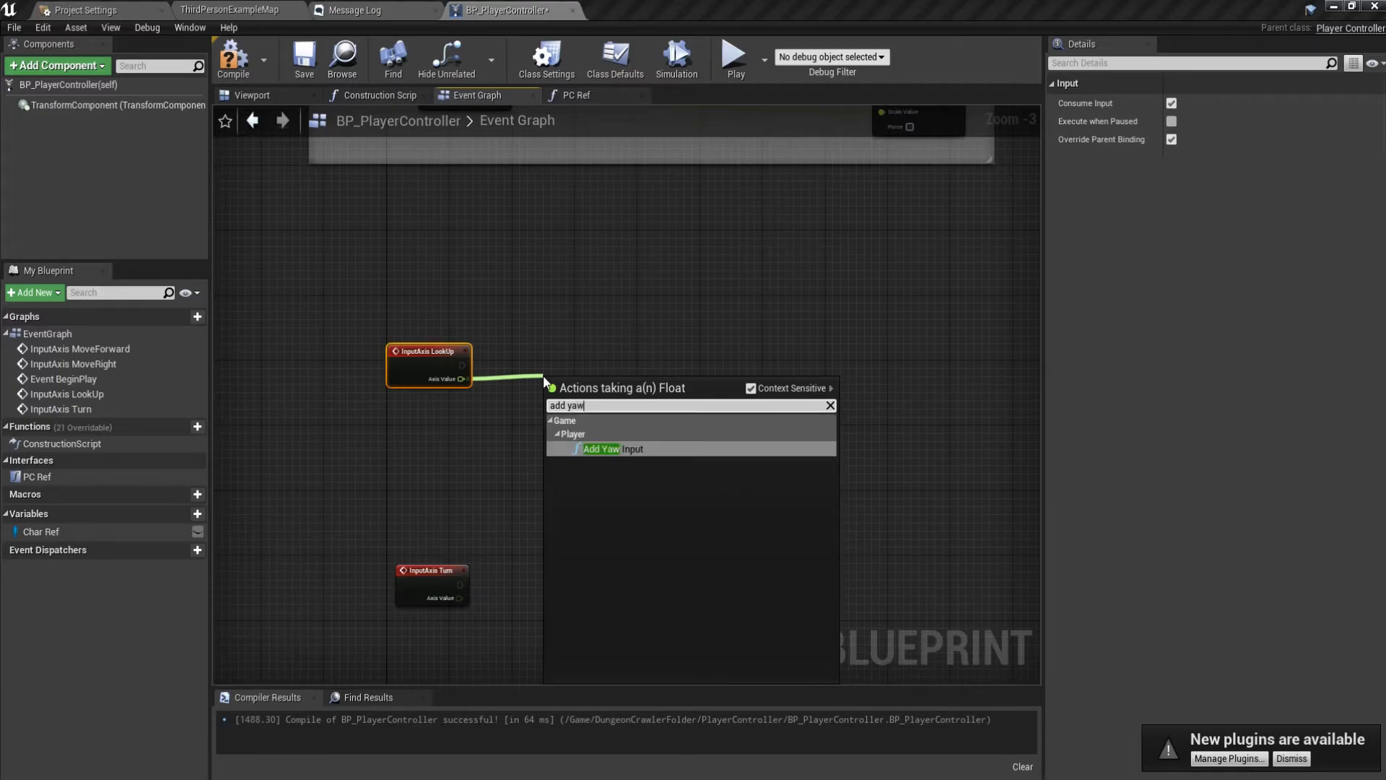
{"action": "left_click", "coordinate": [613, 449]}
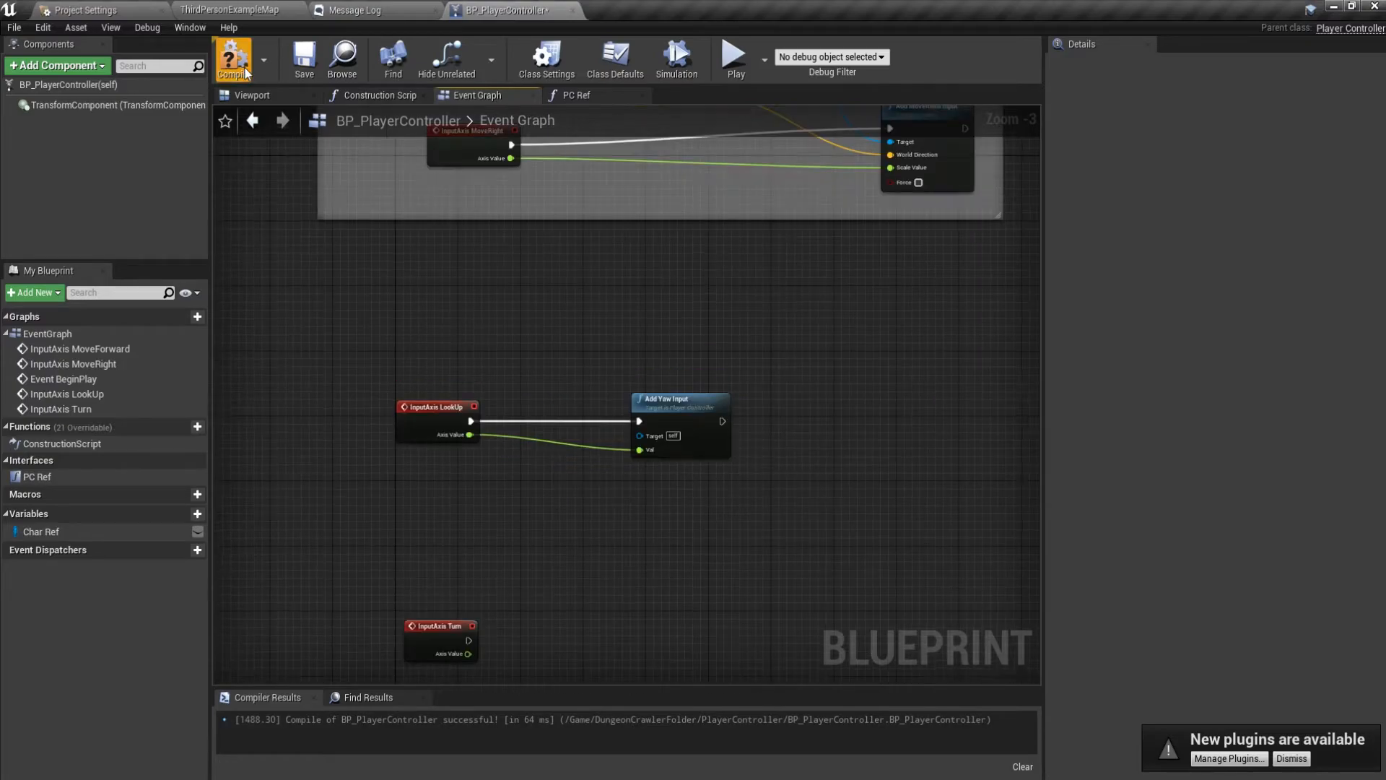
{"action": "left_click", "coordinate": [735, 55]}
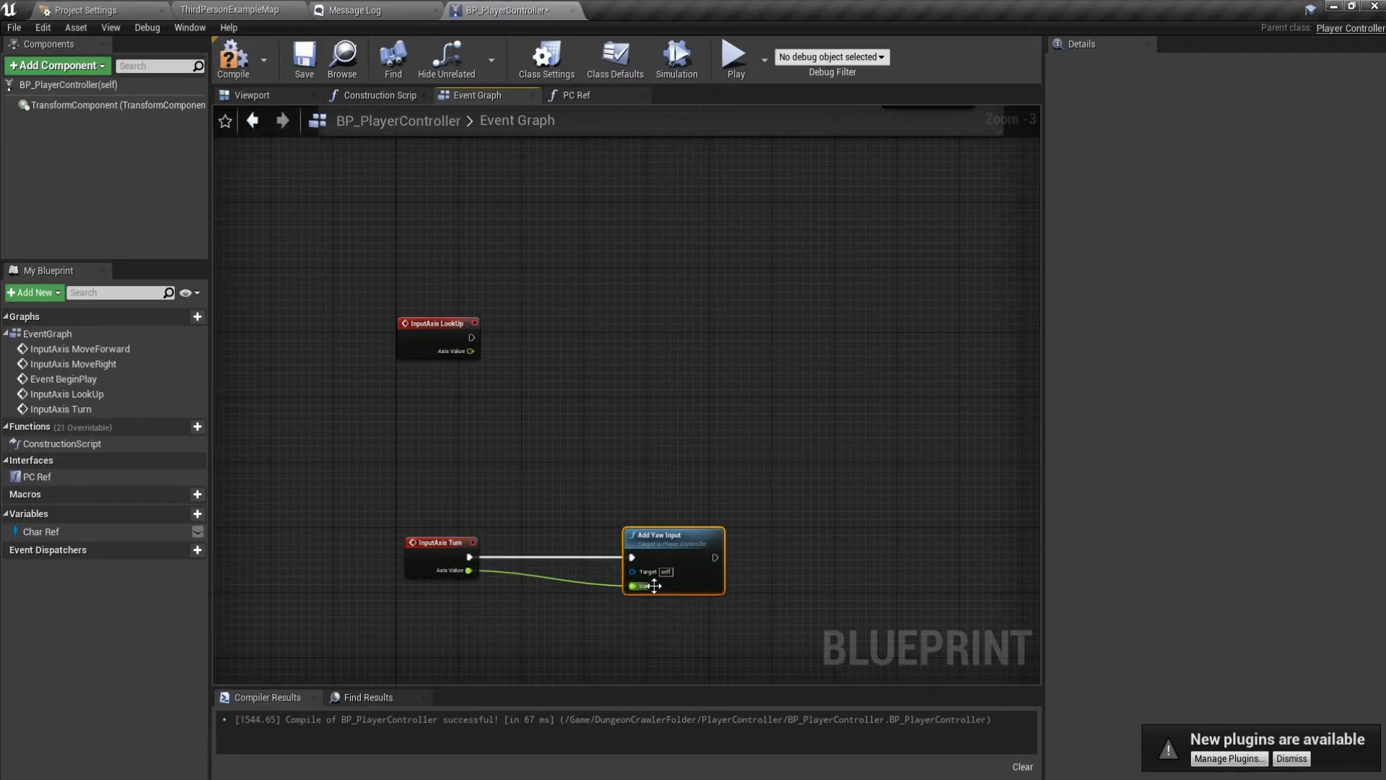
{"action": "left_click", "coordinate": [676, 57]}
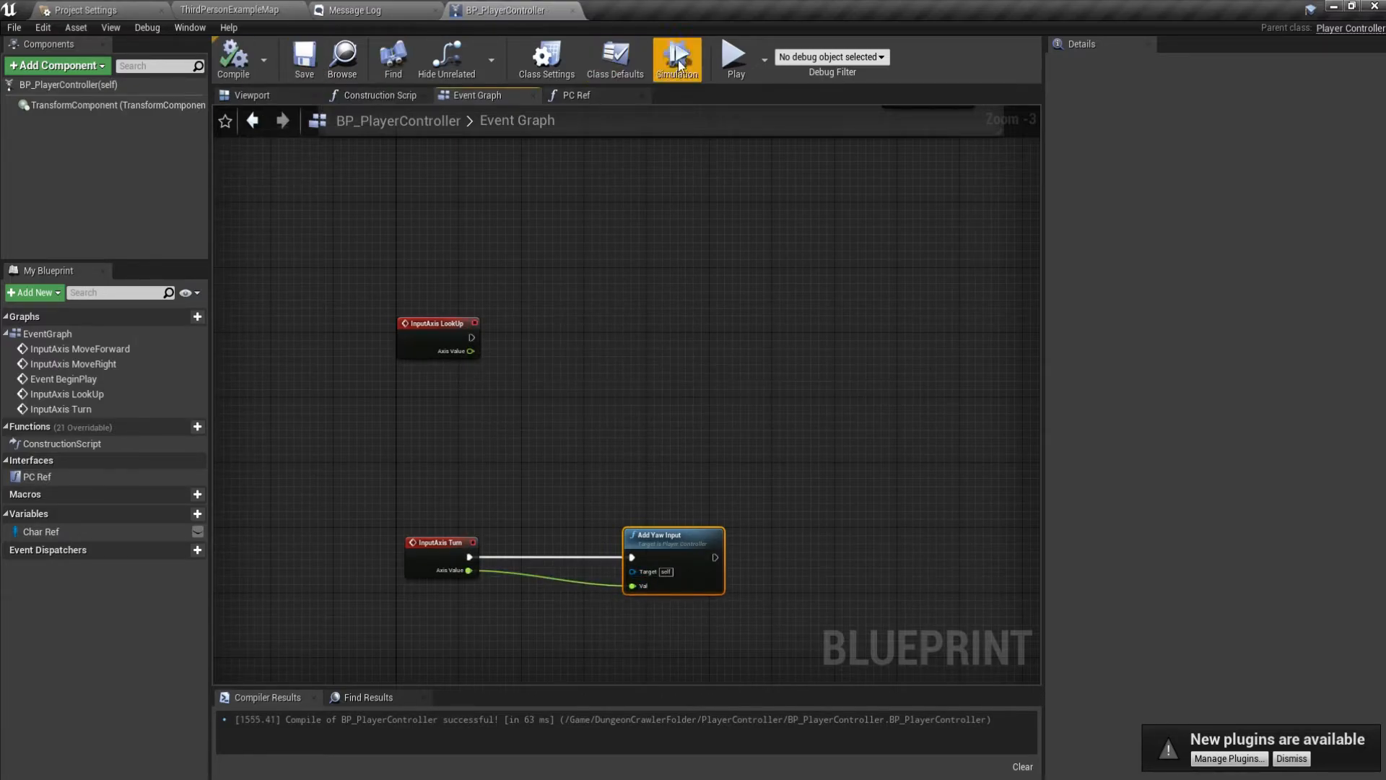
{"action": "left_click", "coordinate": [677, 59]}
{"action": "type", "text": "a"}
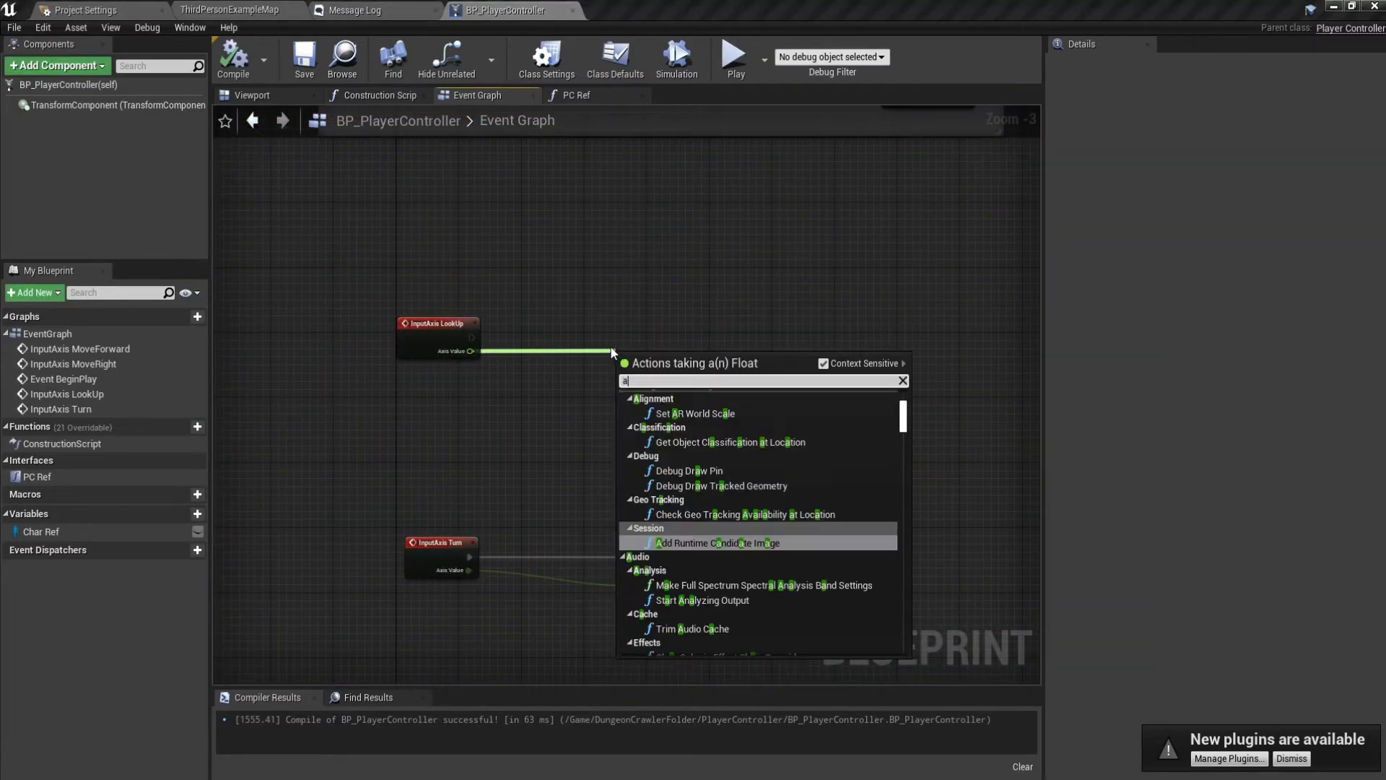
Feed InputAxis LookUp into Add Pitch Input, compile, and start the comment box.
{"action": "type", "text": "dd p"}
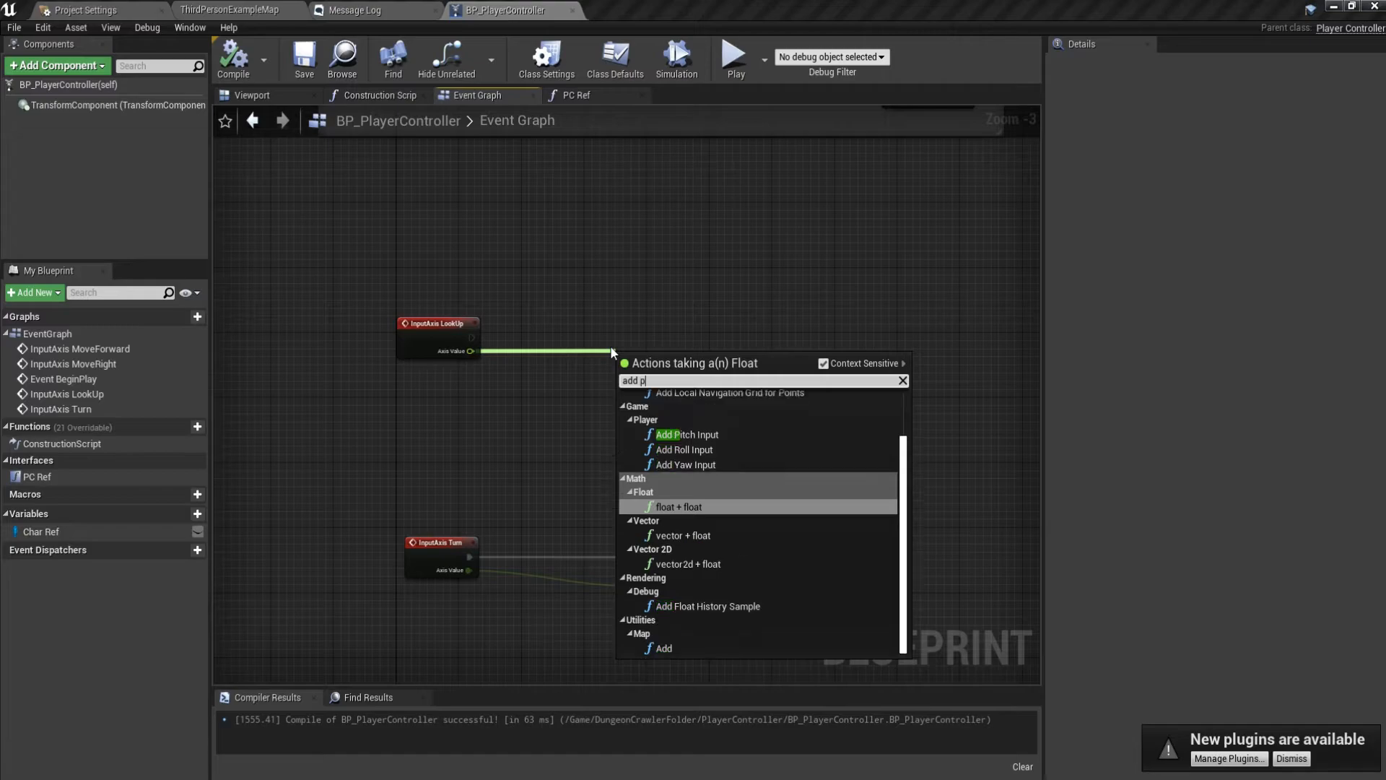
{"action": "left_click", "coordinate": [687, 434]}
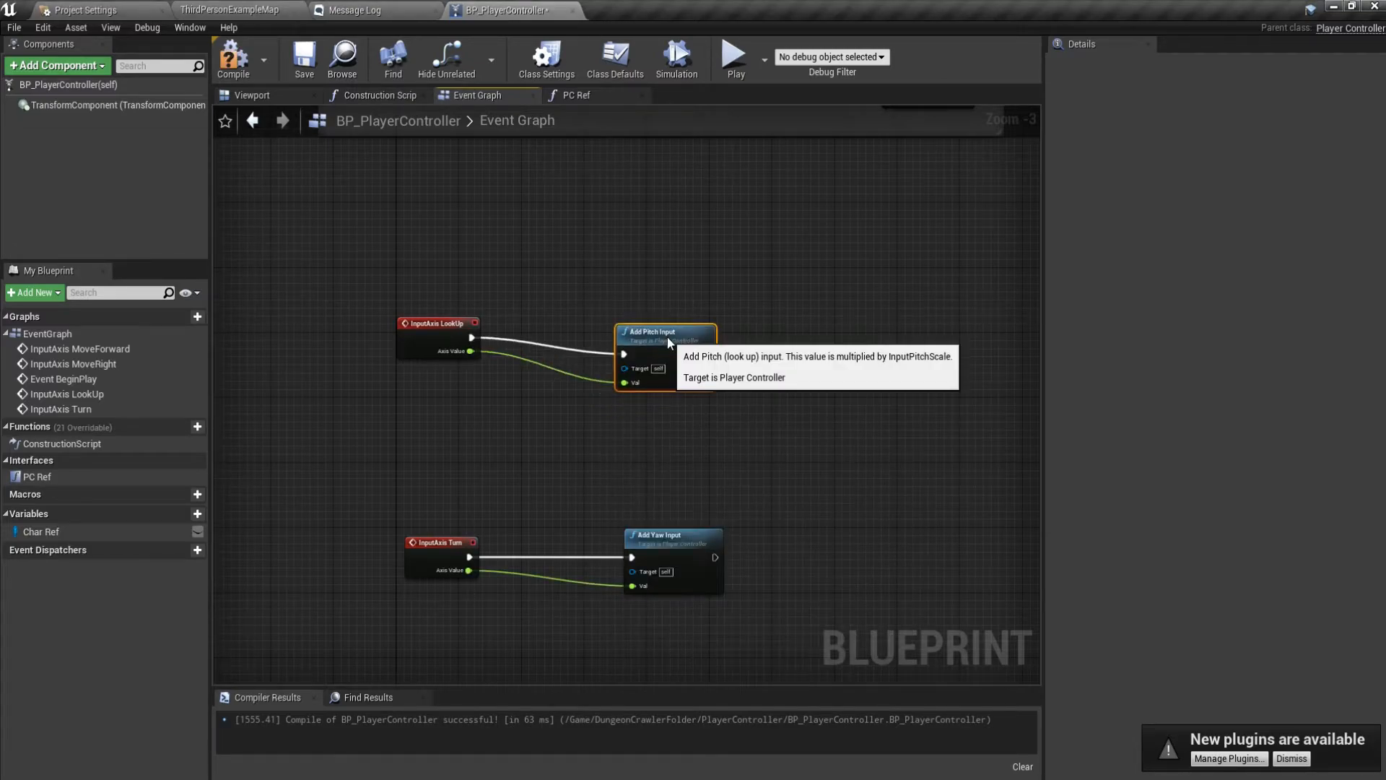
{"action": "left_click", "coordinate": [735, 53]}
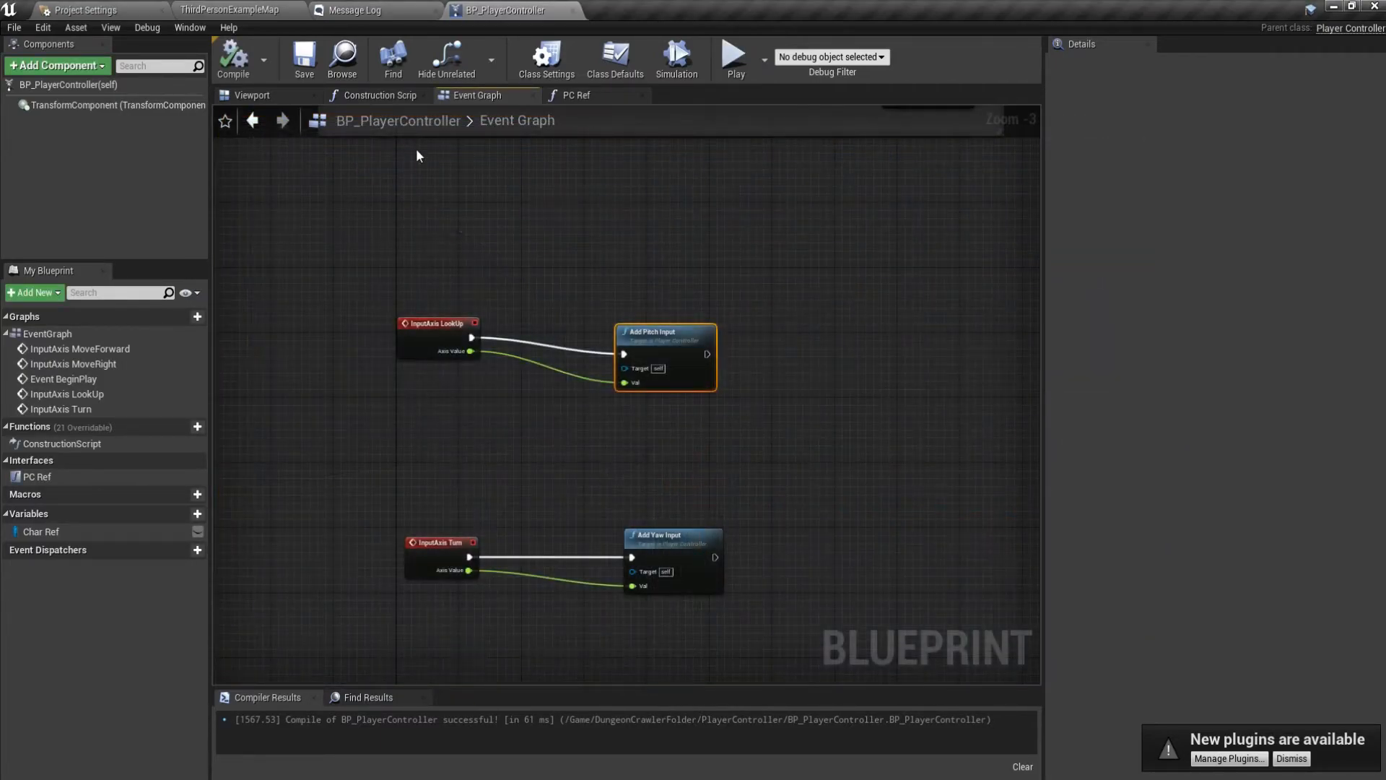
{"action": "type", "text": "M"}
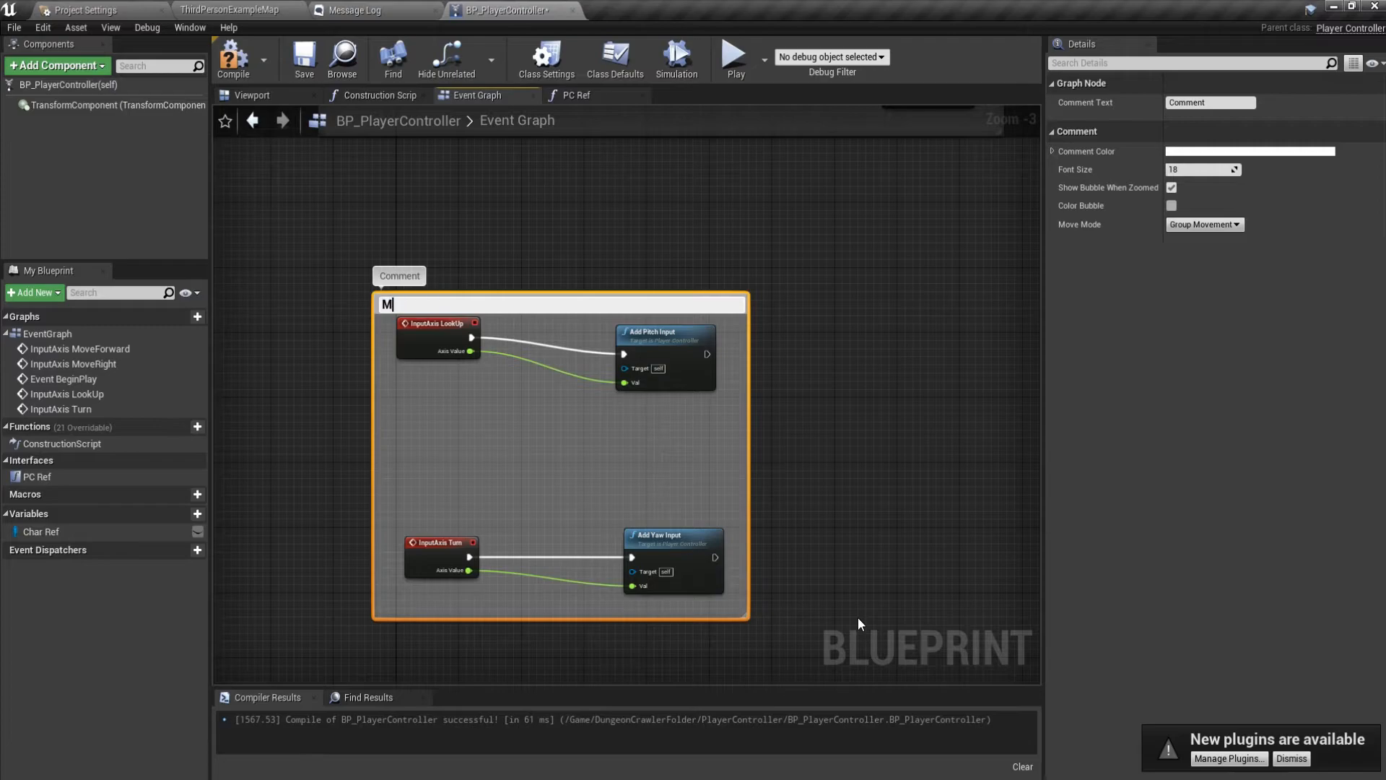
Title the look-control comment box Mouse Control.
{"action": "type", "text": "ouse Control"}
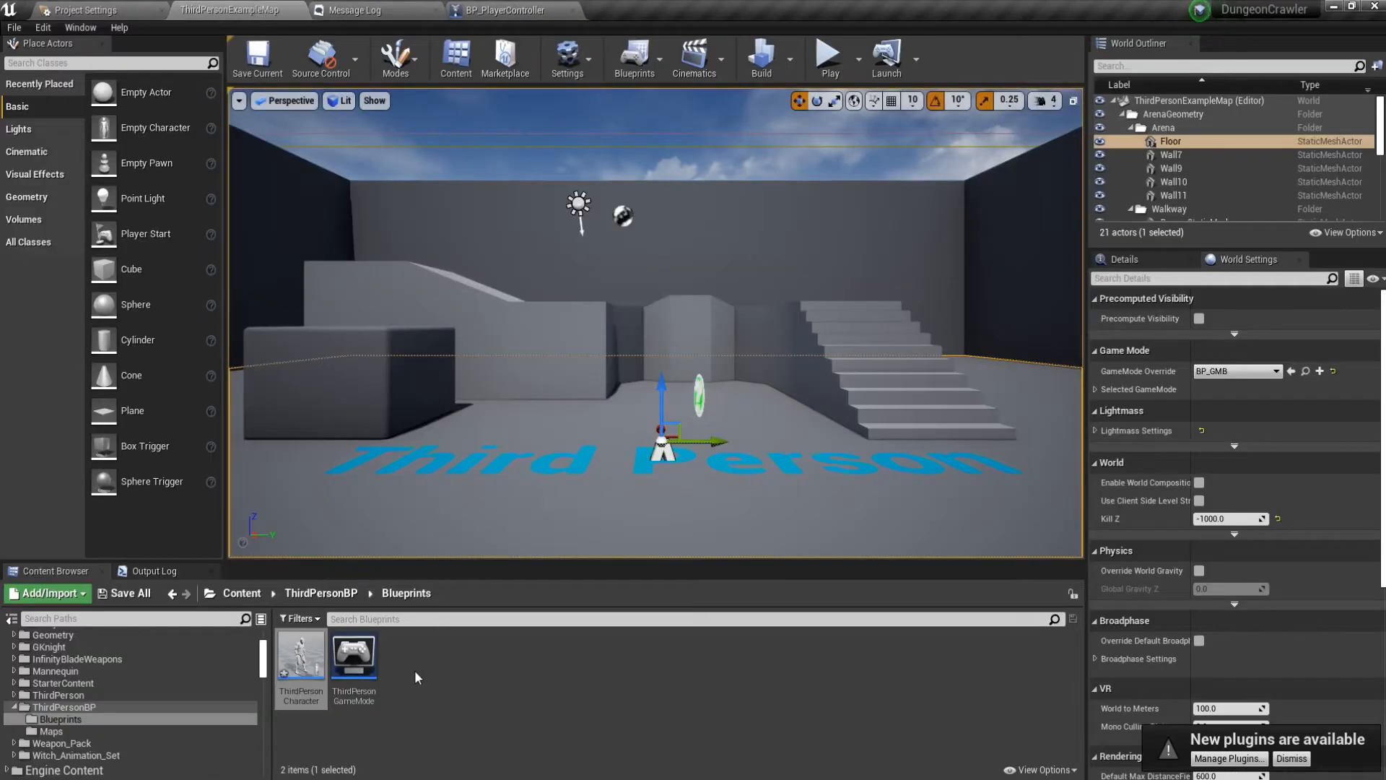
Navigate Content > DungeonCrawlerFolder > Character and bring up the BP_Player blueprint.
{"action": "left_click", "coordinate": [241, 594]}
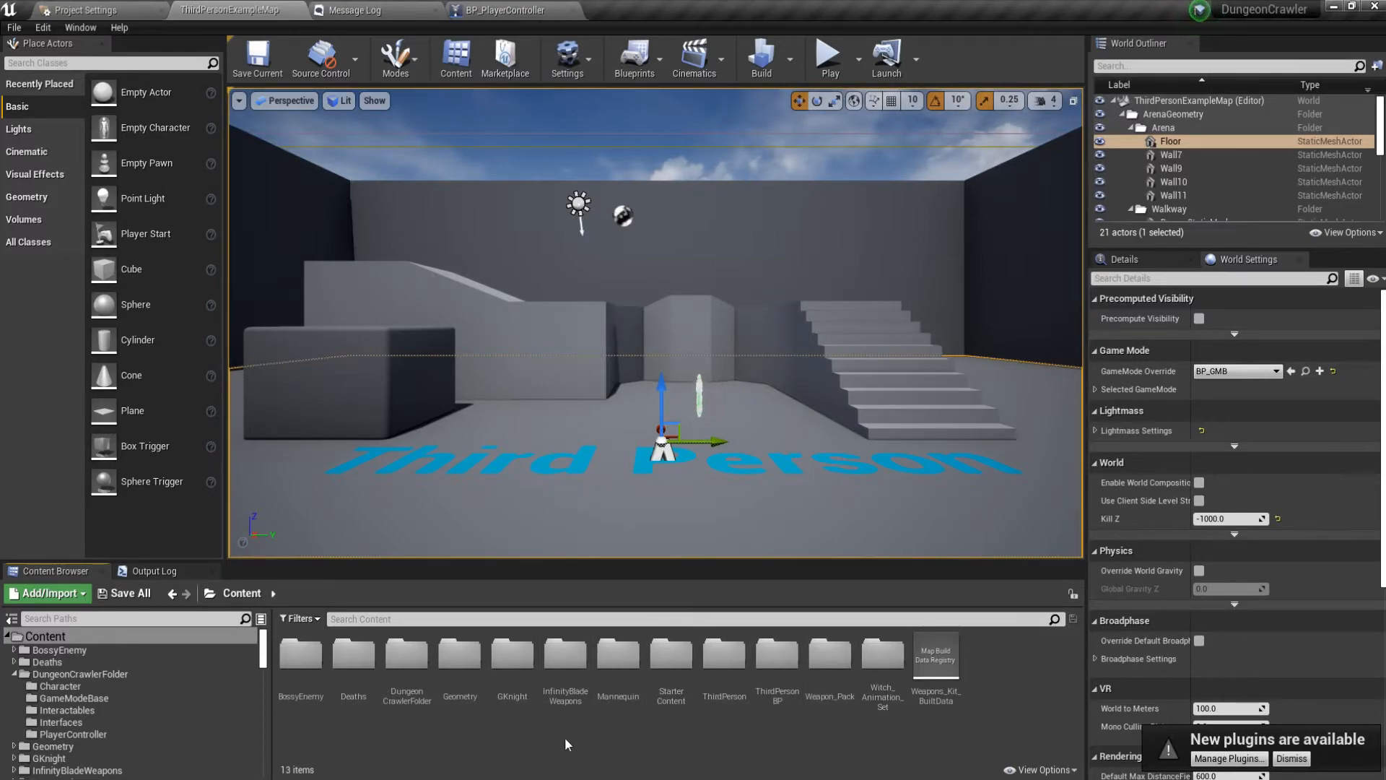
{"action": "left_click", "coordinate": [512, 659]}
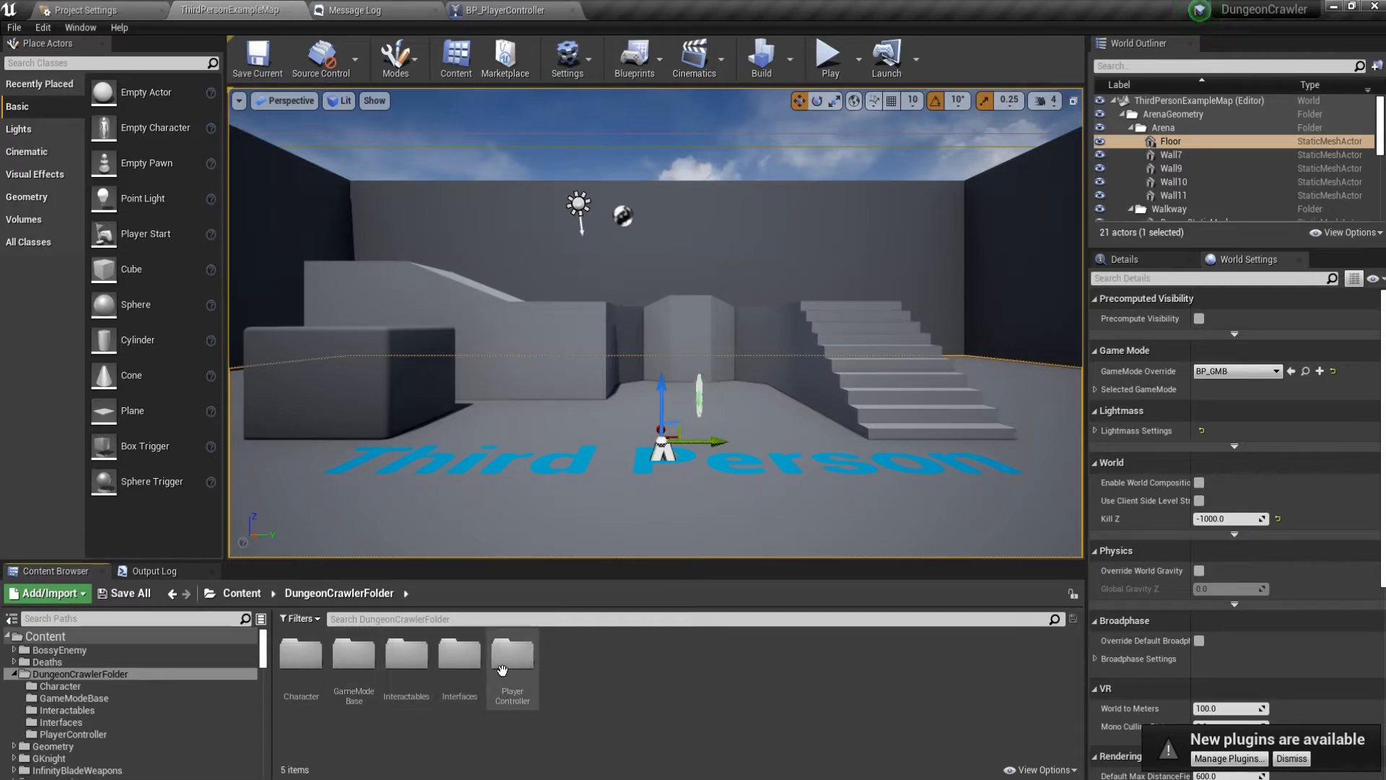
{"action": "left_click", "coordinate": [623, 9]}
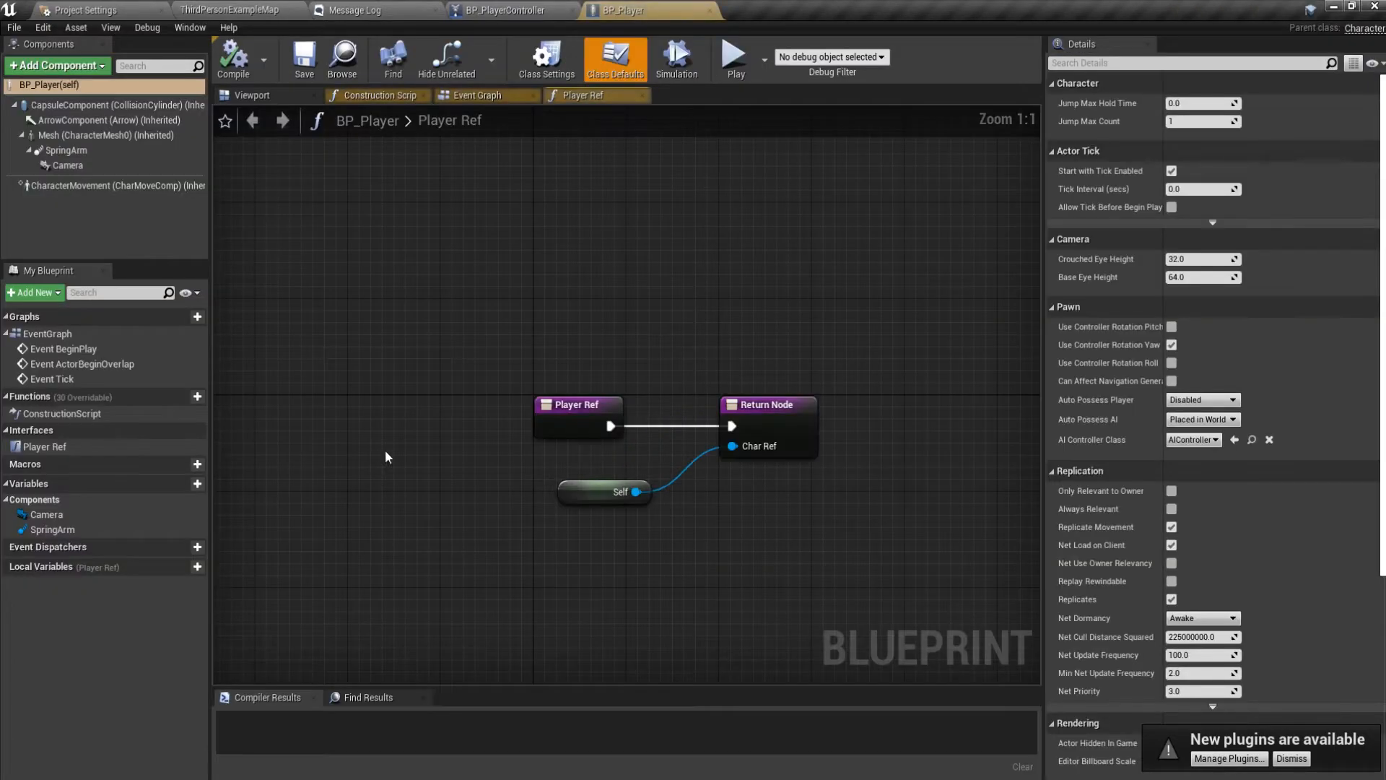
Enable Use Pawn Control Rotation on BP_Player's SpringArm, compile, and return to BP_PlayerController.
{"action": "left_click", "coordinate": [67, 165]}
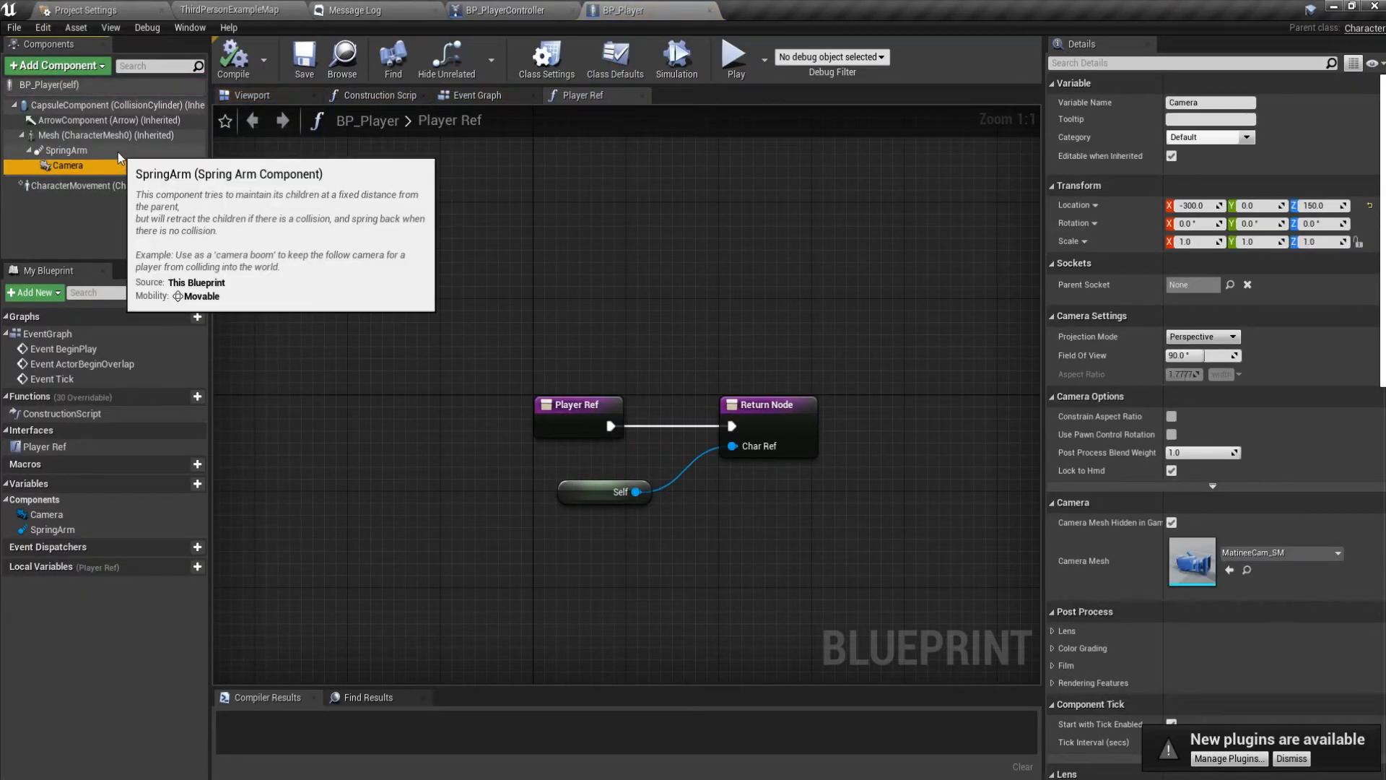
{"action": "left_click", "coordinate": [67, 150]}
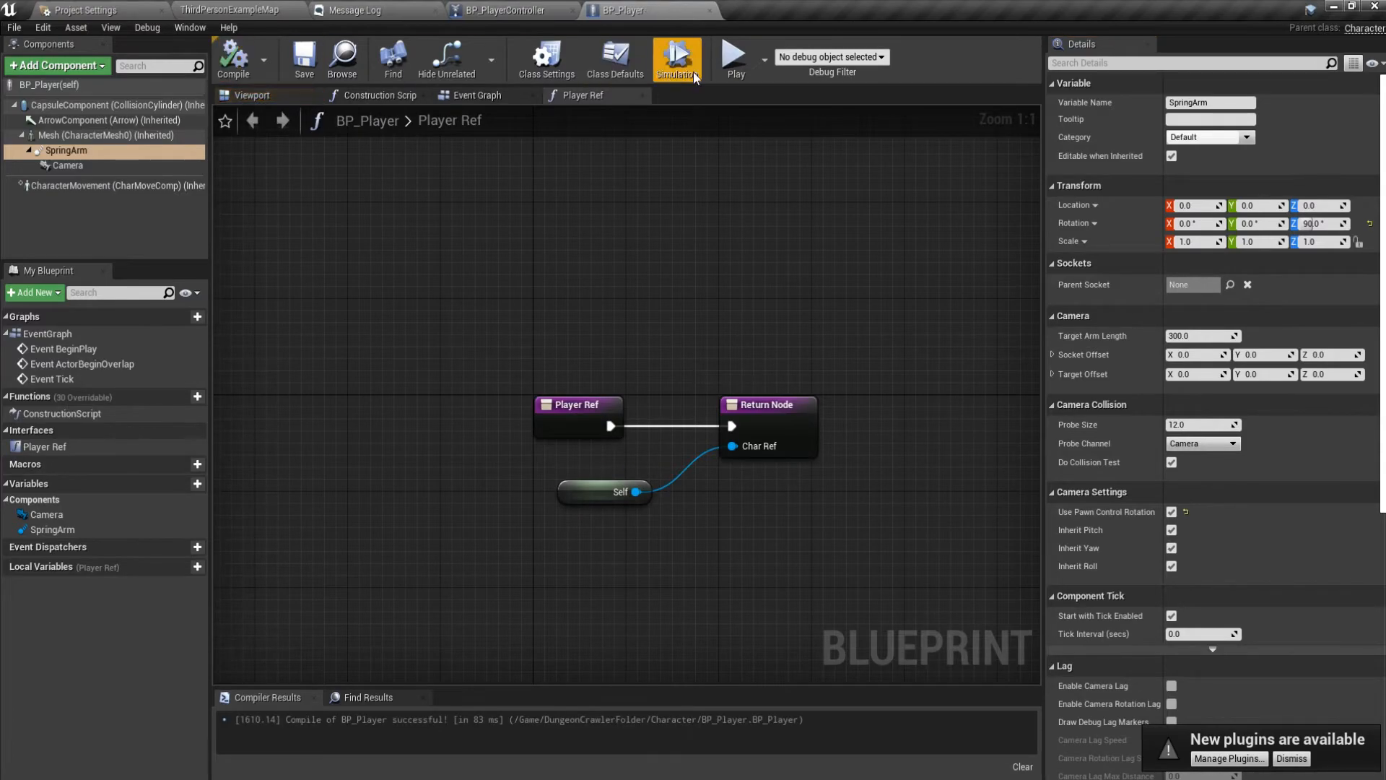
{"action": "left_click", "coordinate": [676, 60]}
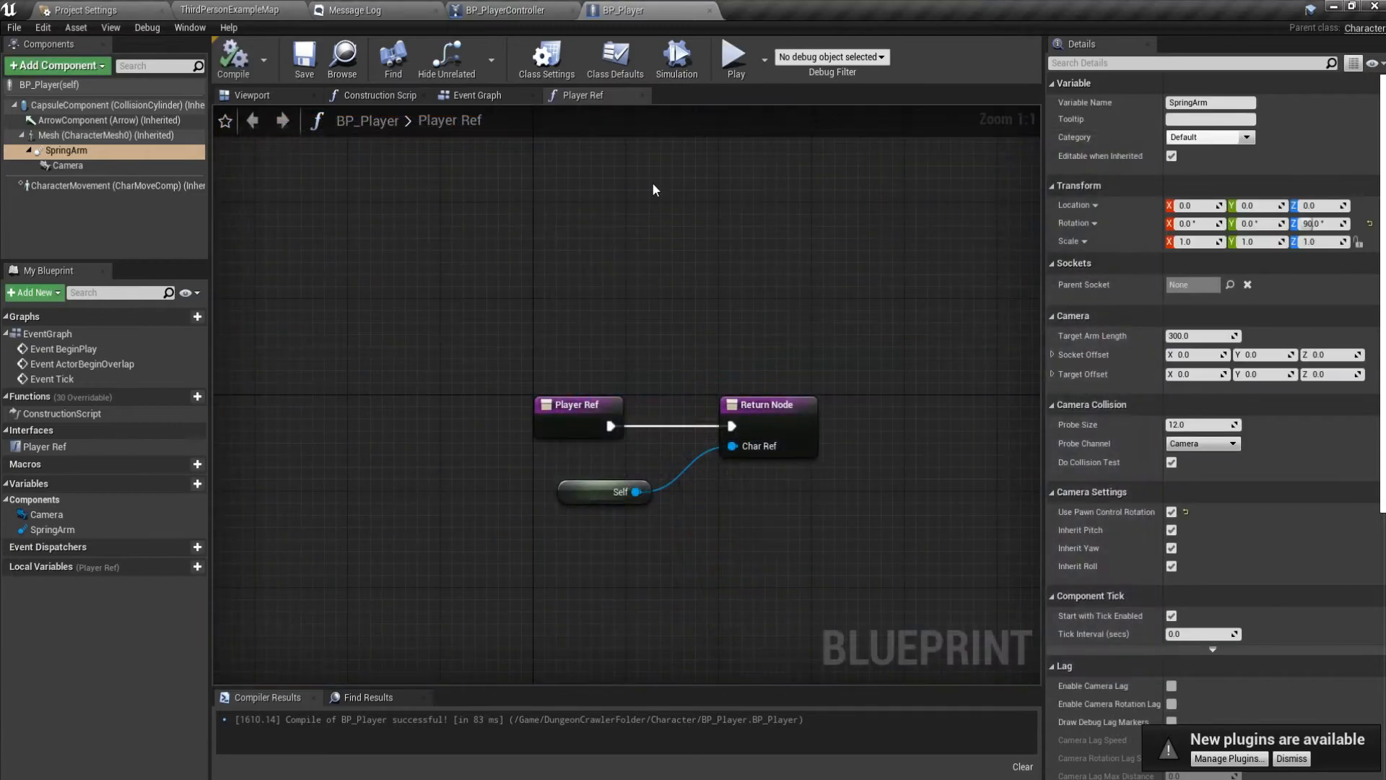
{"action": "left_click", "coordinate": [508, 10]}
{"action": "type", "text": "p"}
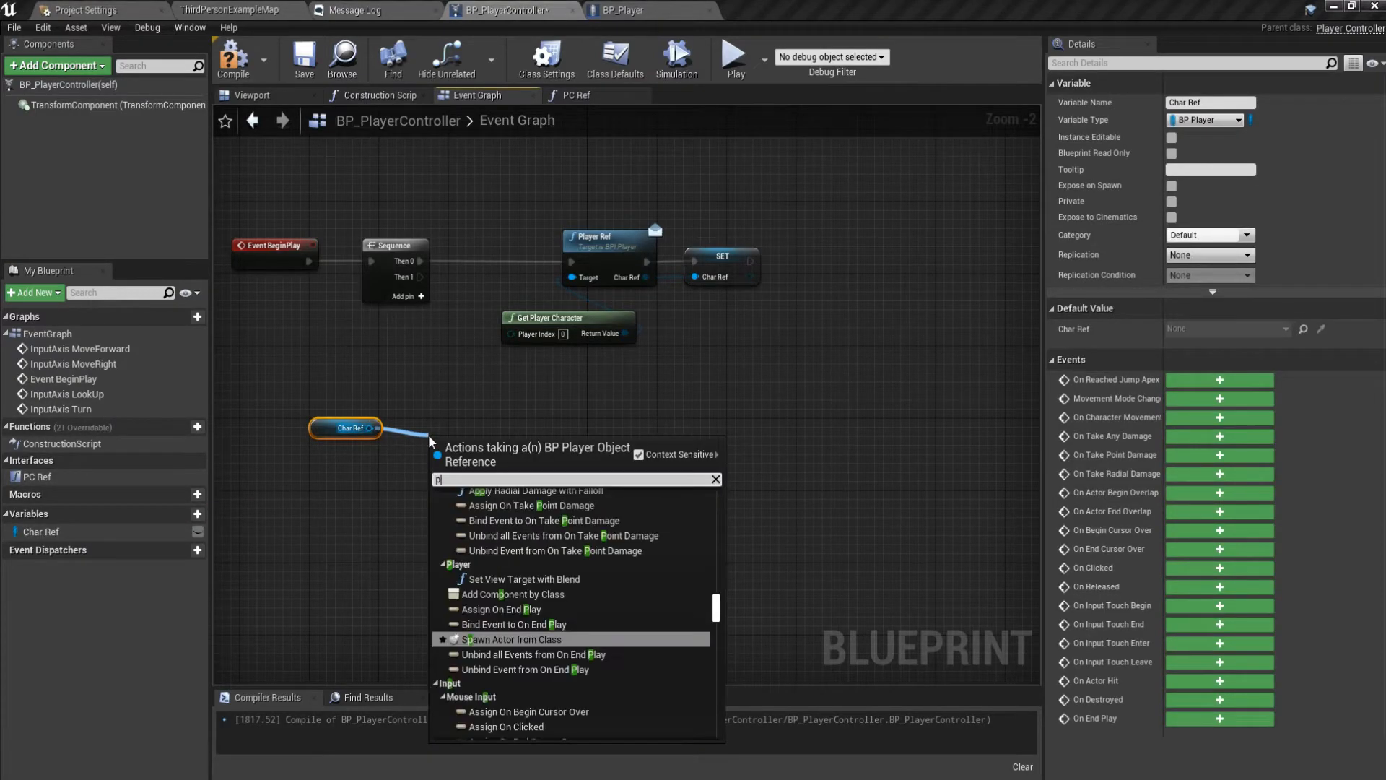
Add a Get Spring Arm node fed from the Char Ref getter.
{"action": "type", "text": "itch"}
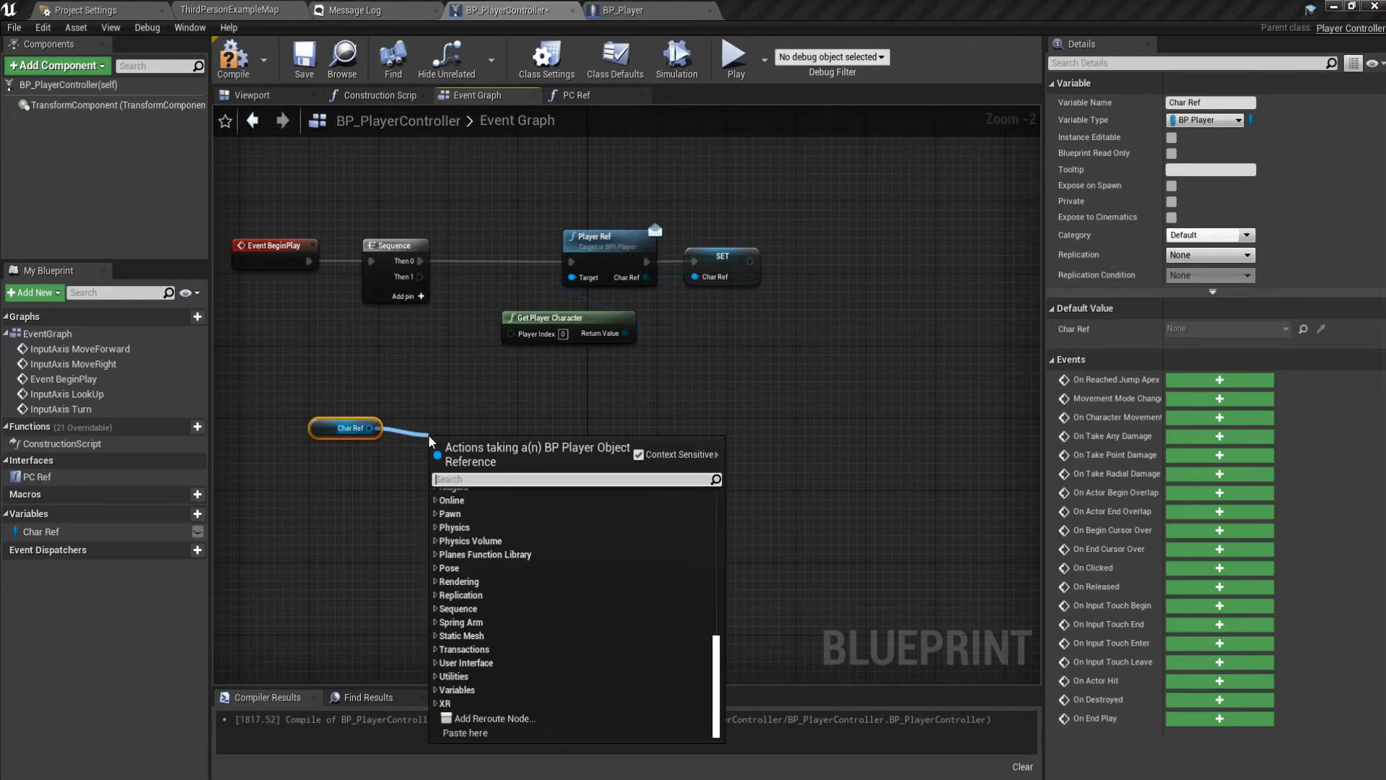
{"action": "type", "text": "camer"}
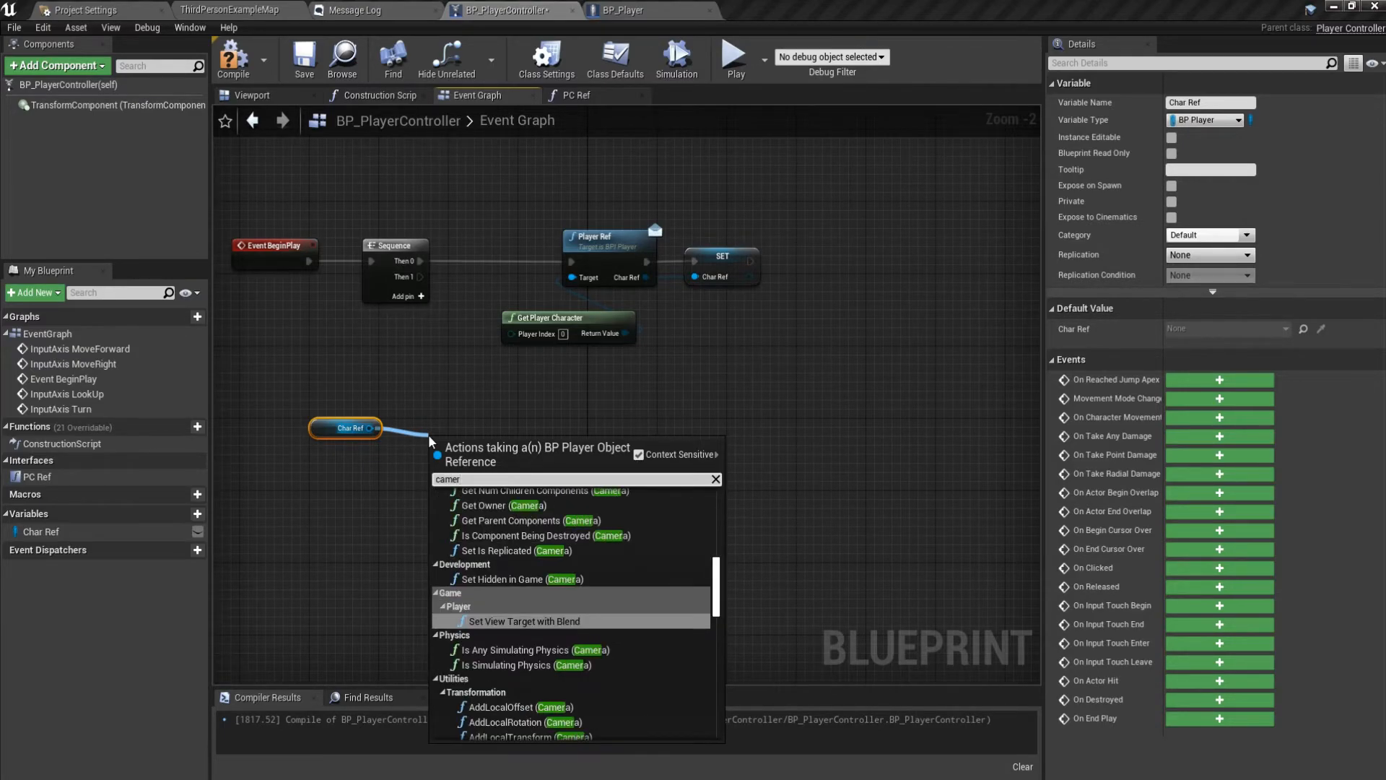
{"action": "type", "text": "sprin"}
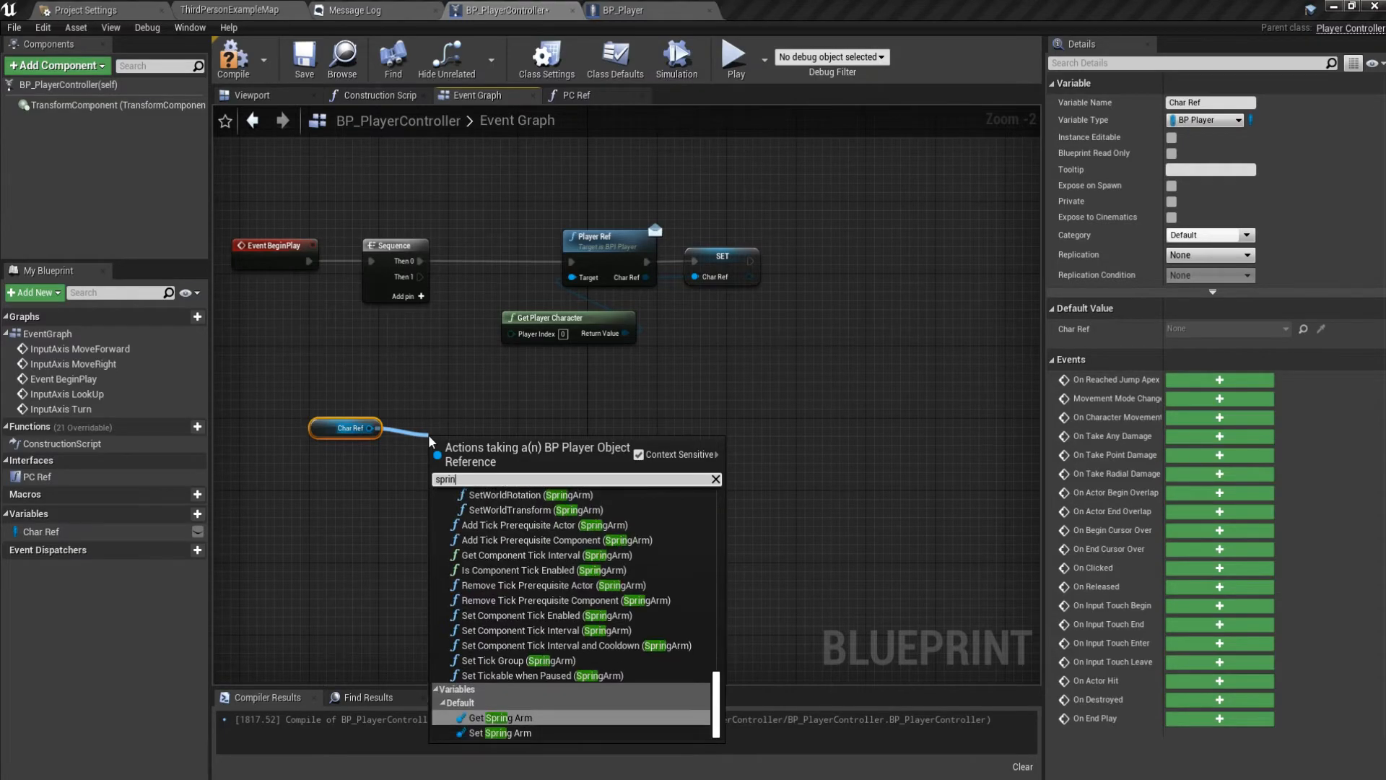
{"action": "left_click", "coordinate": [501, 717]}
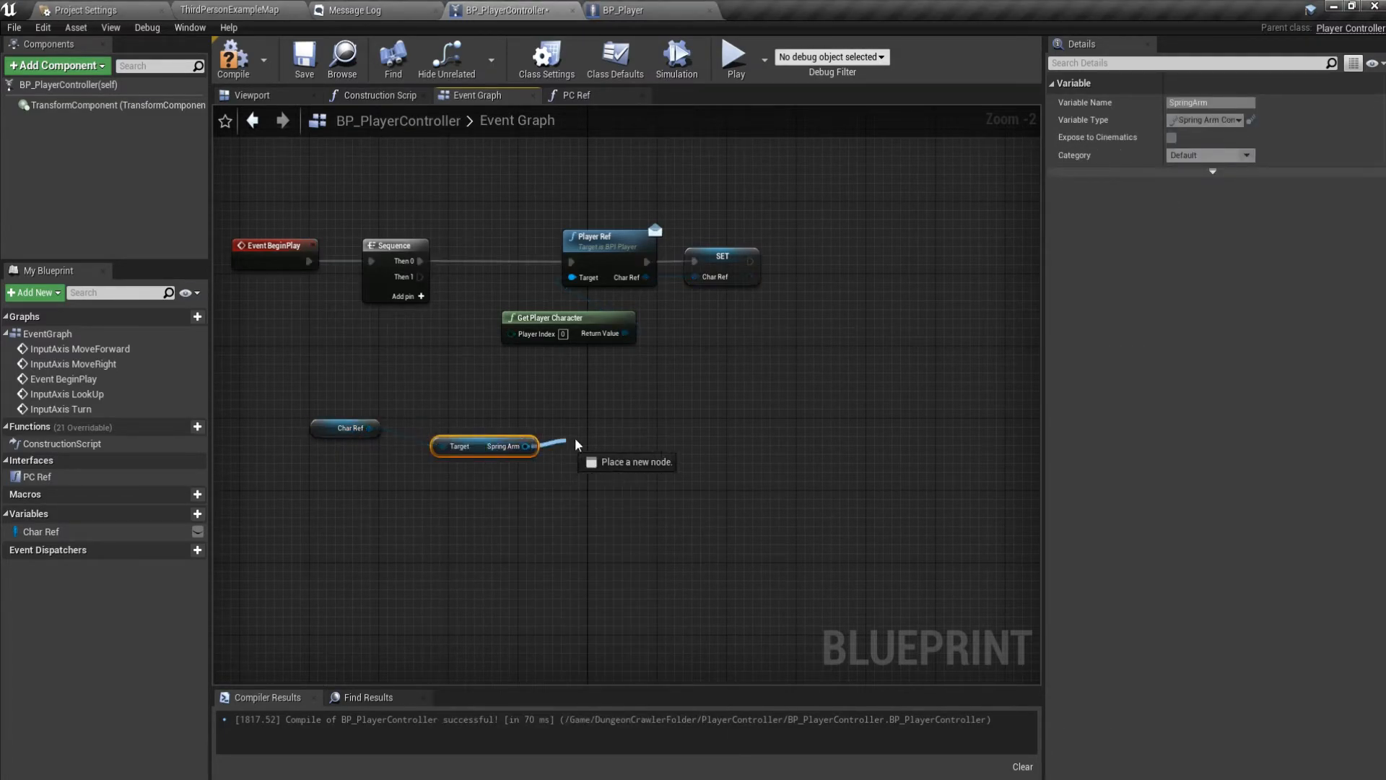
Add a Get Player Camera Manager node to the controller graph.
{"action": "type", "text": "ac"}
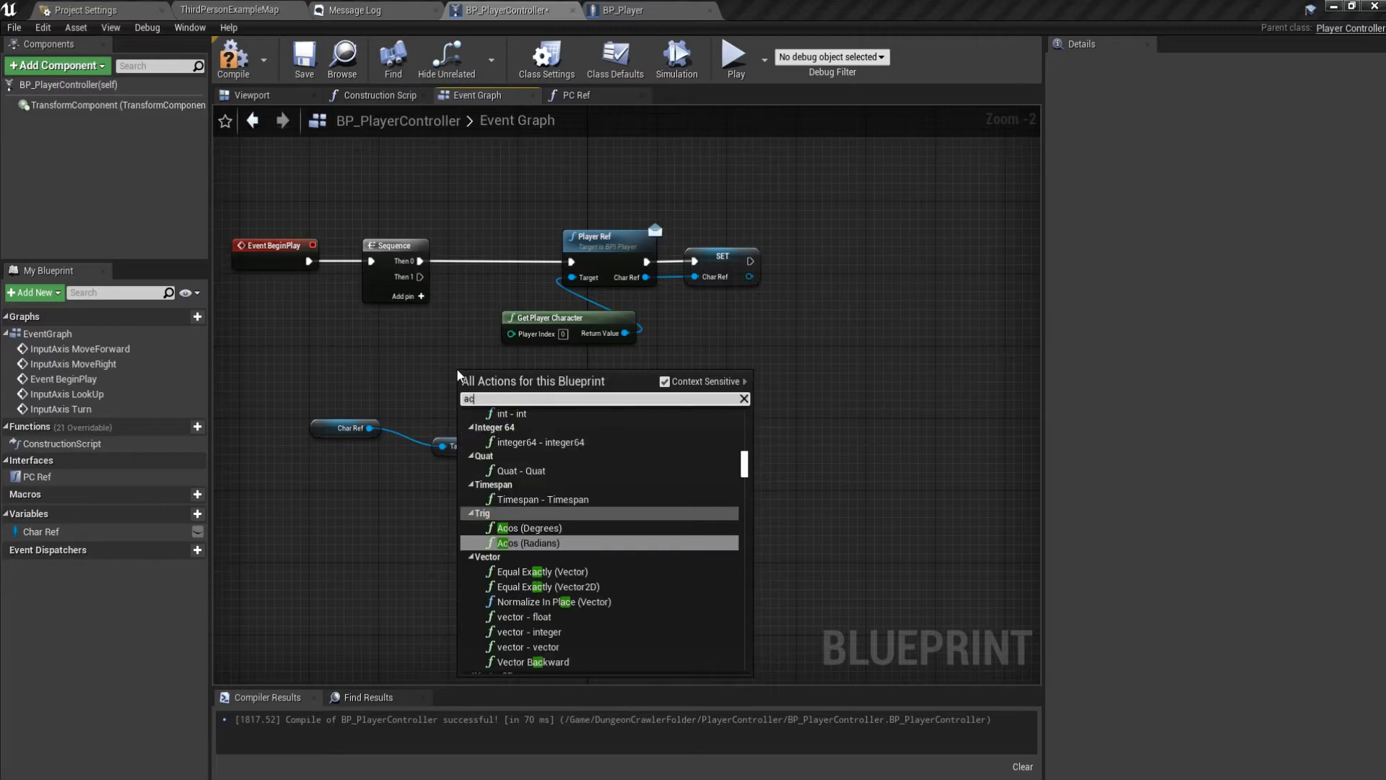
{"action": "type", "text": "camera mana"}
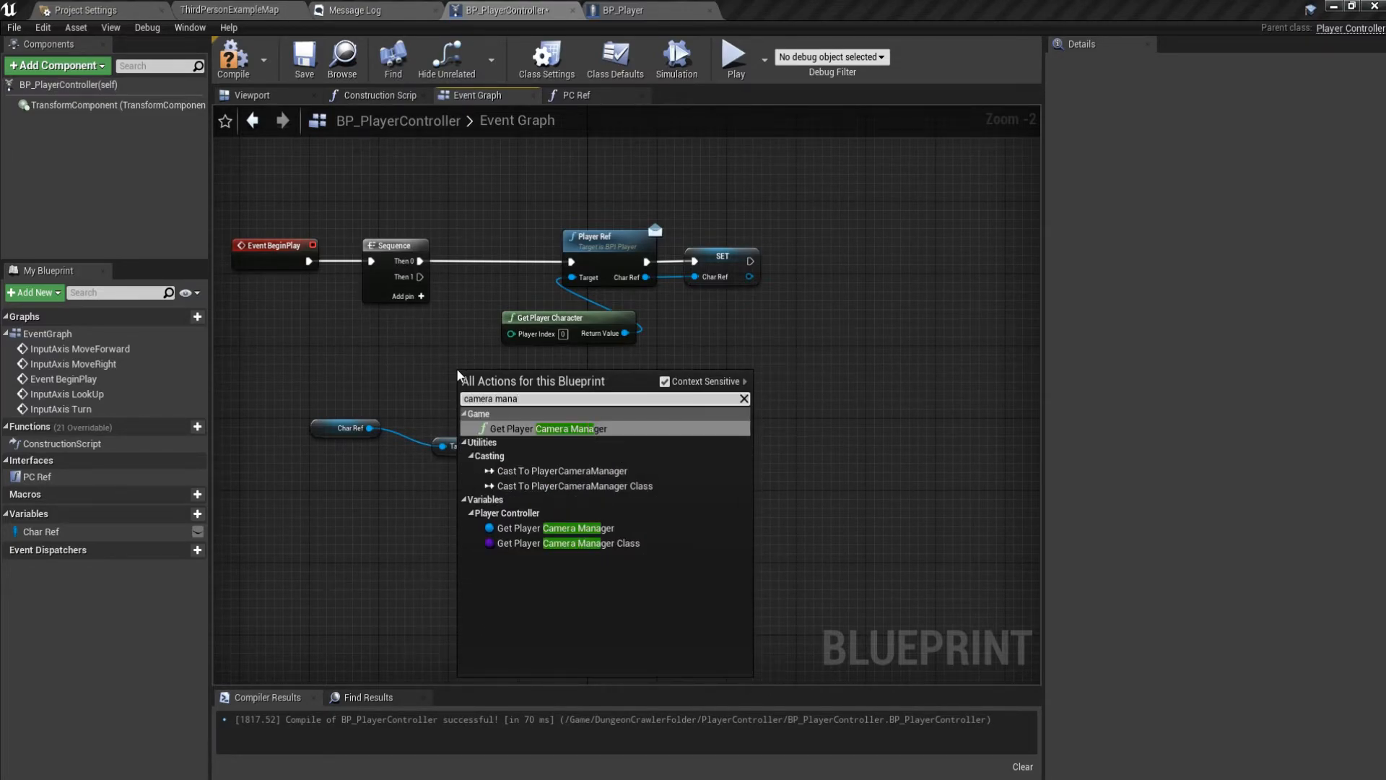
{"action": "left_click", "coordinate": [546, 428]}
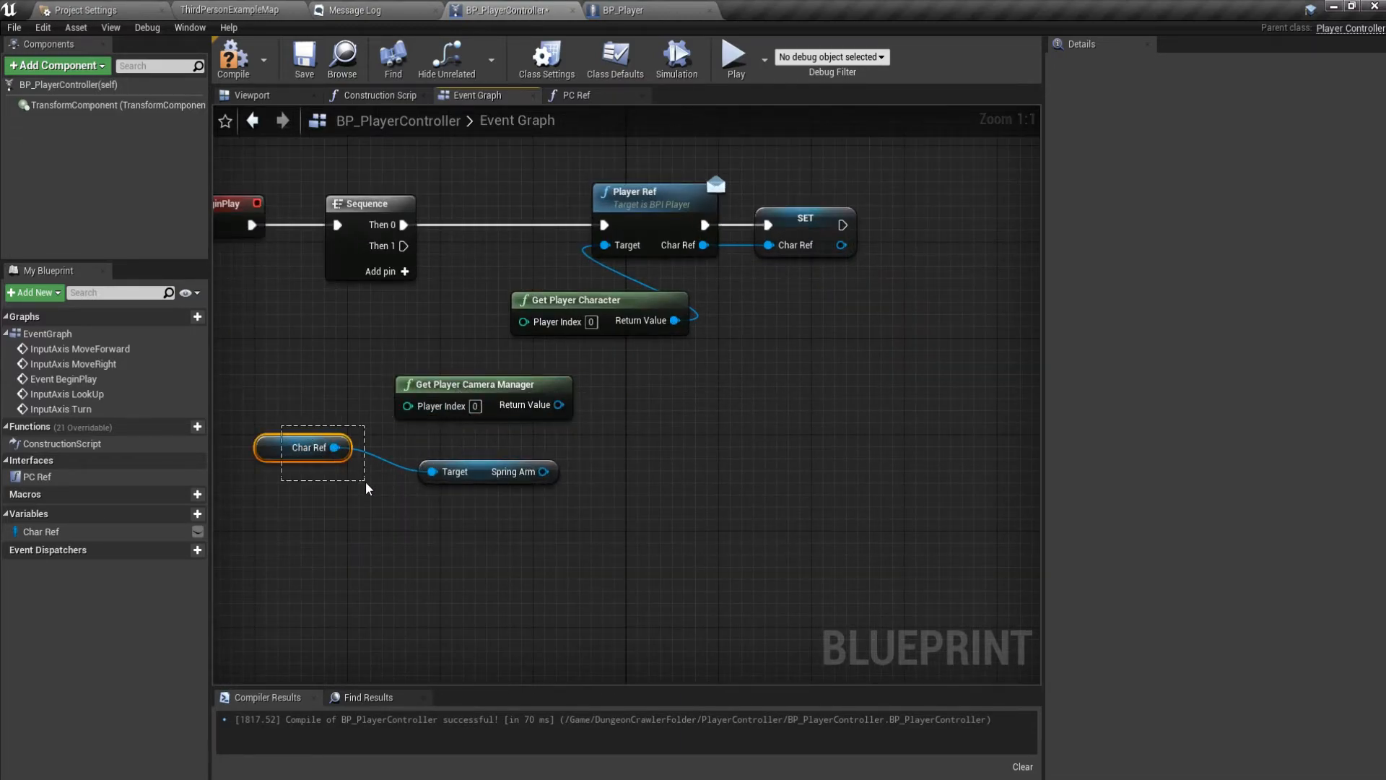
Add Set View Pitch Max and Min nodes from the camera manager, chained after the sequence's Then 1.
{"action": "left_click_drag", "start_coordinate": [559, 405], "coordinate": [597, 428]}
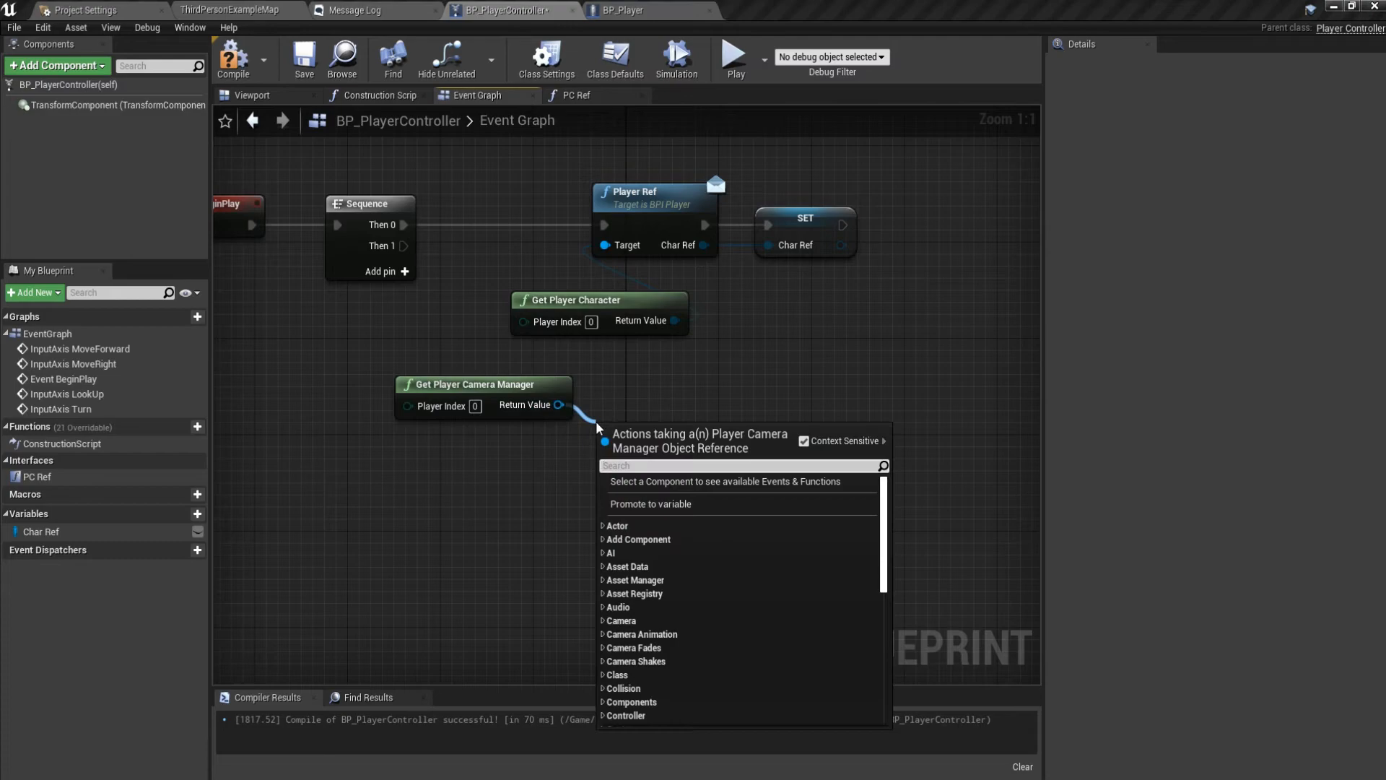
{"action": "type", "text": "max"}
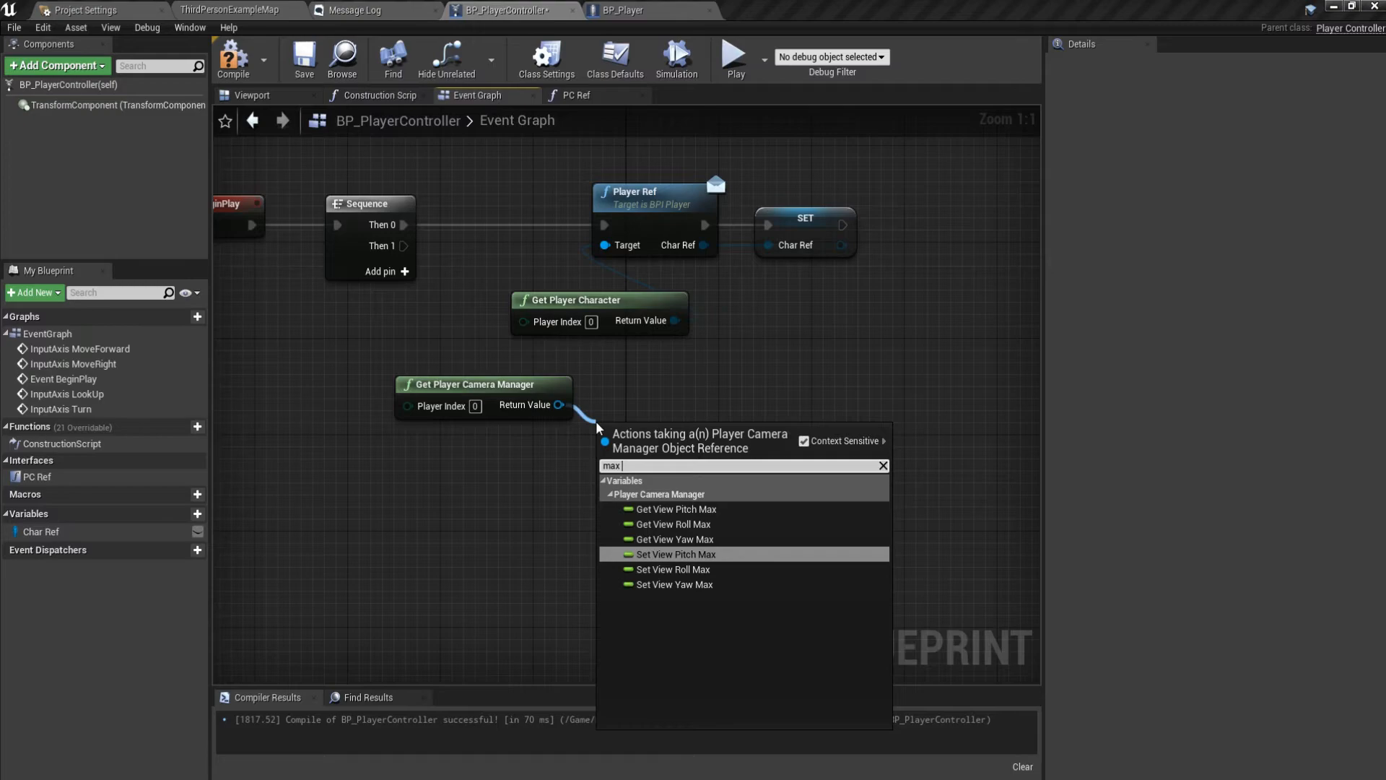
{"action": "left_click", "coordinate": [677, 555]}
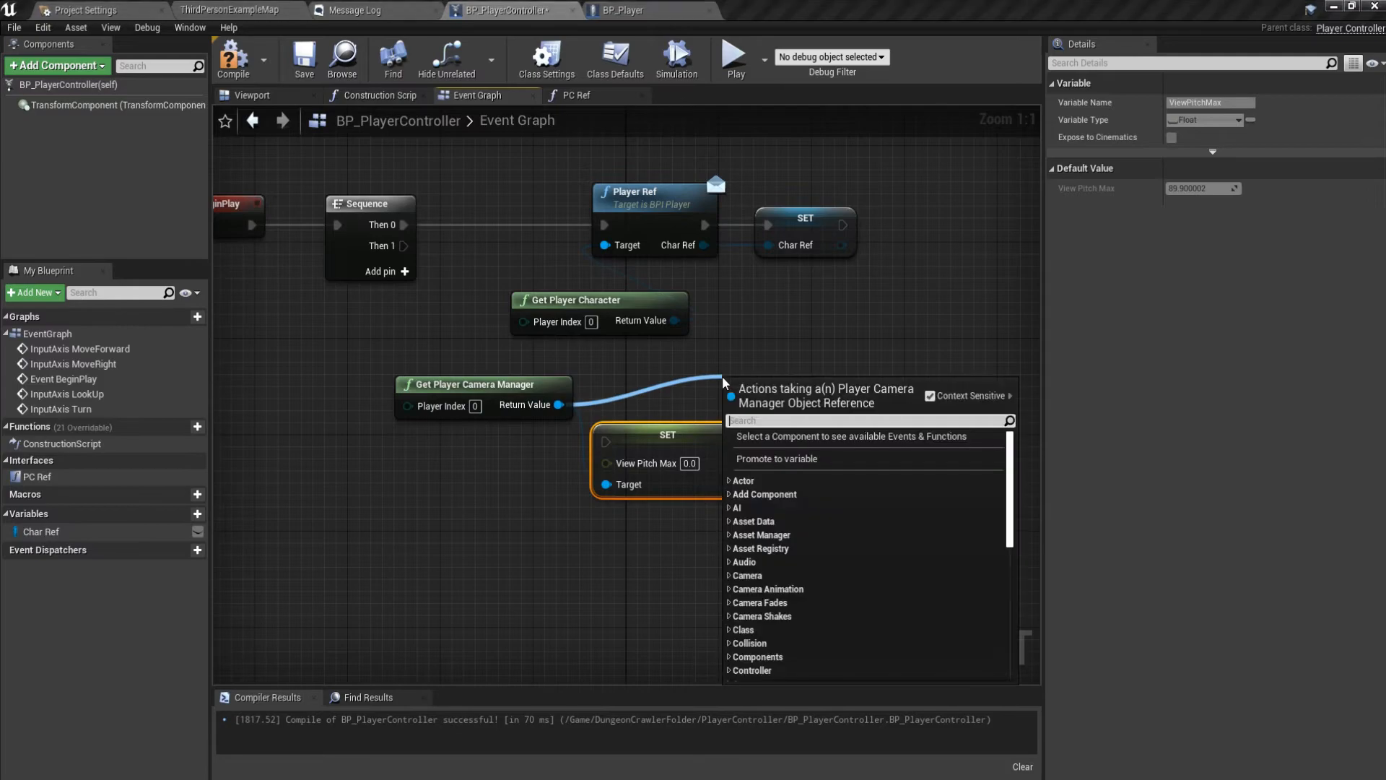
{"action": "type", "text": "pi"}
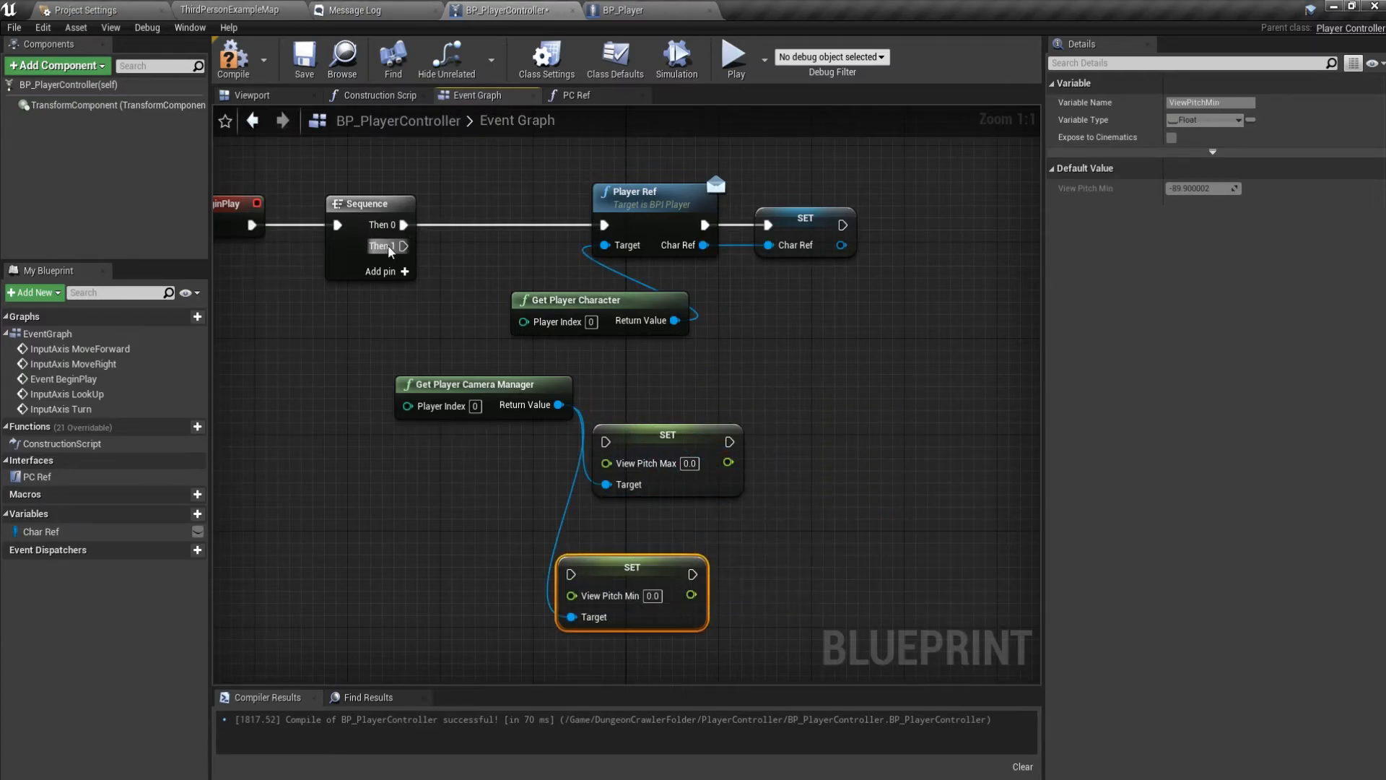
{"action": "left_click_drag", "start_coordinate": [405, 245], "coordinate": [606, 441]}
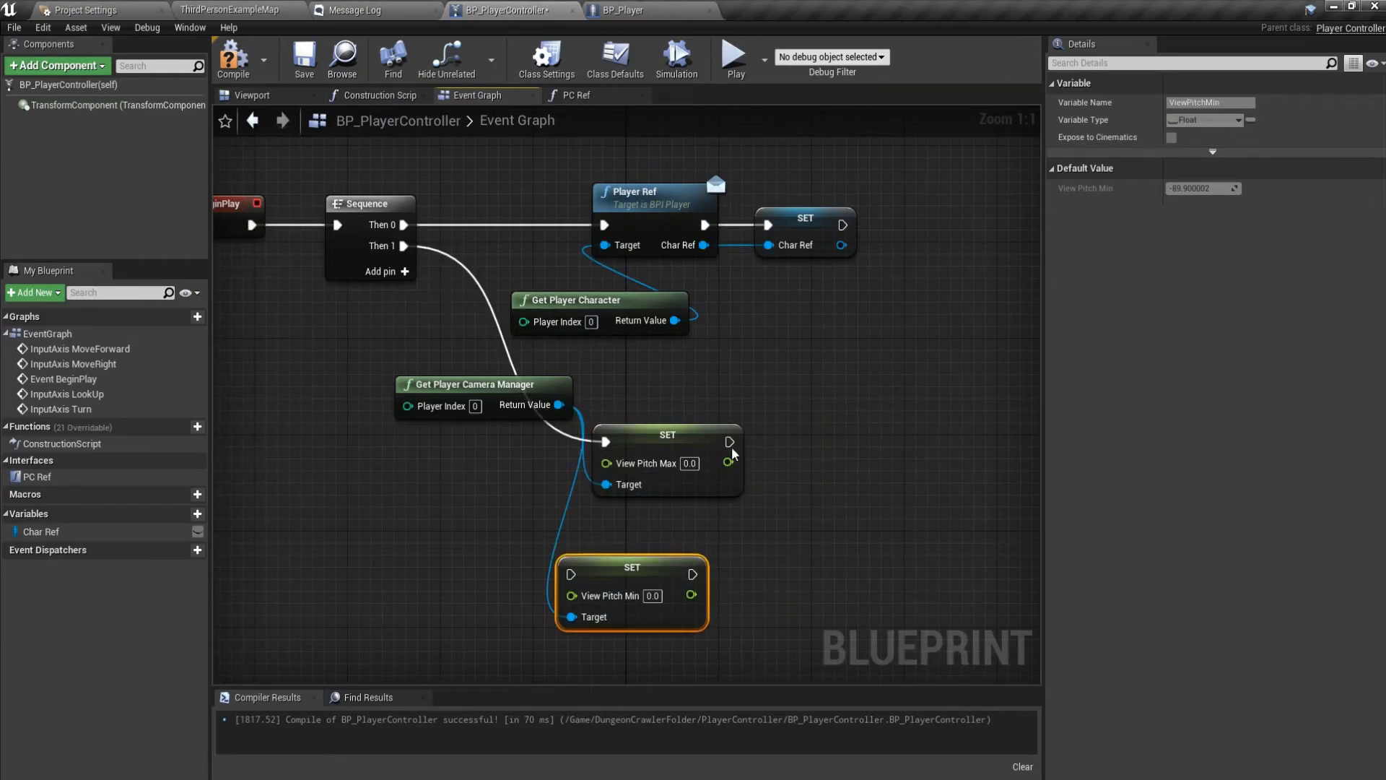
{"action": "left_click_drag", "start_coordinate": [631, 566], "coordinate": [876, 421]}
{"action": "type", "text": "10"}
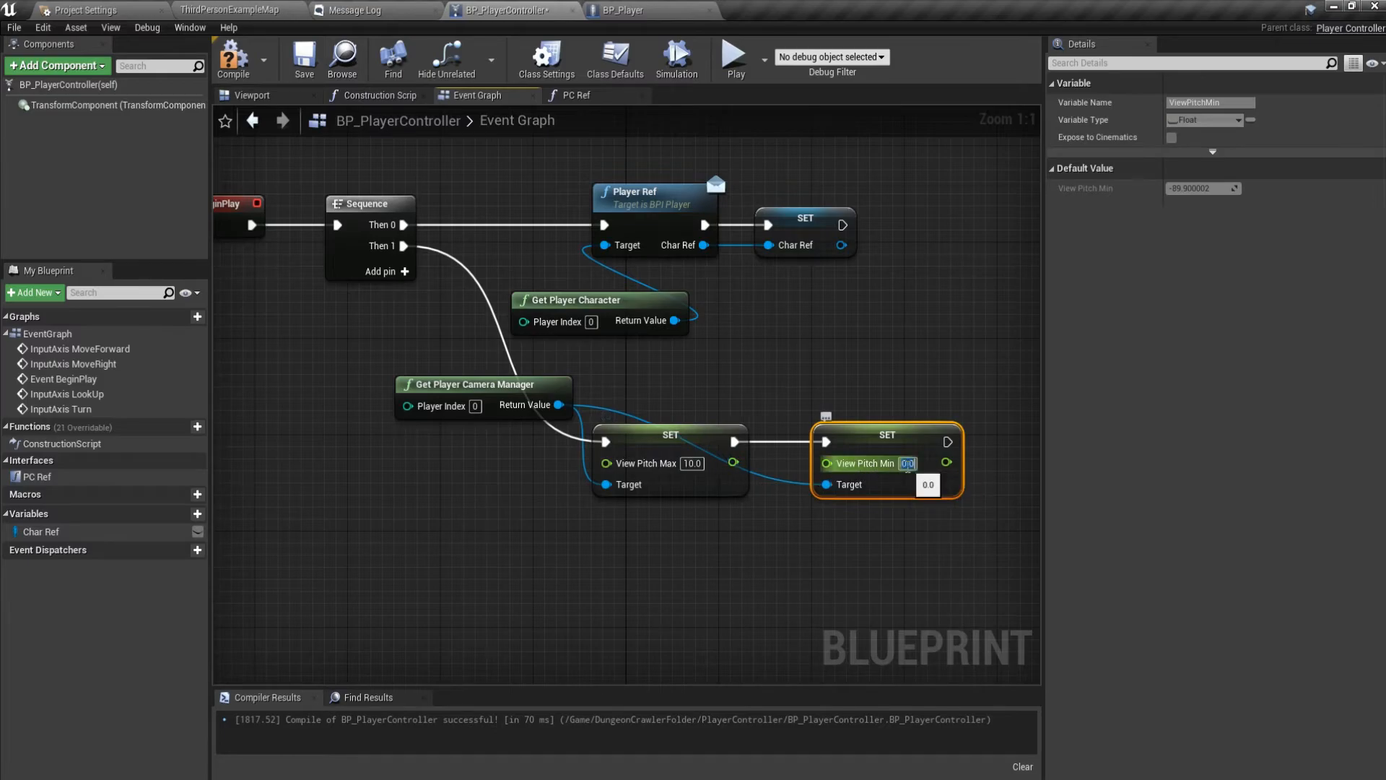
Try an initial pitch limit of -5.0, compile and play-test it.
{"action": "type", "text": "-5.0"}
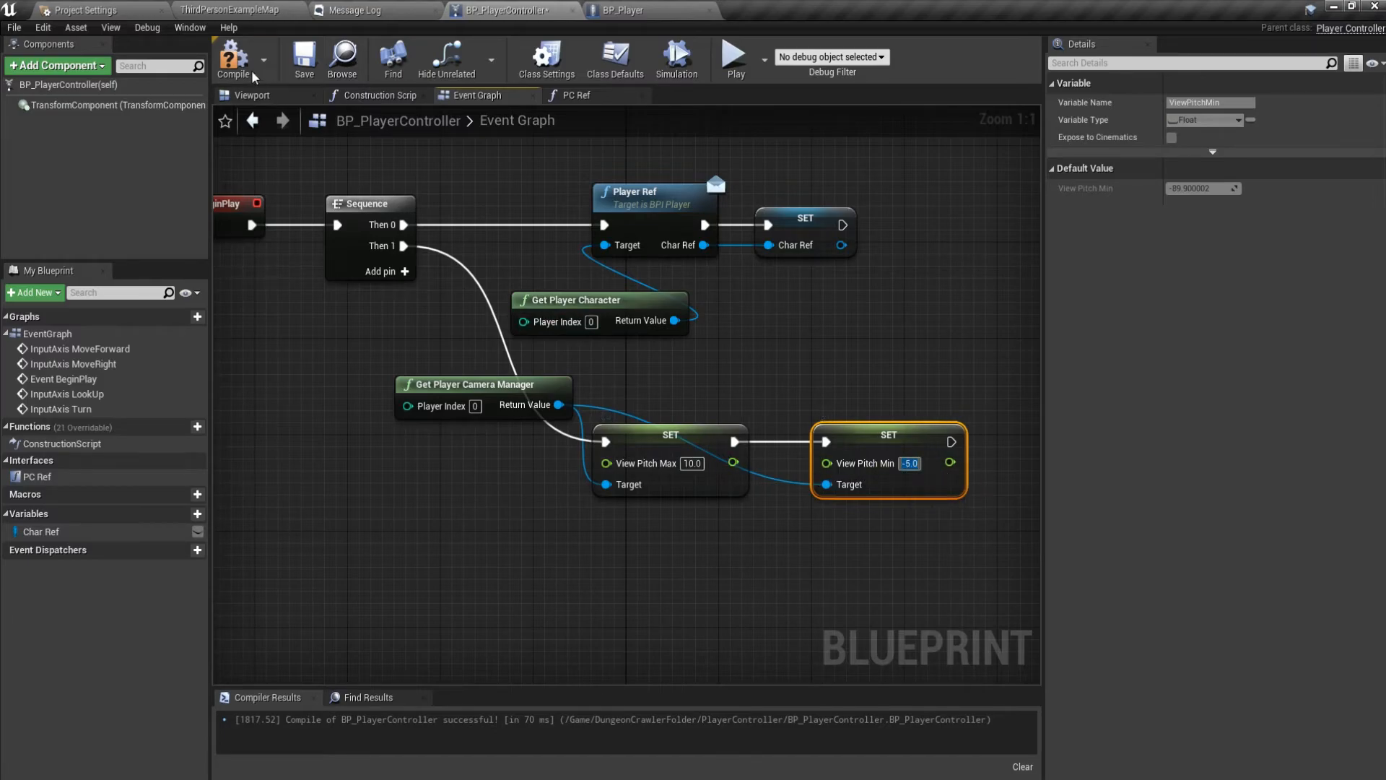
{"action": "left_click", "coordinate": [733, 59]}
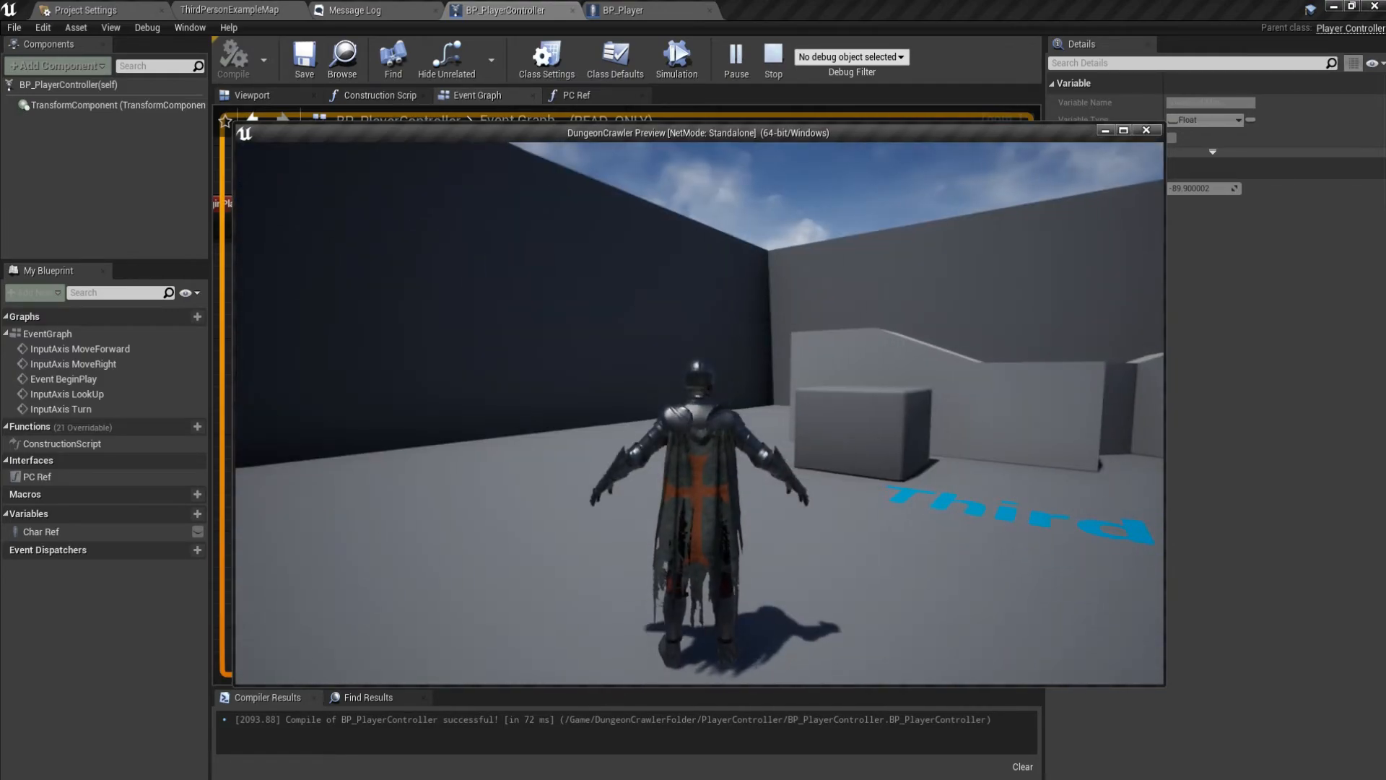
{"action": "left_click", "coordinate": [1145, 131]}
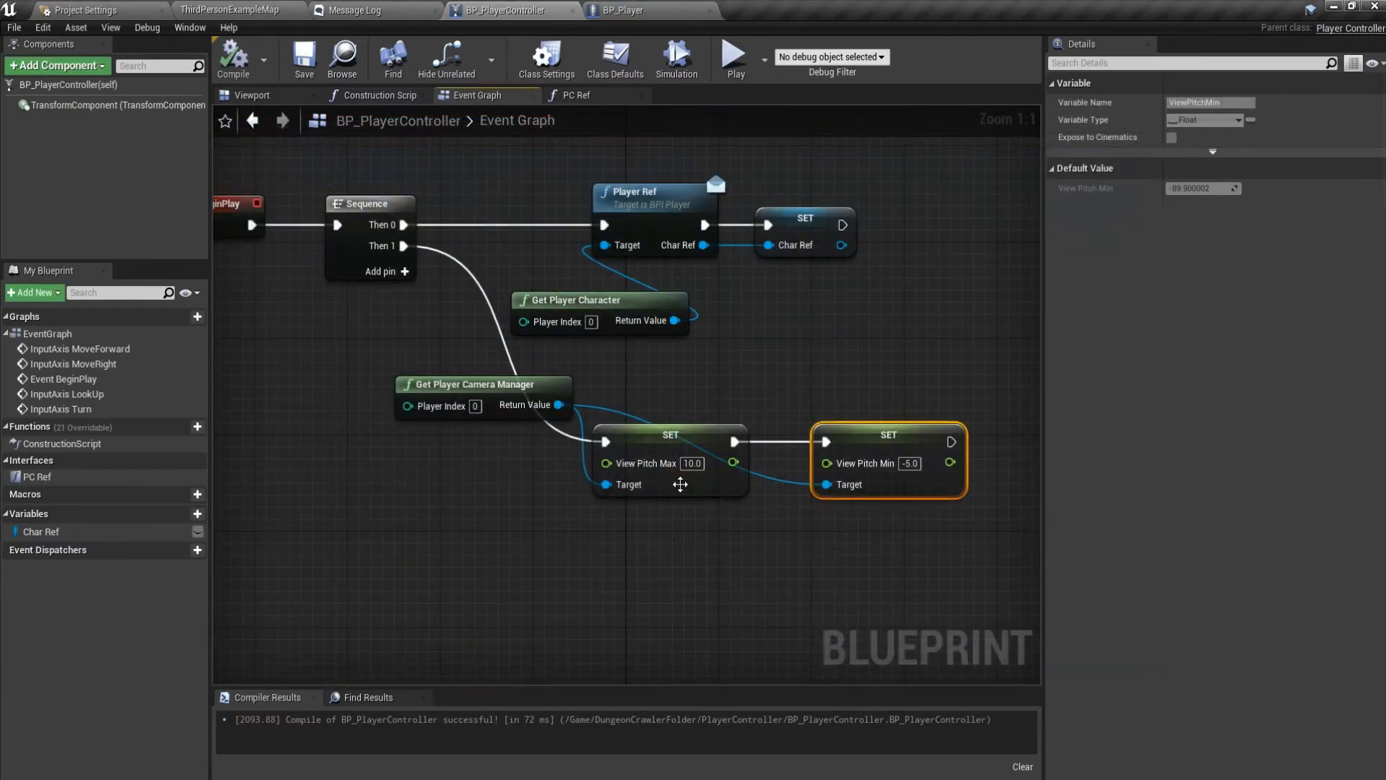
{"action": "left_click", "coordinate": [693, 462]}
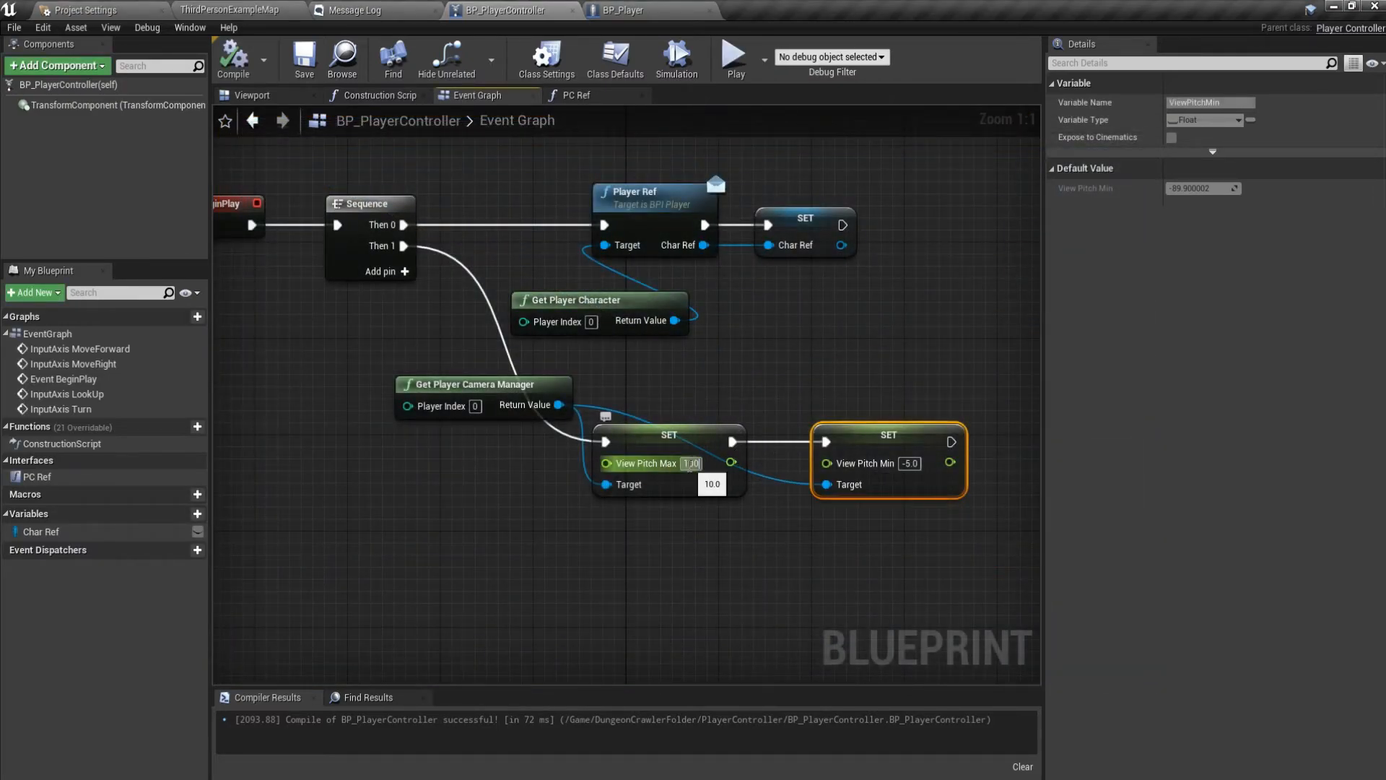
{"action": "left_click", "coordinate": [734, 59]}
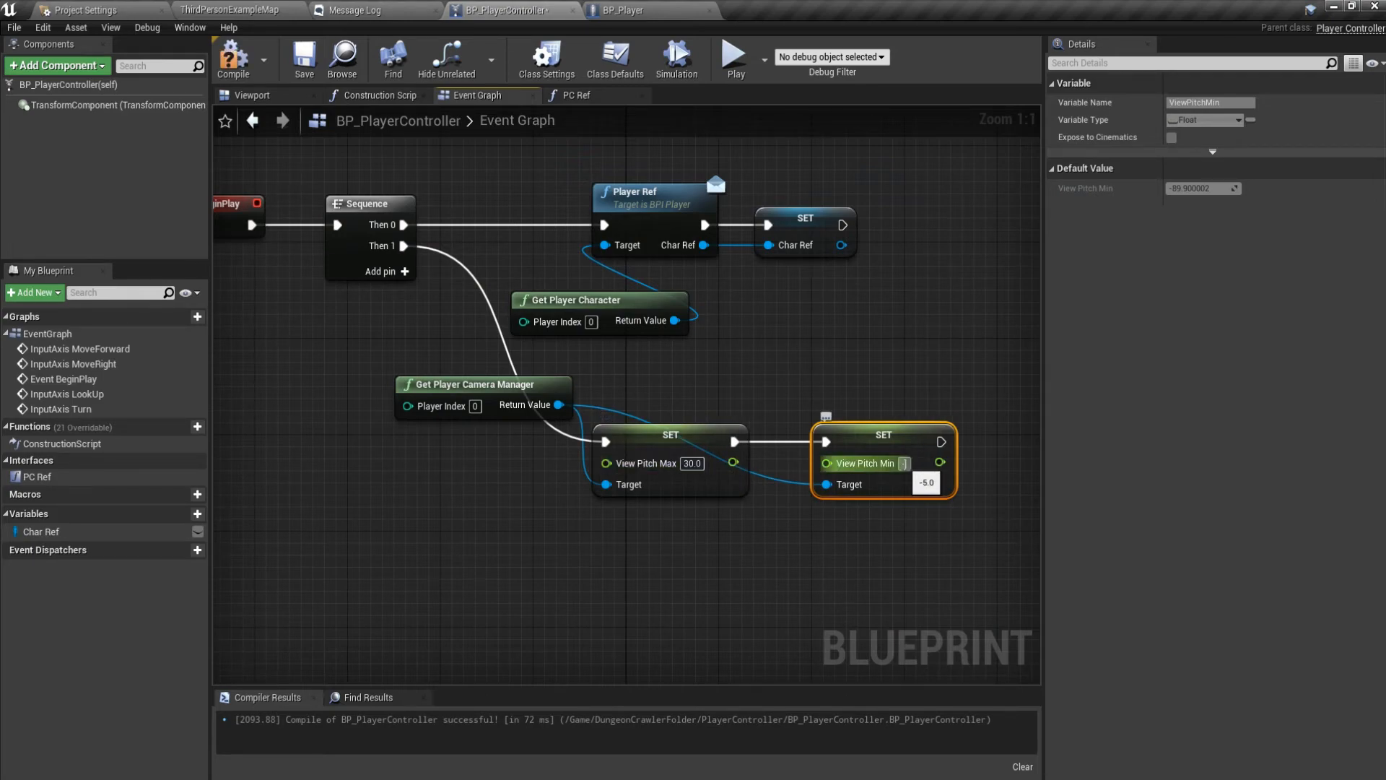
Set View Pitch Min to -100.0 and Max to 15.0, compile and verify in a play test.
{"action": "type", "text": "-100.0"}
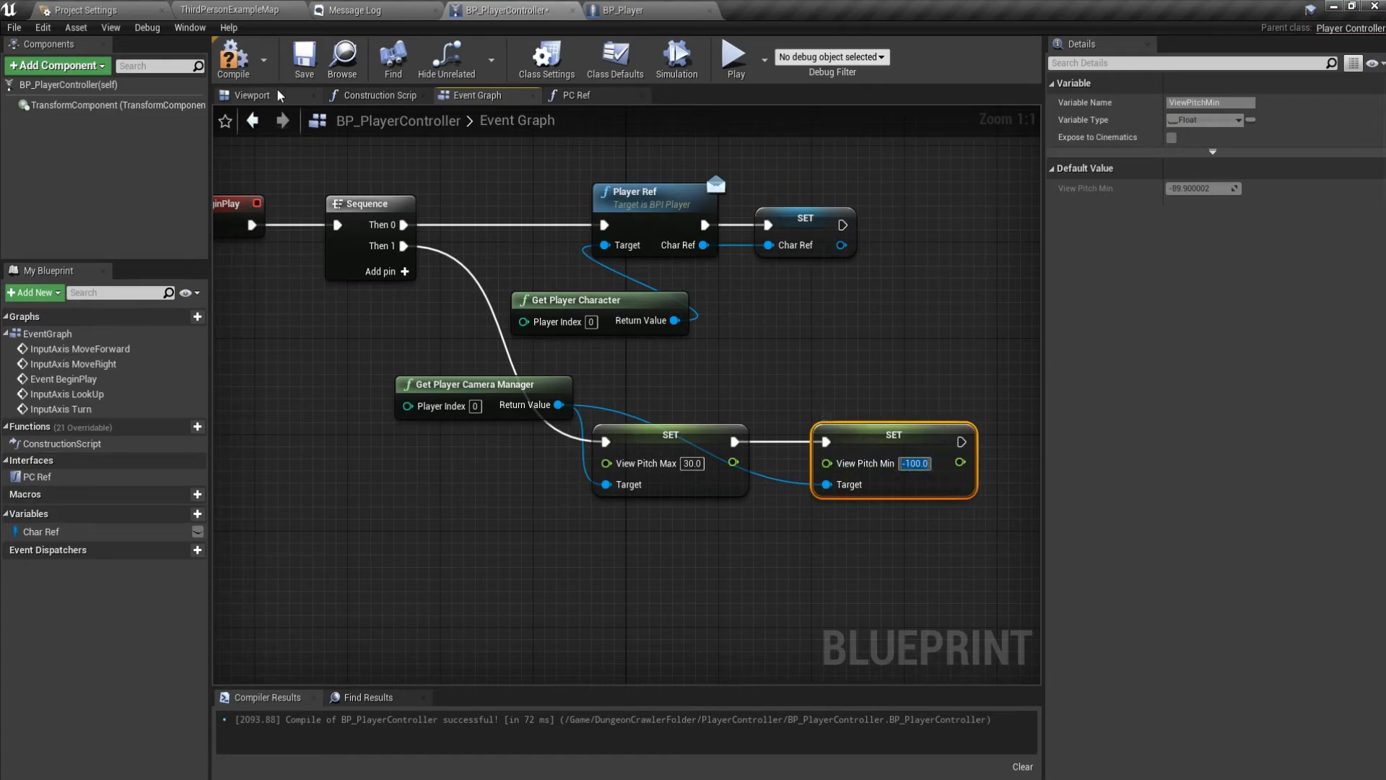
{"action": "left_click", "coordinate": [733, 53]}
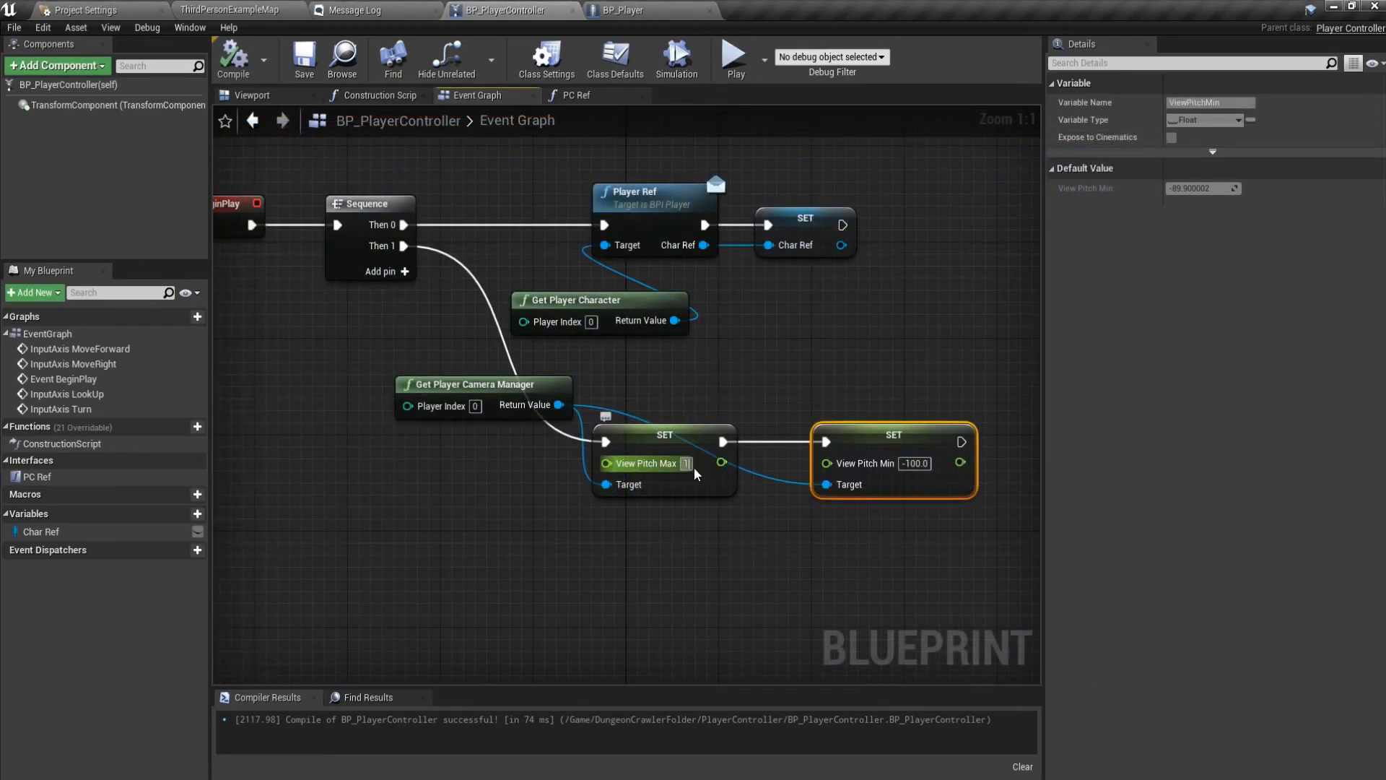
{"action": "type", "text": "15.0"}
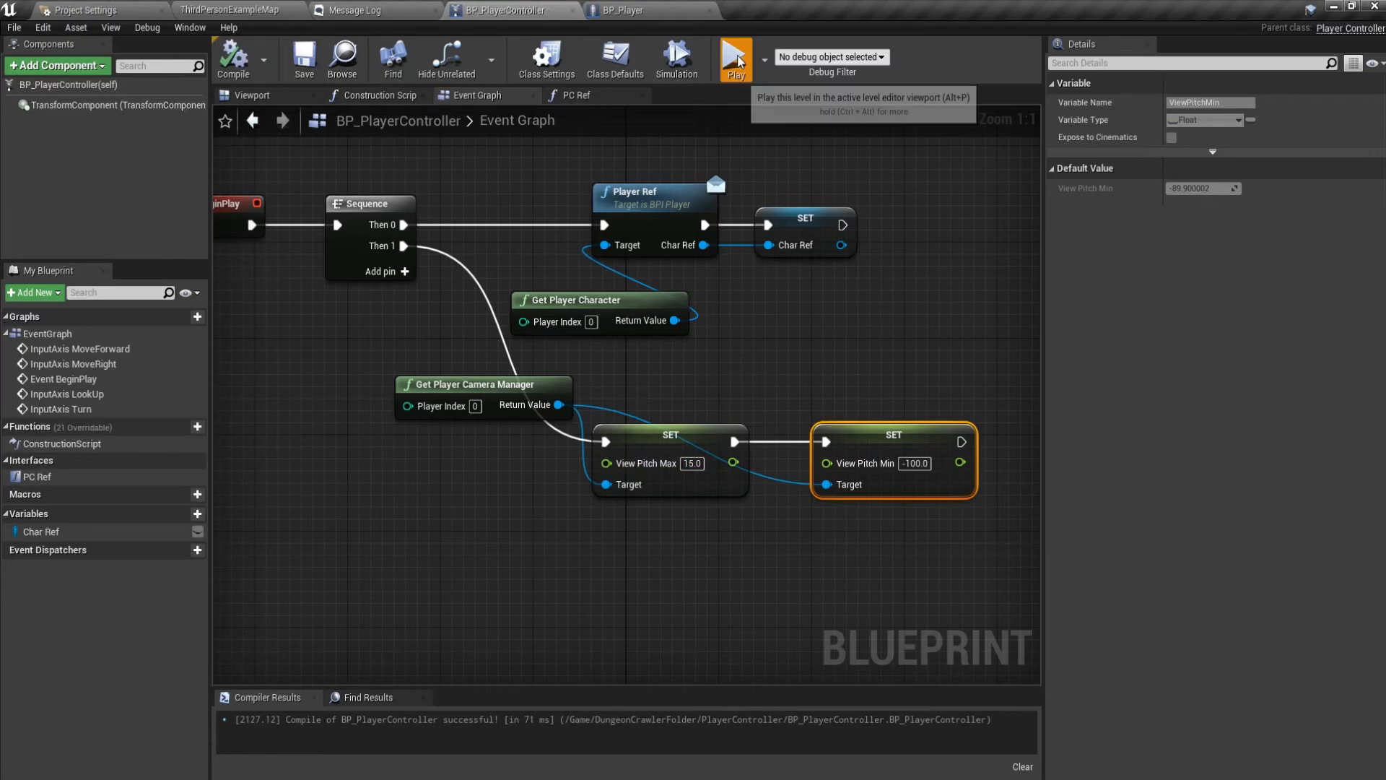
{"action": "left_click", "coordinate": [735, 58]}
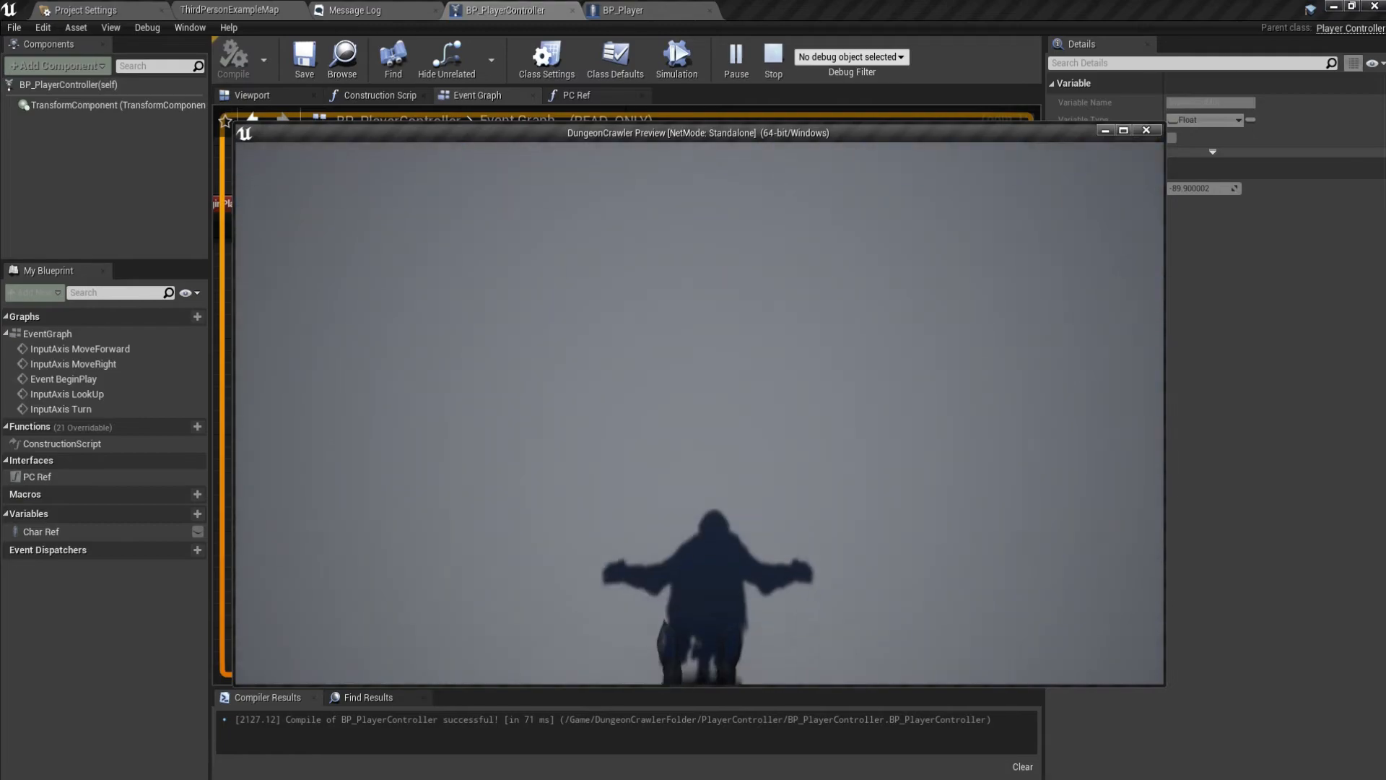
{"action": "left_click", "coordinate": [772, 55]}
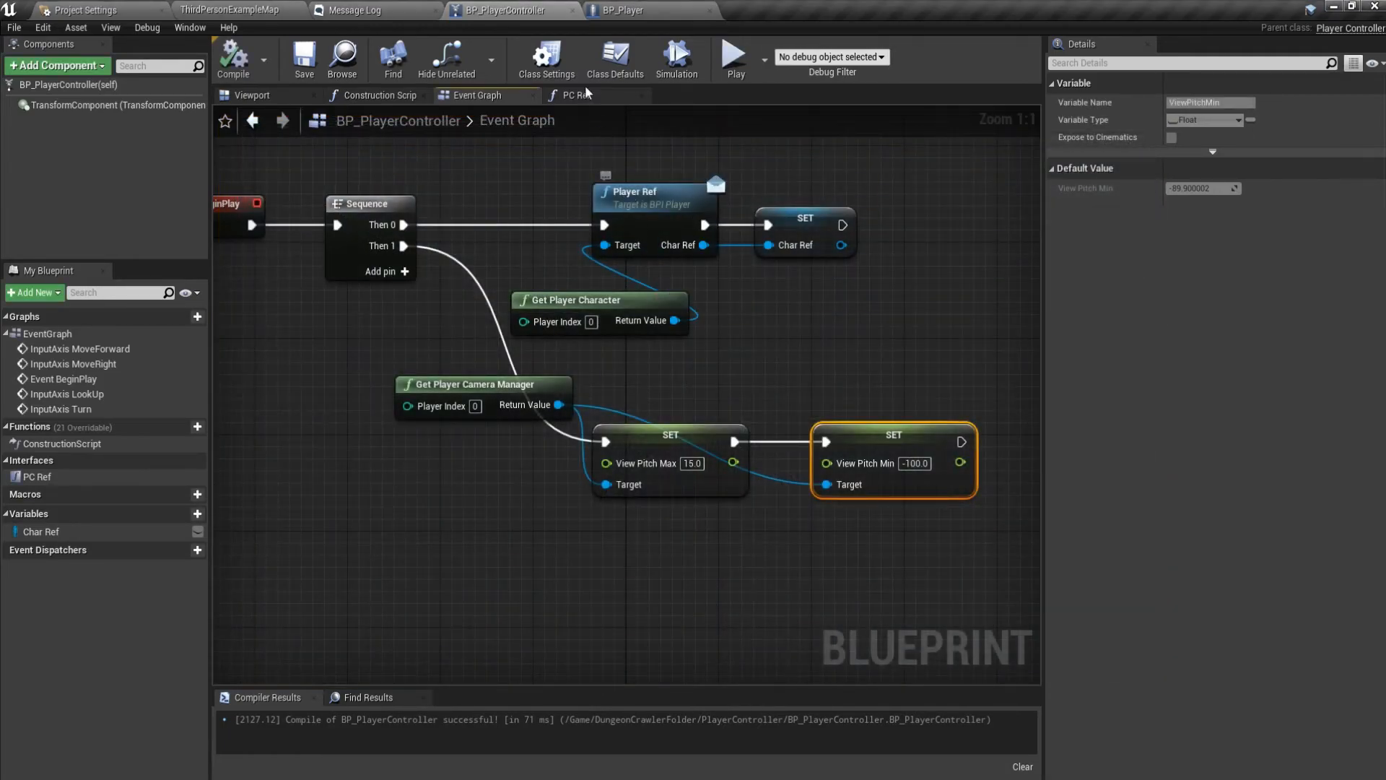
{"action": "left_click", "coordinate": [623, 9]}
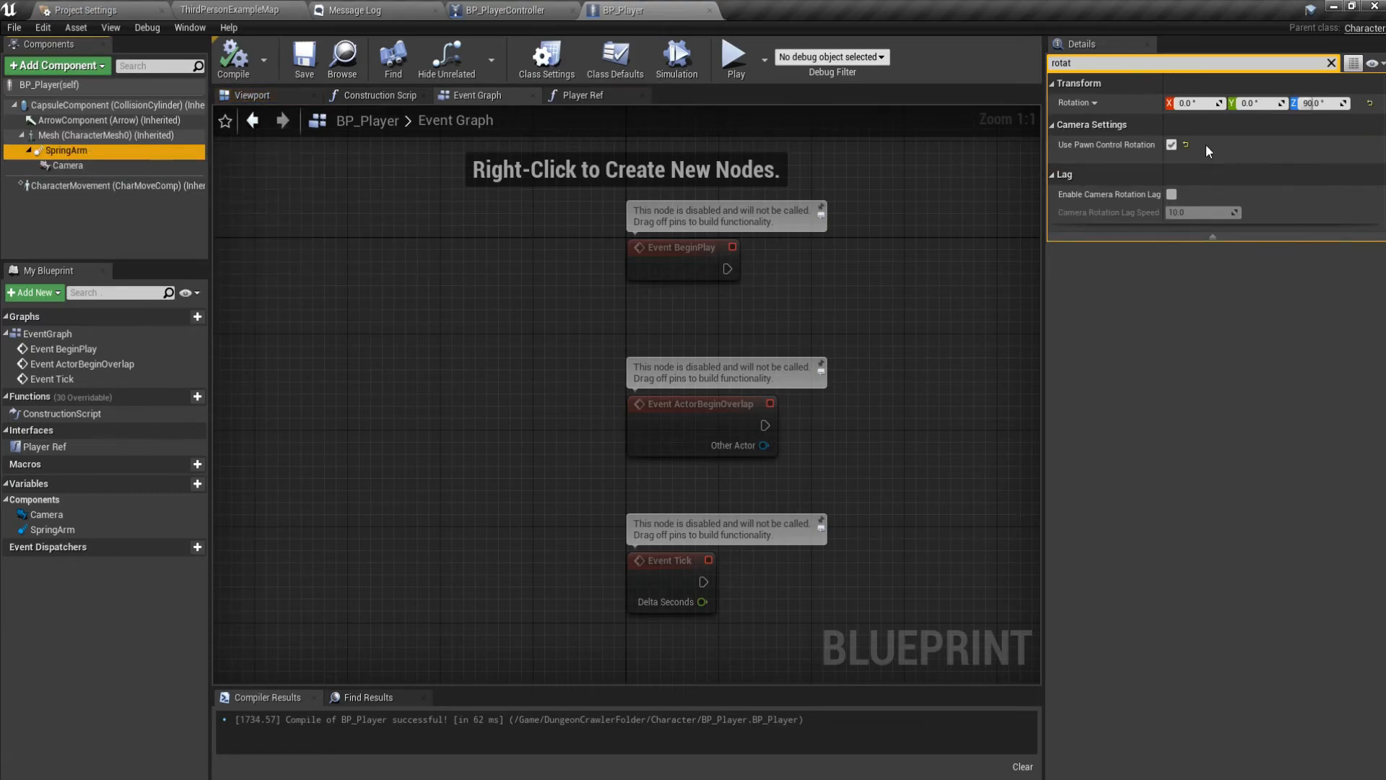
Attach BP_Player's spring arm to the spine_03 parent socket and recompile.
{"action": "left_click", "coordinate": [56, 150]}
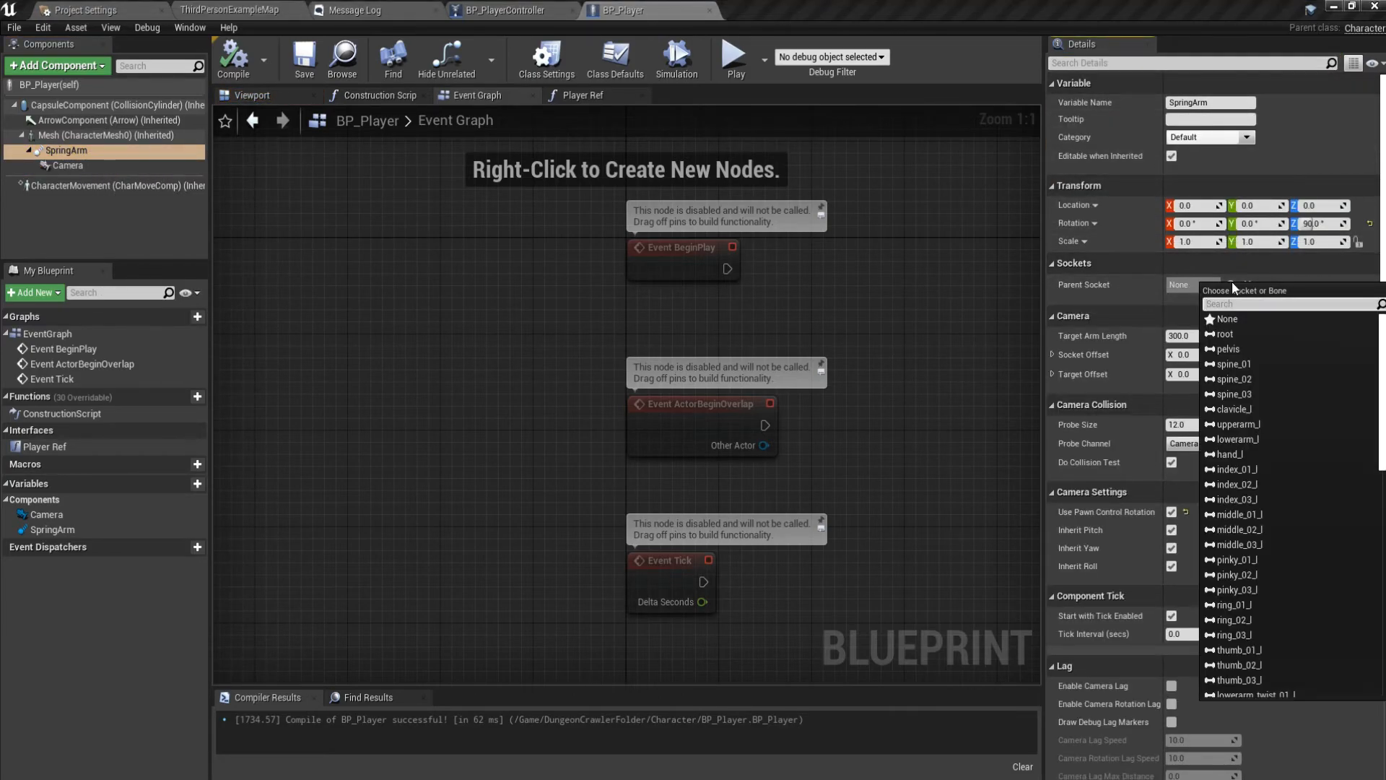
{"action": "mouse_move", "coordinate": [1247, 370]}
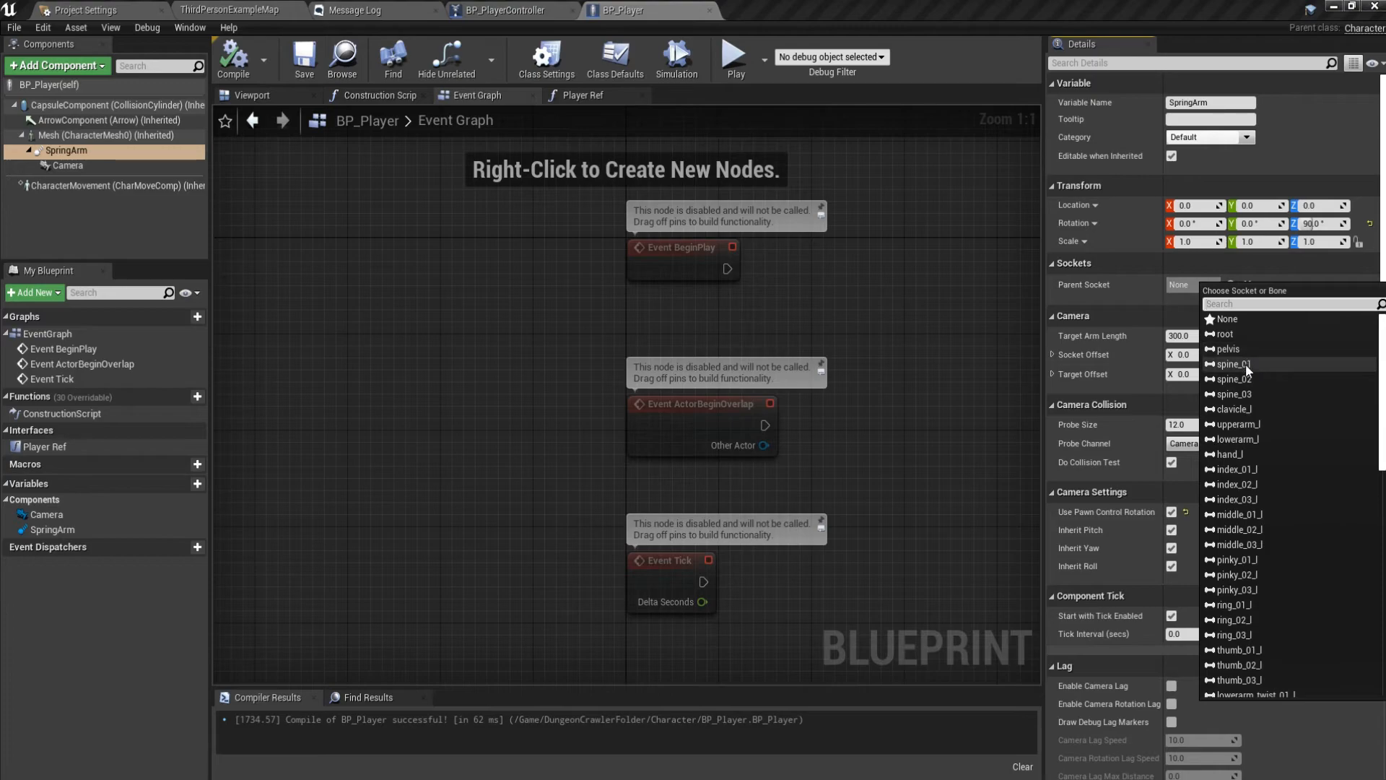
{"action": "mouse_move", "coordinate": [1232, 363]}
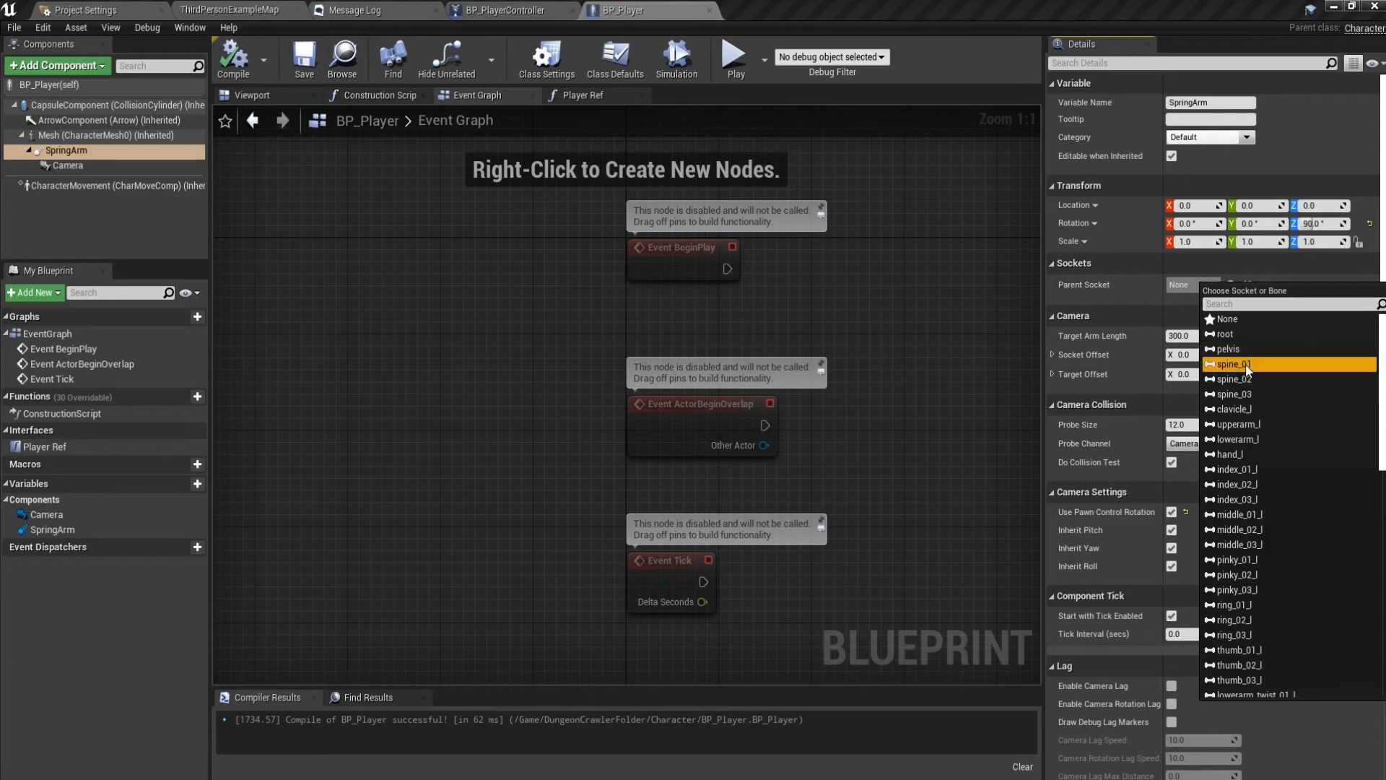
{"action": "left_click", "coordinate": [506, 9]}
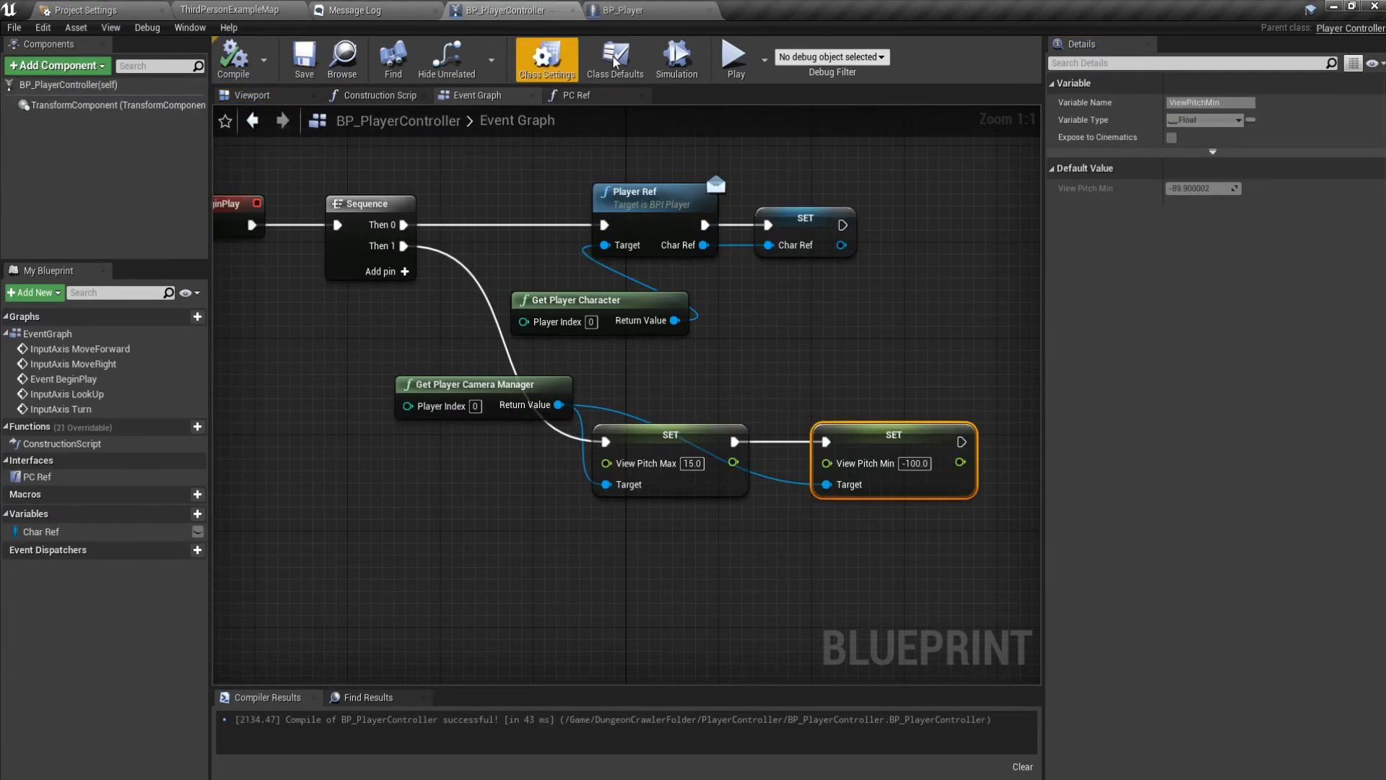
{"action": "left_click", "coordinate": [733, 59]}
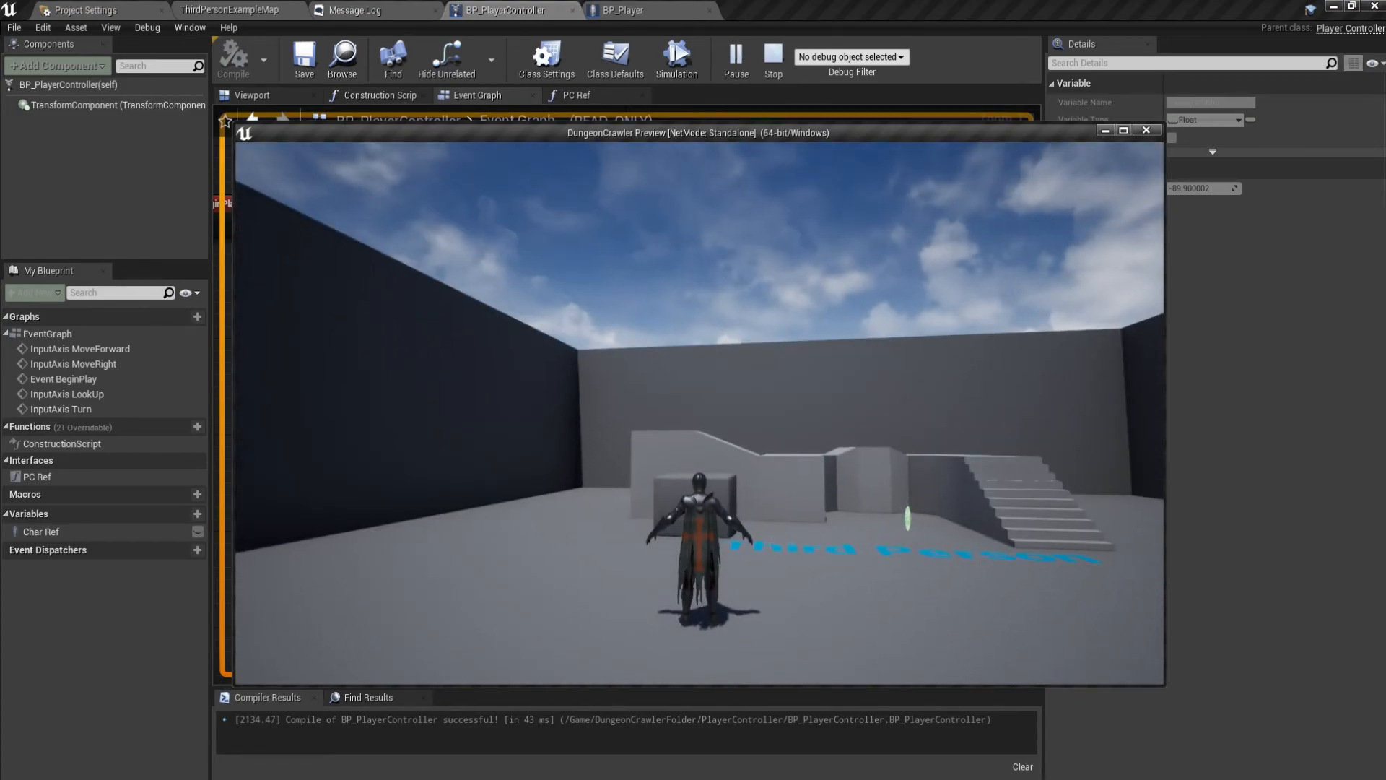
{"action": "left_click", "coordinate": [629, 9]}
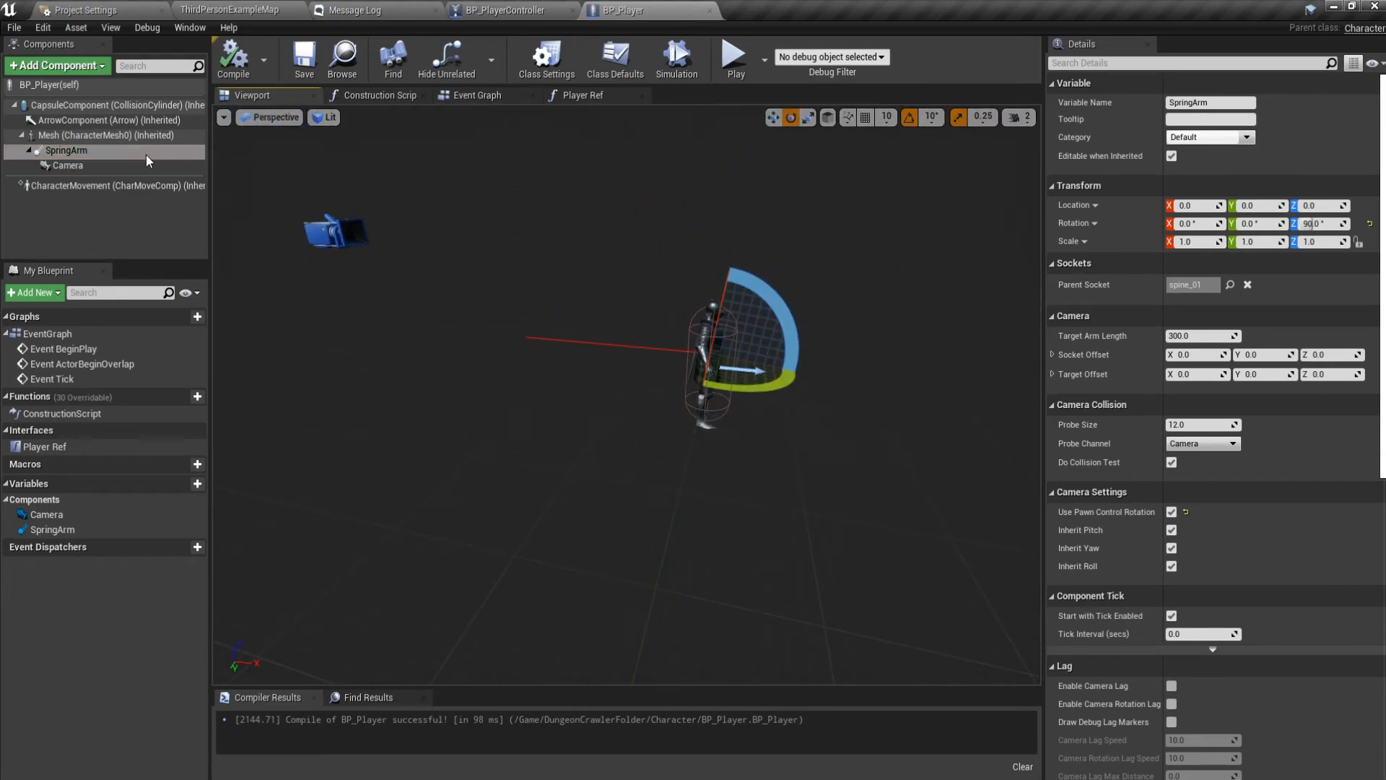
Zero the spring arm's Z rotation and compile the player blueprint.
{"action": "left_click", "coordinate": [66, 150]}
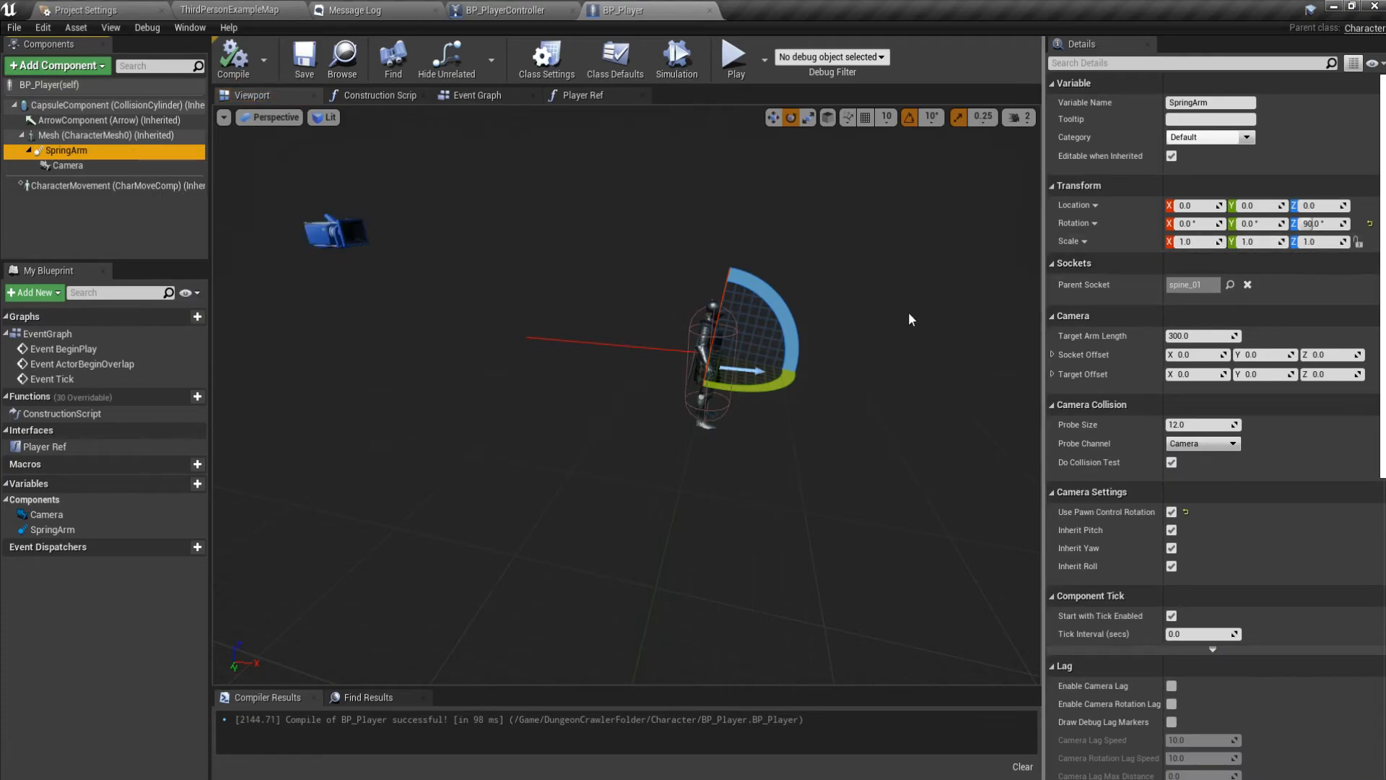
{"action": "left_click", "coordinate": [1320, 223]}
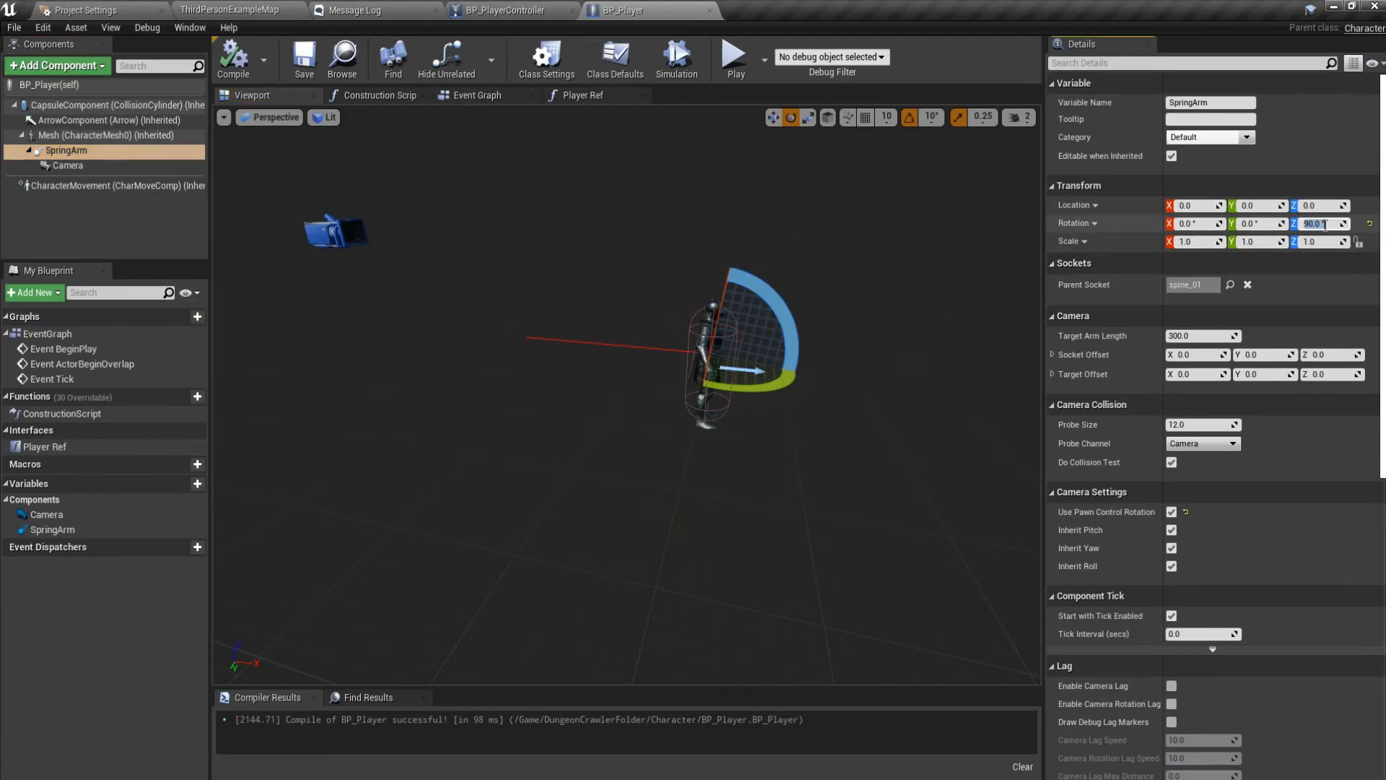
{"action": "type", "text": "0.0"}
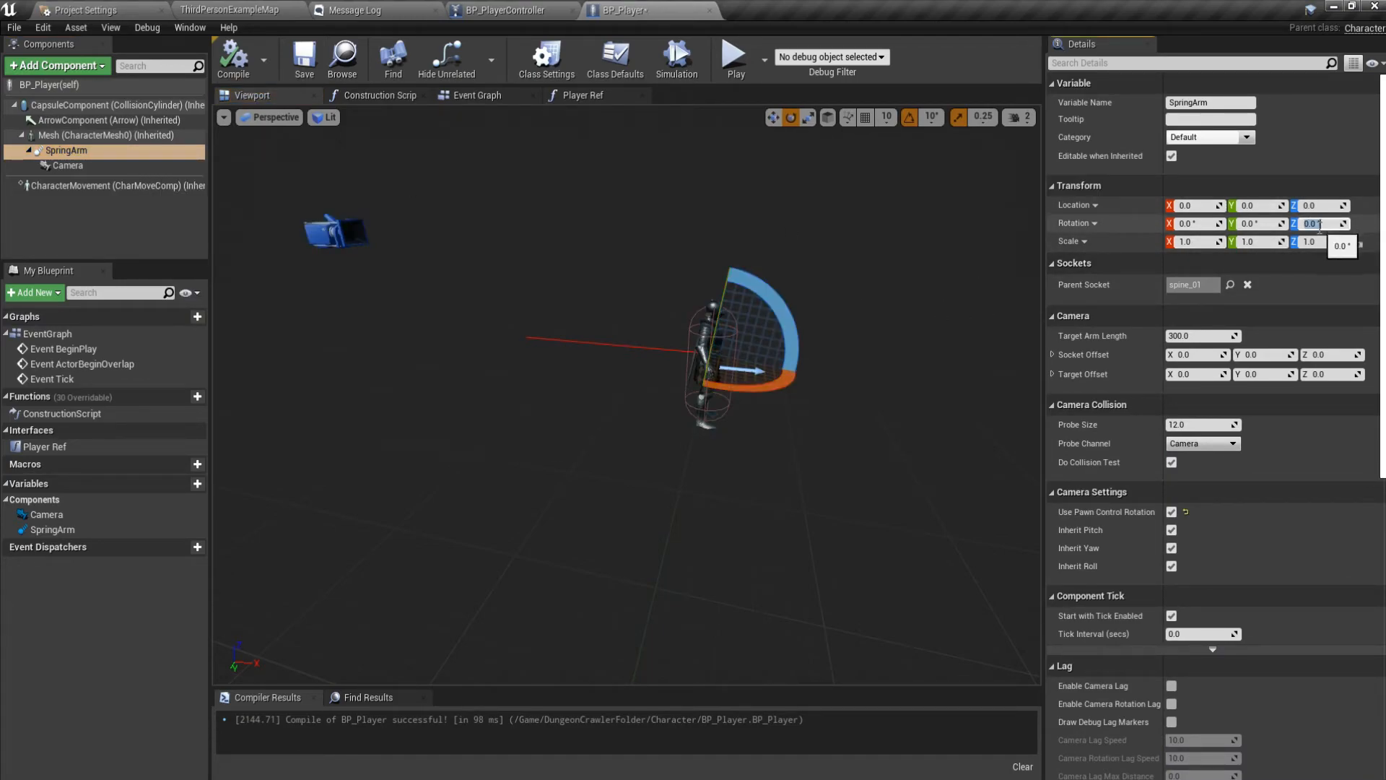
{"action": "left_click", "coordinate": [67, 166]}
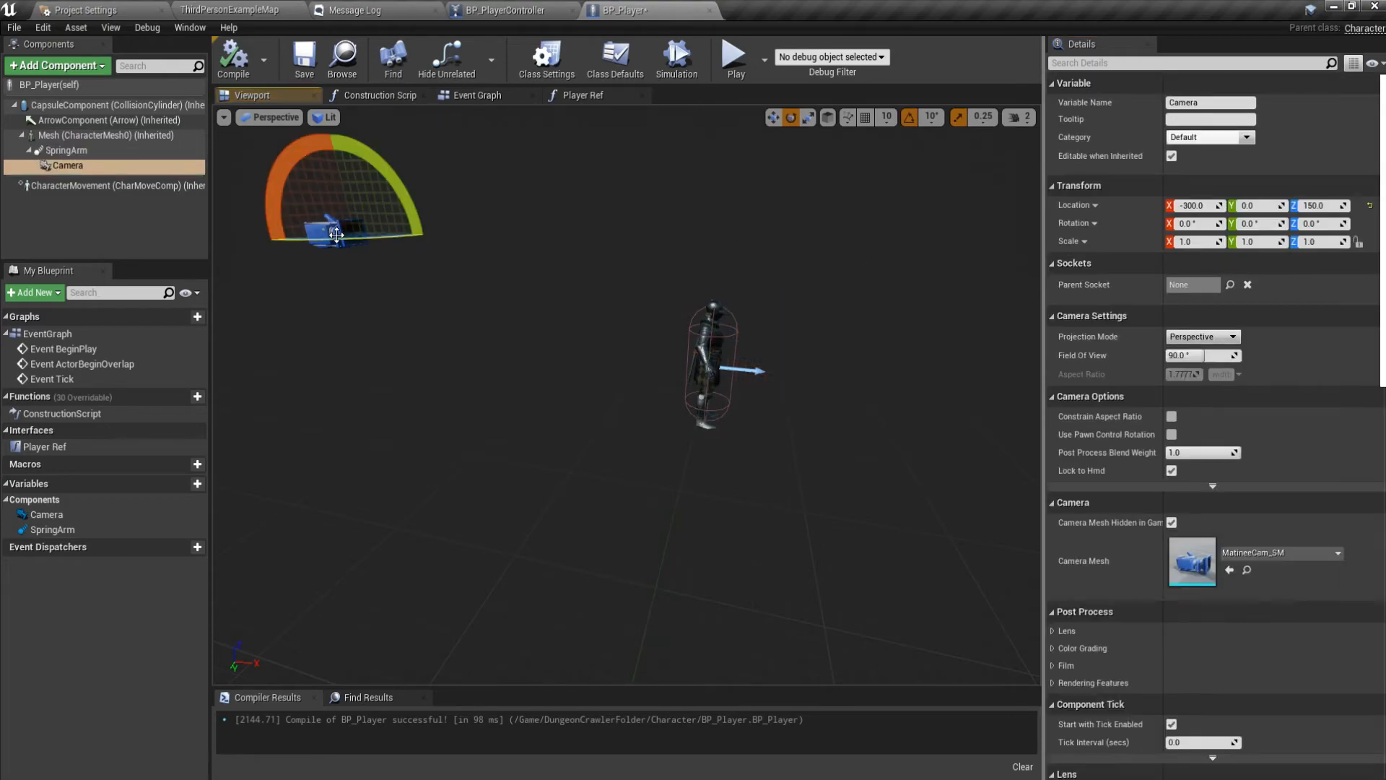
{"action": "left_click", "coordinate": [66, 150]}
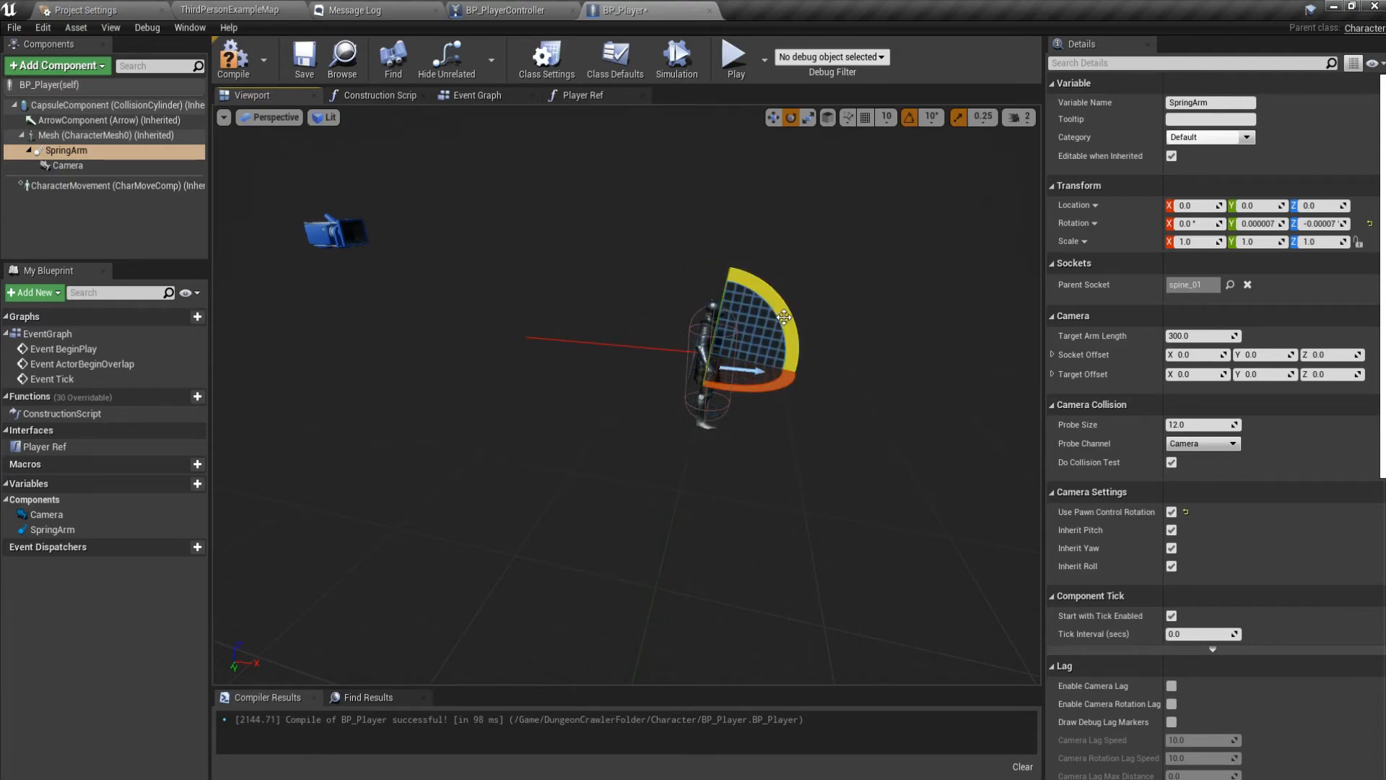
{"action": "left_click", "coordinate": [67, 166]}
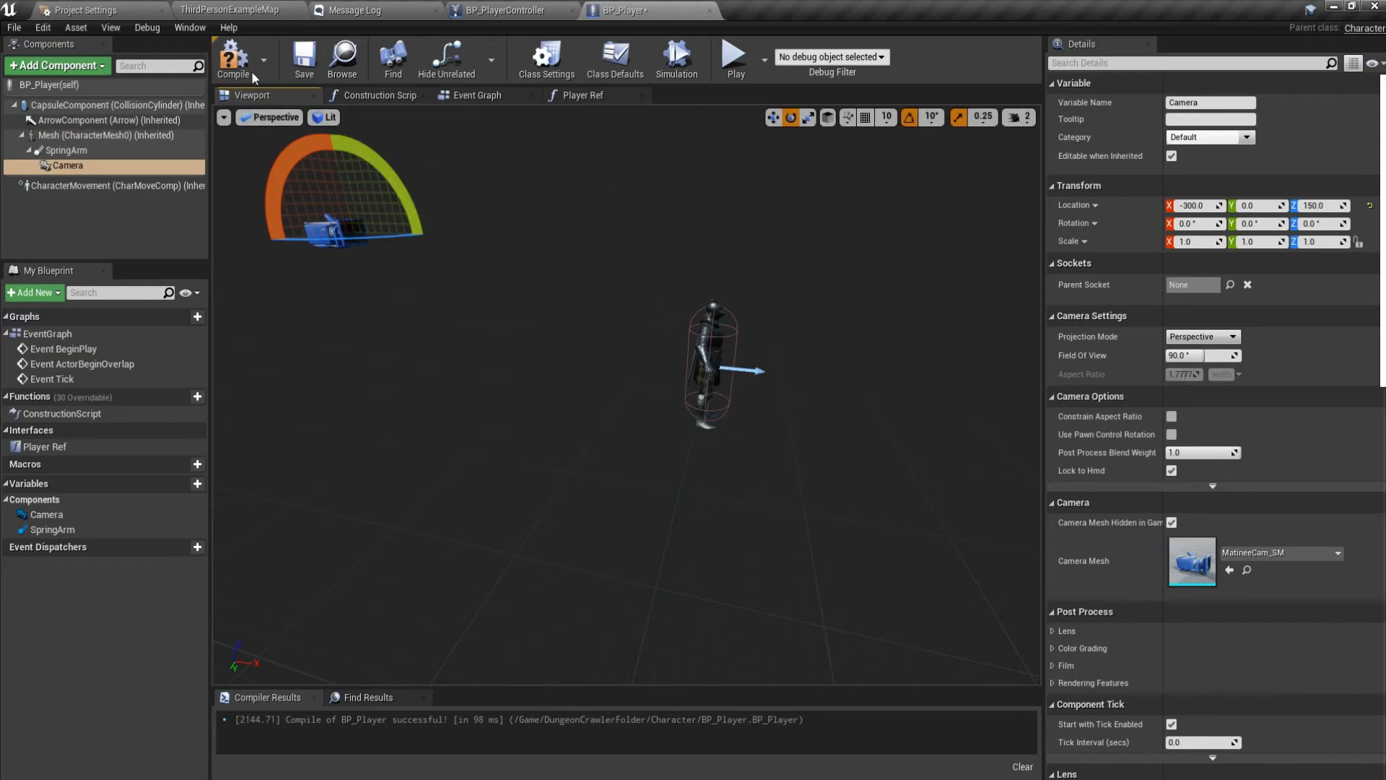
{"action": "left_click", "coordinate": [734, 55]}
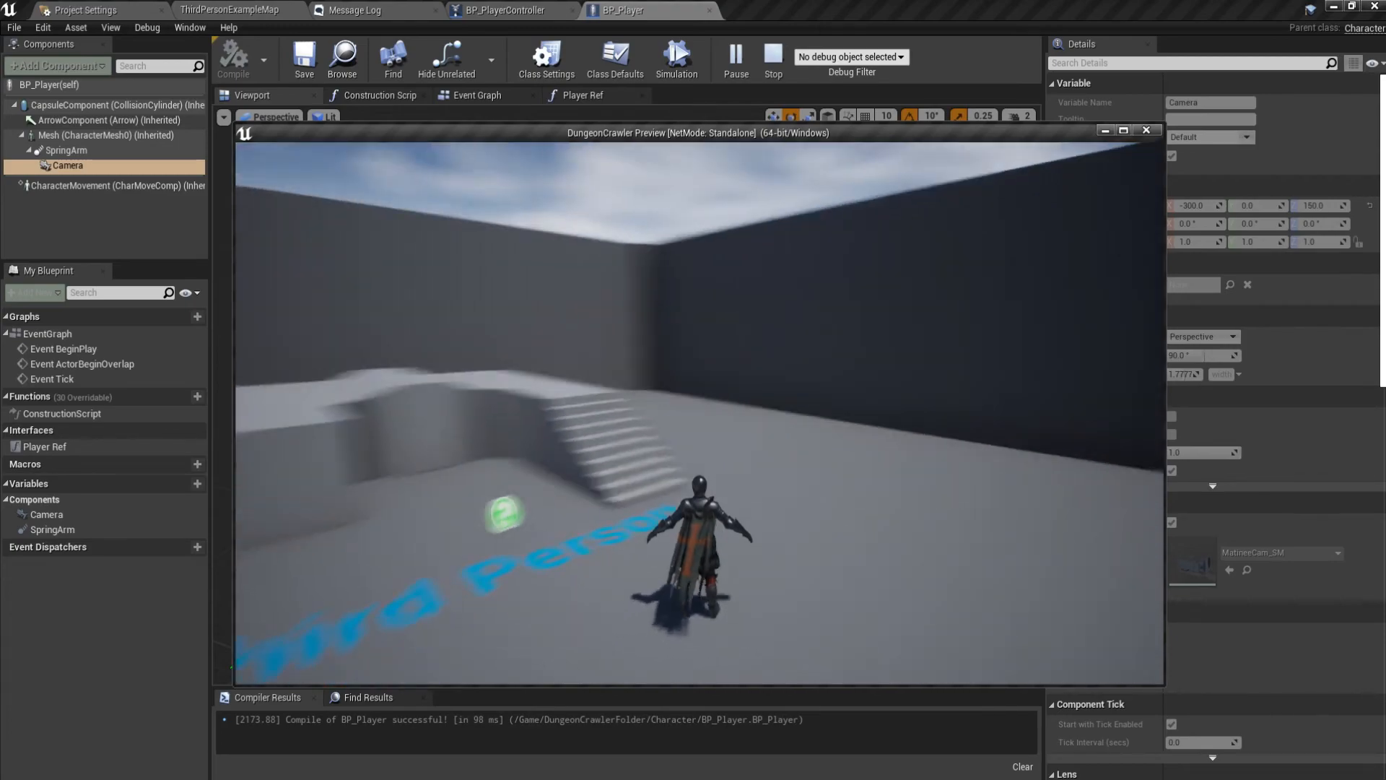
Raise the camera above the spring arm and set Target Arm Length to 300.0.
{"action": "left_click", "coordinate": [66, 150]}
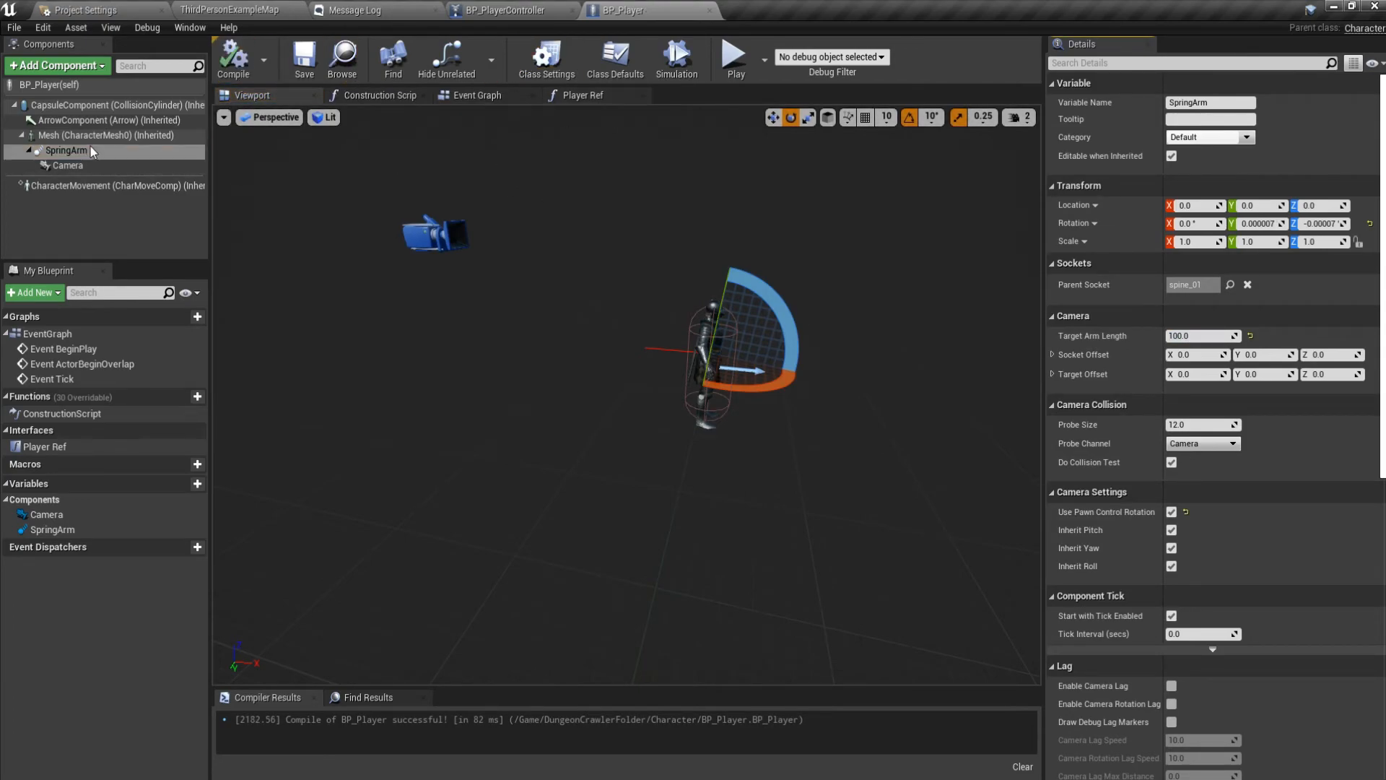
{"action": "left_click", "coordinate": [66, 166]}
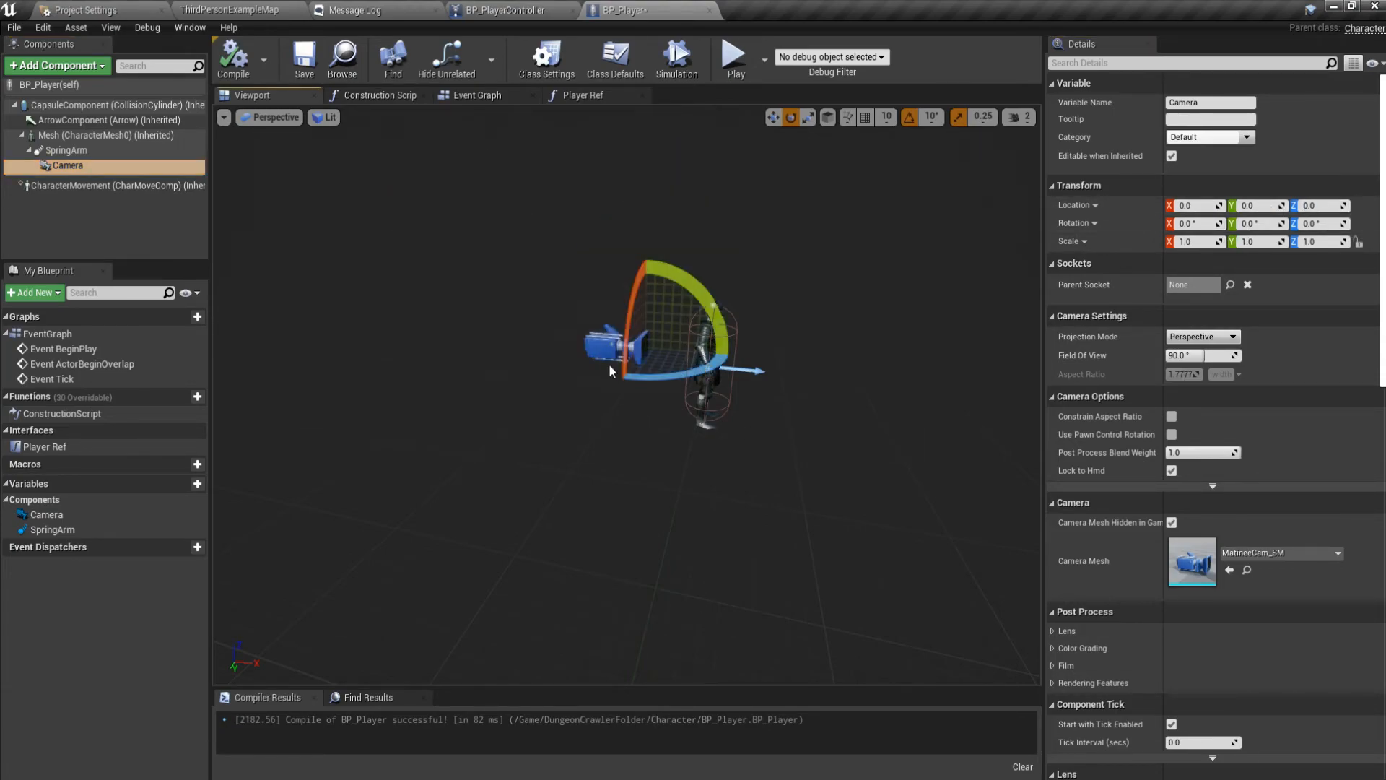
{"action": "left_click_drag", "start_coordinate": [624, 345], "coordinate": [643, 261]}
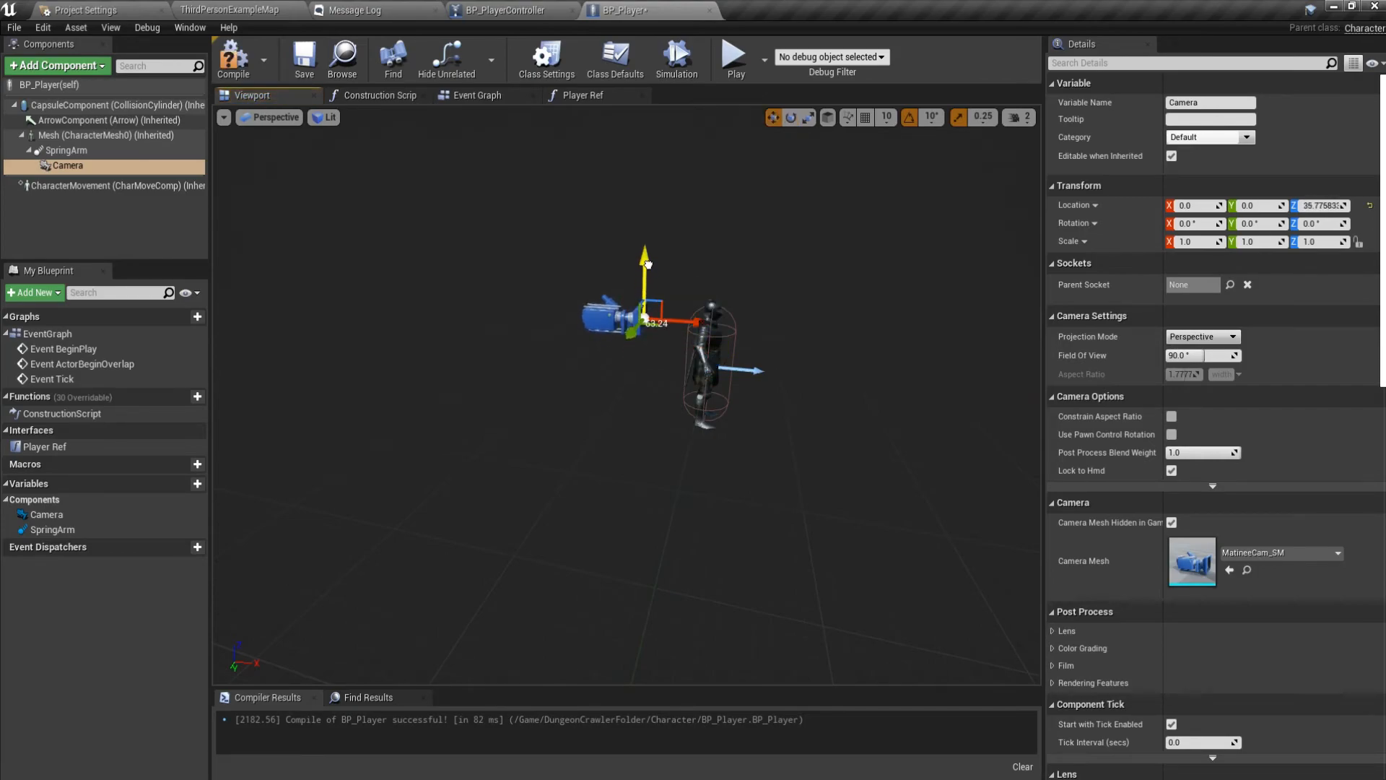
{"action": "left_click", "coordinate": [65, 150]}
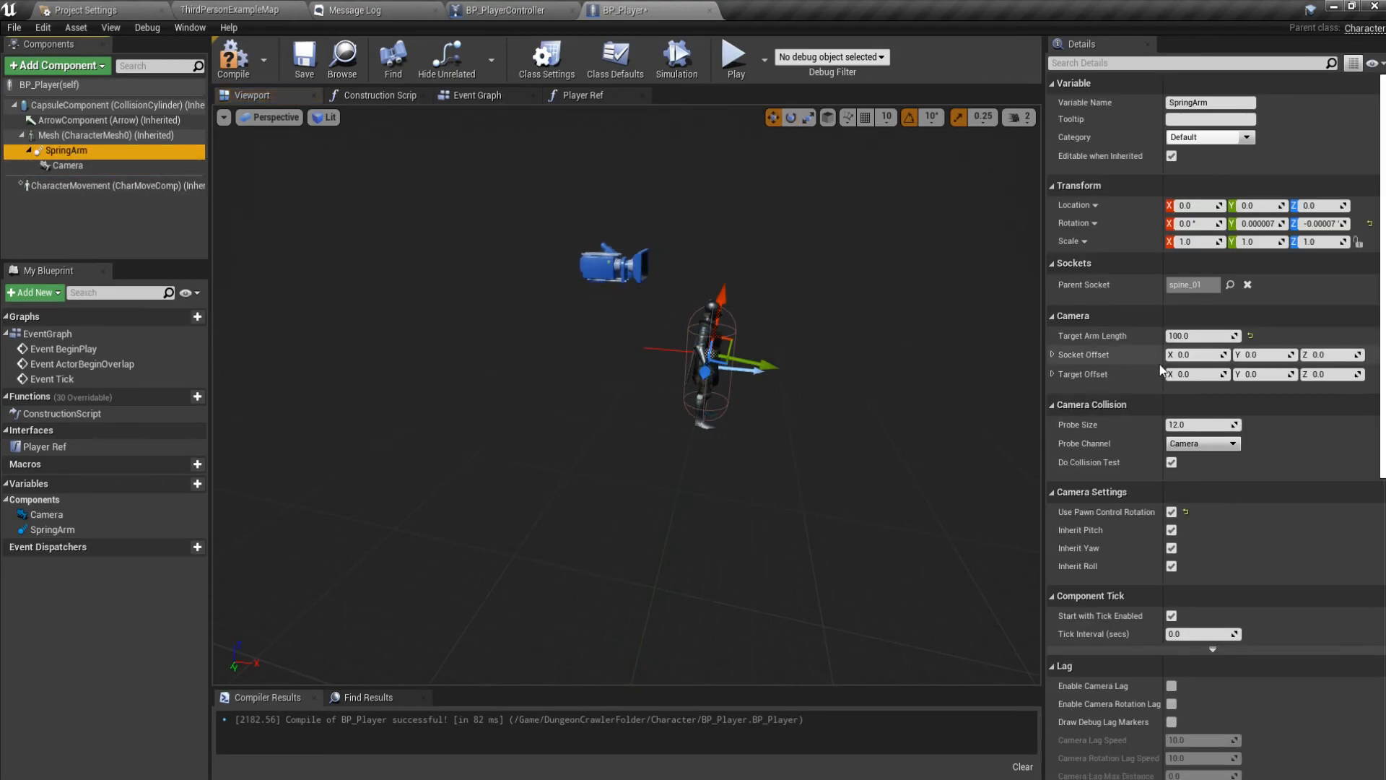
{"action": "type", "text": "300.0"}
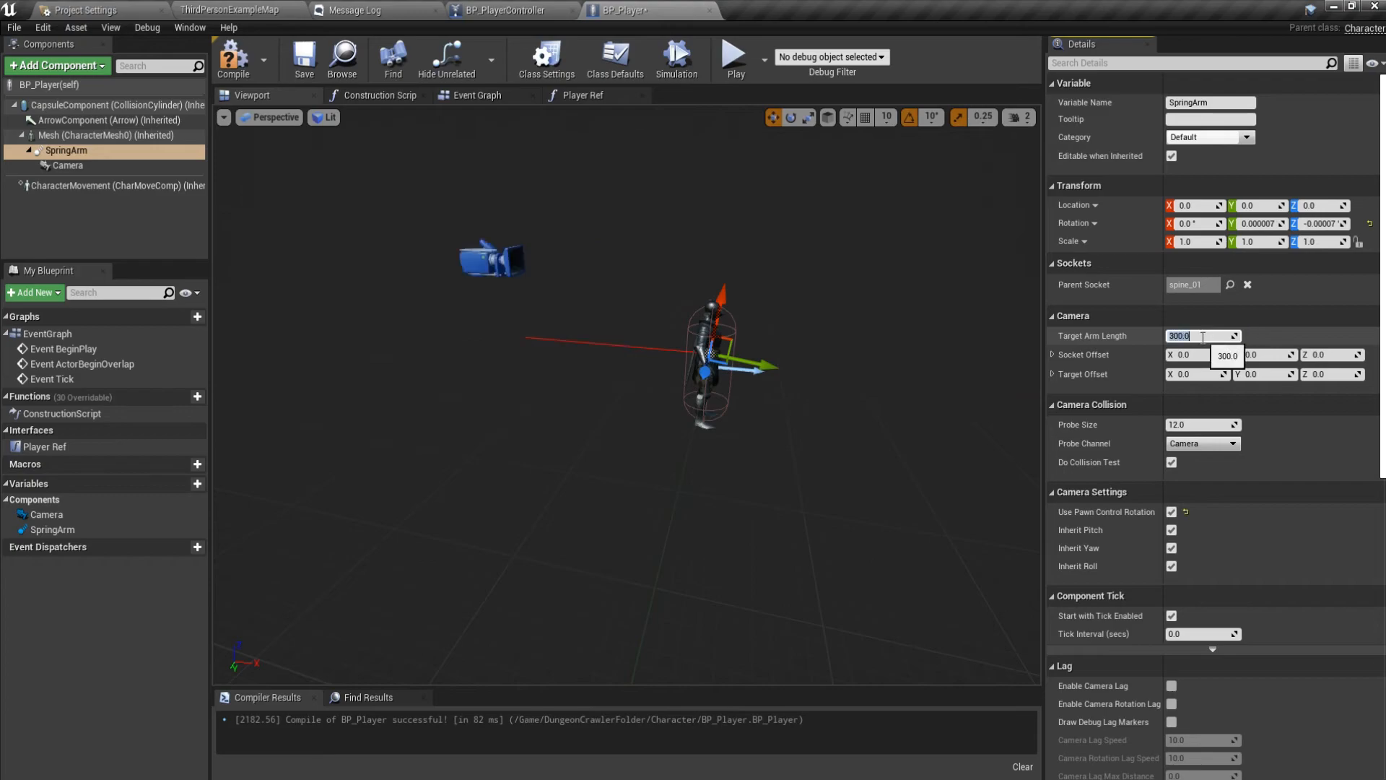
{"action": "left_click", "coordinate": [733, 58]}
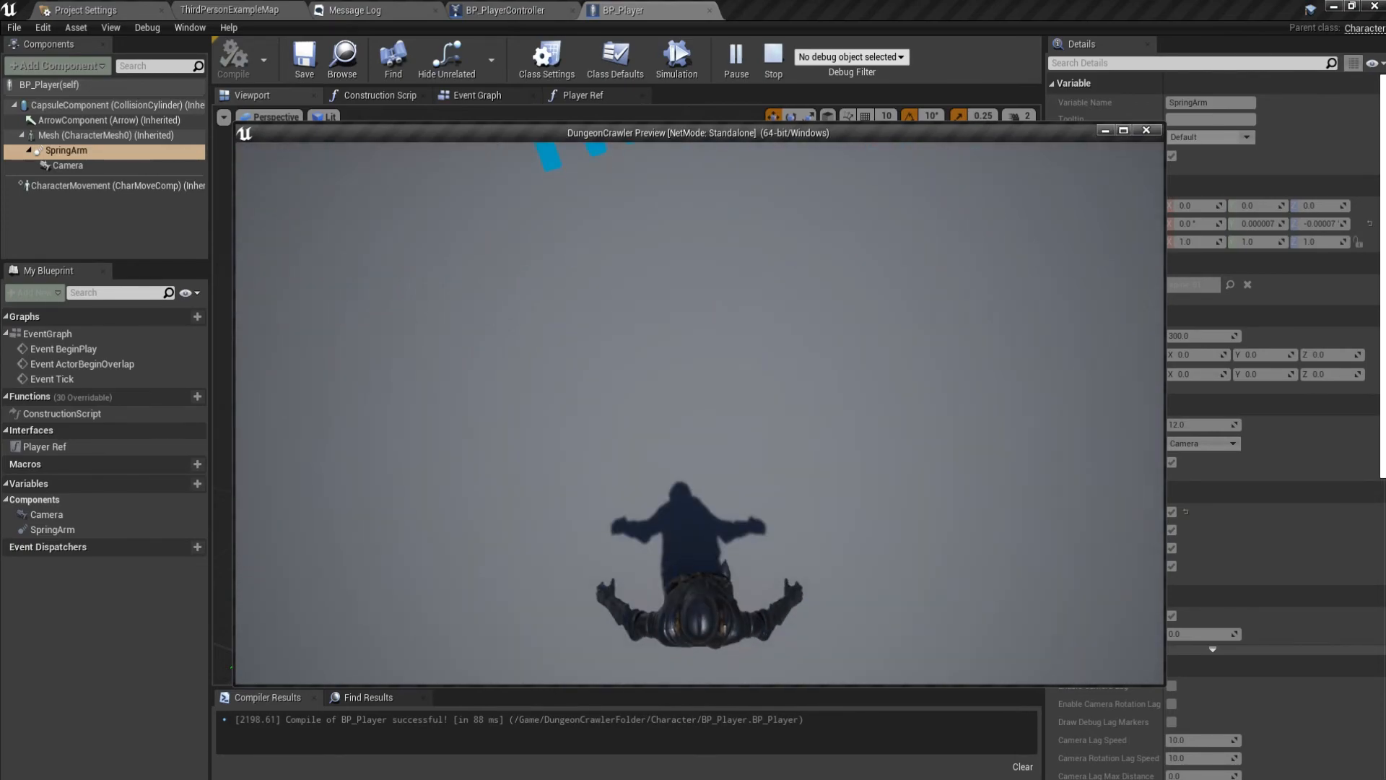
Check the controller's pitch values, then select BP_Player's camera and spring arm for adjustment.
{"action": "left_click", "coordinate": [509, 10]}
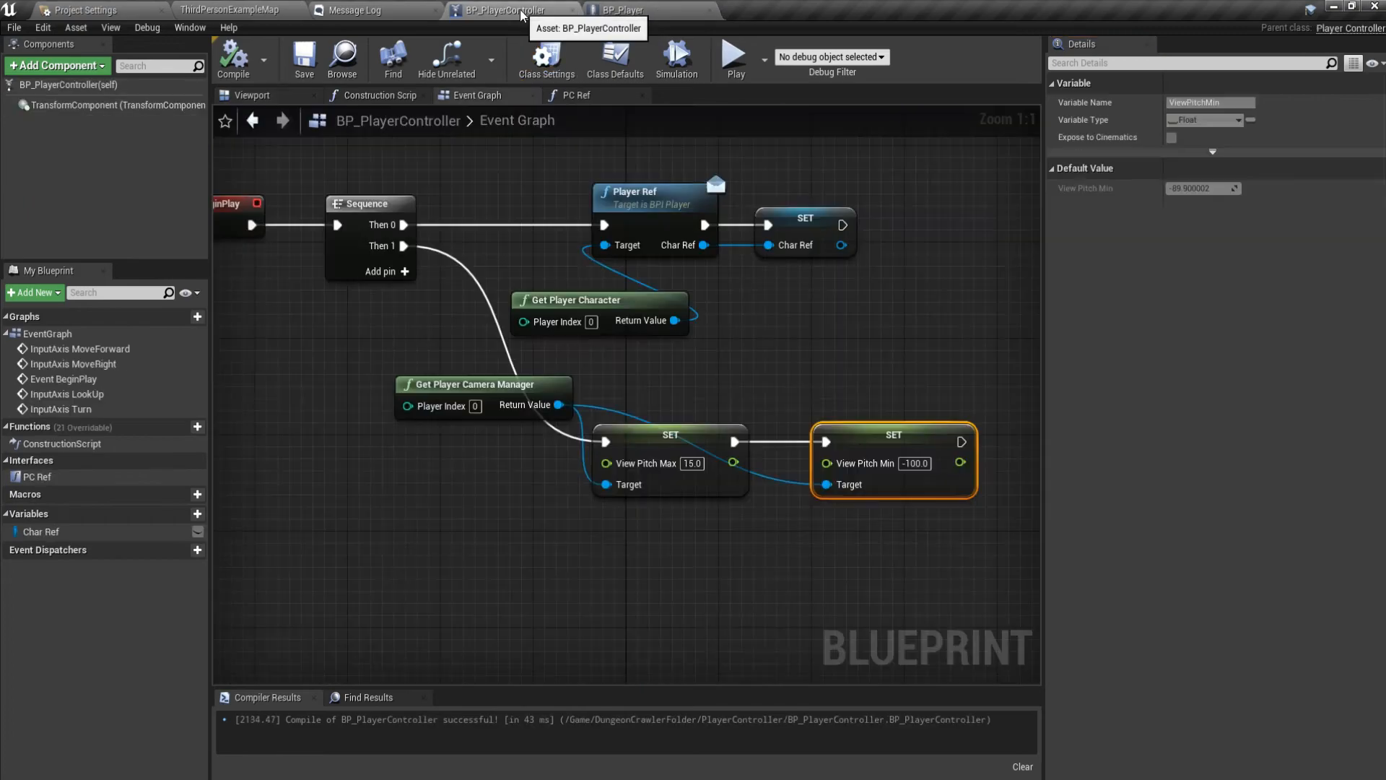
{"action": "left_click", "coordinate": [624, 10]}
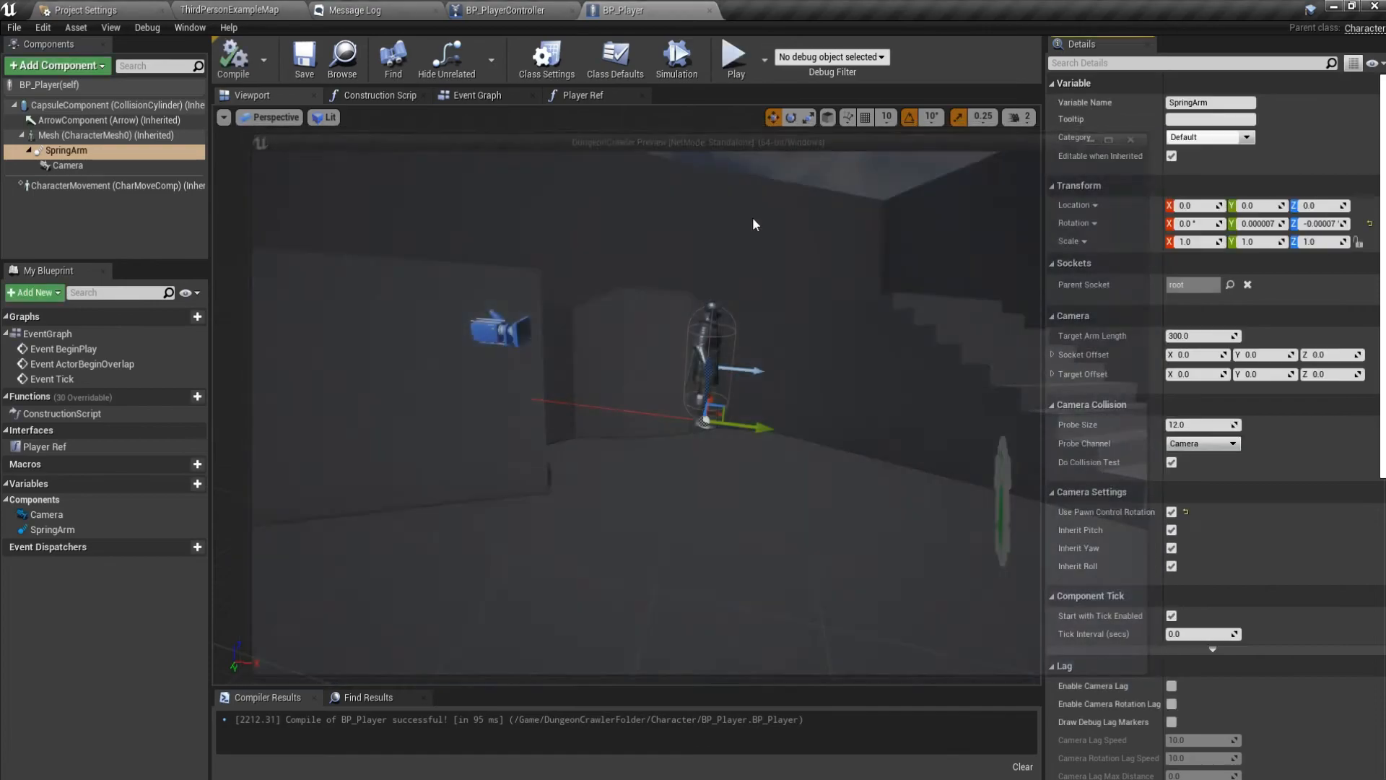
{"action": "left_click", "coordinate": [67, 165]}
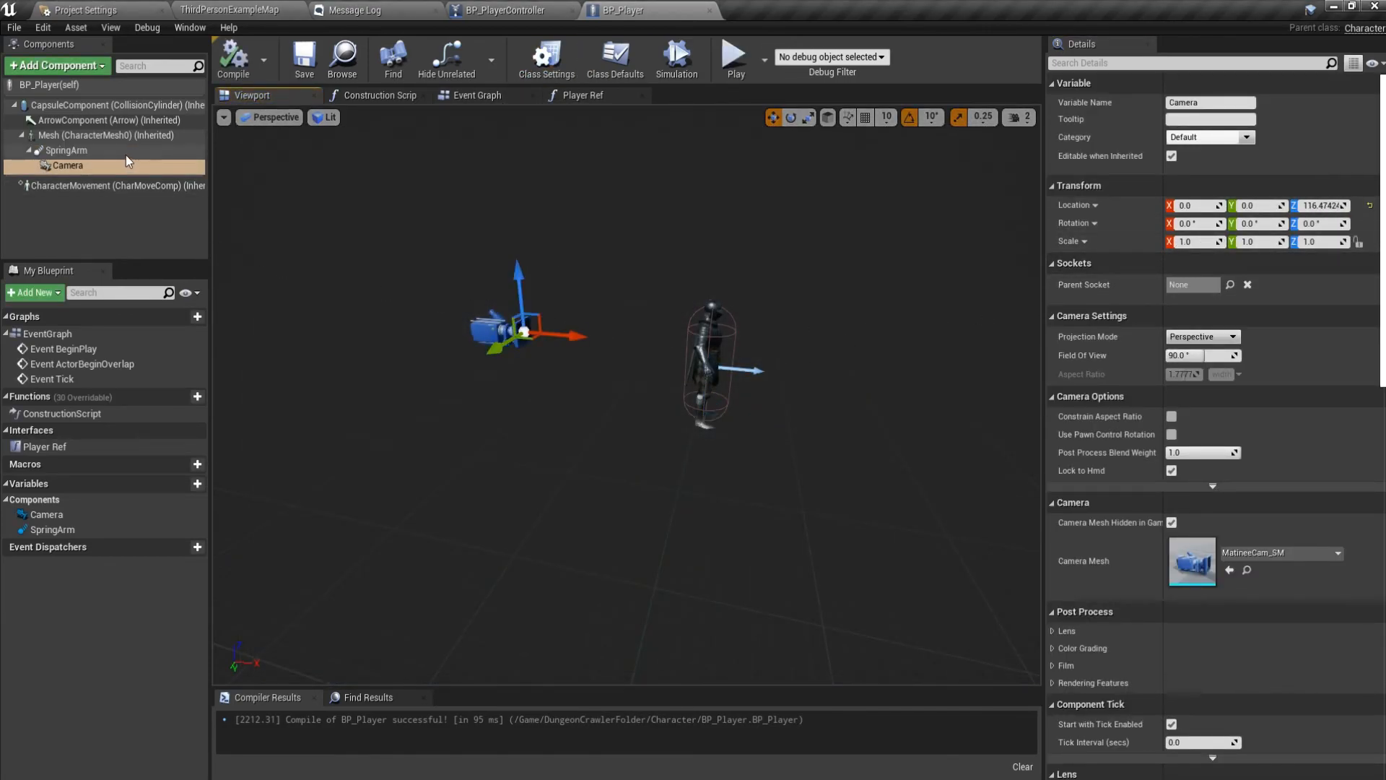
{"action": "left_click", "coordinate": [66, 151]}
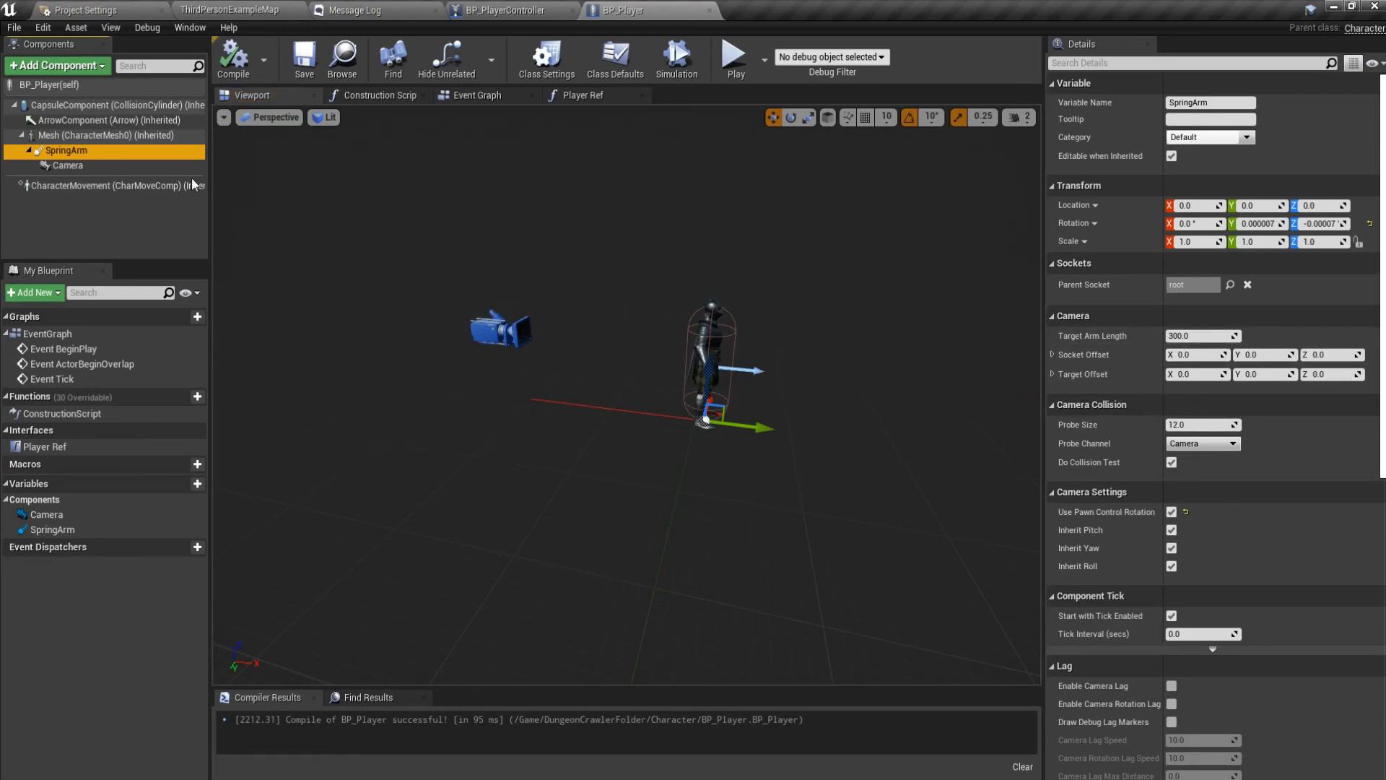
{"action": "mouse_move", "coordinate": [66, 165]}
{"action": "type", "text": "500"}
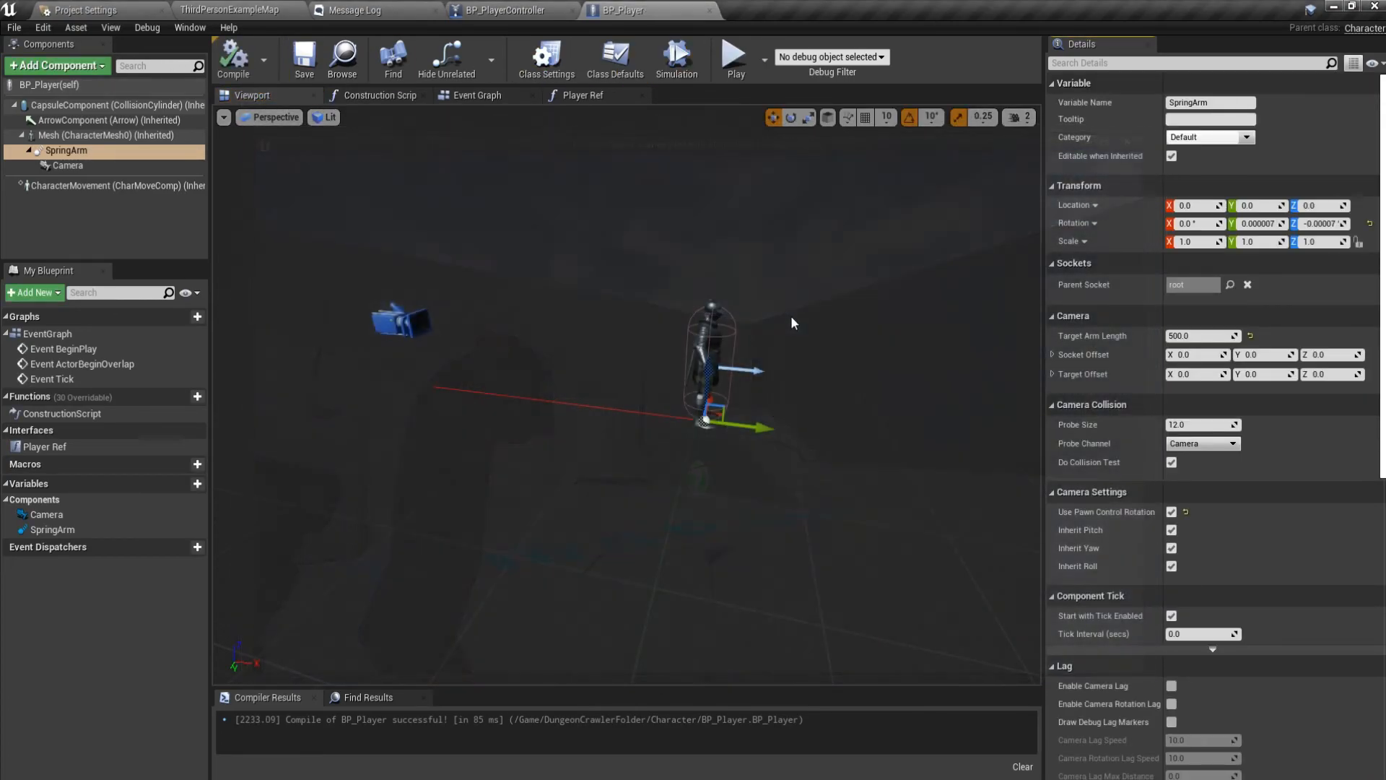
Set the spring arm's Parent Socket to spine_03 and play-test the view.
{"action": "left_click", "coordinate": [1229, 284]}
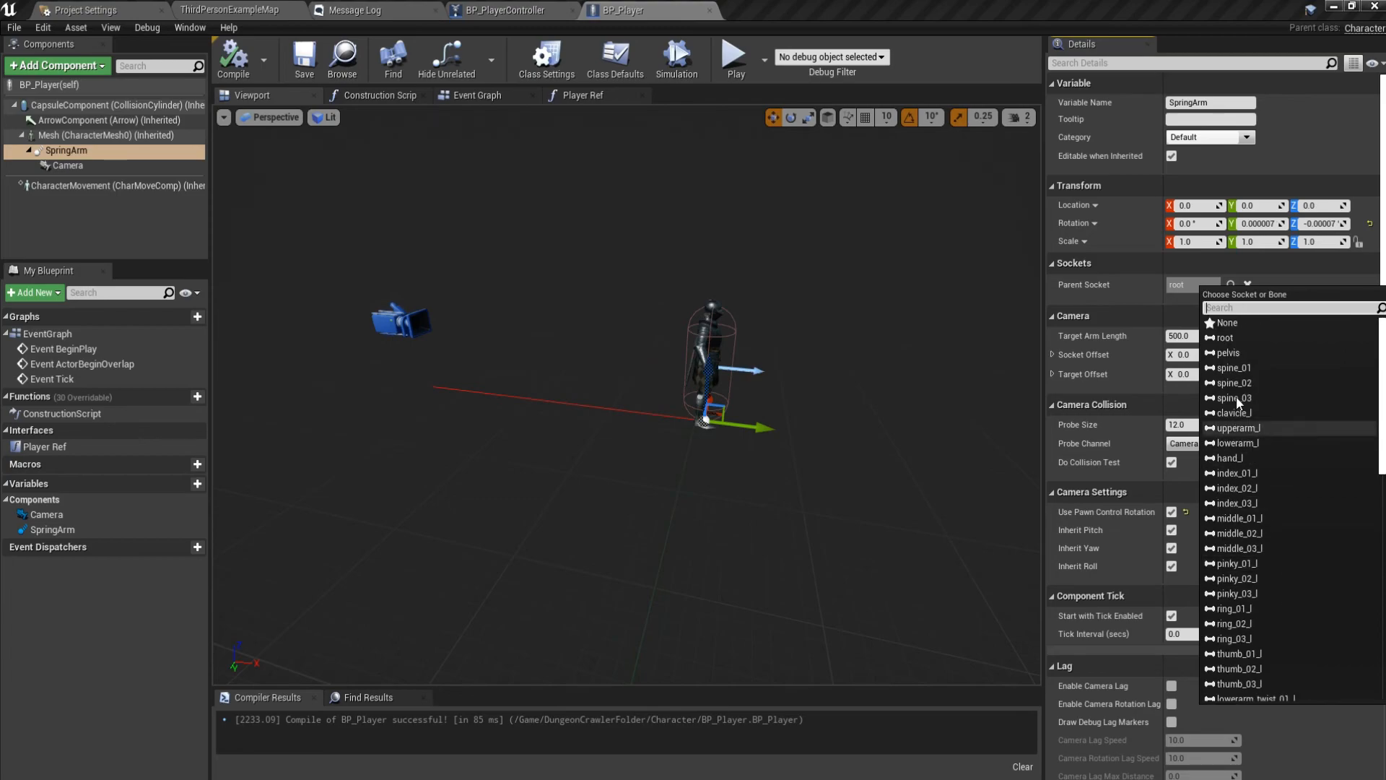
{"action": "mouse_move", "coordinate": [1227, 322]}
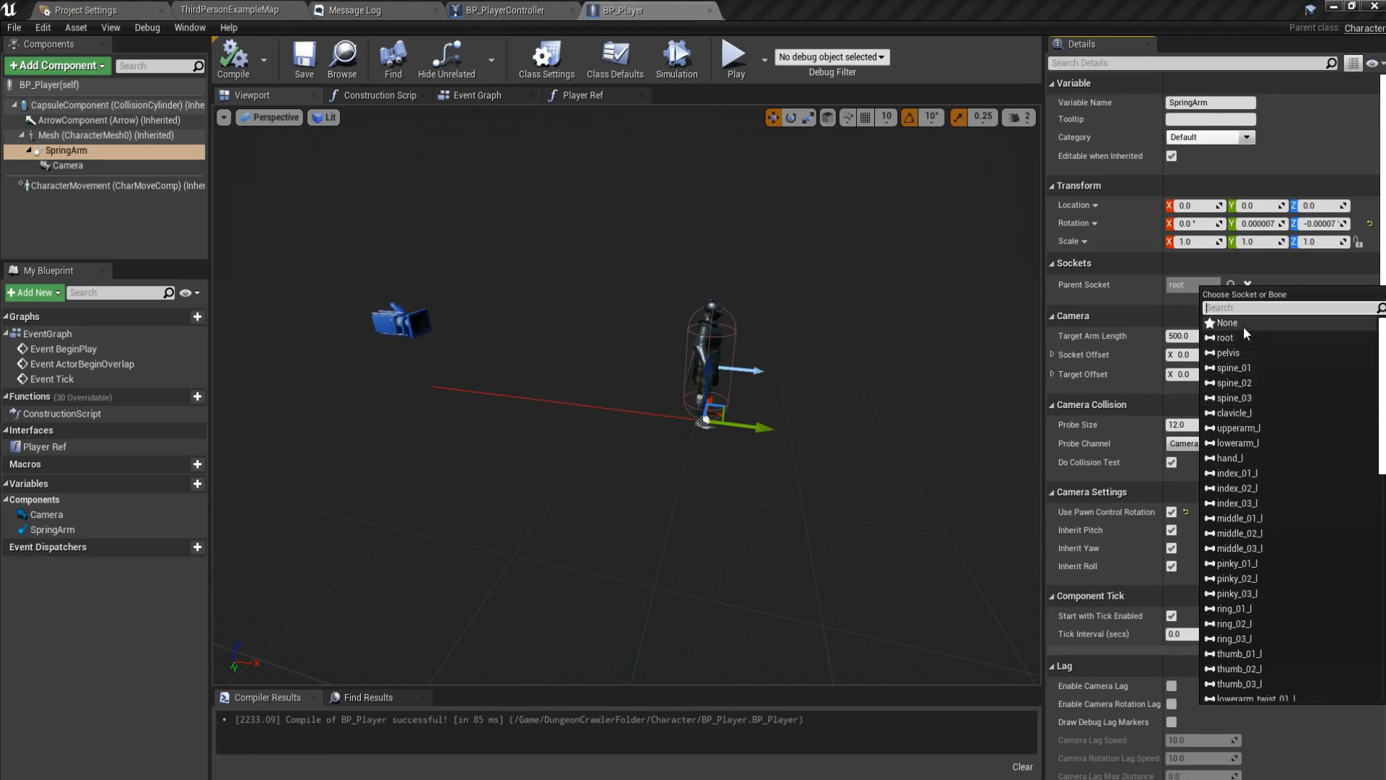
{"action": "left_click", "coordinate": [1232, 397]}
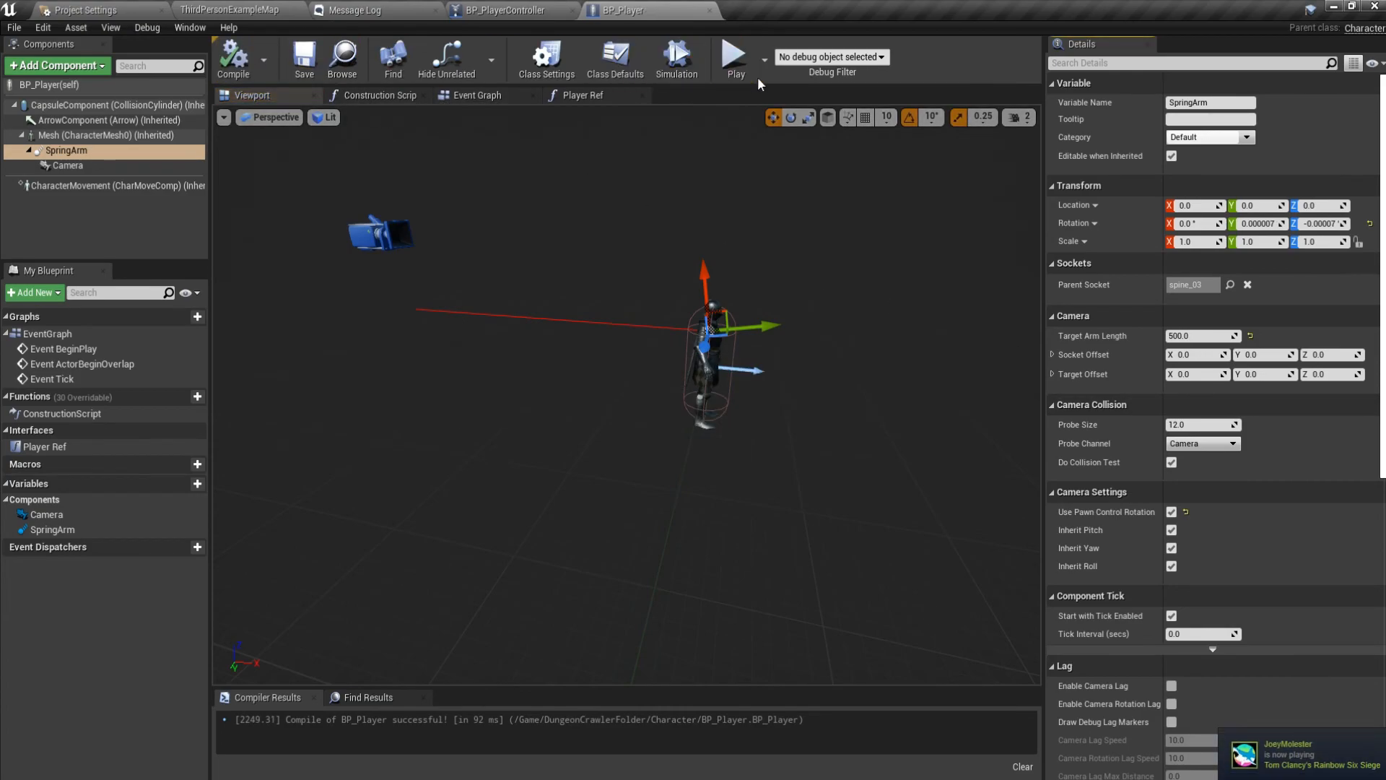
{"action": "left_click", "coordinate": [735, 53]}
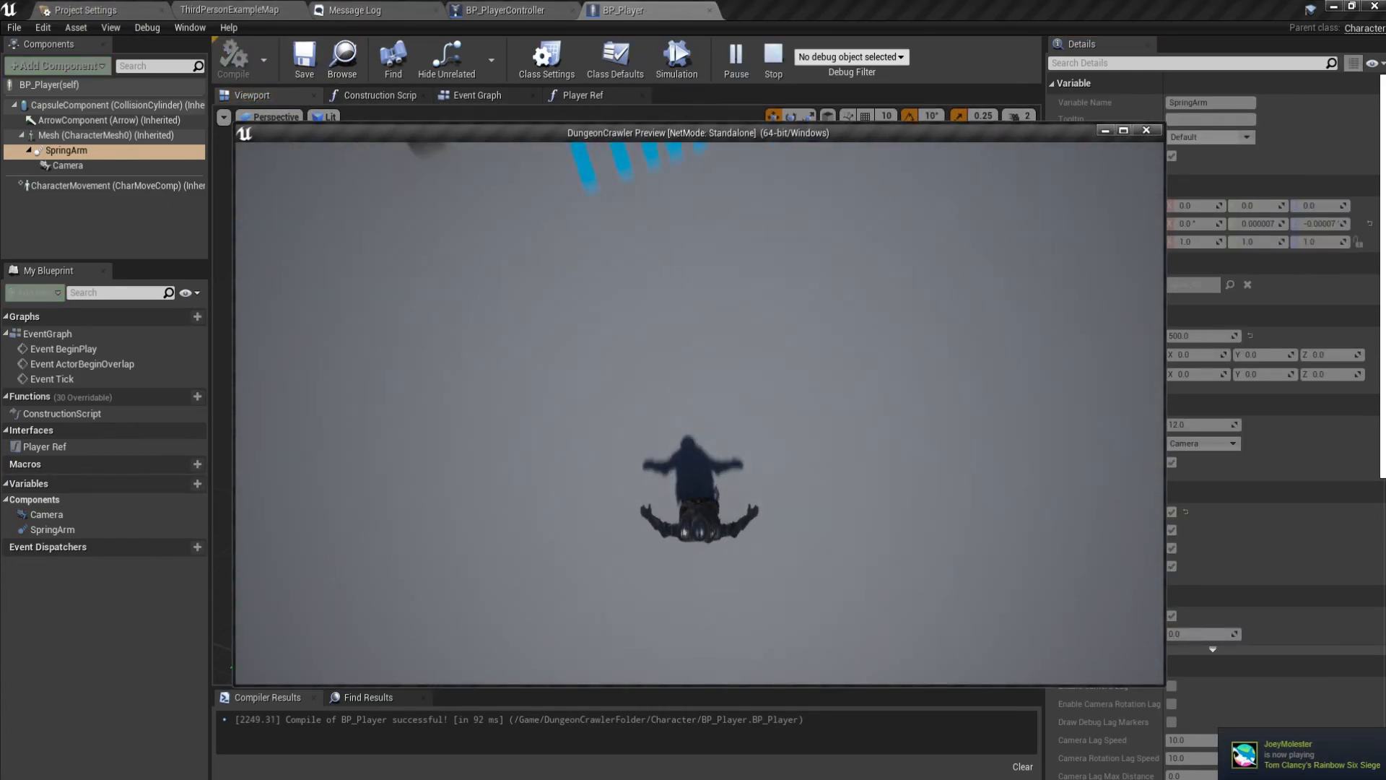
{"action": "left_click", "coordinate": [771, 55]}
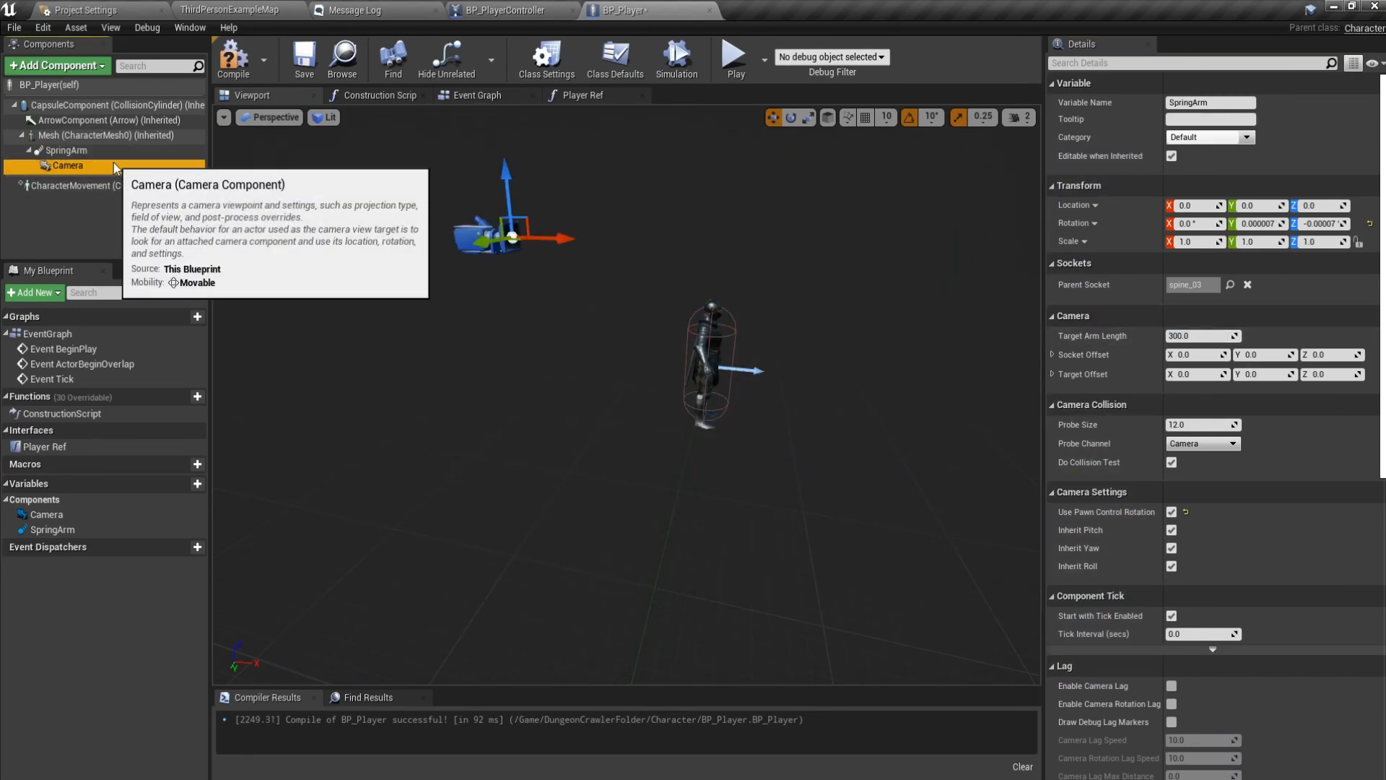
Adjust the camera height, compile and play again for a behind-the-character view.
{"action": "left_click", "coordinate": [67, 166]}
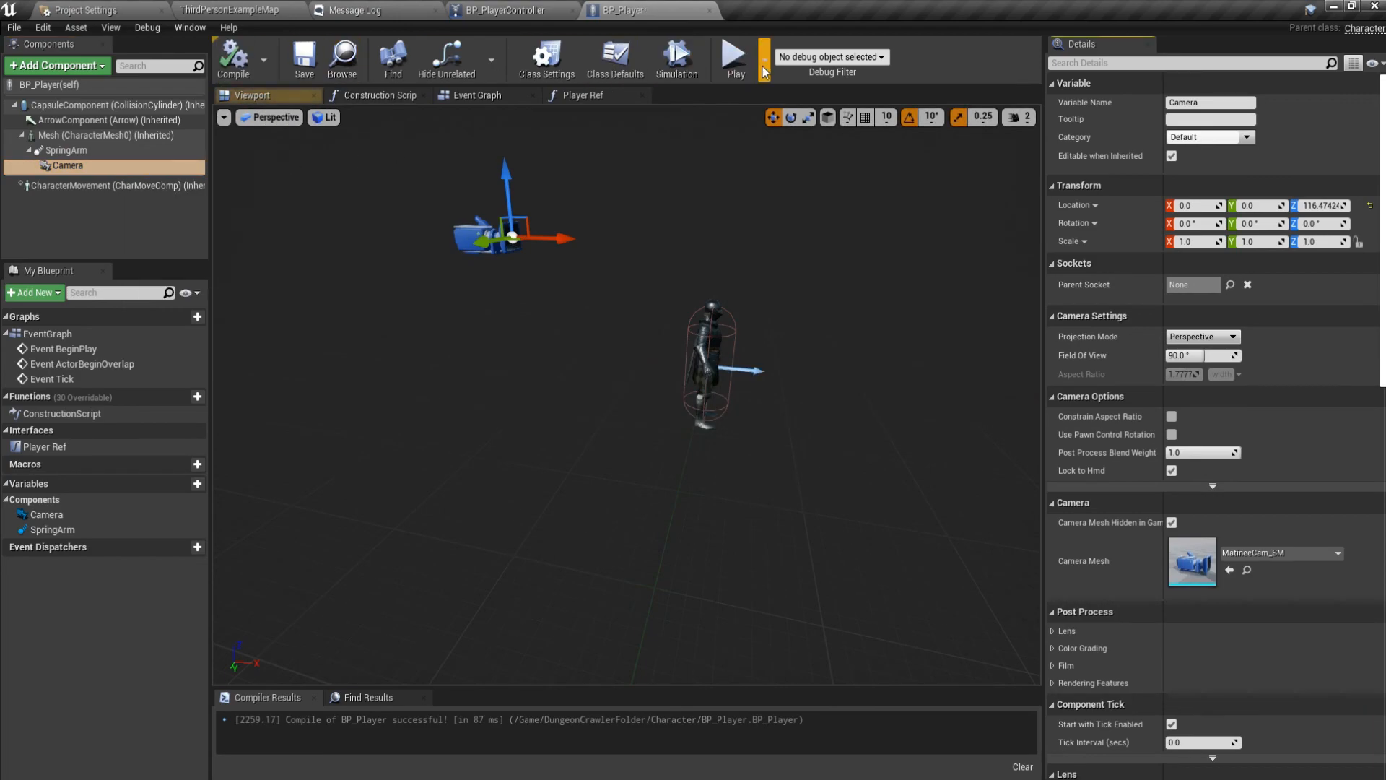
{"action": "left_click", "coordinate": [734, 58]}
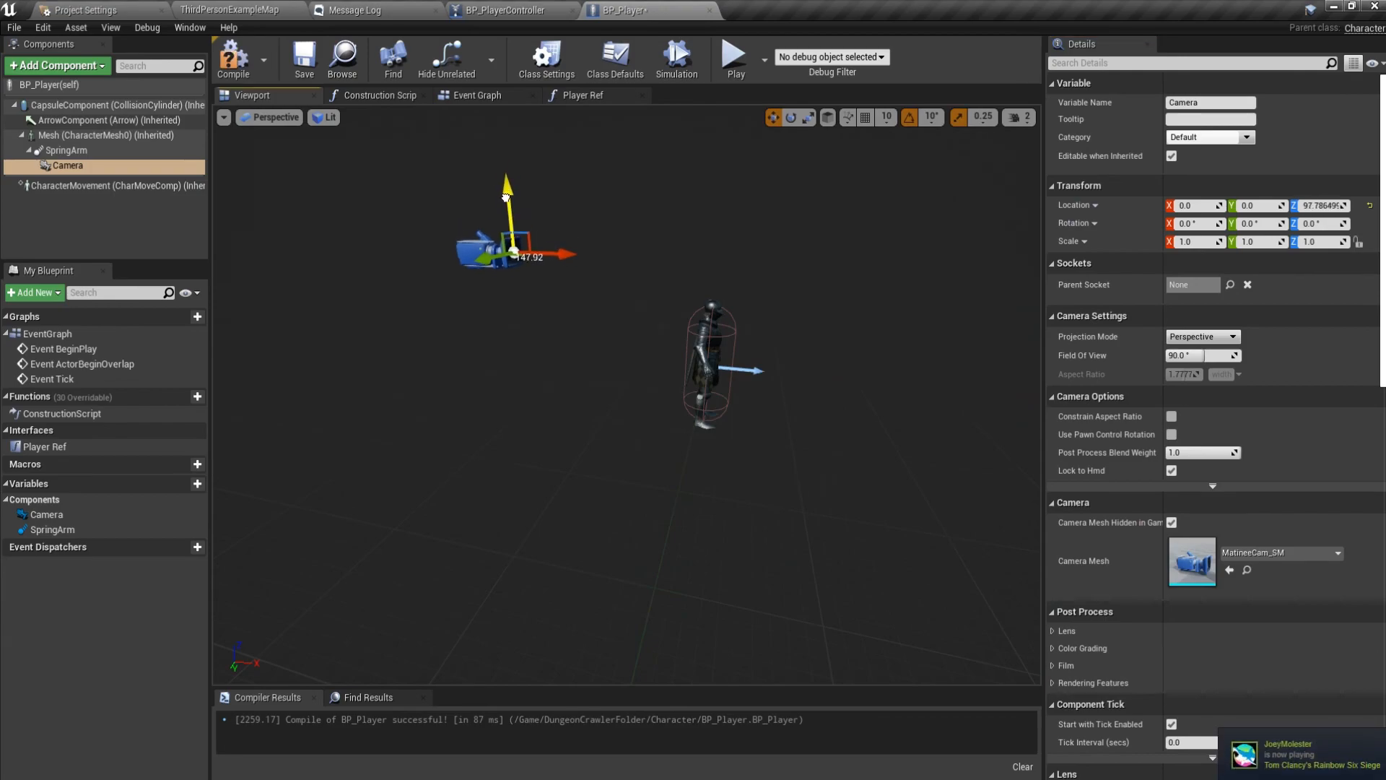
{"action": "left_click", "coordinate": [733, 59]}
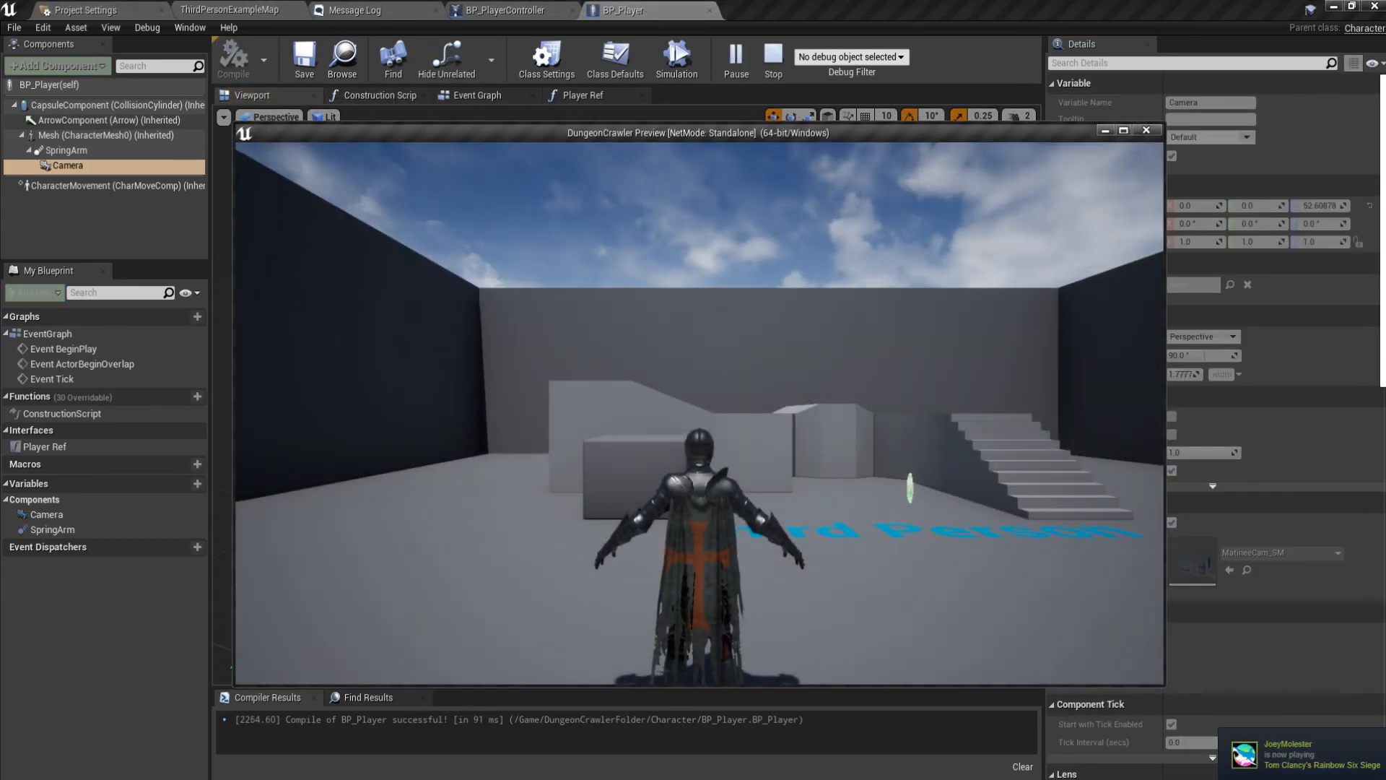